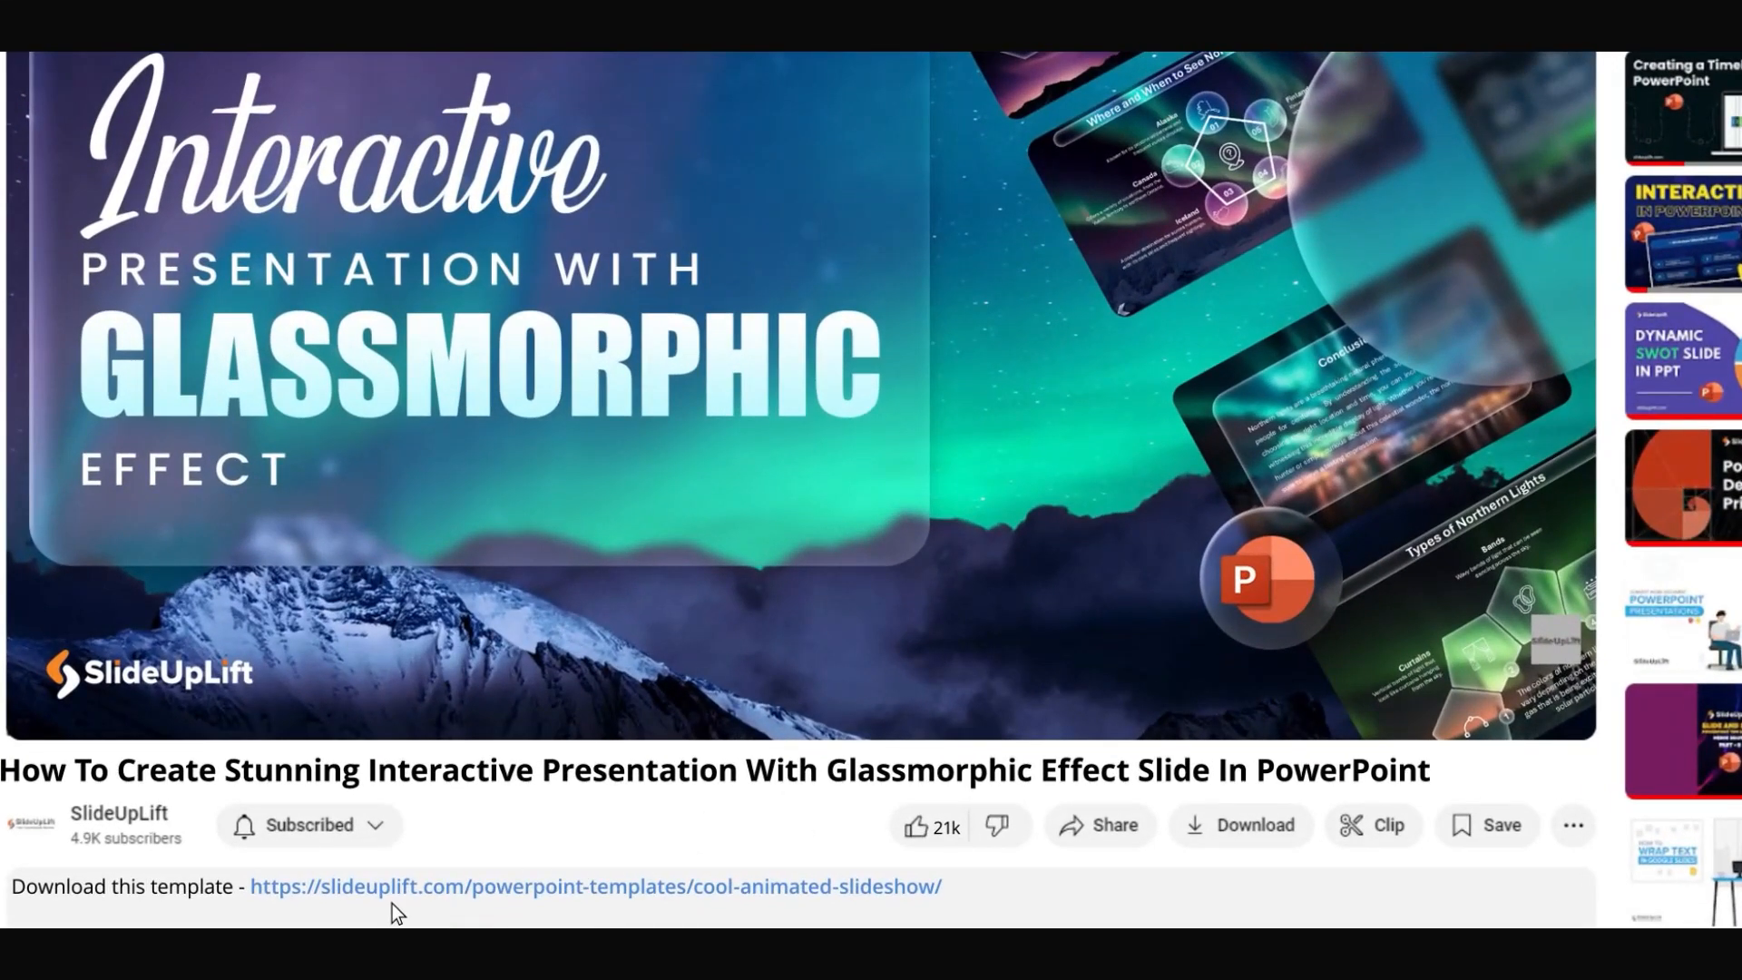
Remove the title and subtitle placeholders, leaving the first slide blank
click(597, 887)
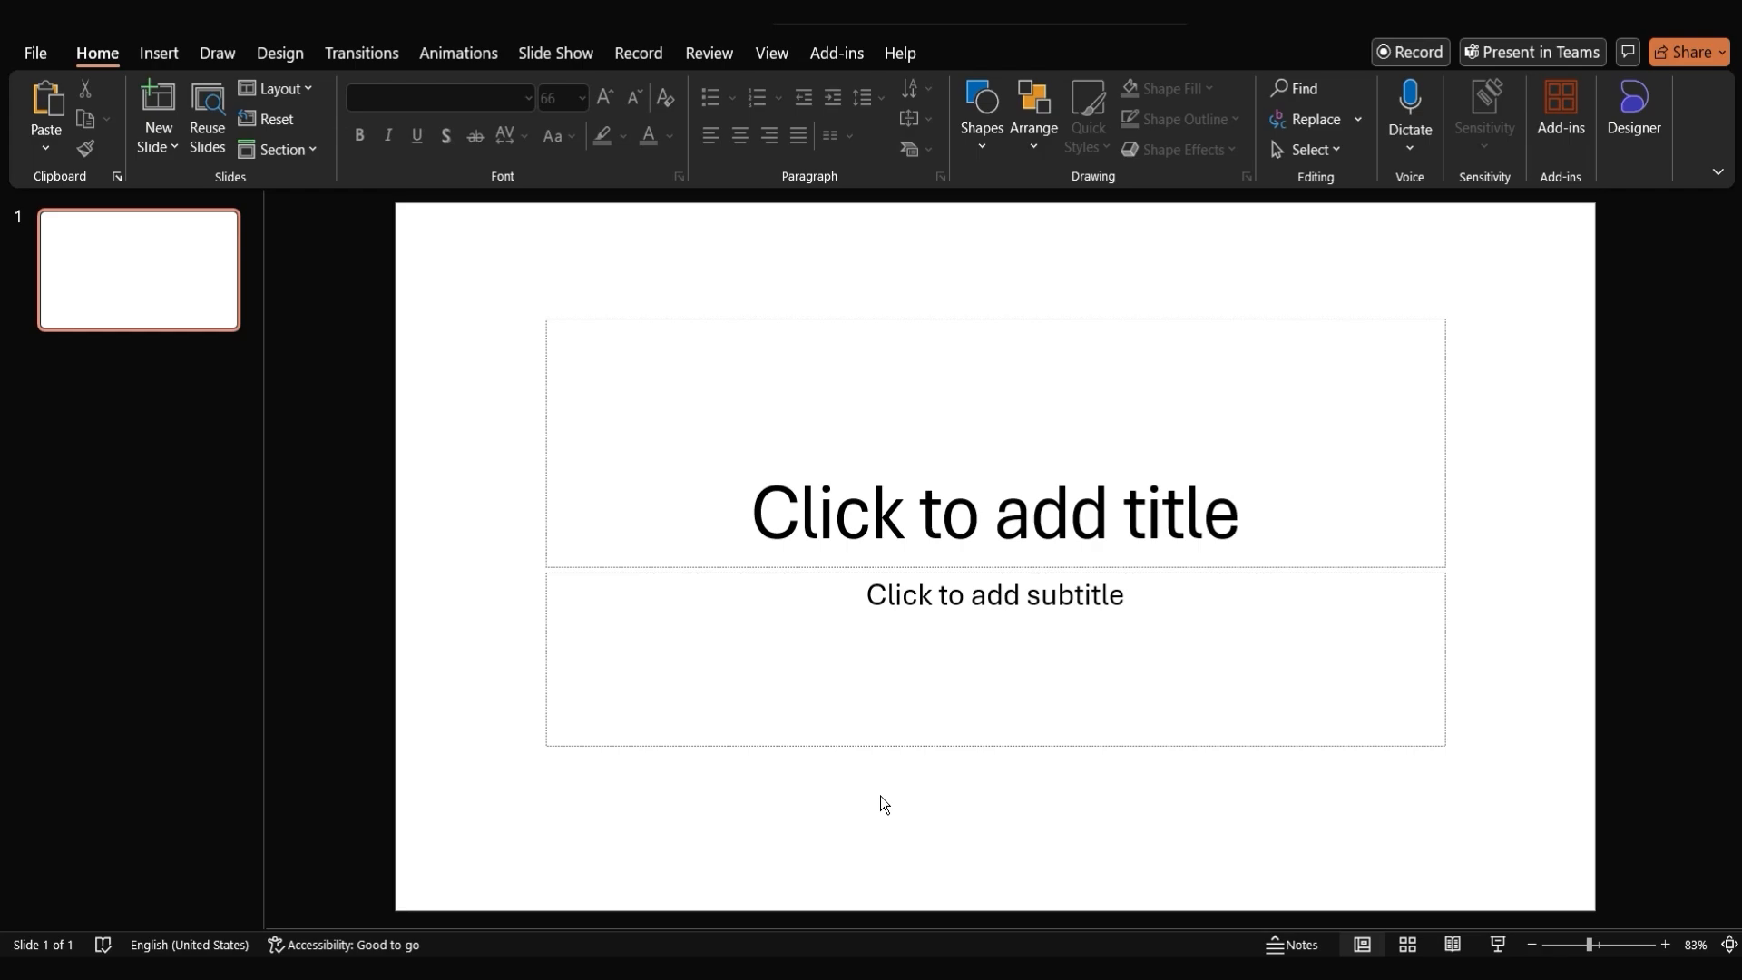
mouse_move(466, 312)
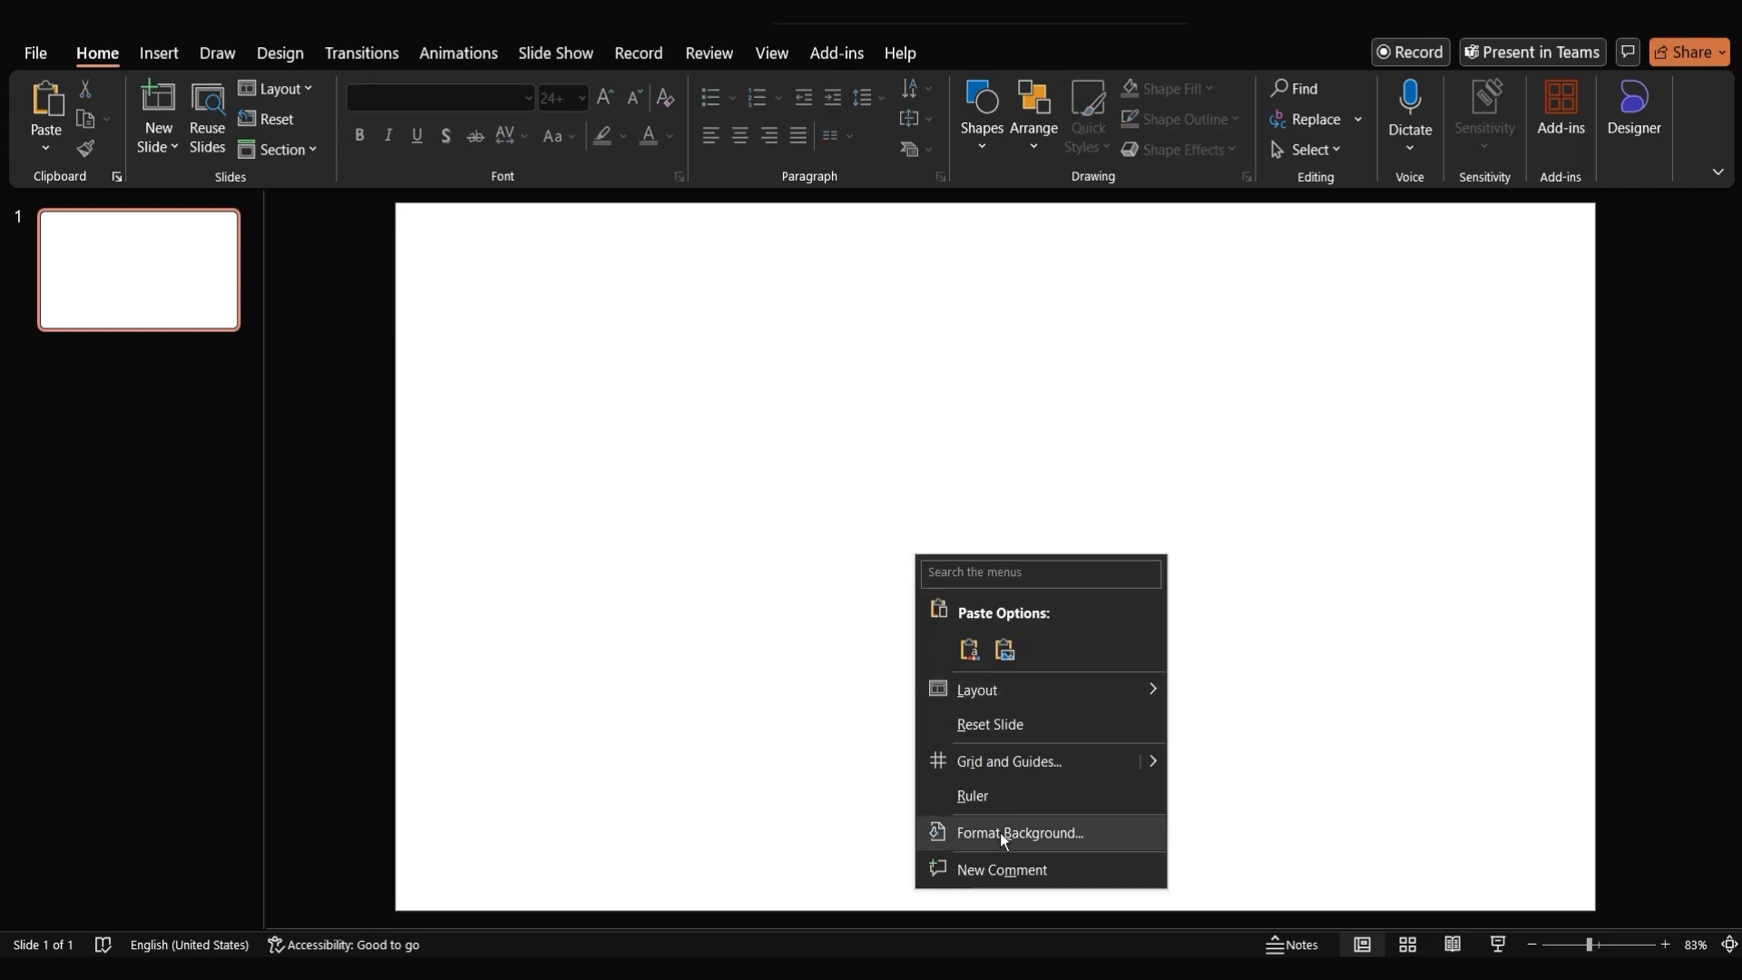
Fill the slide background with the Northern Lights aurora photo from file
click(1016, 832)
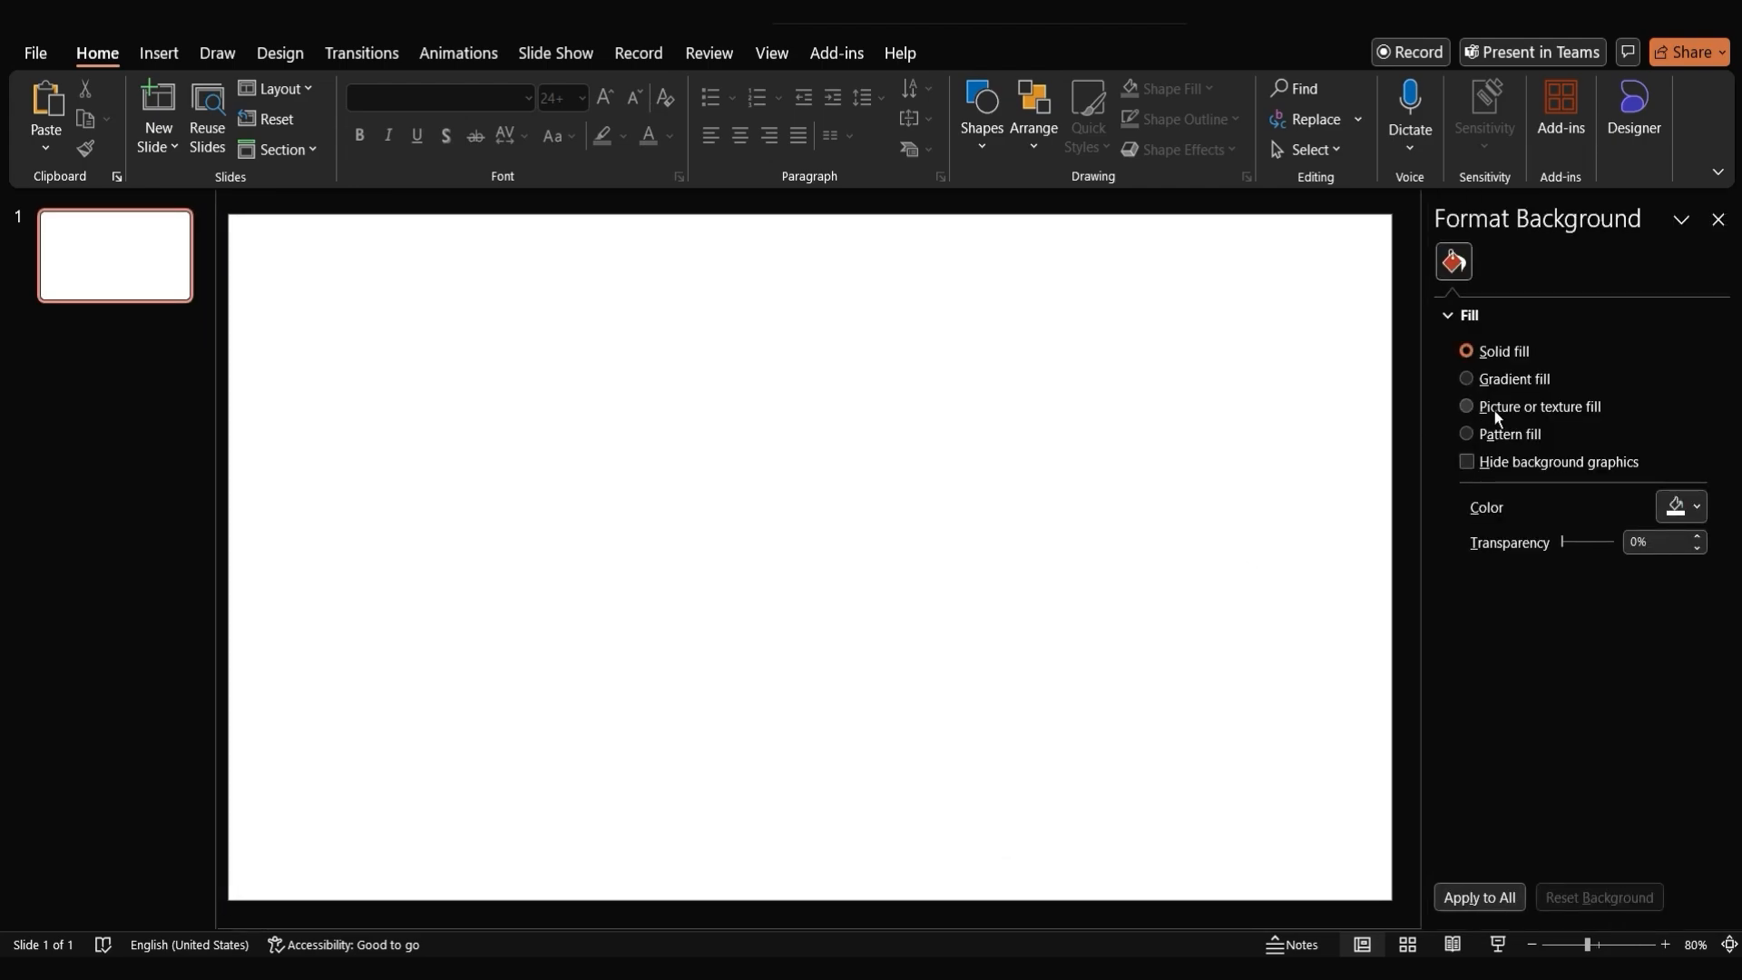
click(1466, 406)
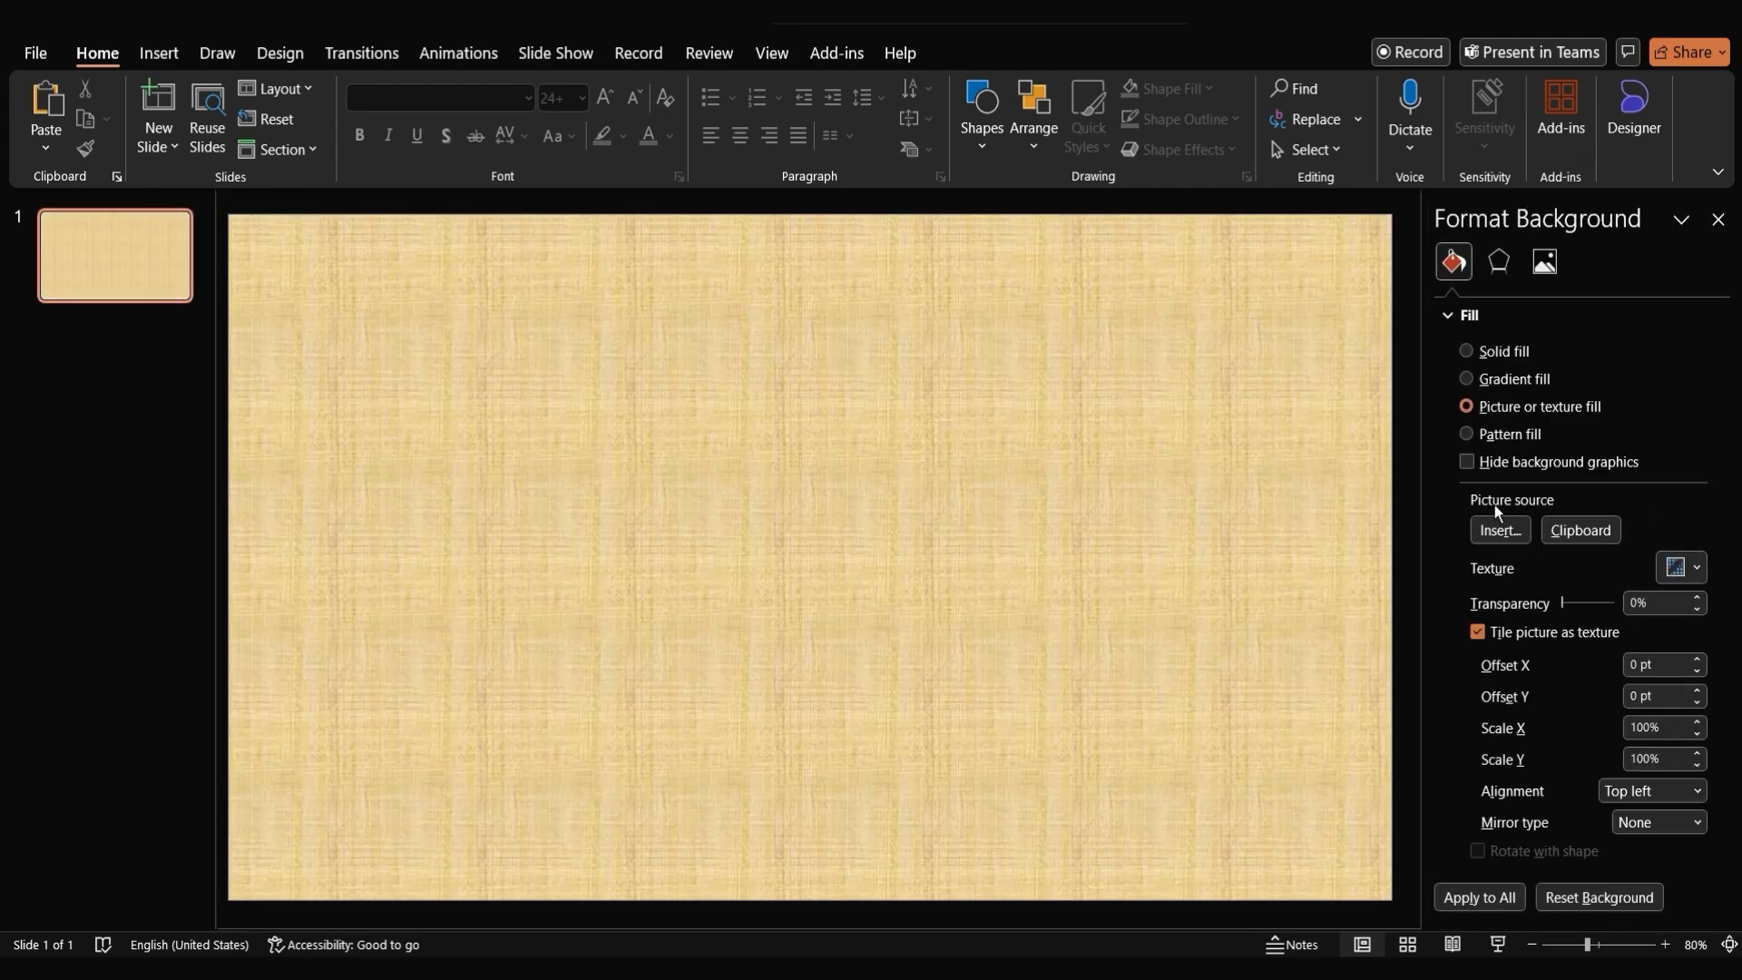
click(1497, 532)
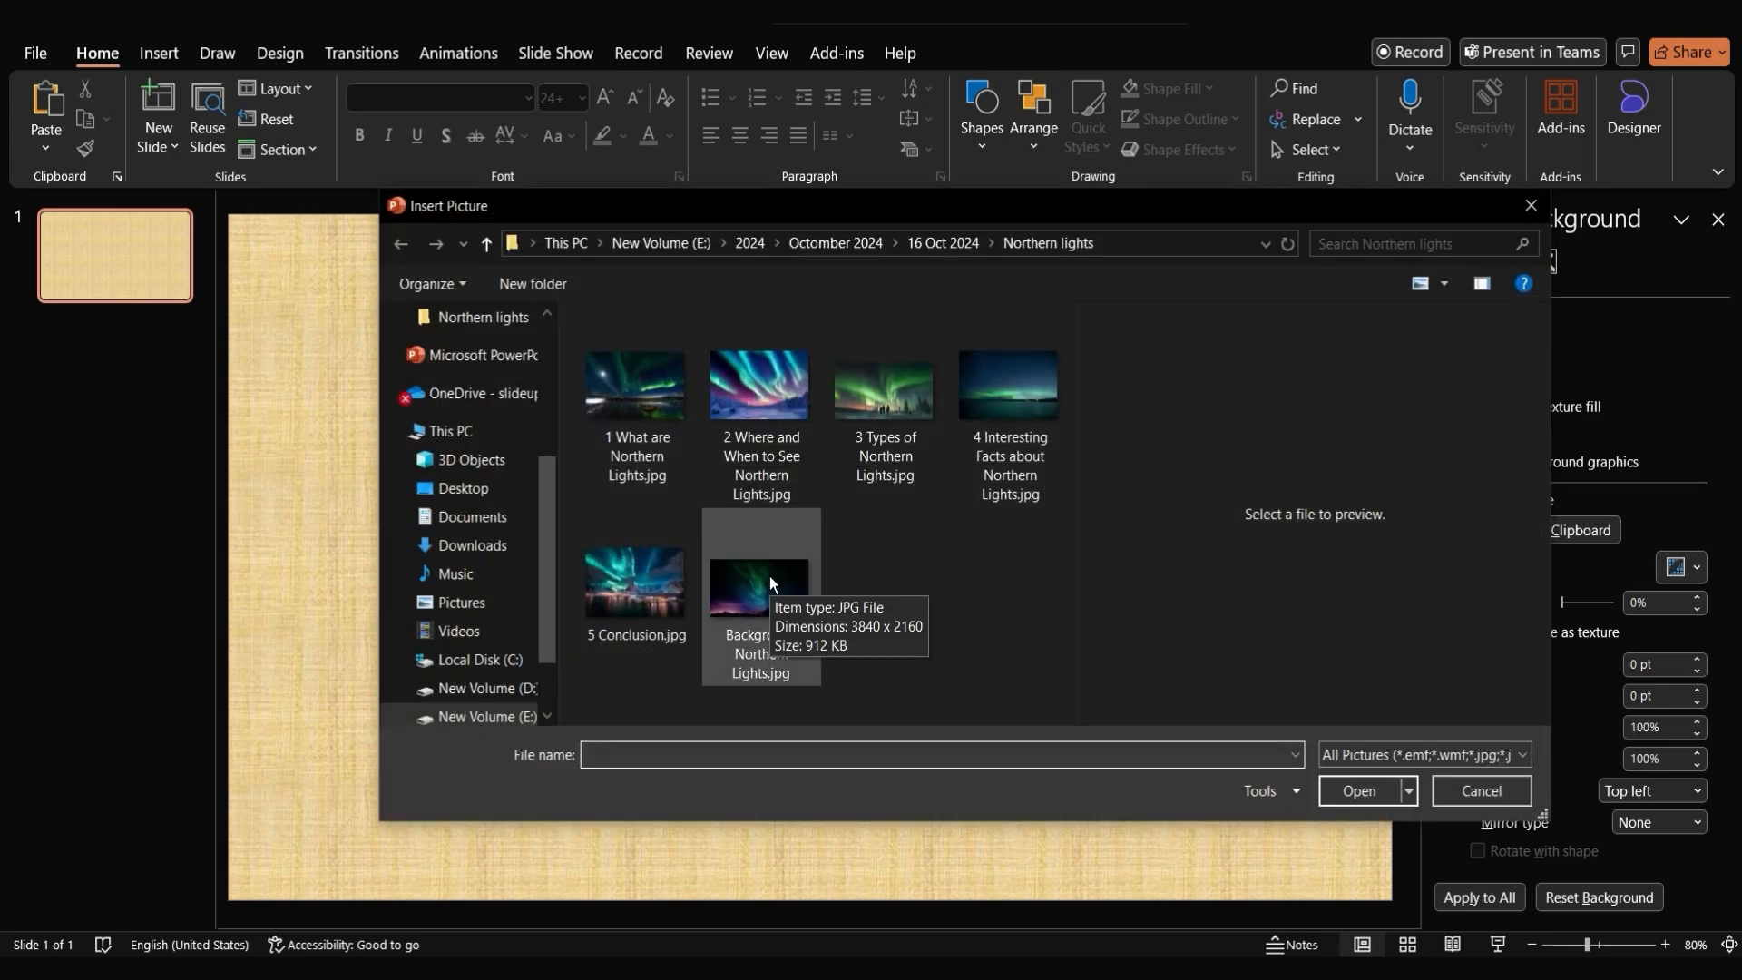
click(1358, 790)
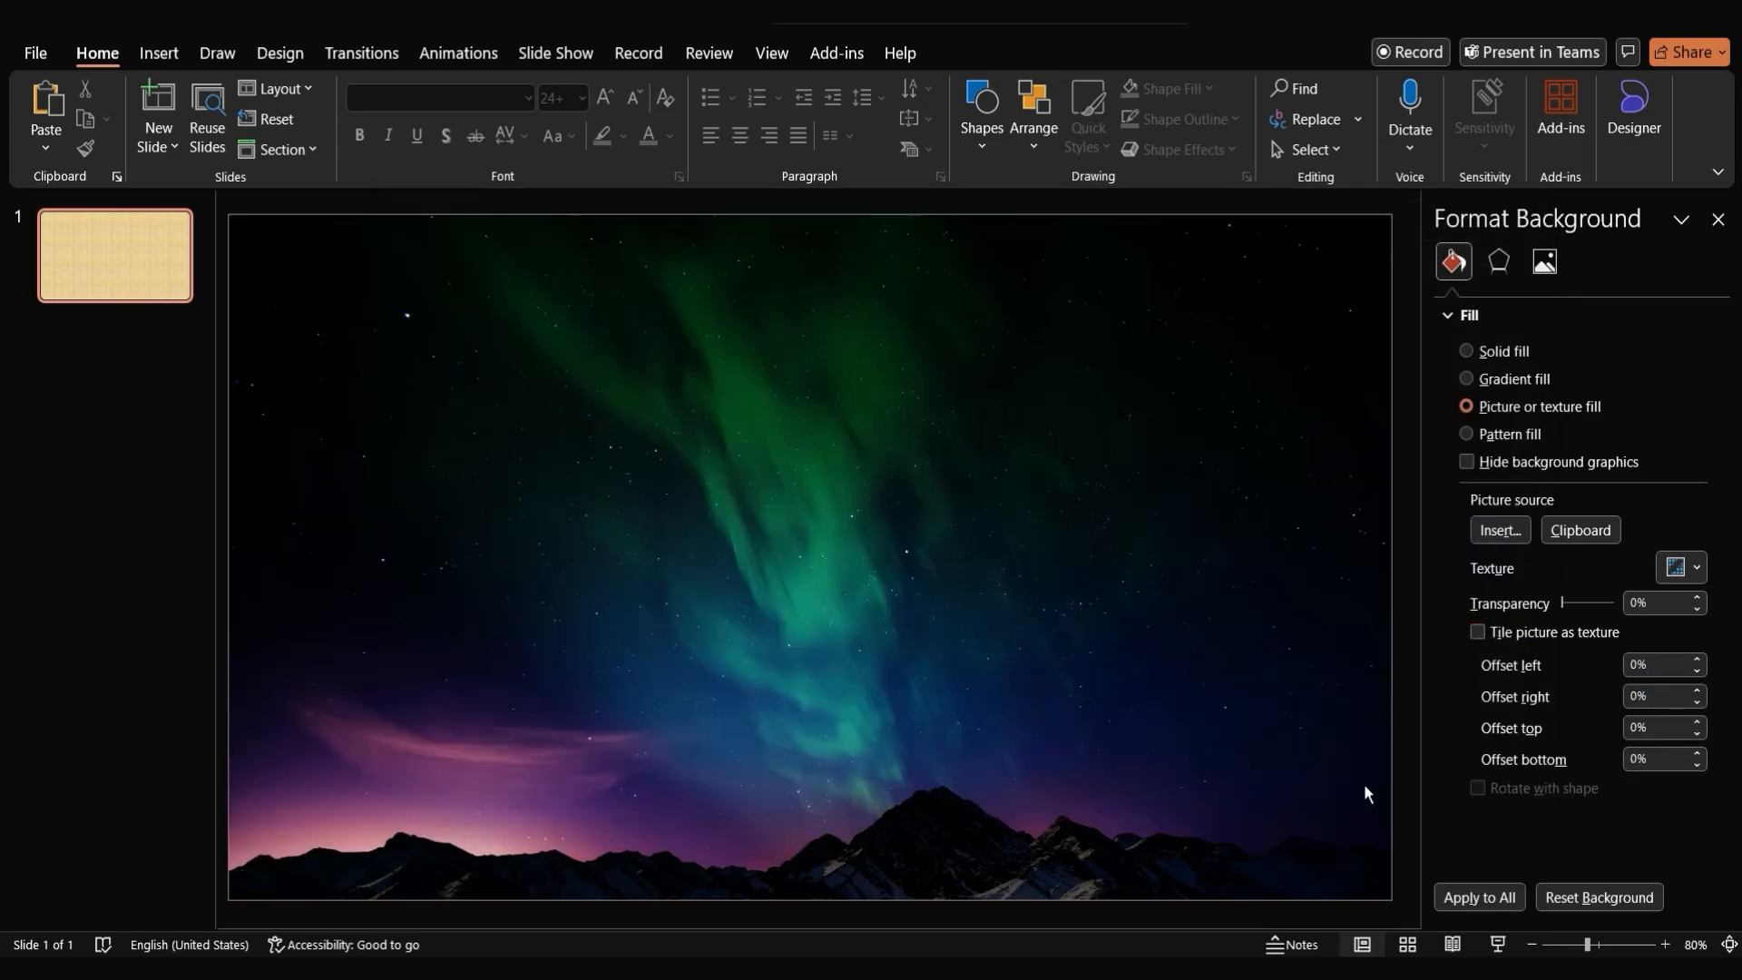
click(1477, 896)
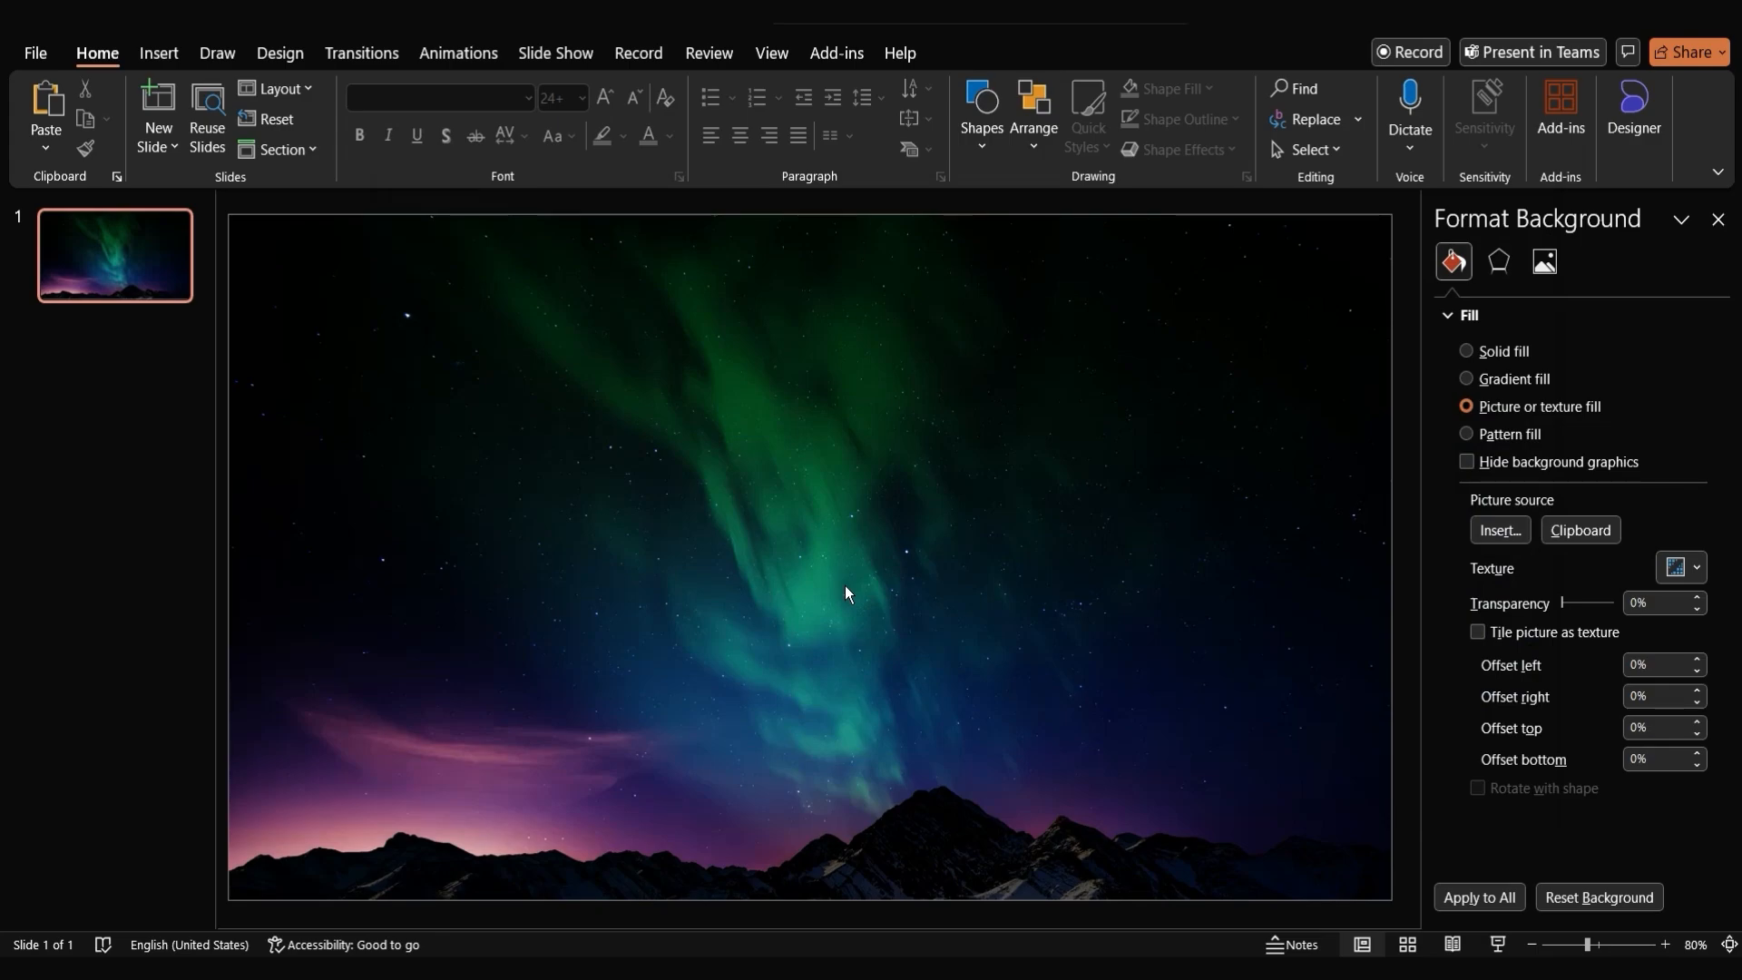
click(1719, 219)
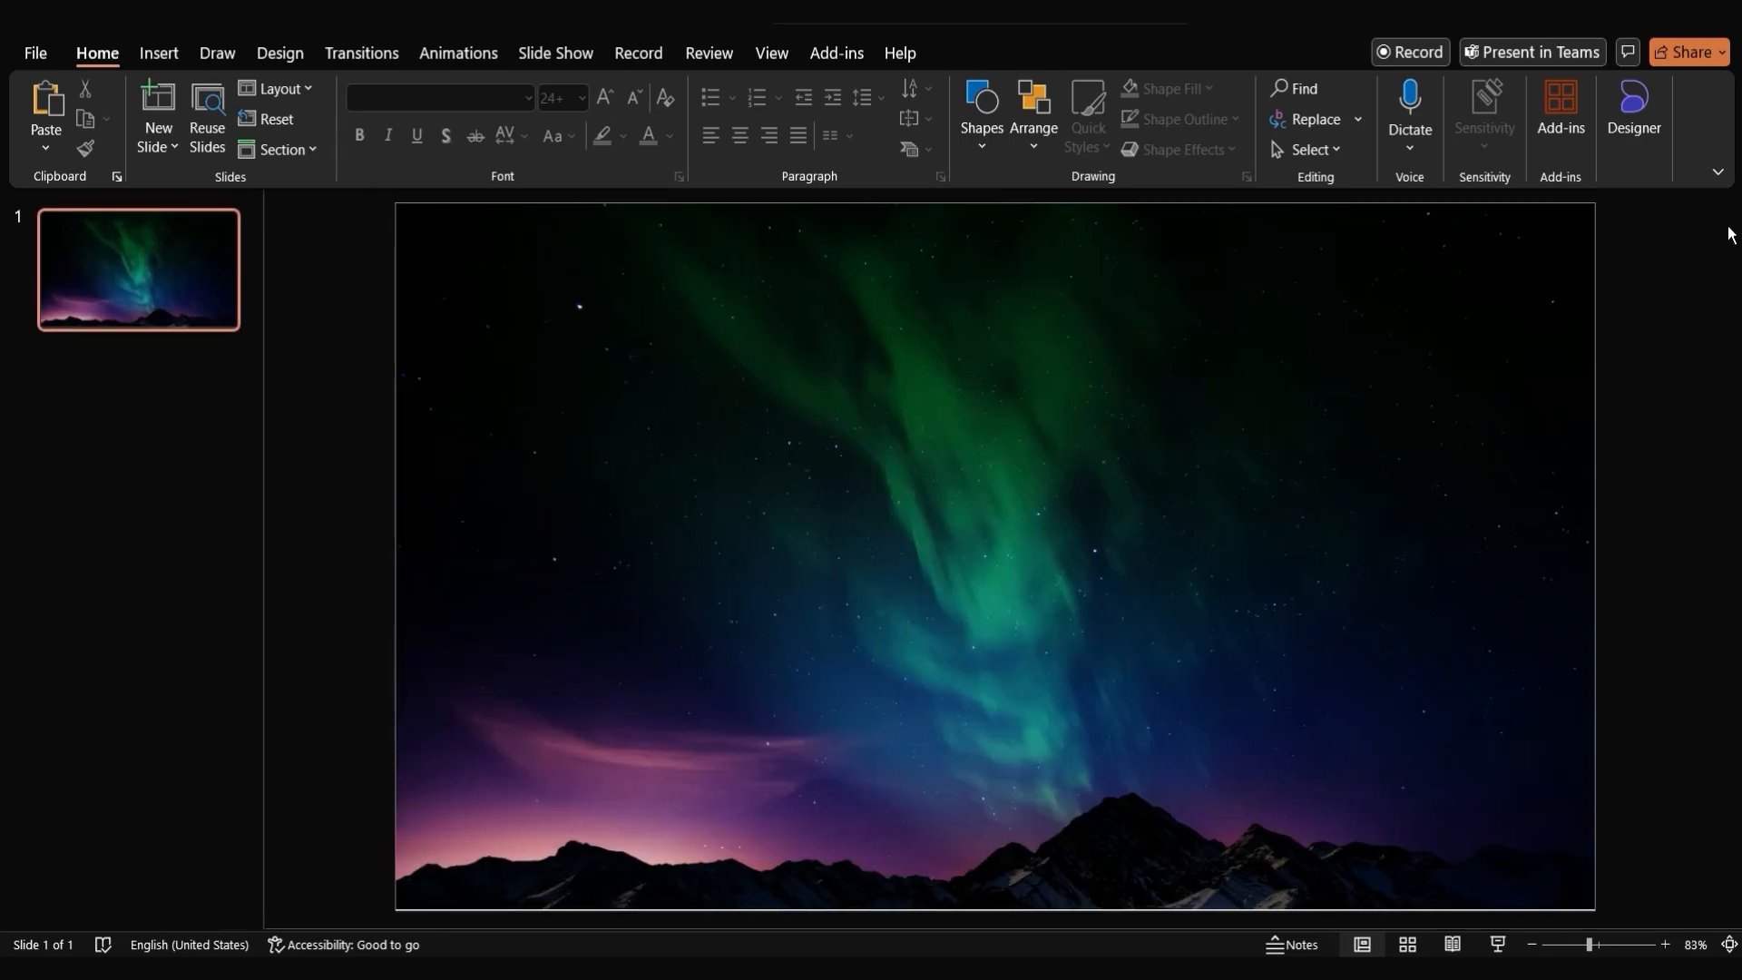
mouse_move(838, 546)
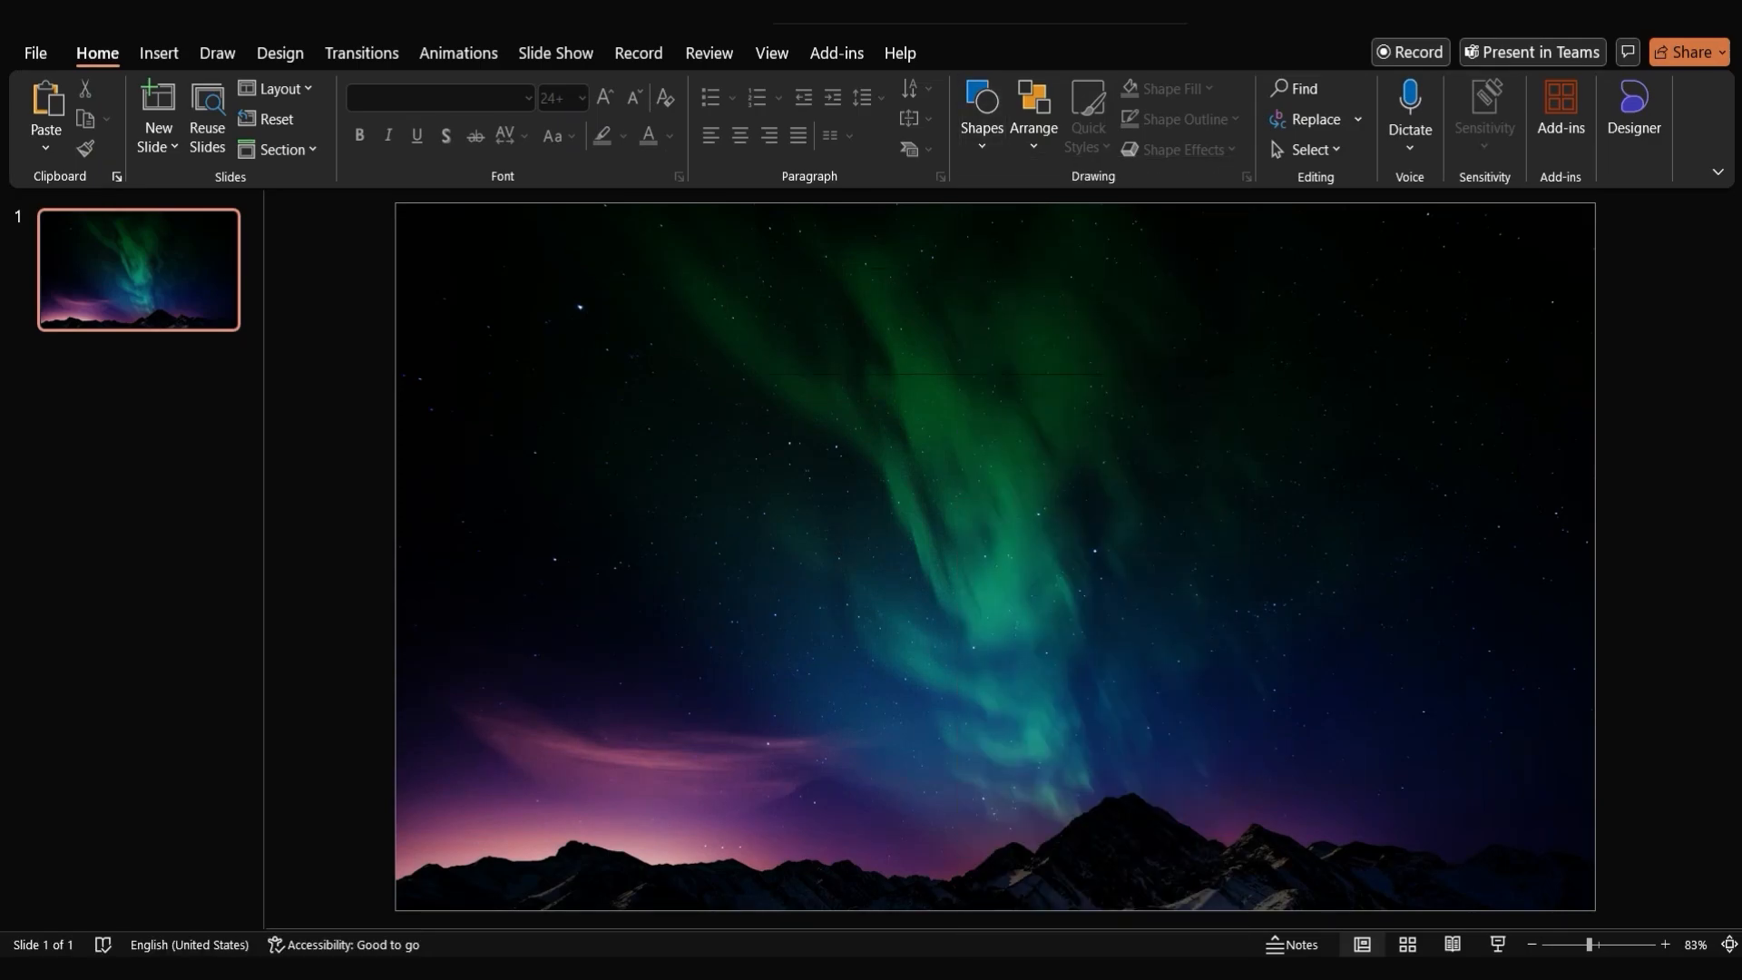
Paste the title text and set 'Northern Lights' in an enlarged Great Vibes script font
key(ctrl+v)
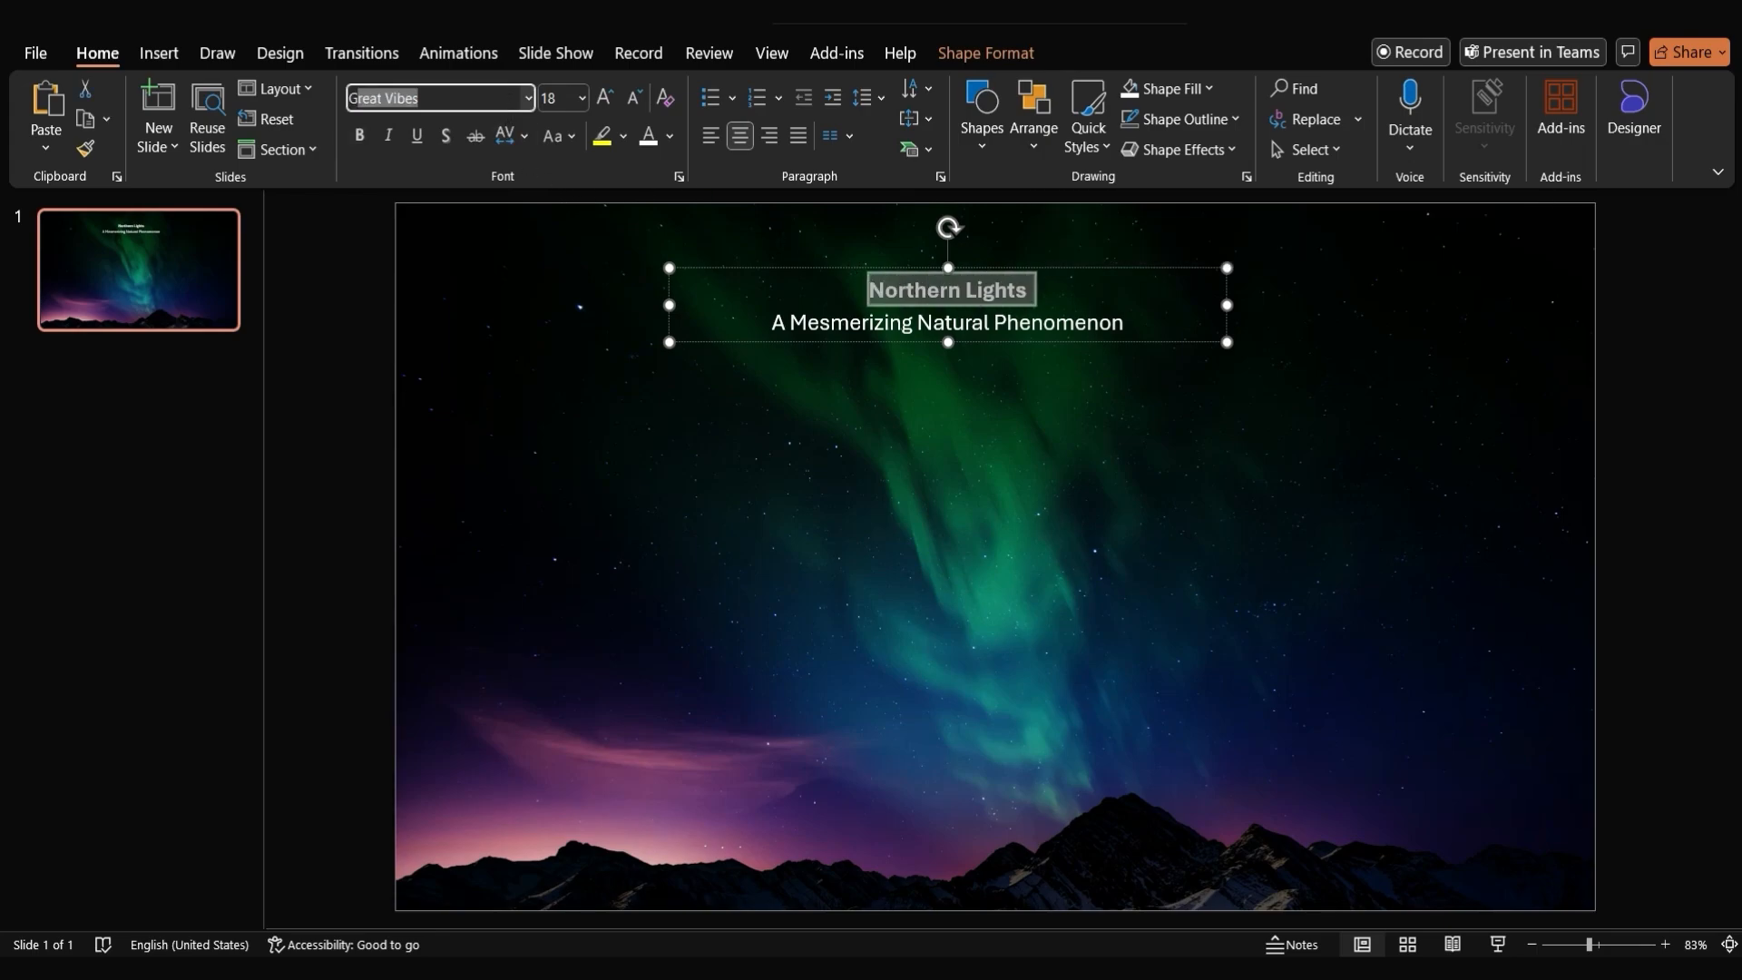
click(600, 98)
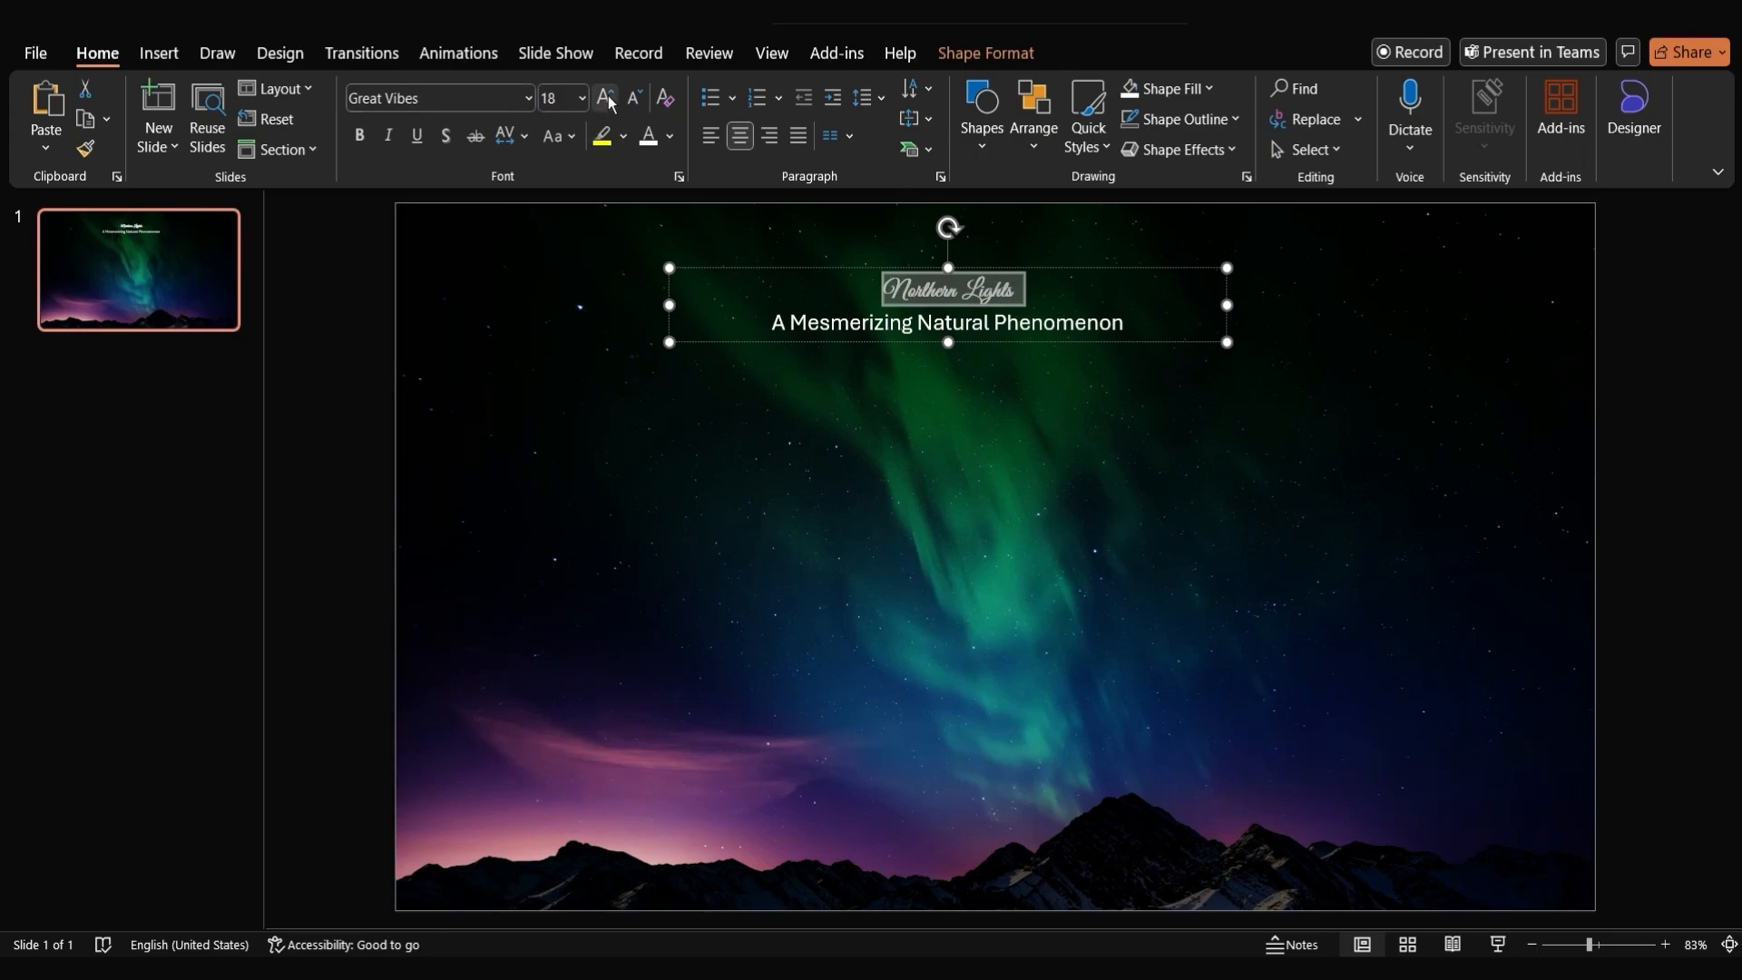
click(603, 98)
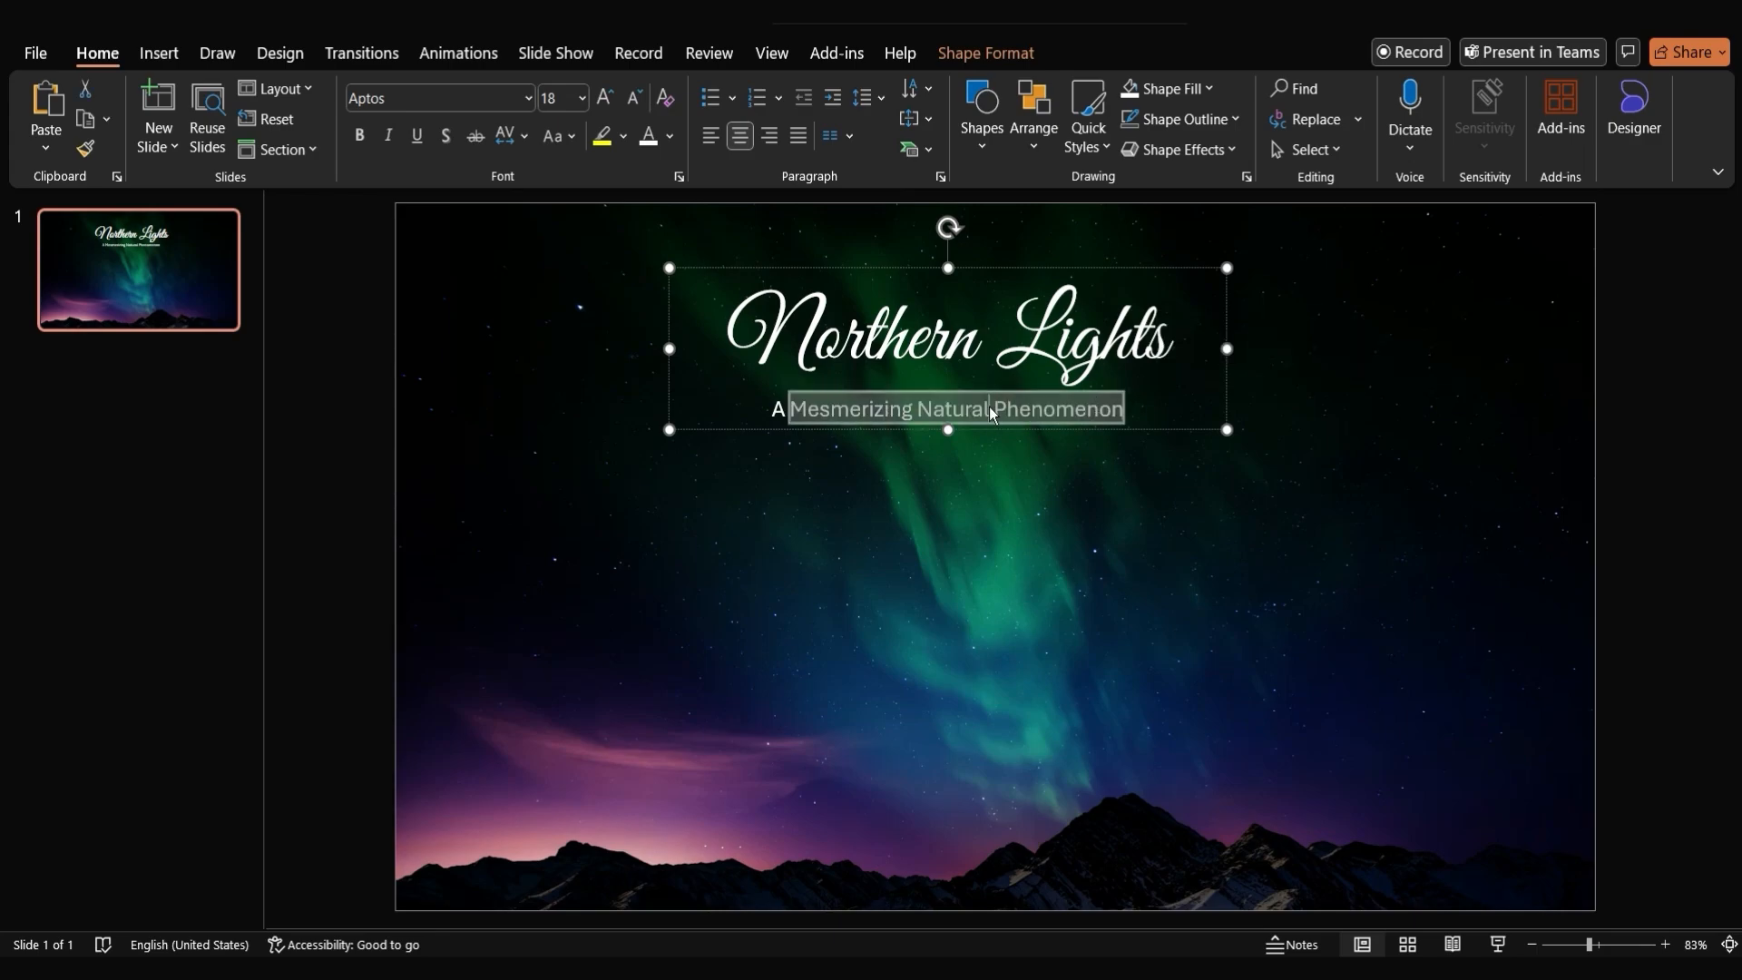
Make the subtitle A MESMERIZING NATURAL PHENOMENON uppercase and centre the title box horizontally
click(555, 136)
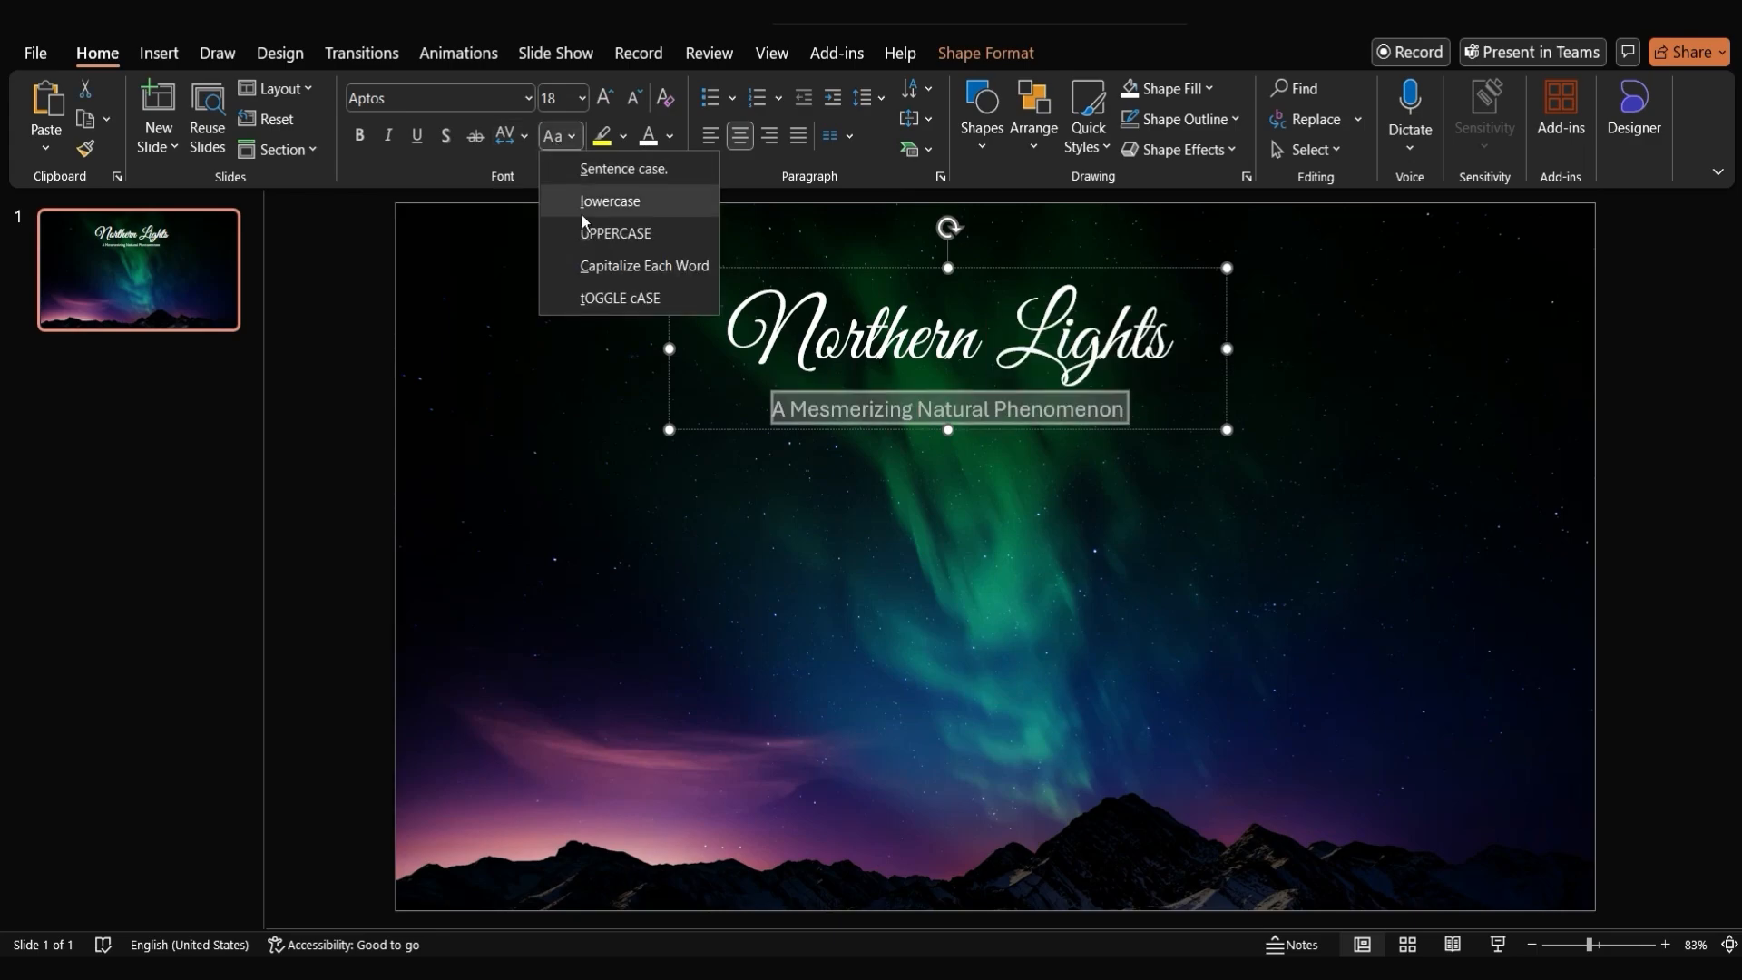
click(615, 236)
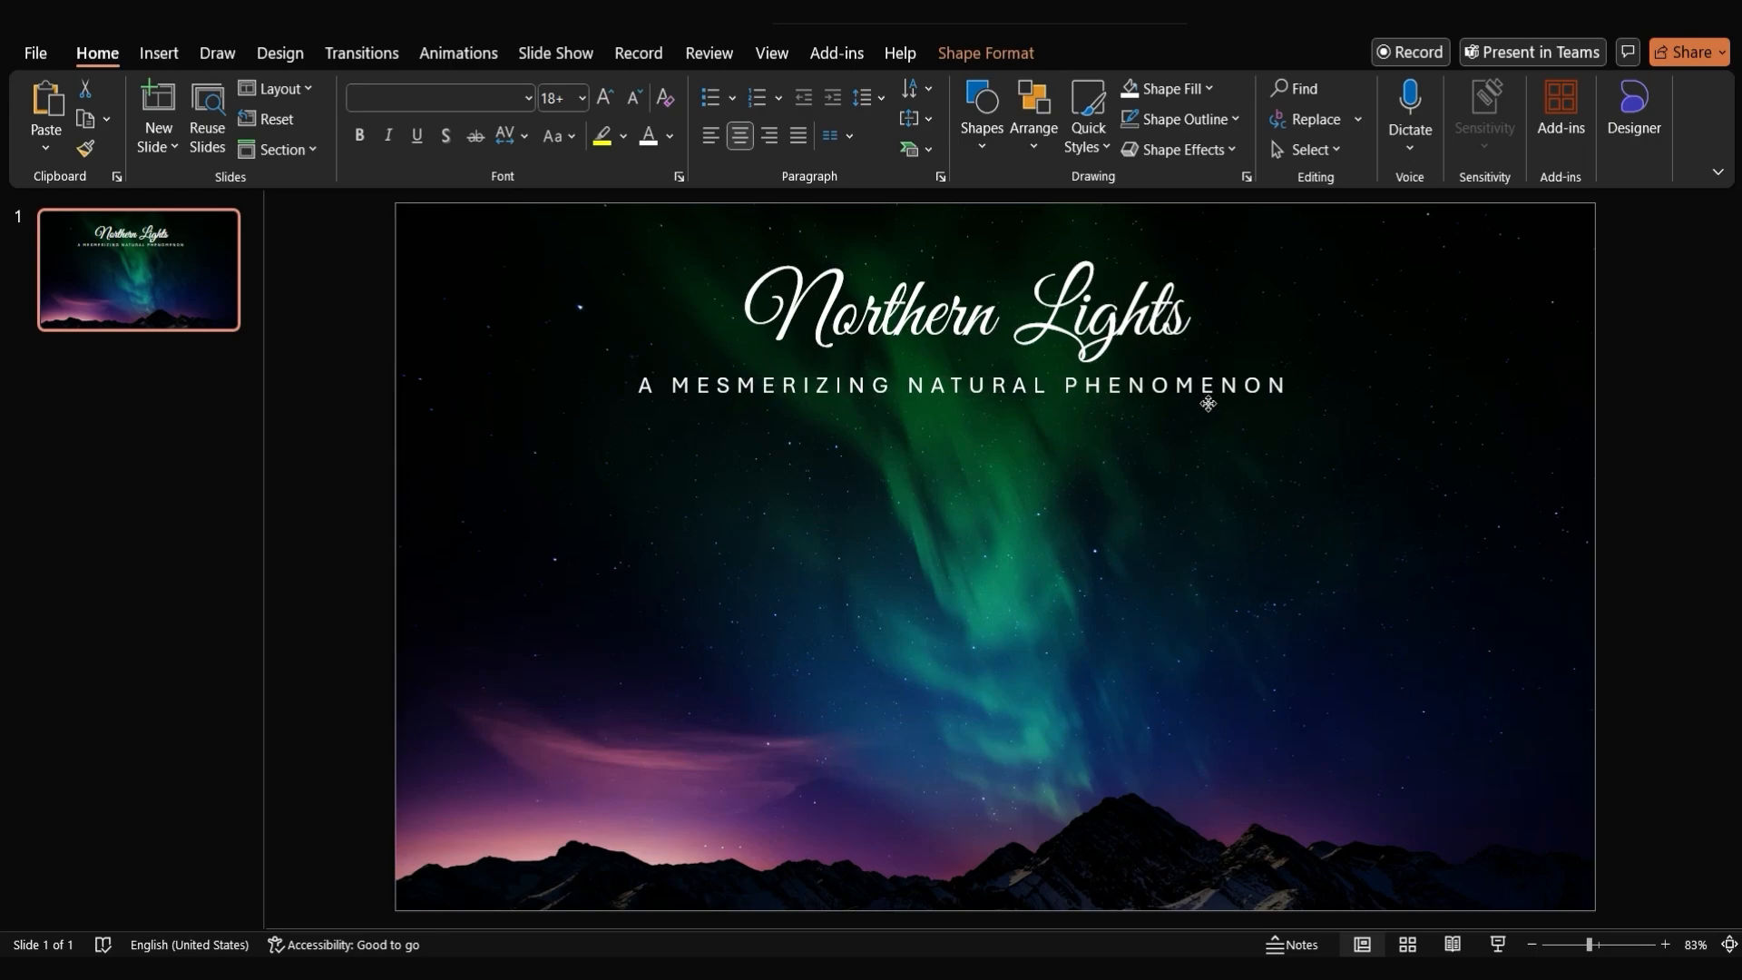
click(1310, 89)
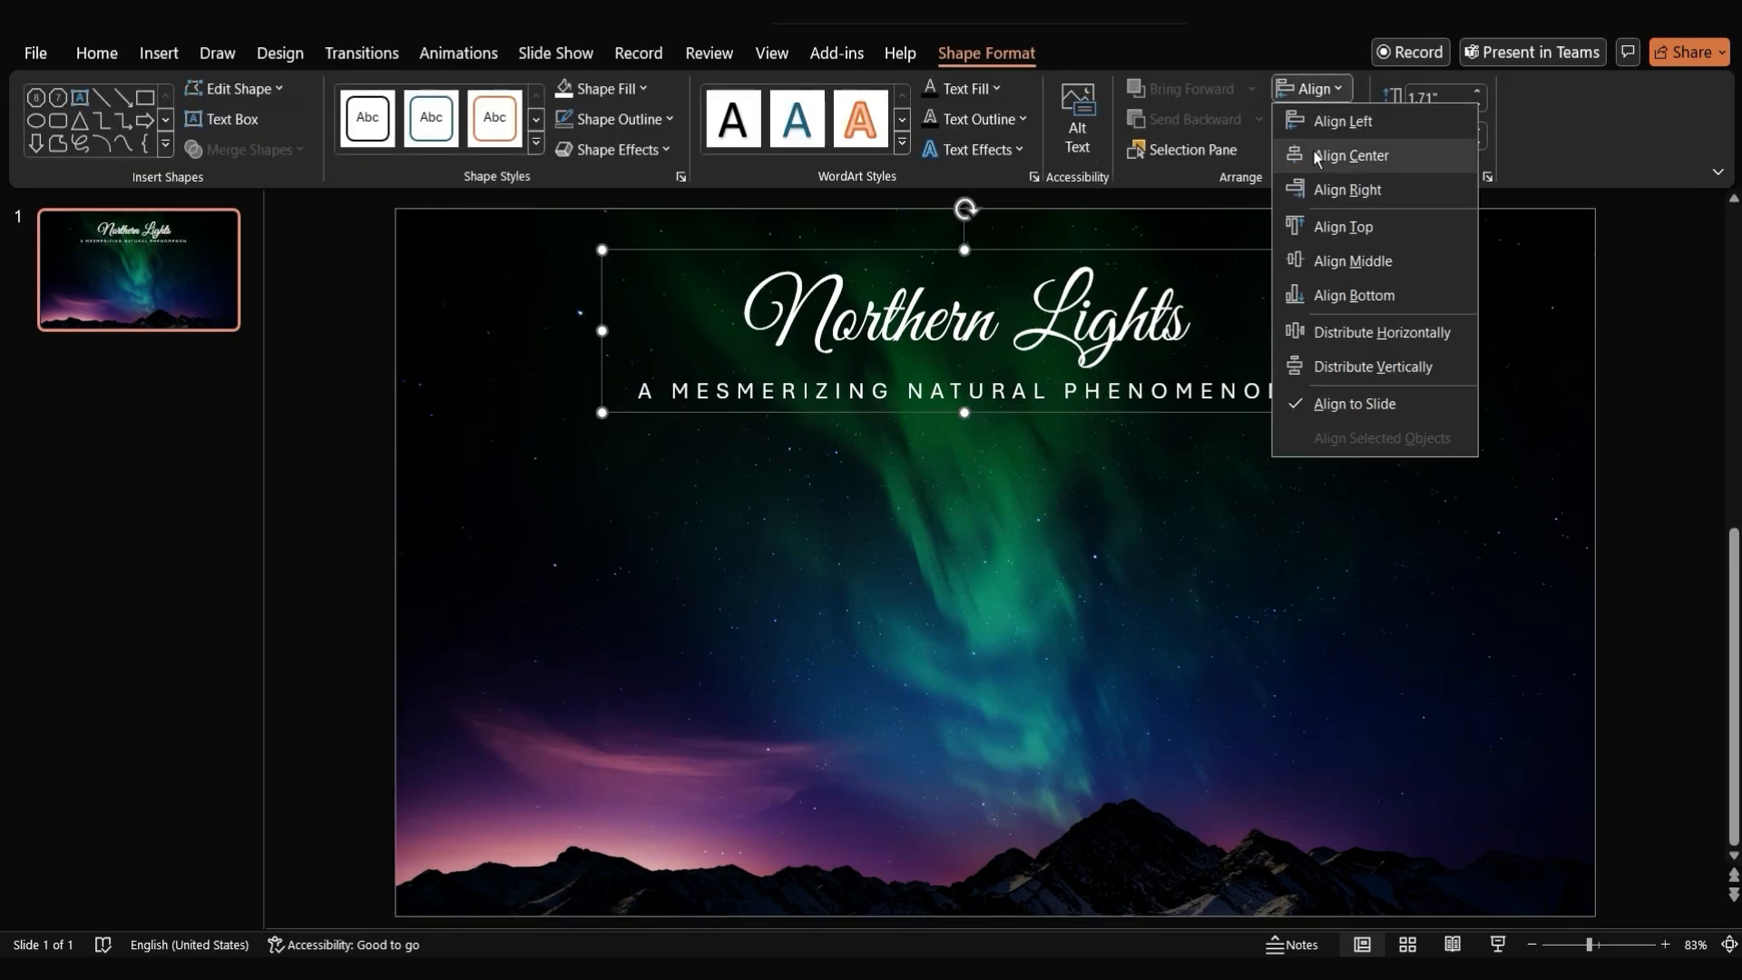
click(1350, 154)
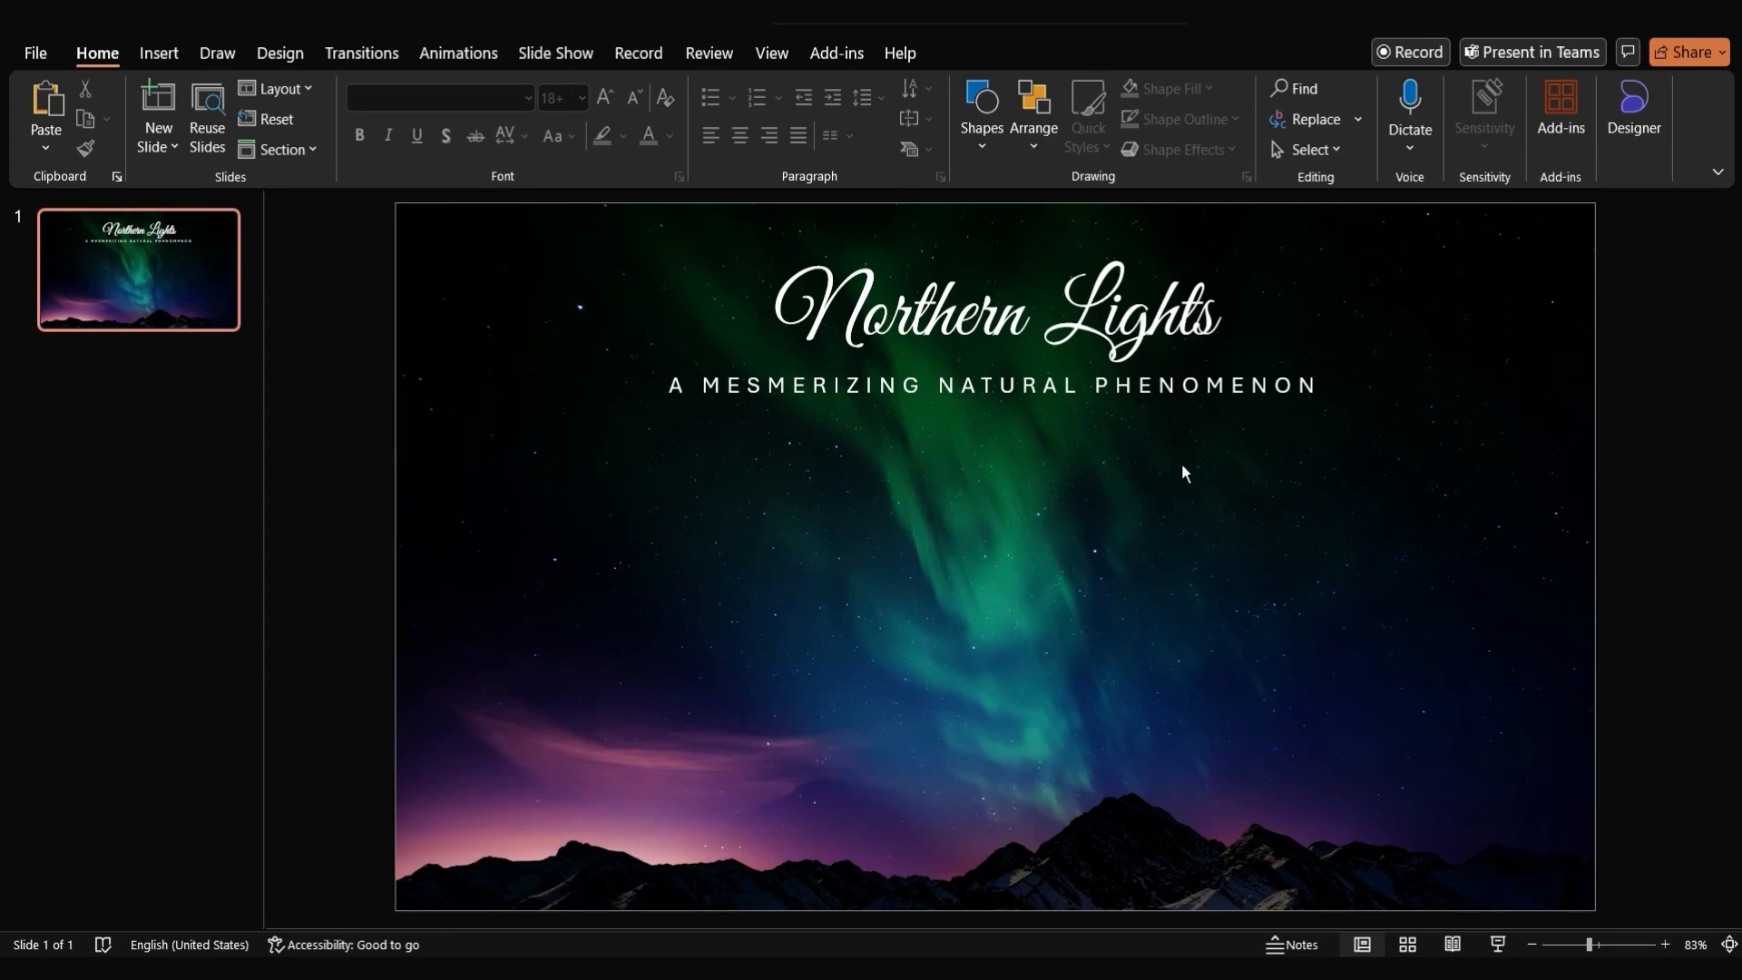
Insert a teal octagon and duplicate it into a row of five
click(980, 114)
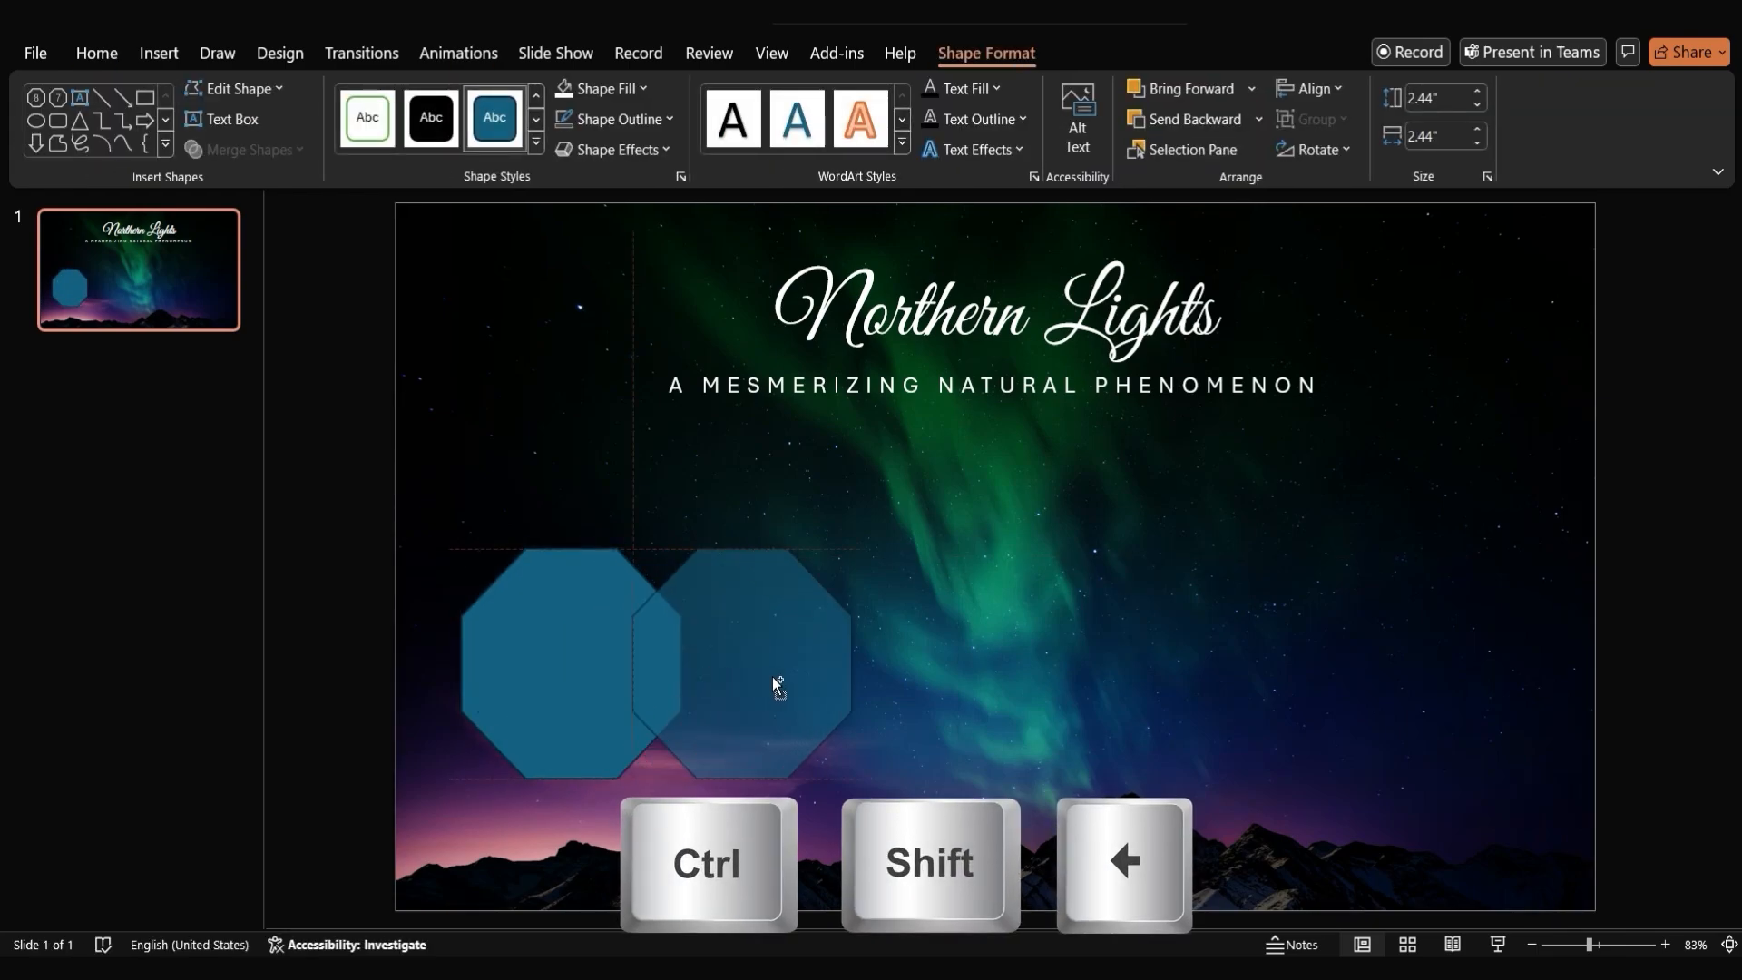
click(805, 664)
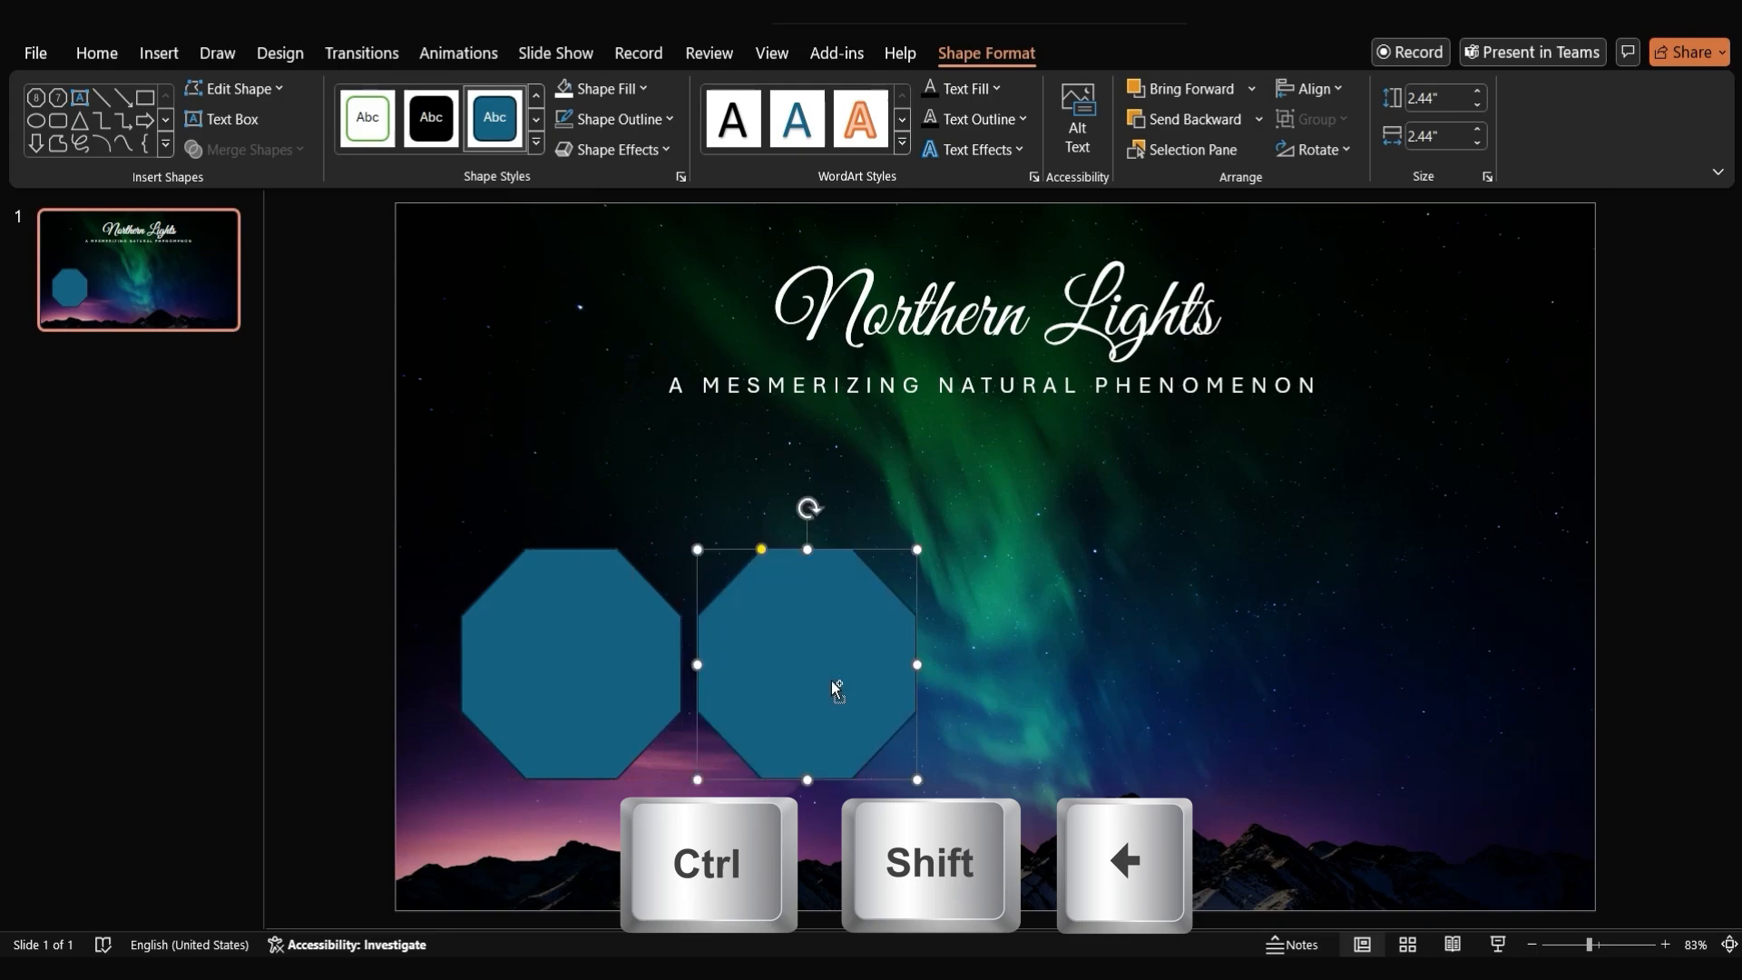
key(Right)
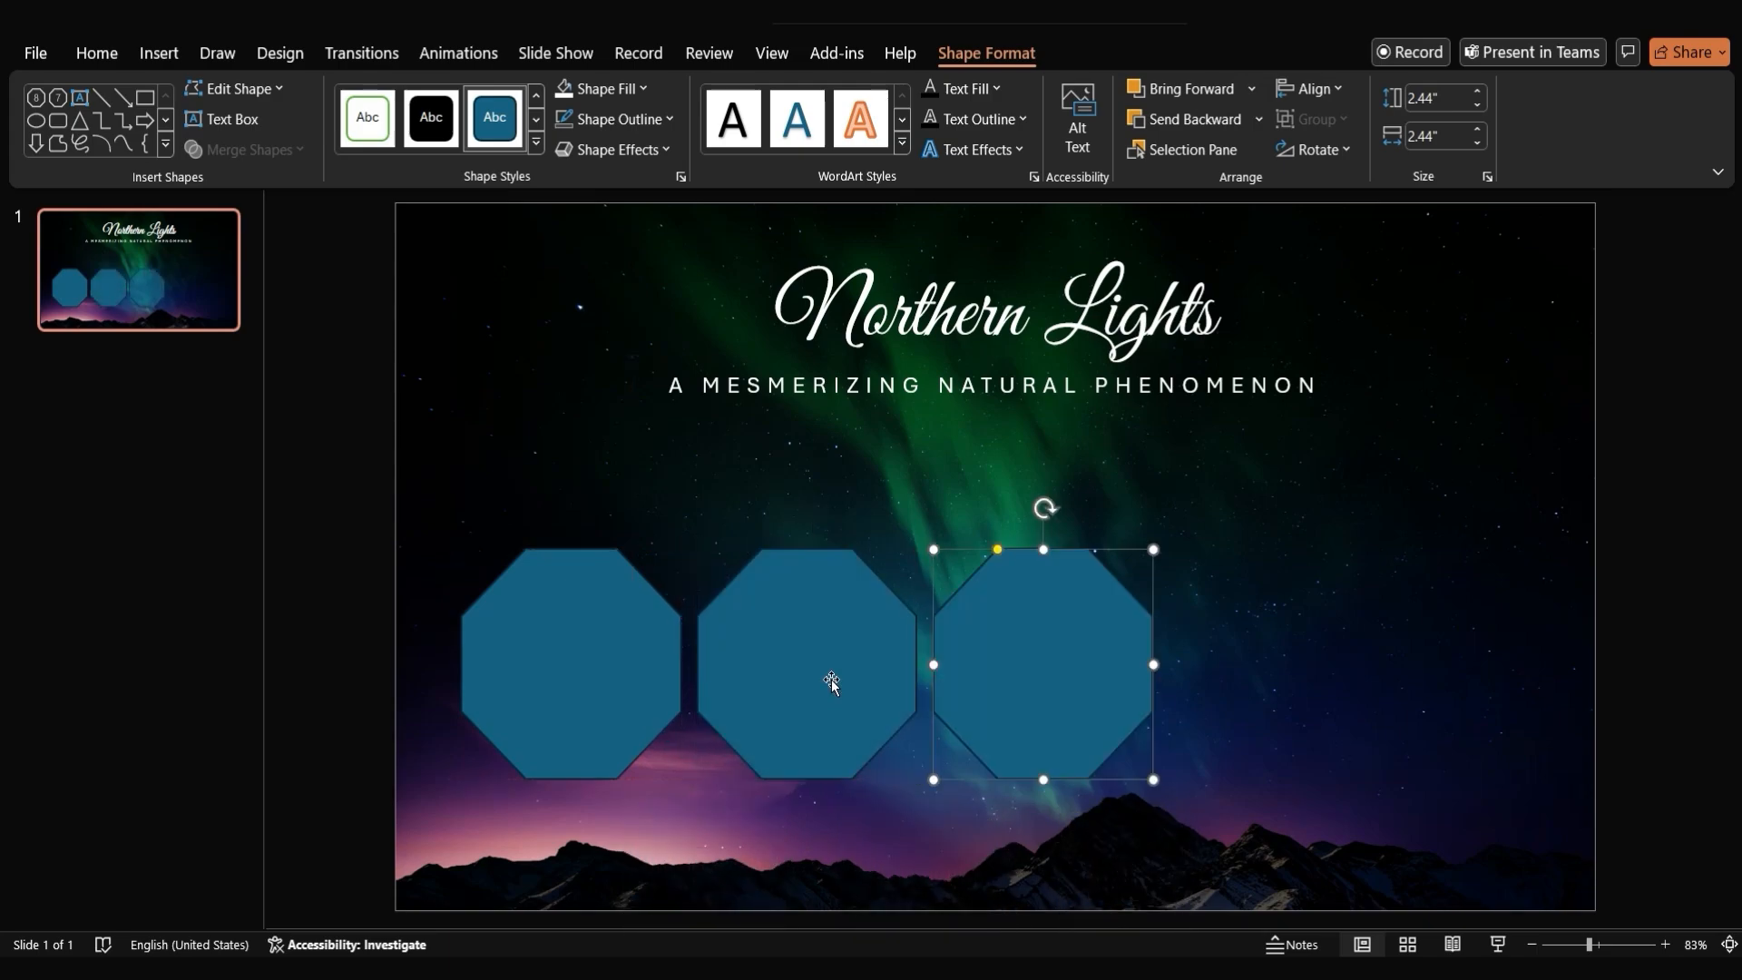
key(f4)
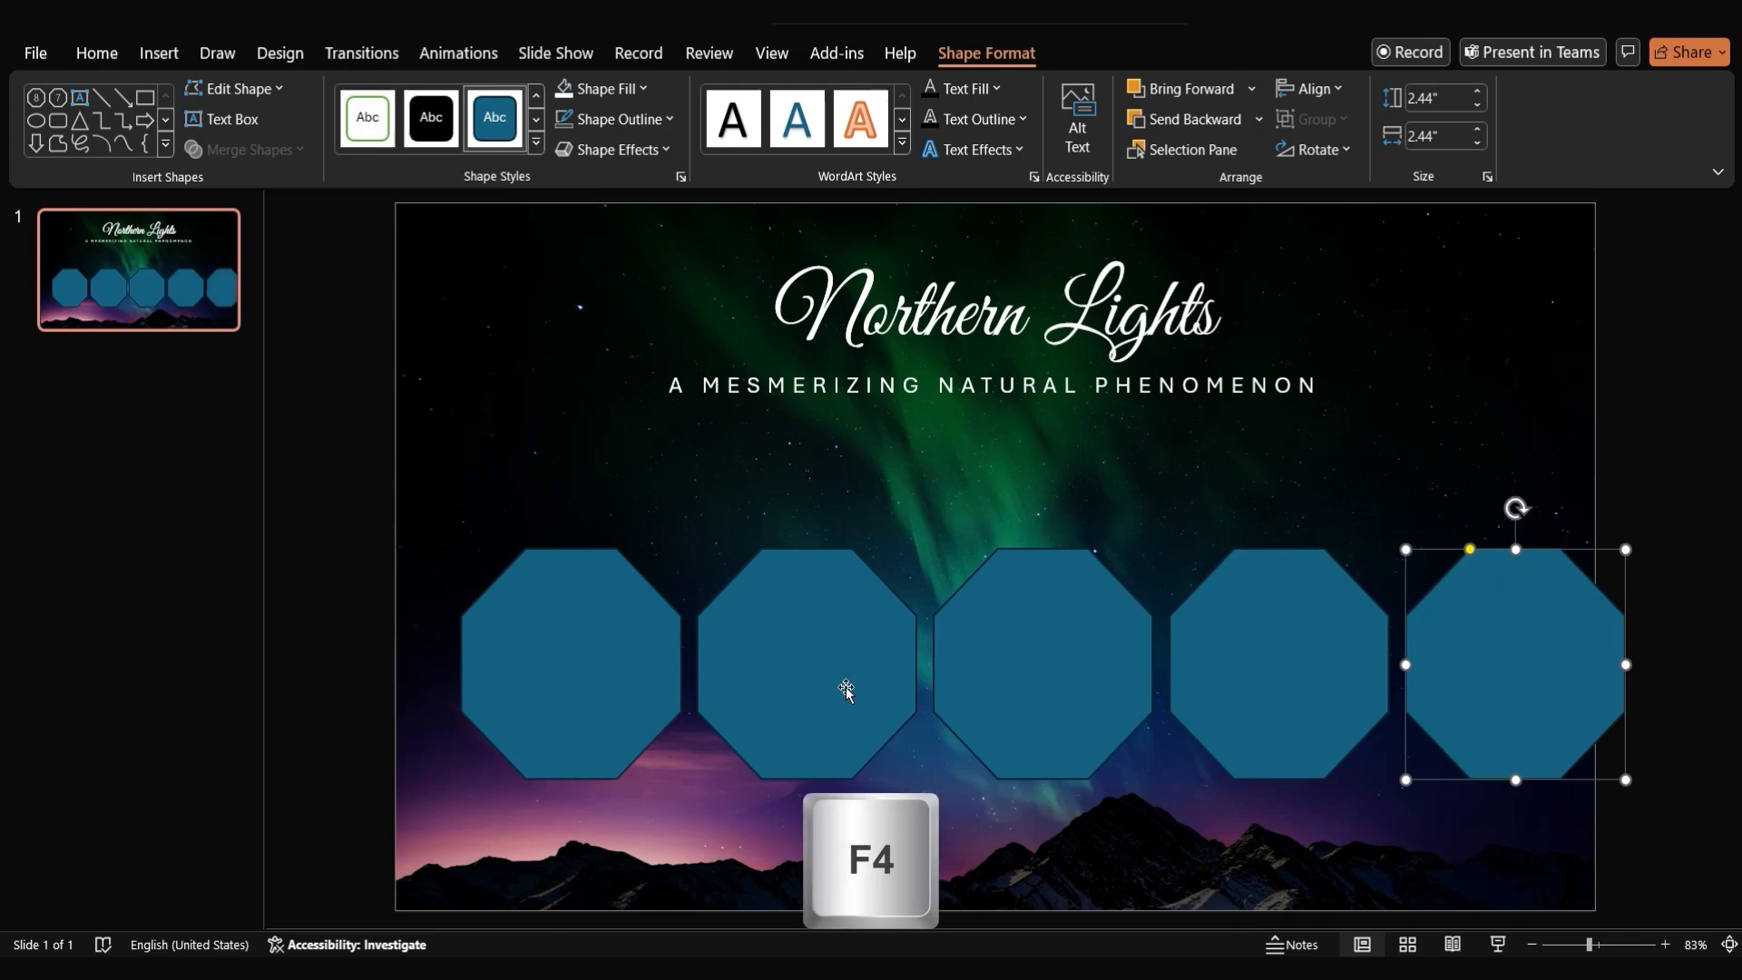
key(f4)
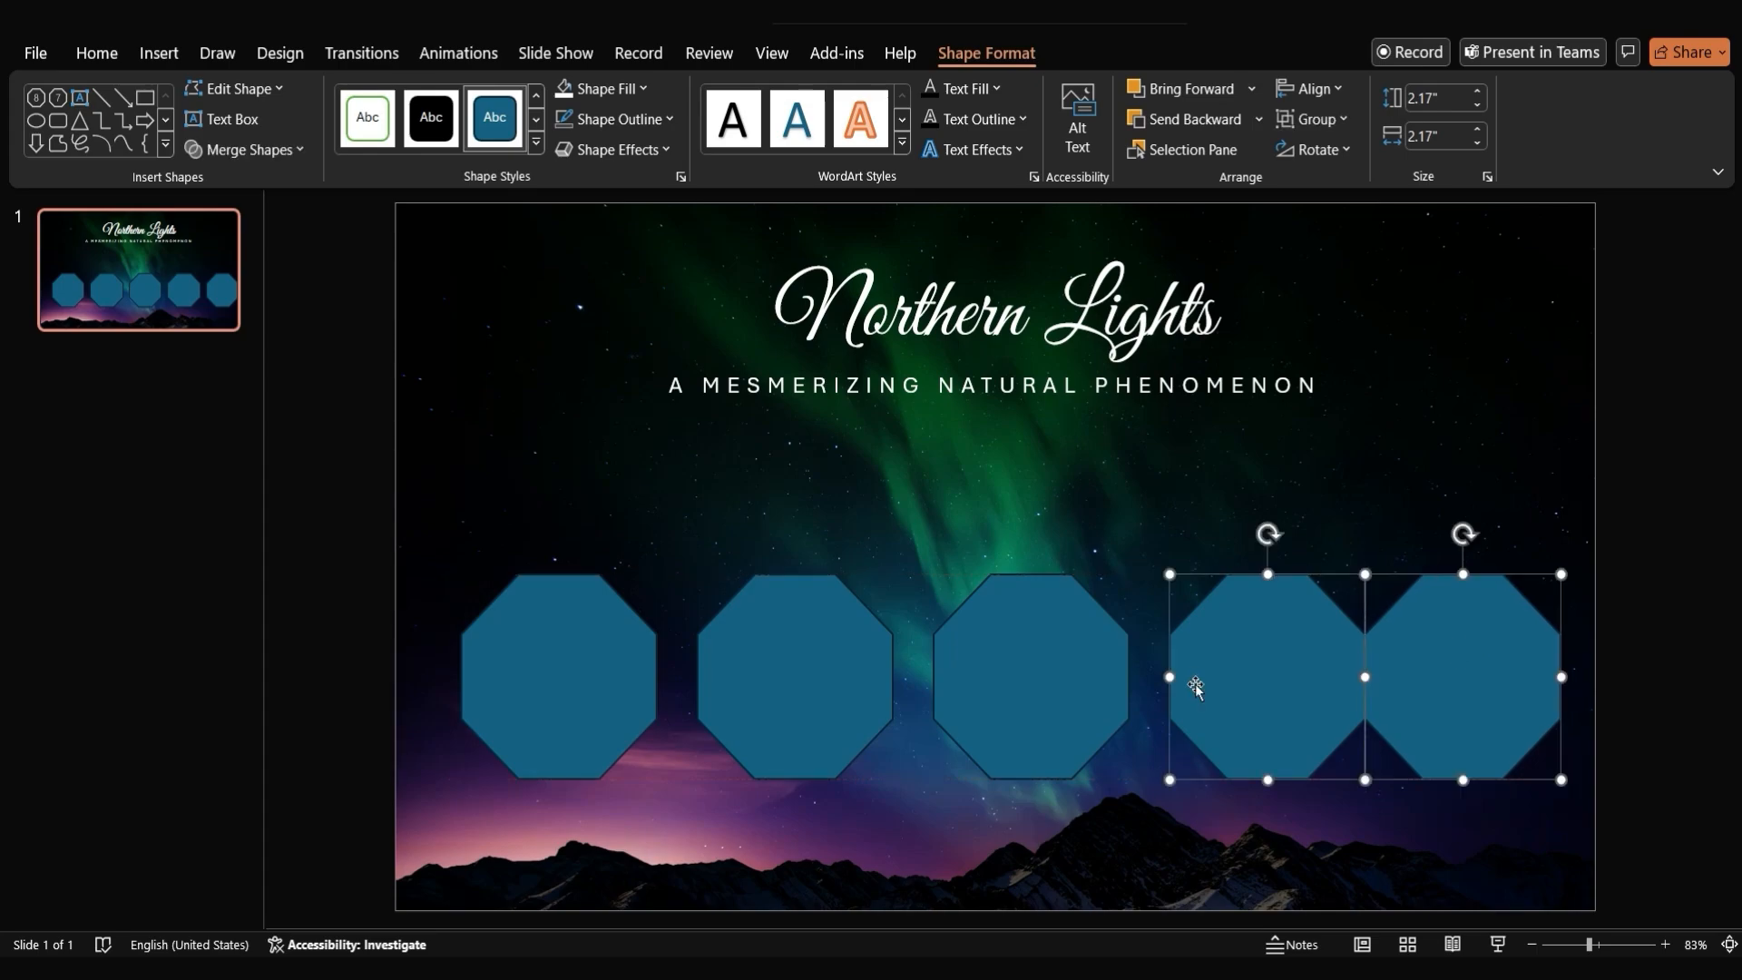
Distribute the five octagons evenly and raise the second and fourth into a zigzag
click(1310, 89)
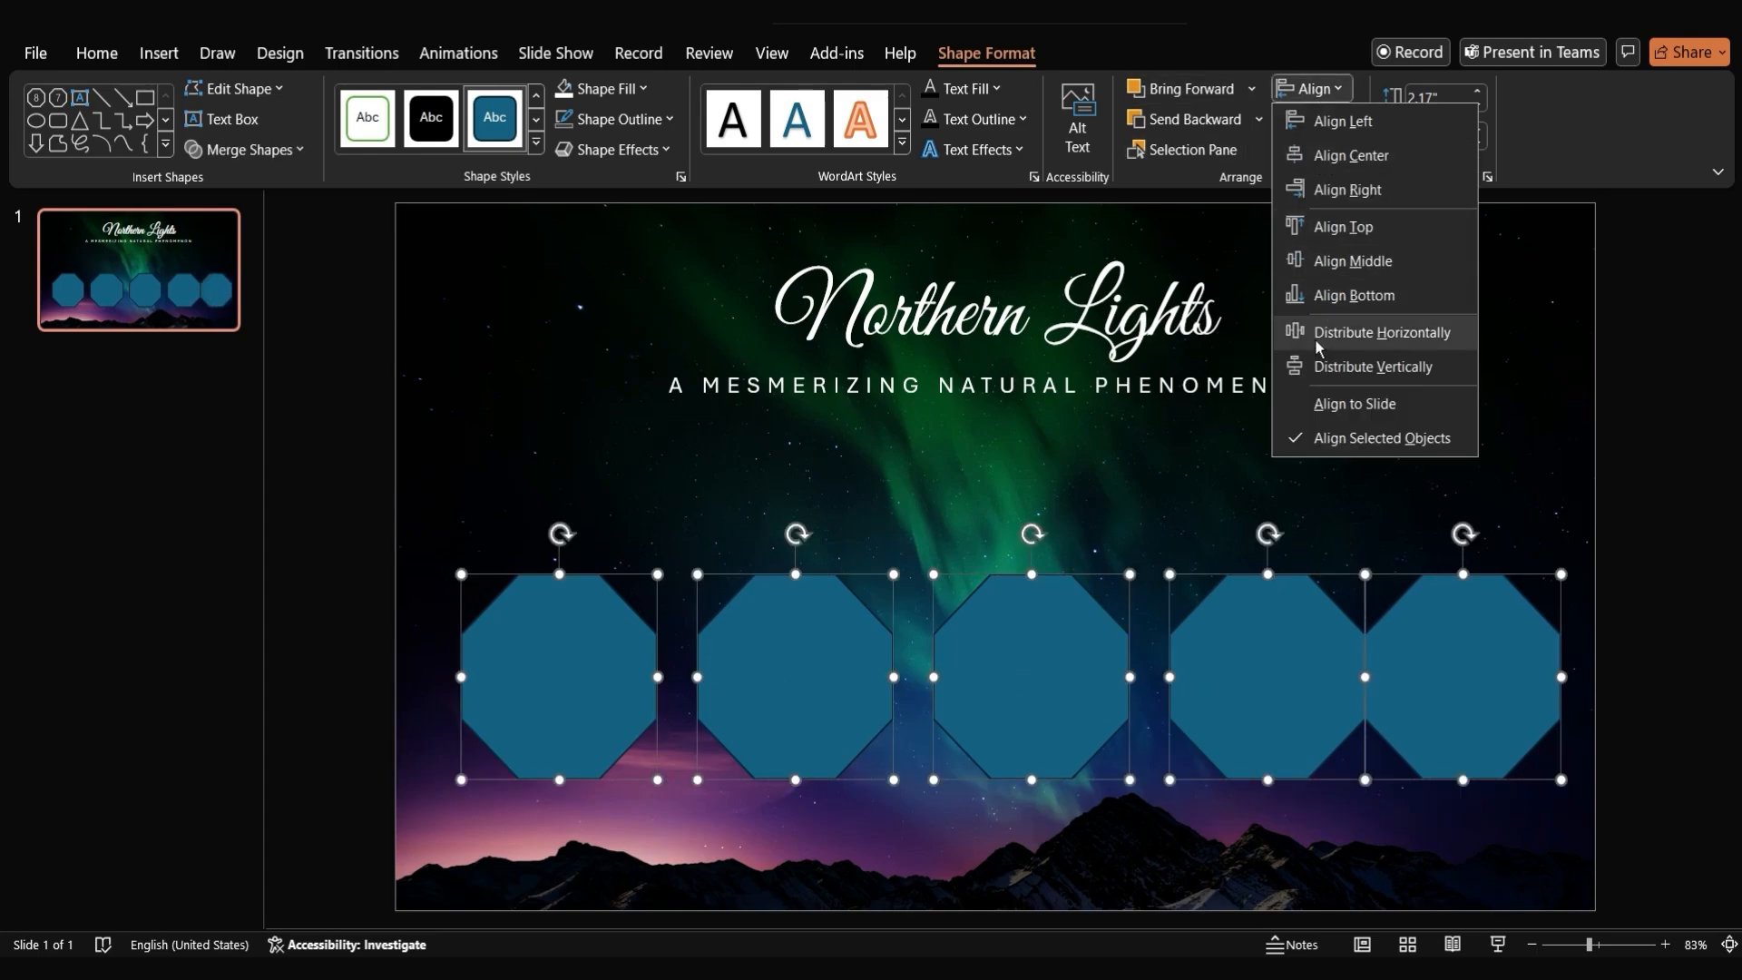
click(1382, 332)
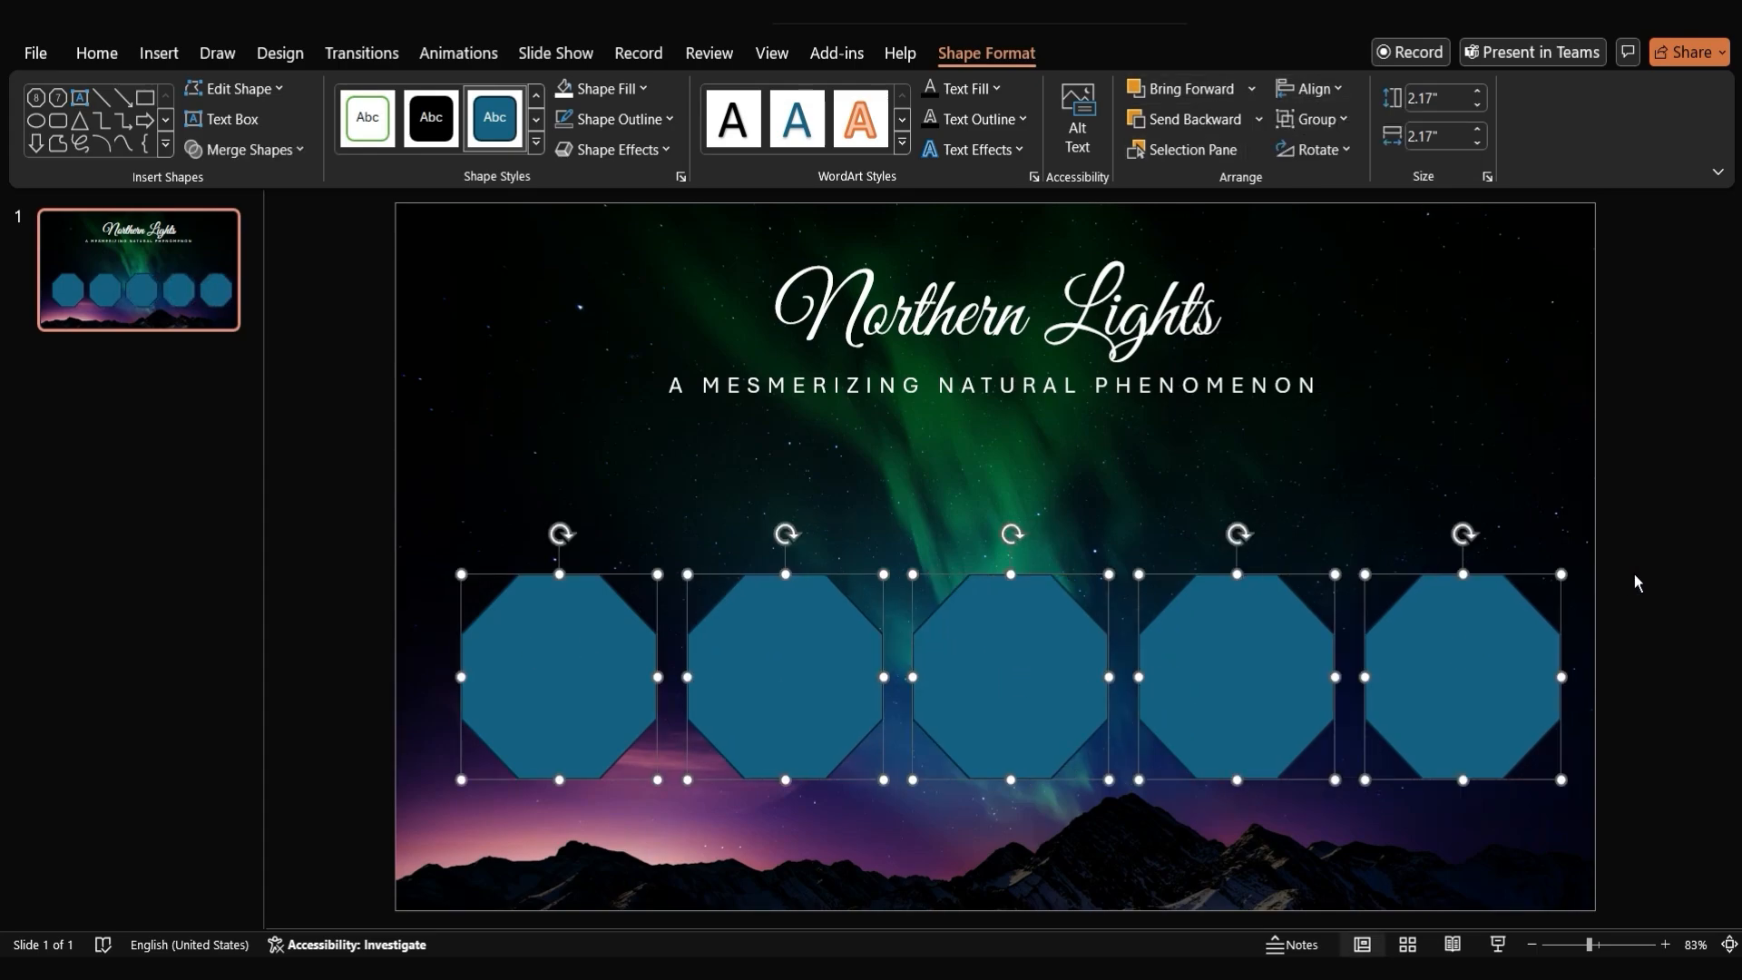
click(786, 675)
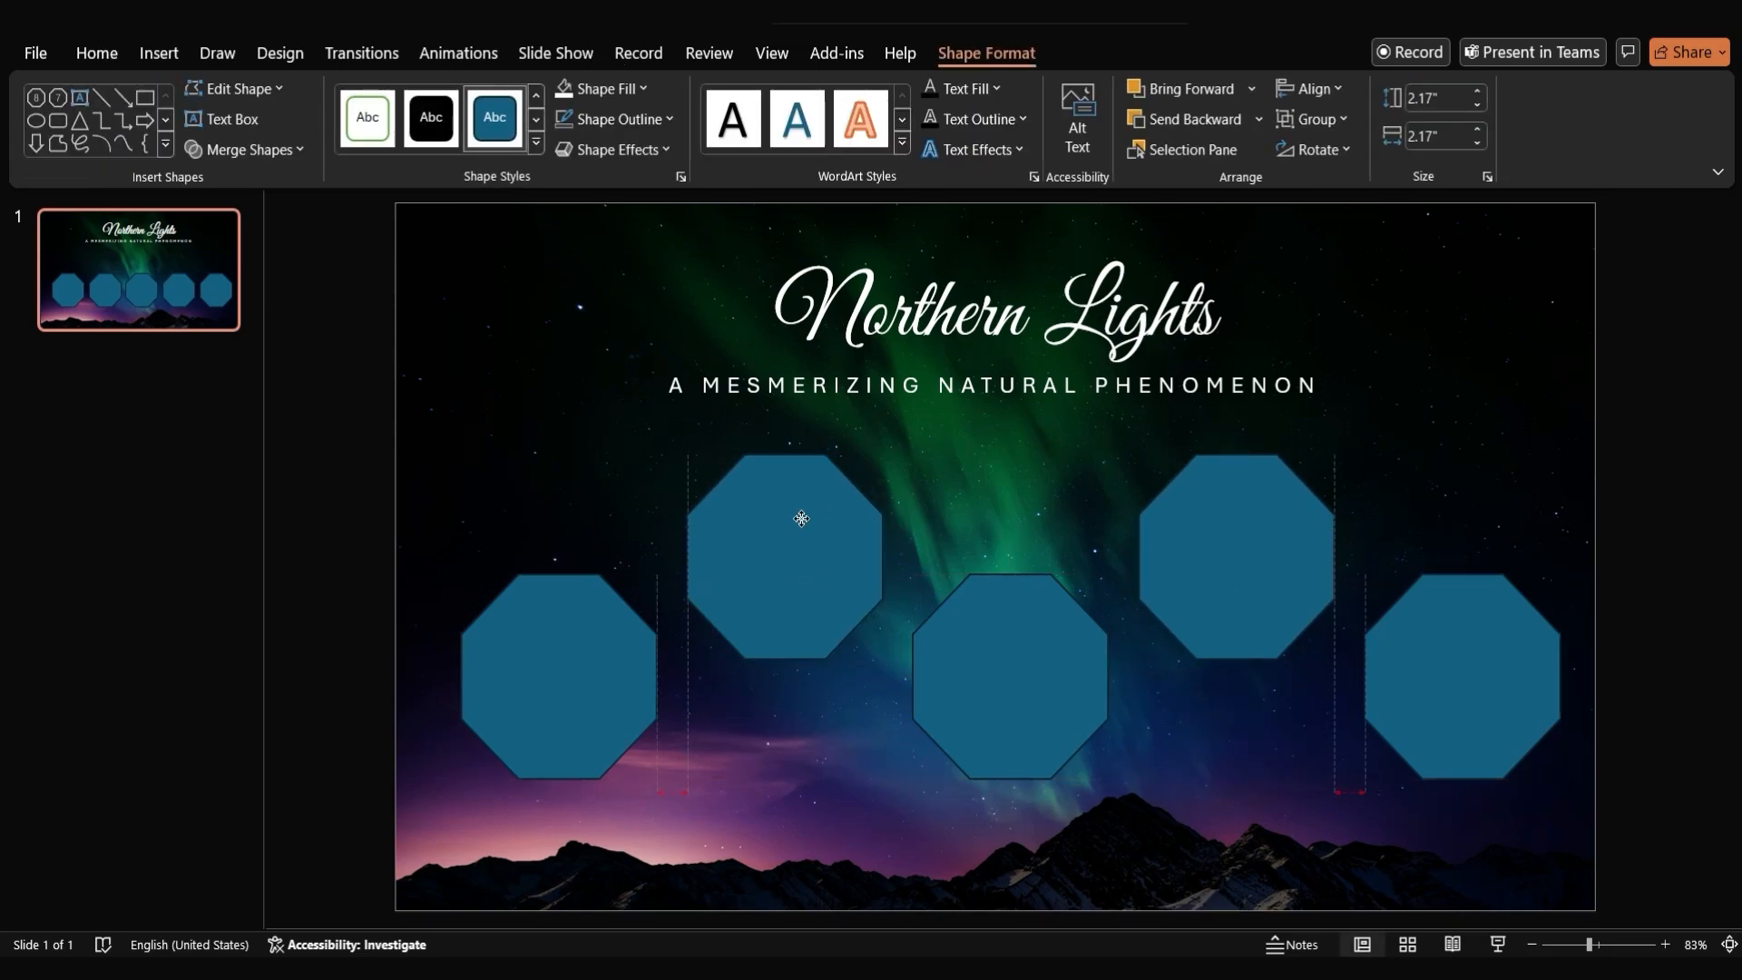
click(1613, 657)
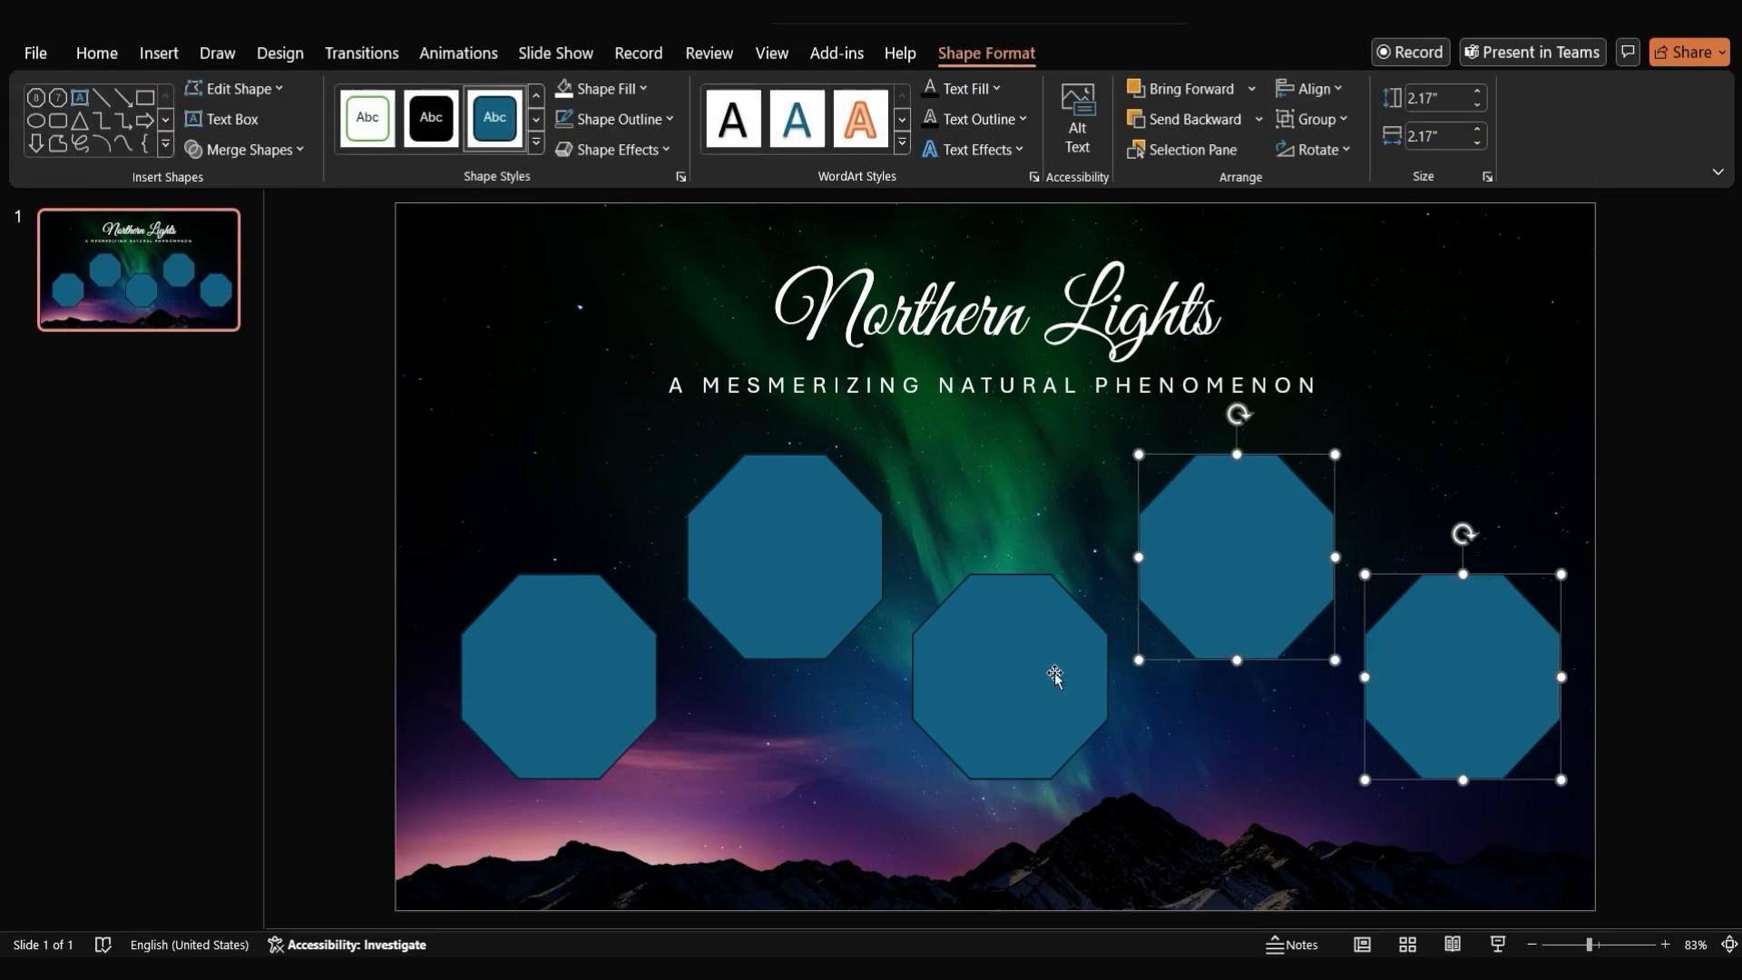
Group the five octagons and centre the group horizontally on the slide
key(ctrl+g)
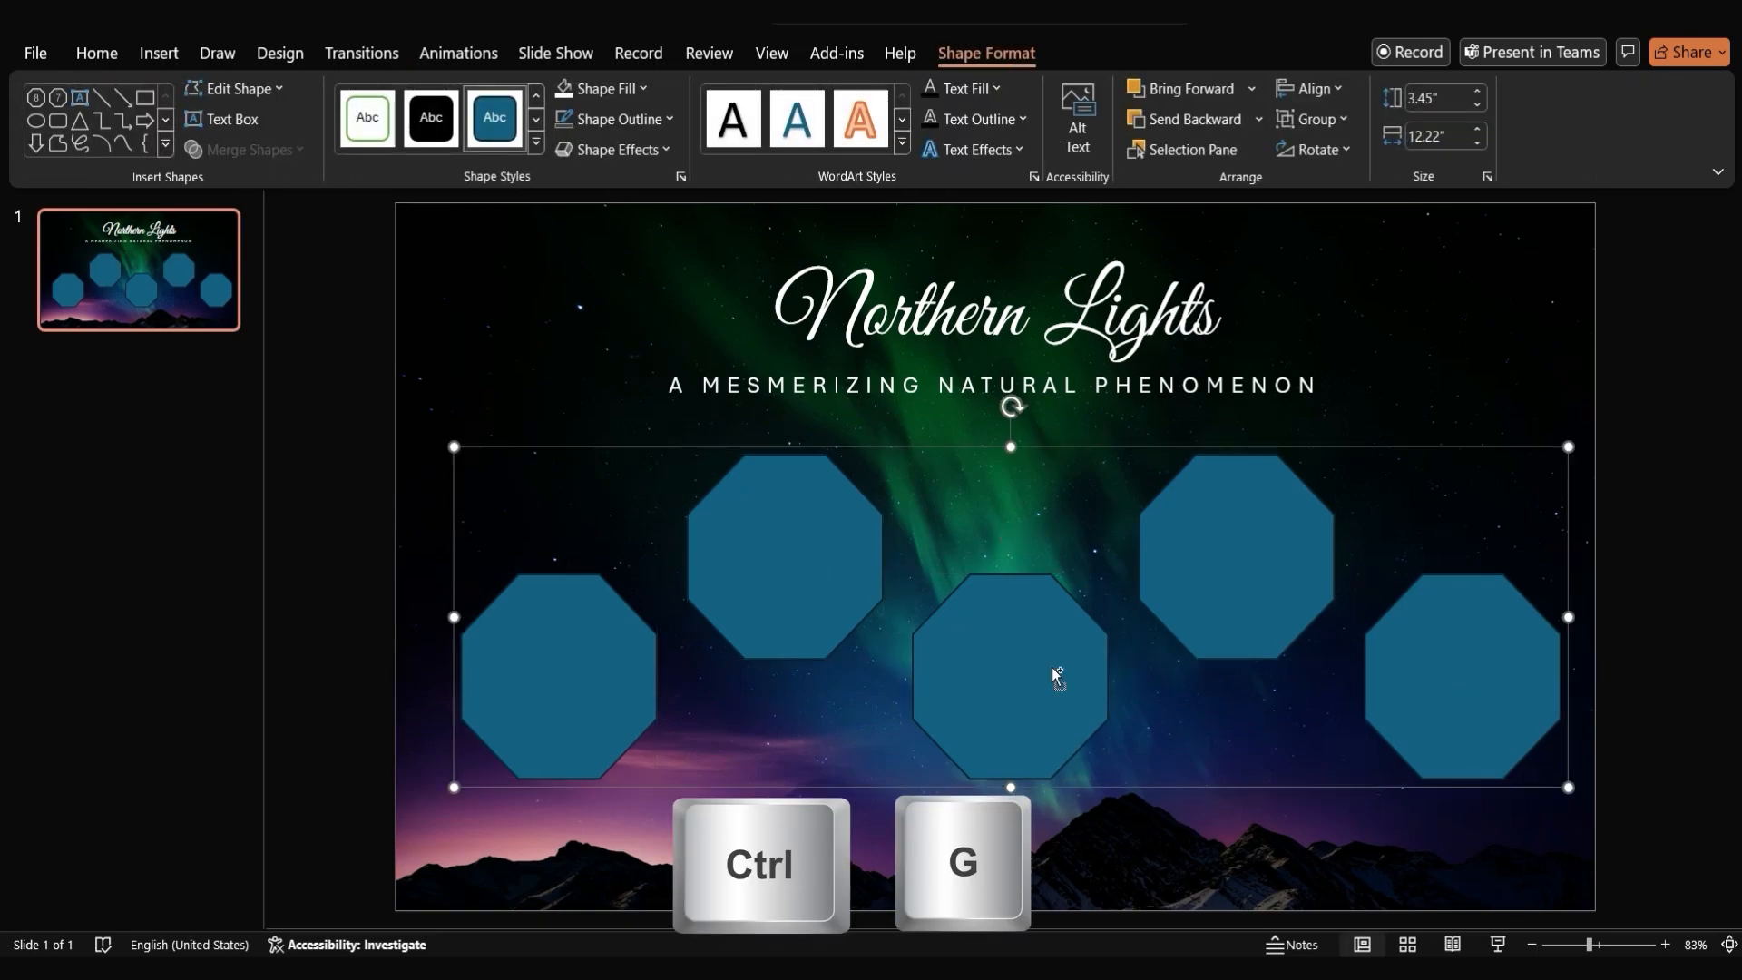
click(1309, 89)
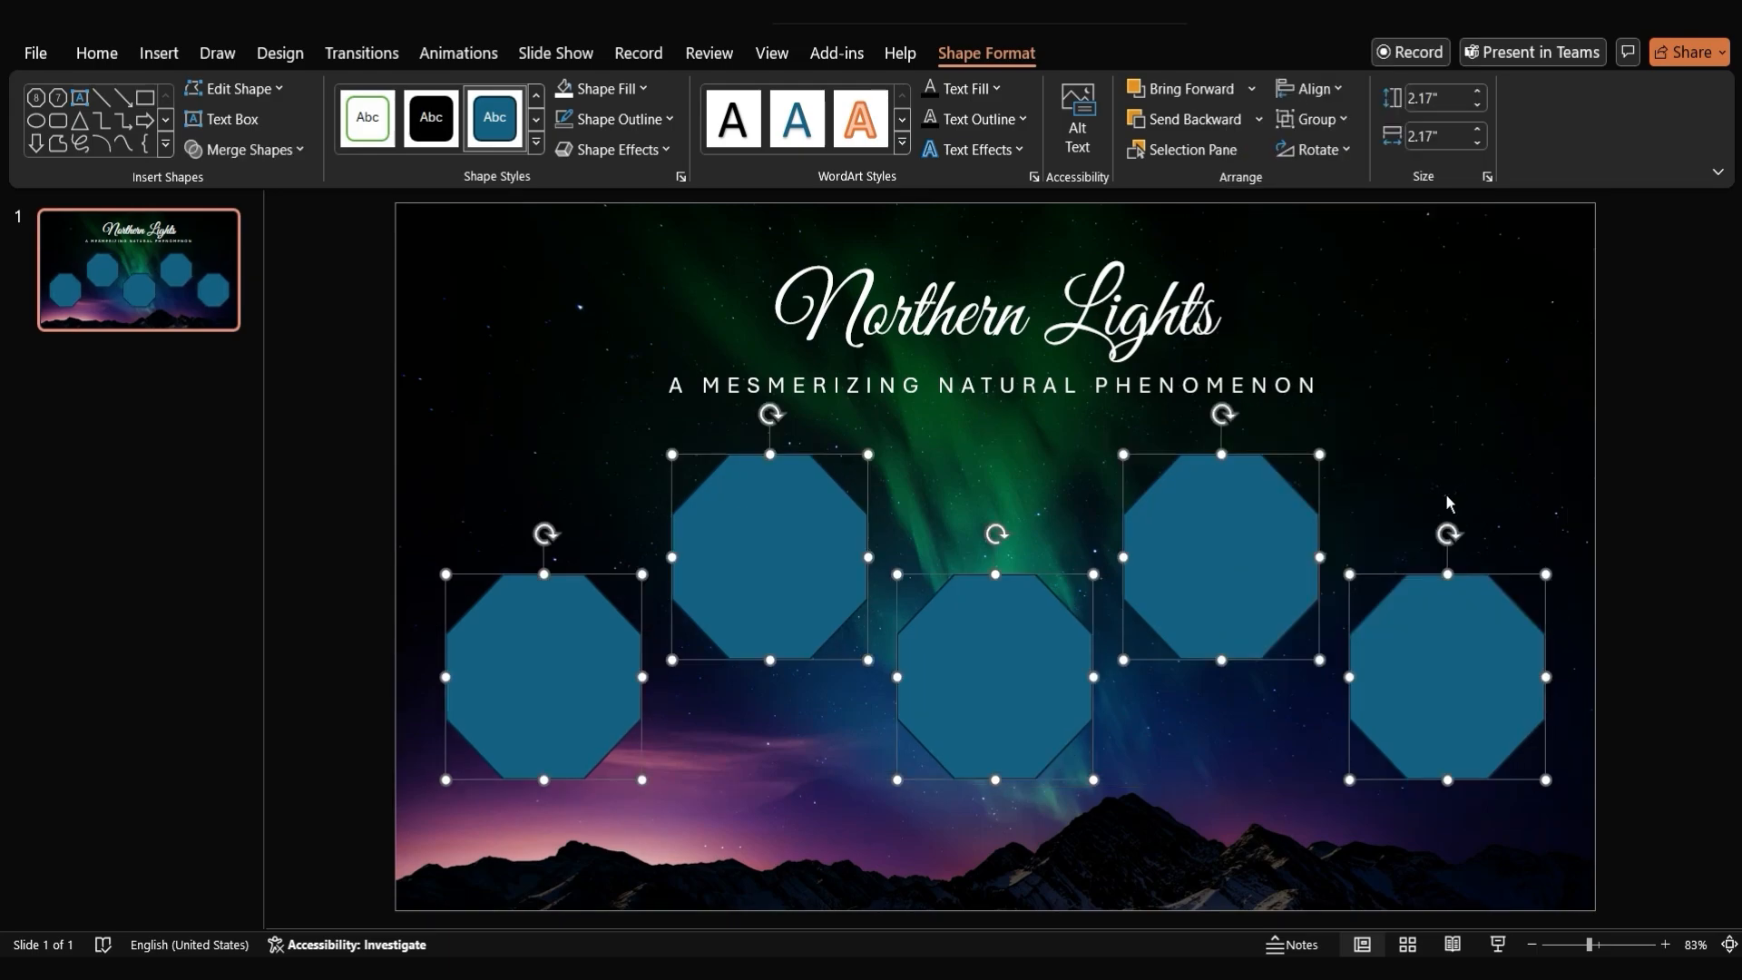
mouse_move(1200, 532)
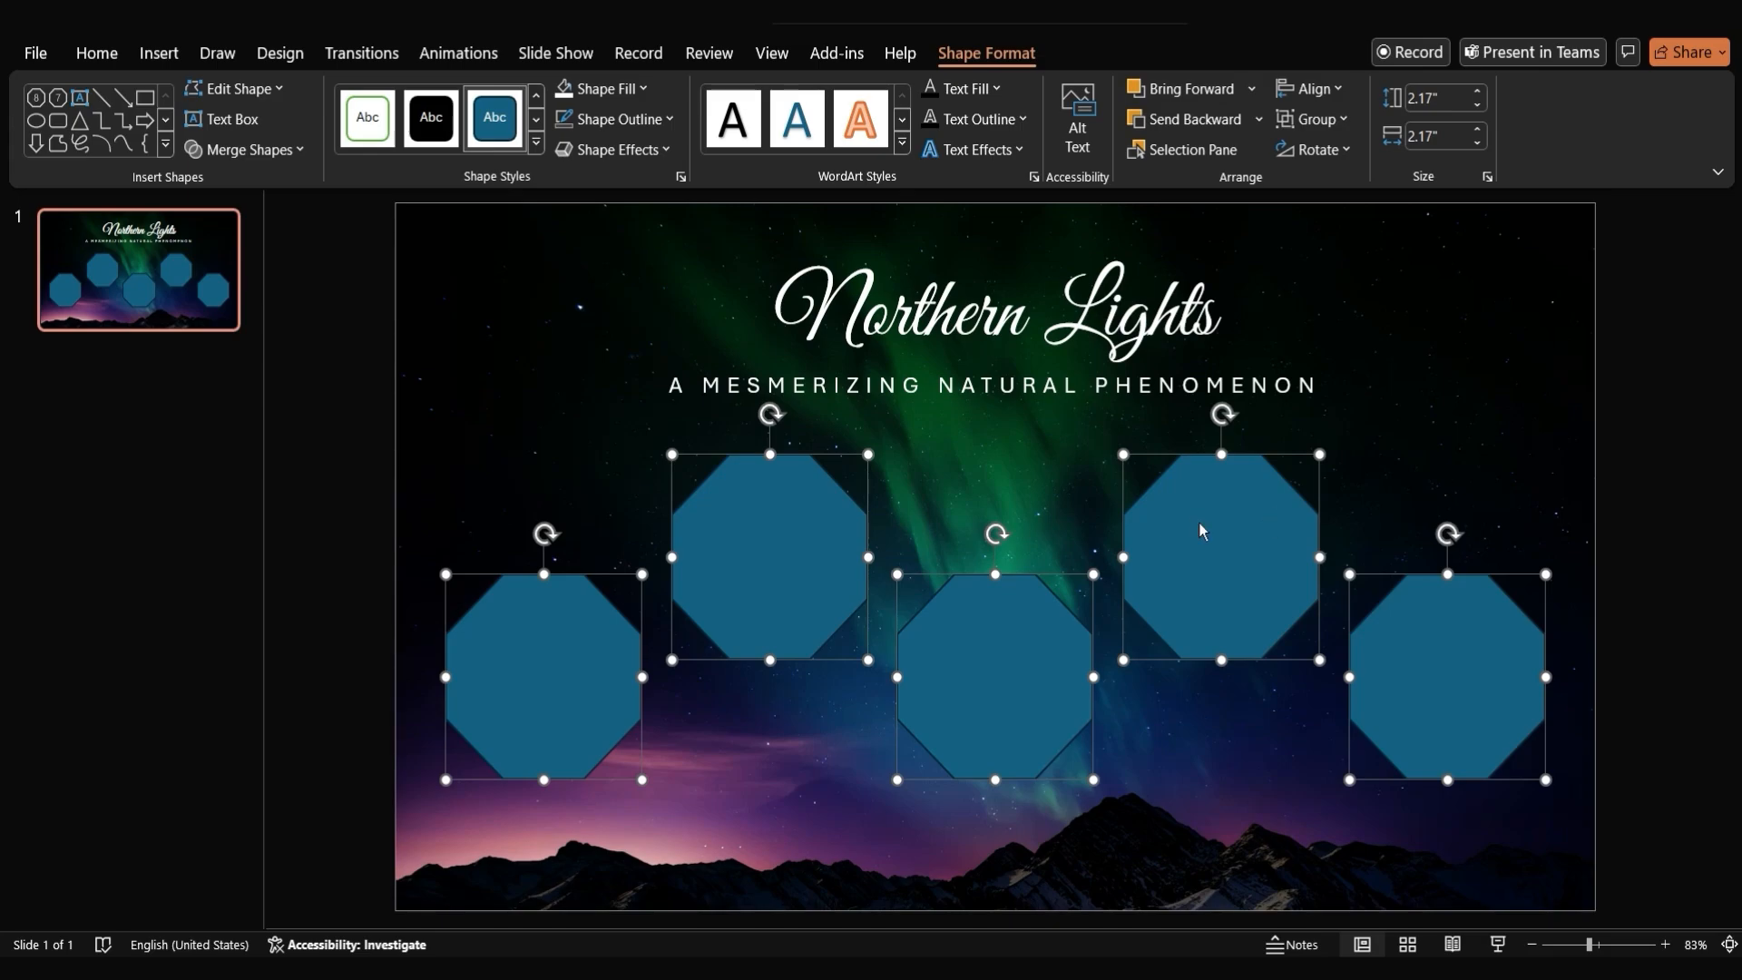
Give the selected octagons slide background fill so the aurora shows through
right_click(1199, 532)
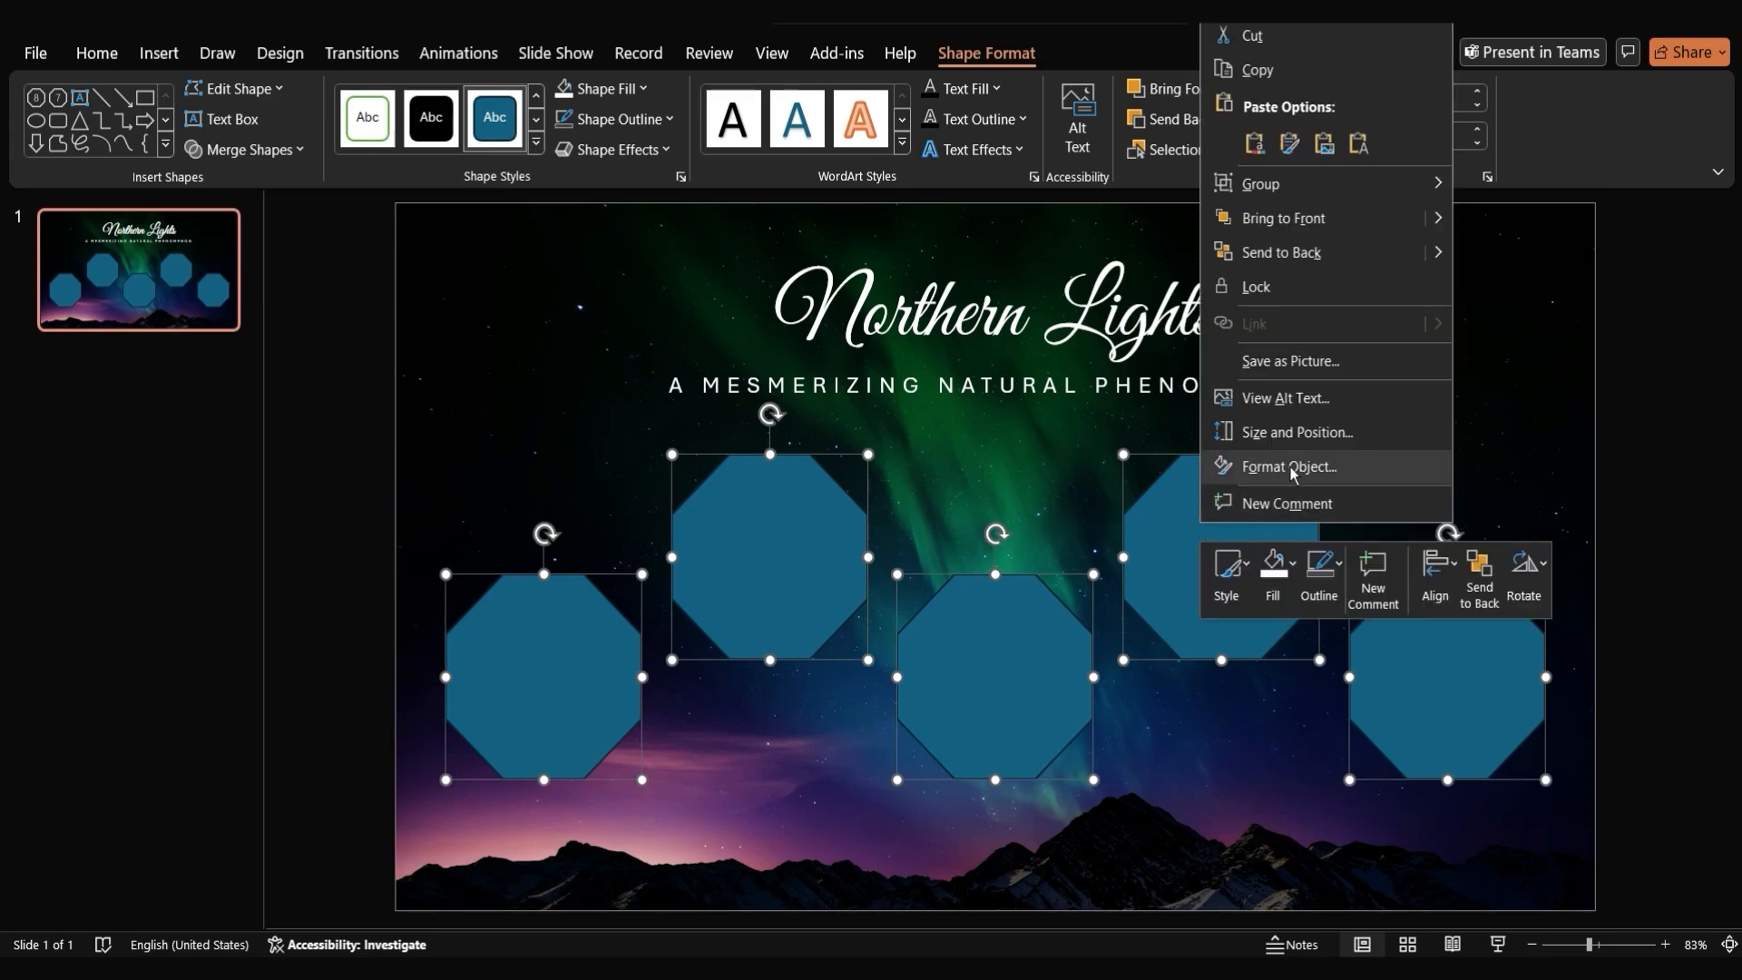
click(1290, 466)
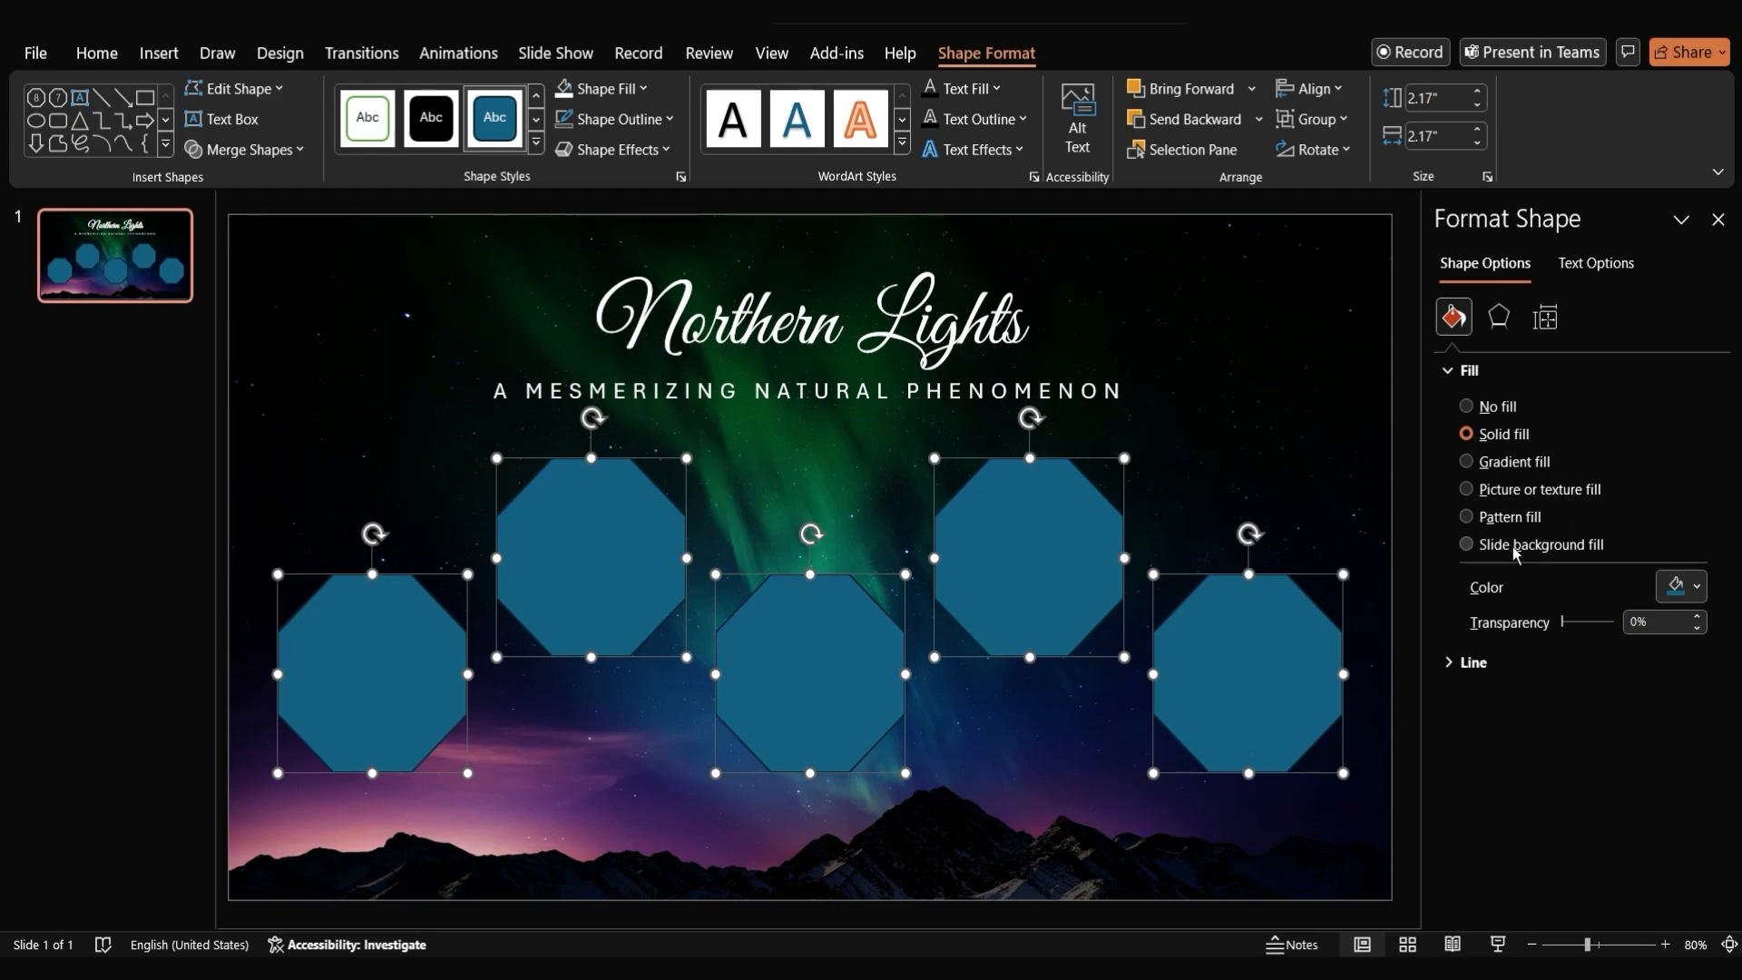
click(1467, 545)
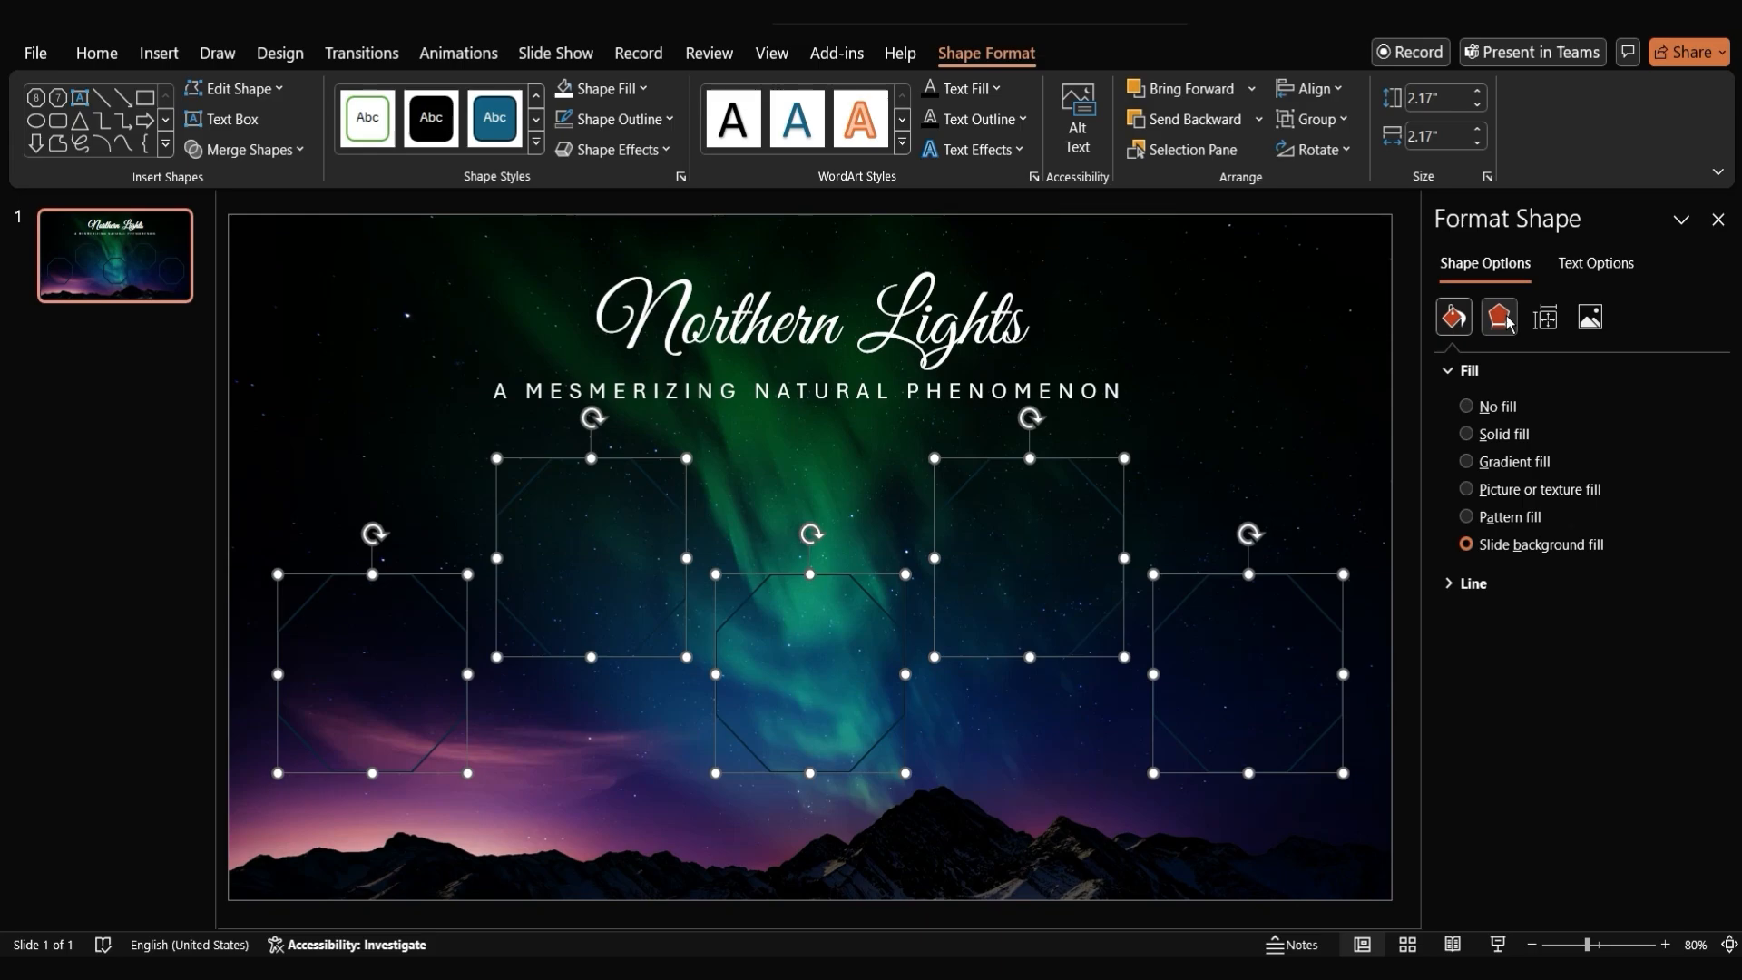
Apply a shadow preset to the octagons and colour it white for a soft glow
click(1497, 318)
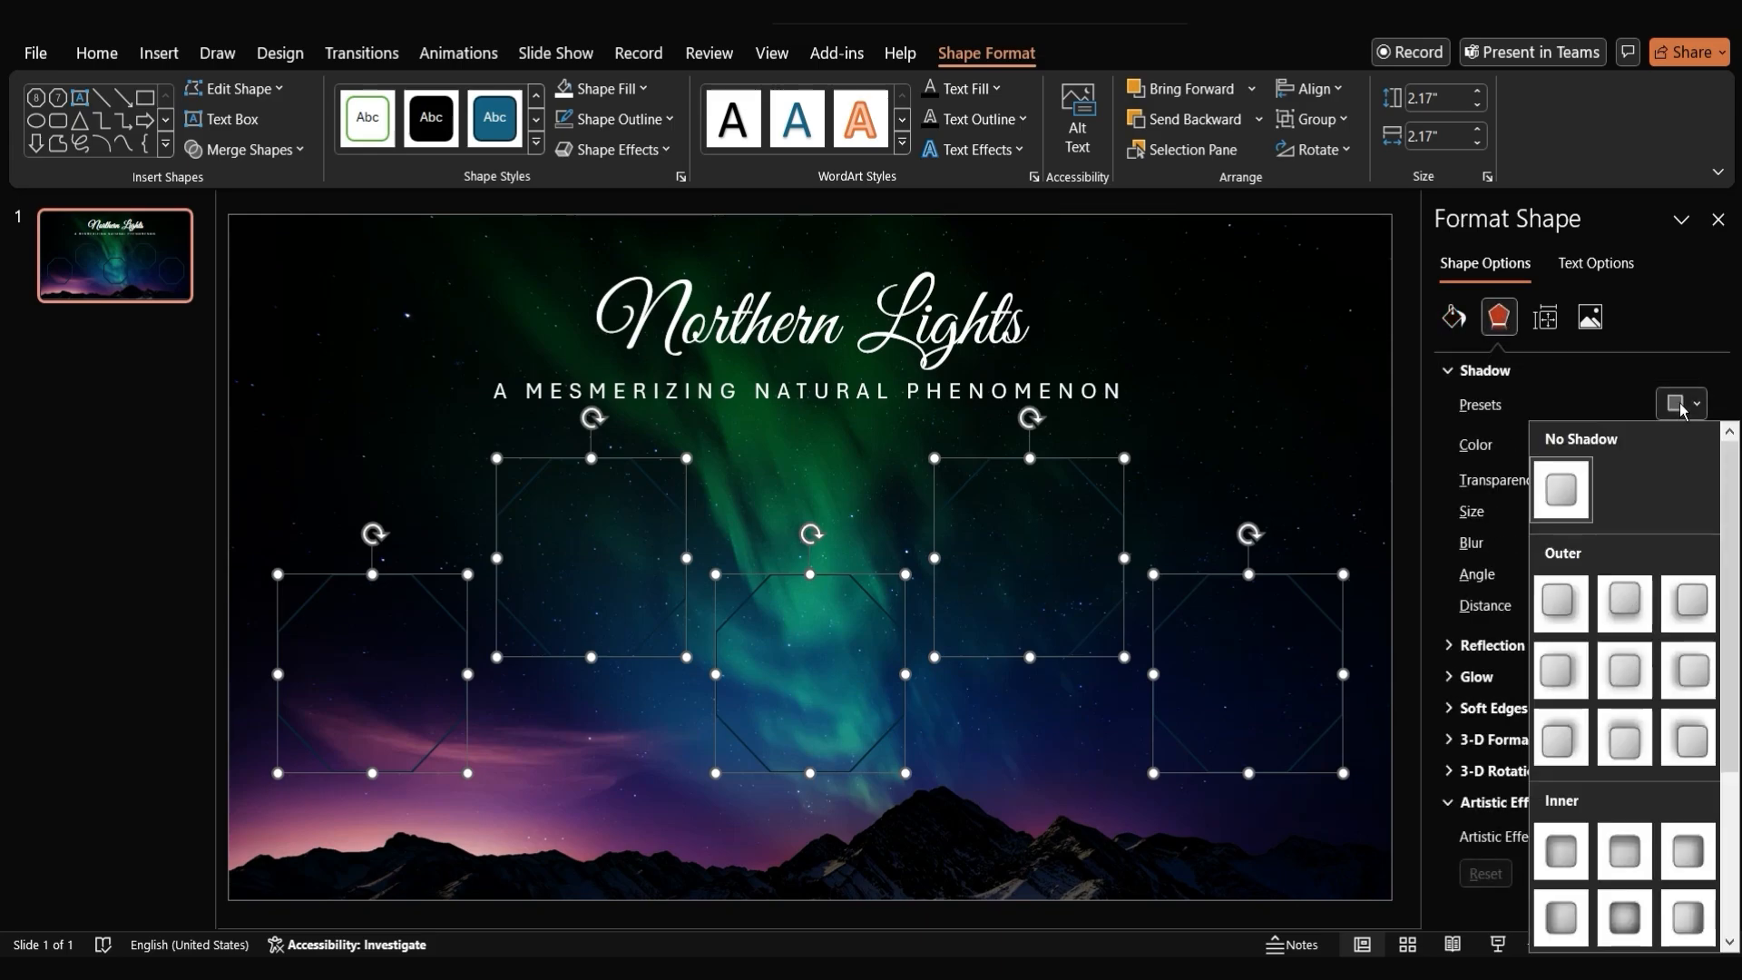
scroll(down, 3)
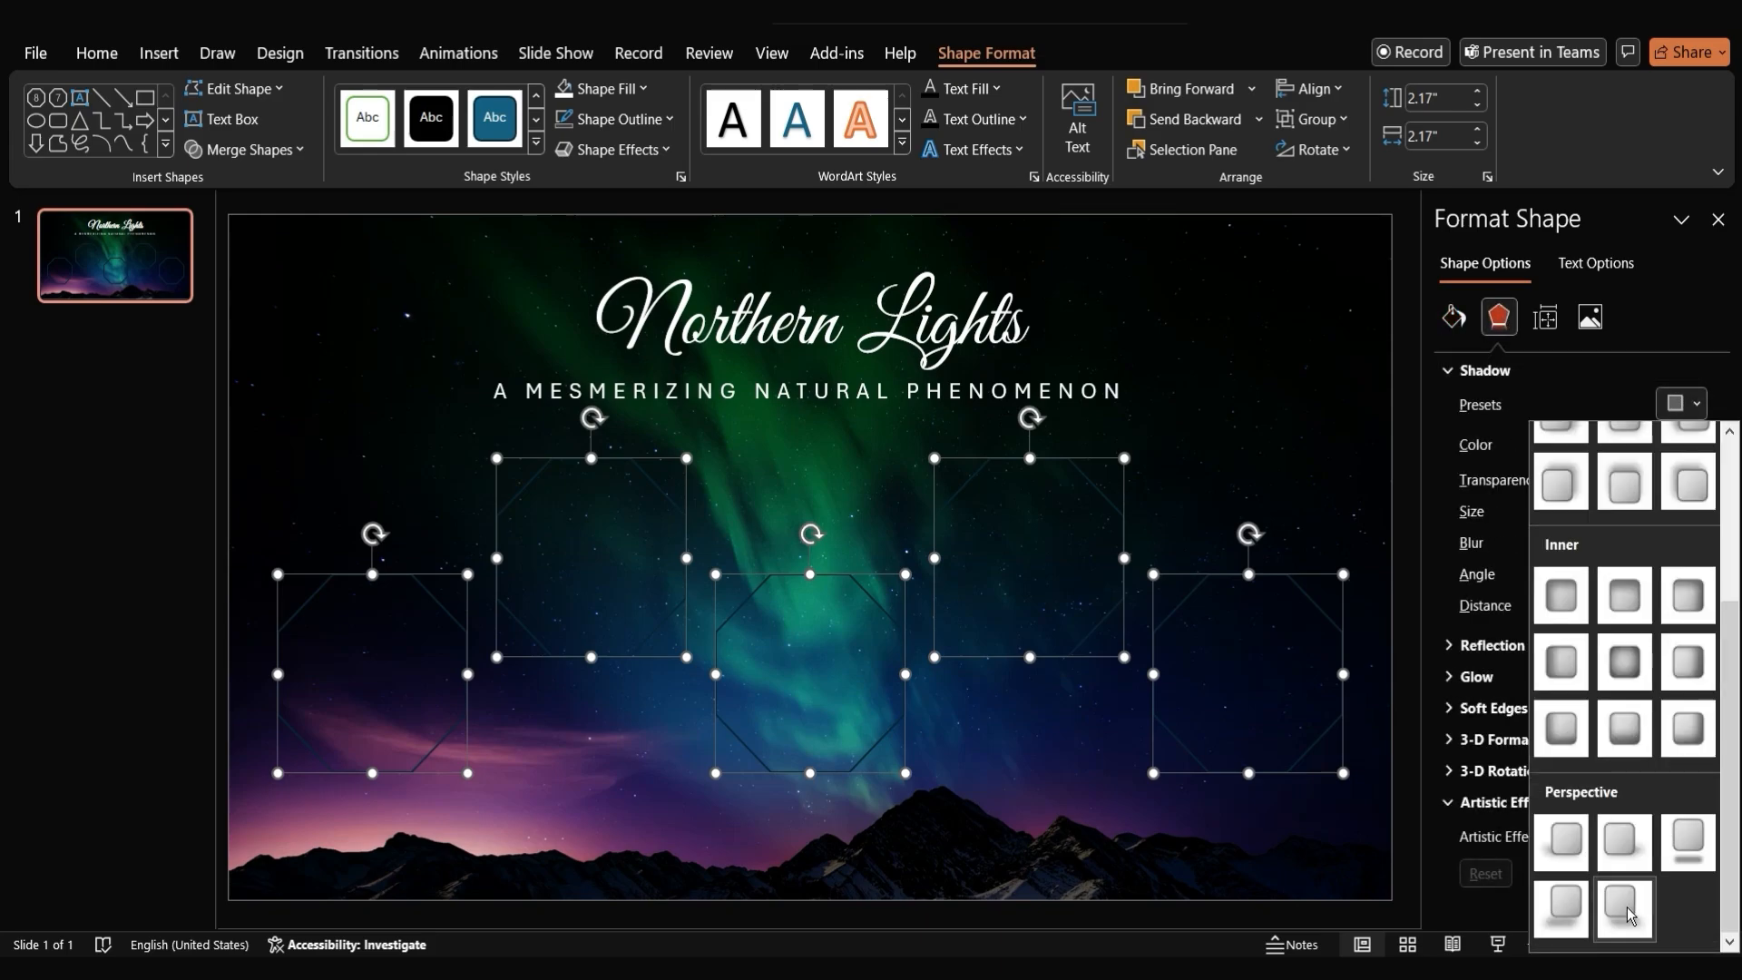
click(1623, 909)
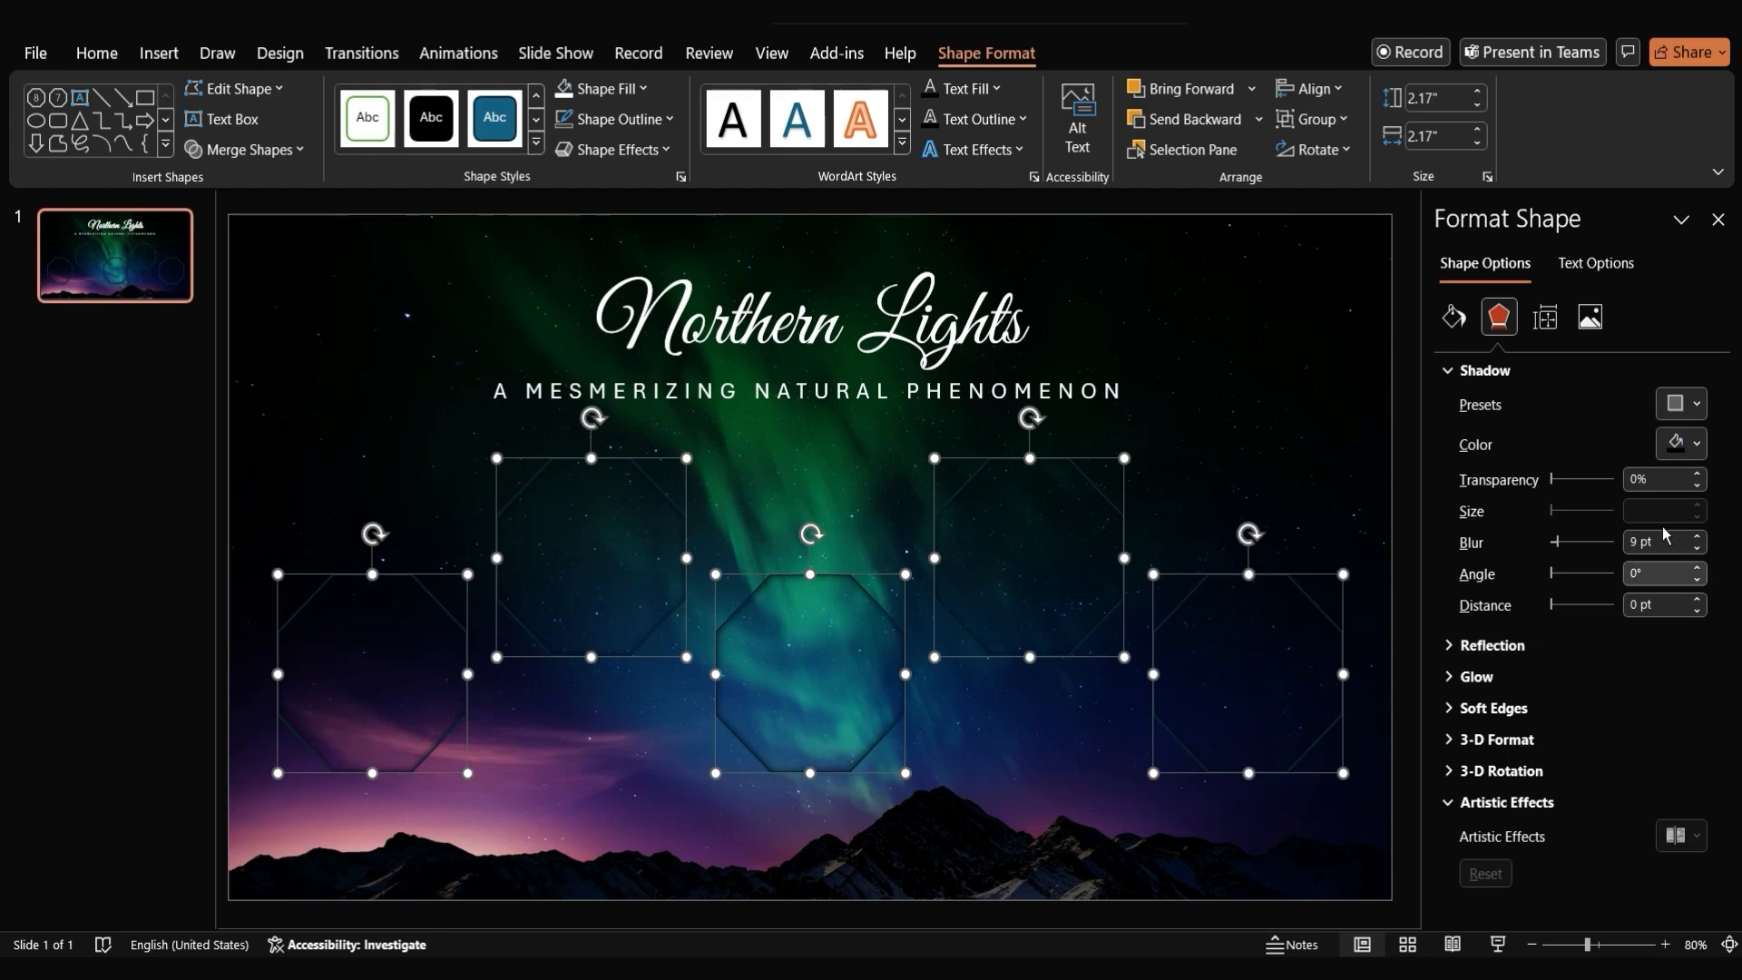
click(1684, 443)
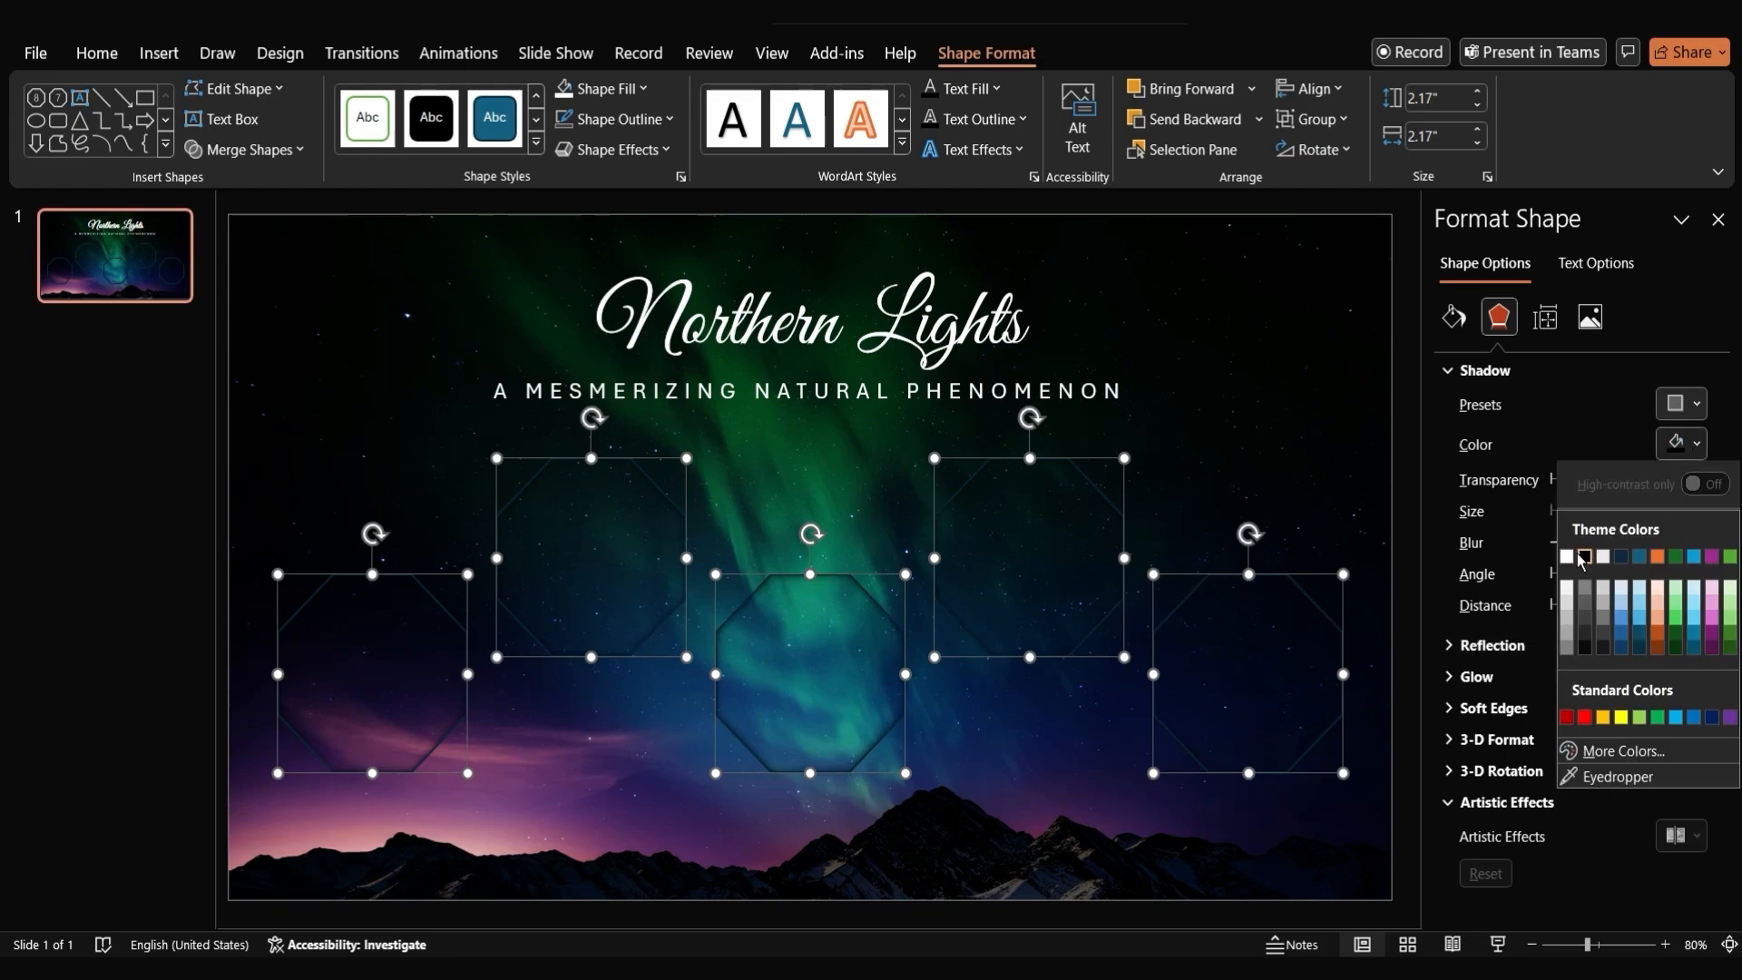
click(1568, 557)
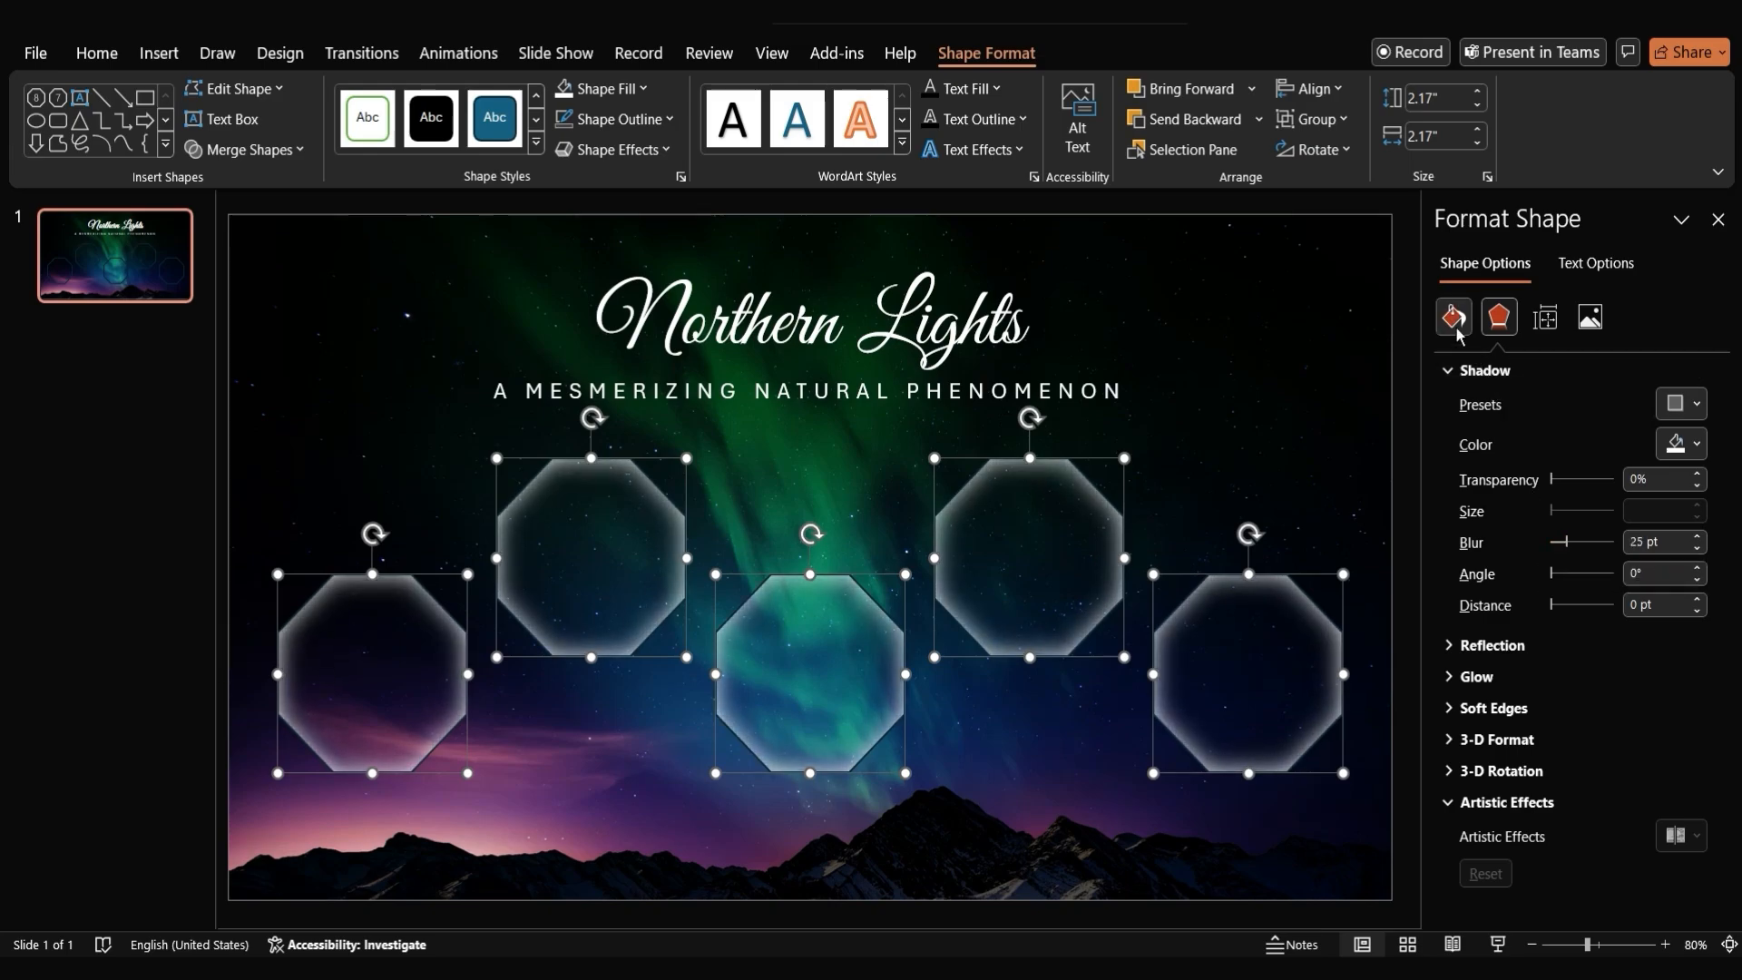
Set the octagons' line to No line, removing their outlines
click(1454, 315)
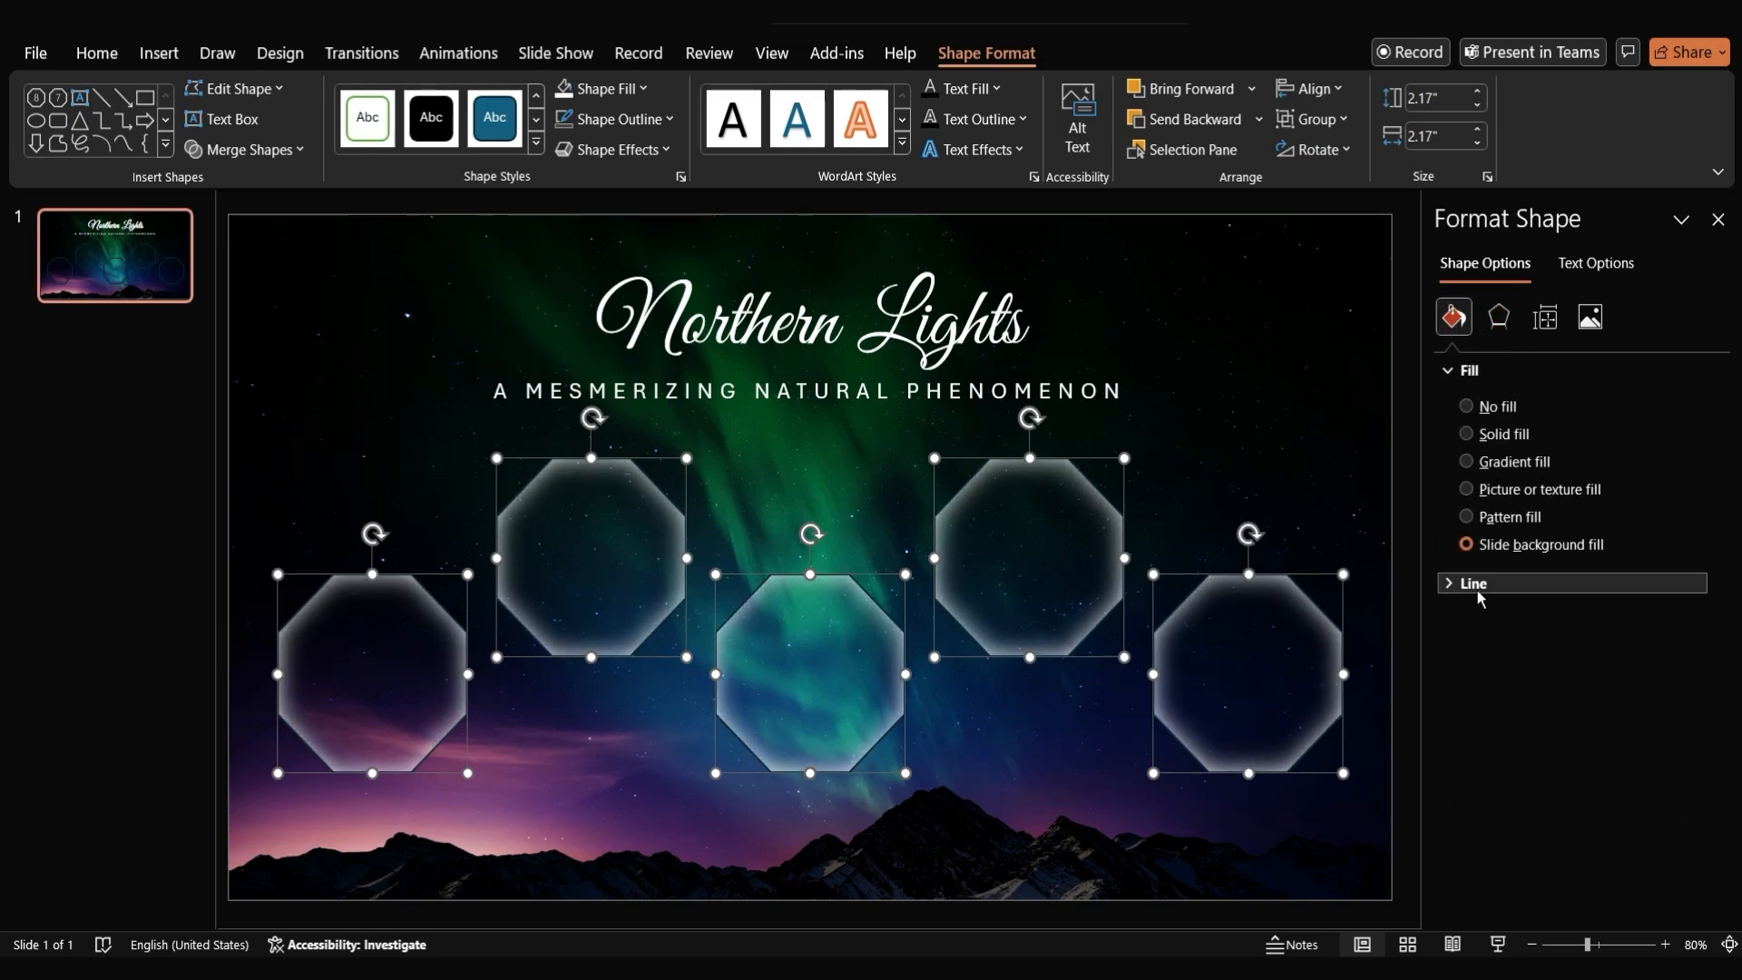
click(1471, 582)
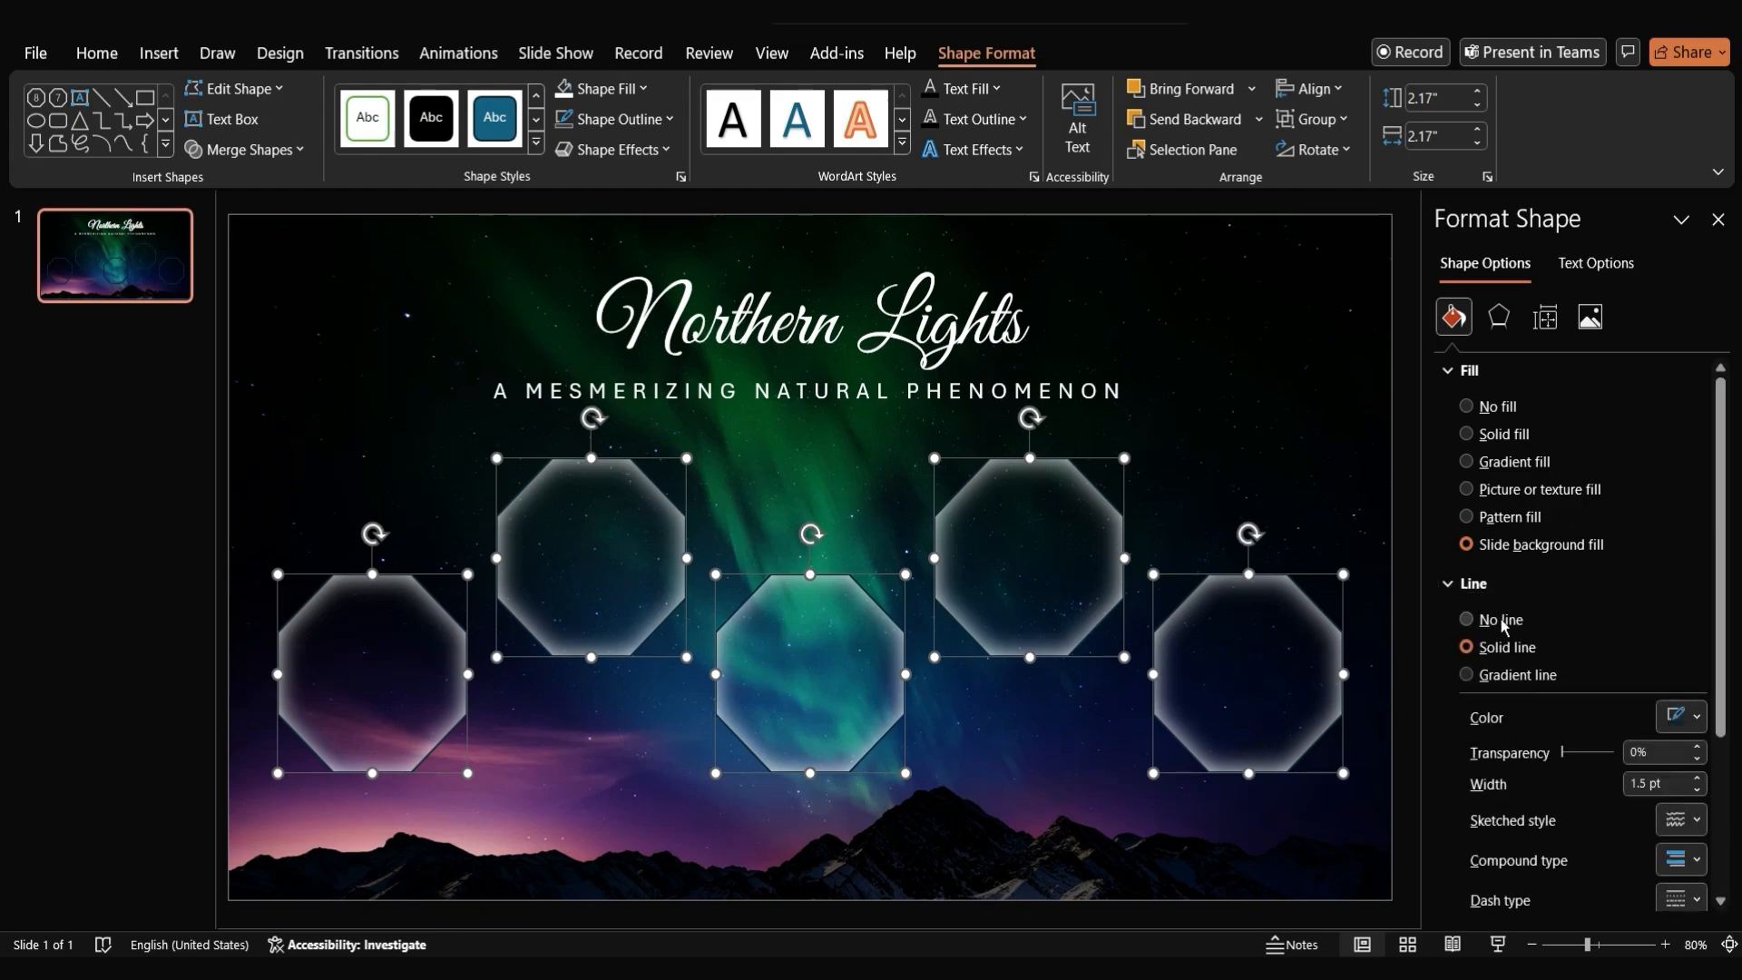
click(1466, 619)
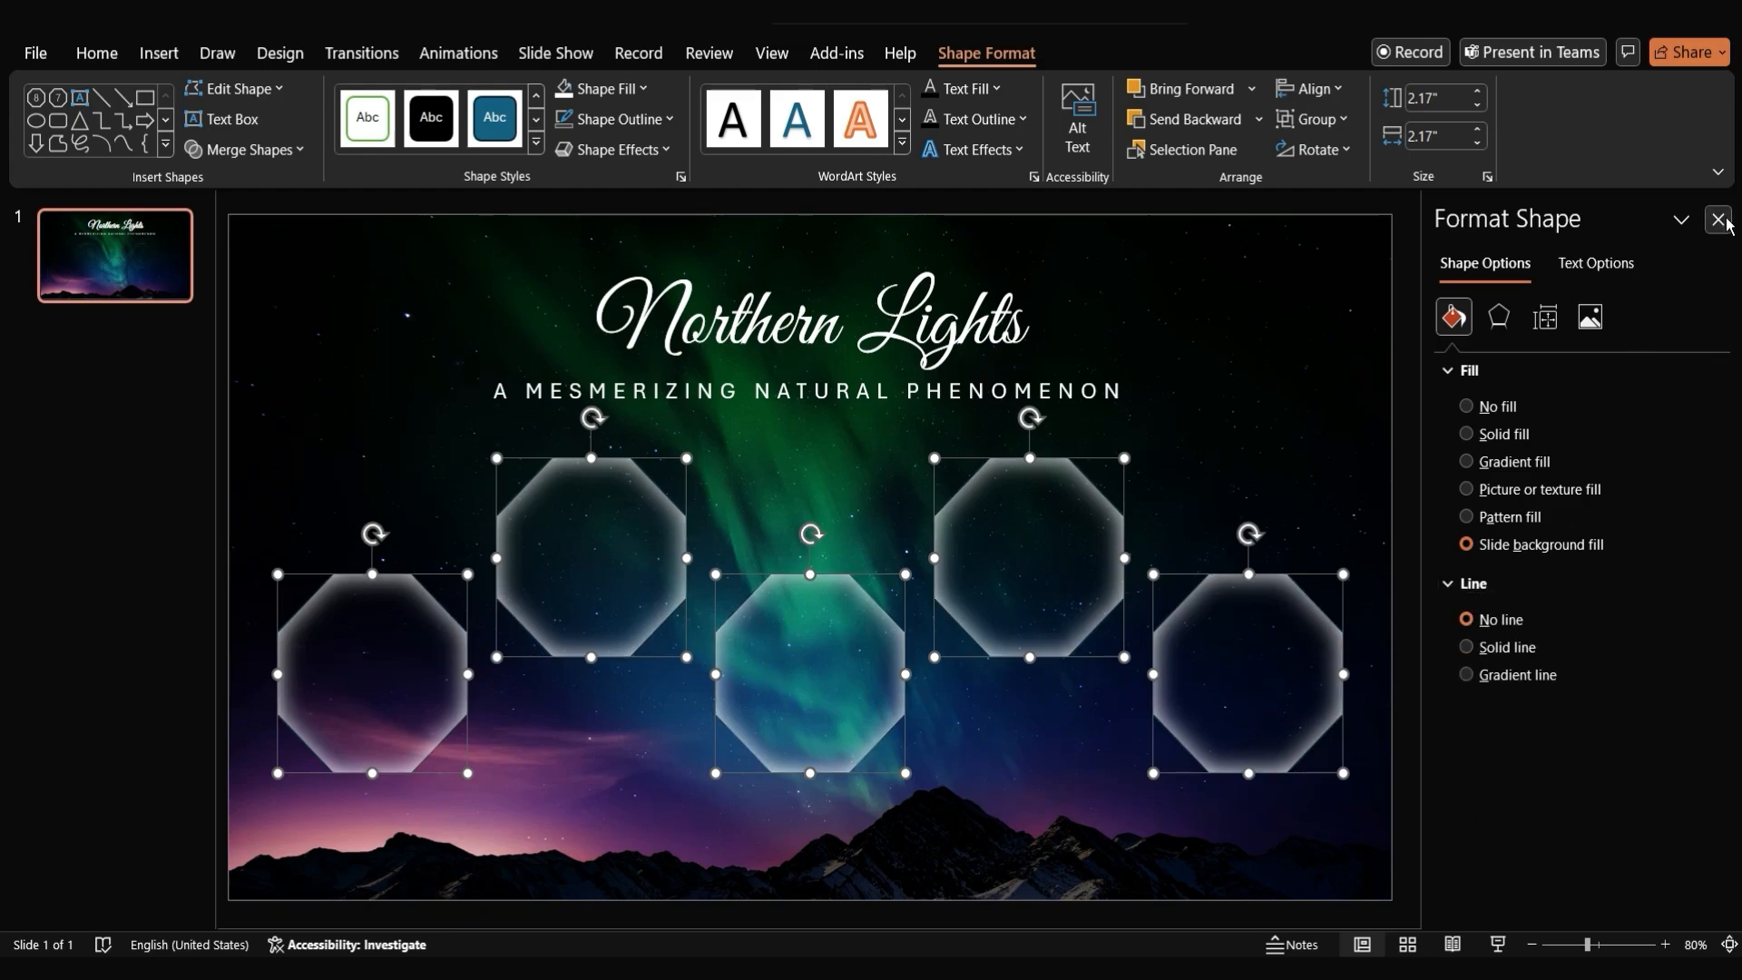
Add white topic labels under the octagons, retyping the last as 'Conclusion'
click(1718, 220)
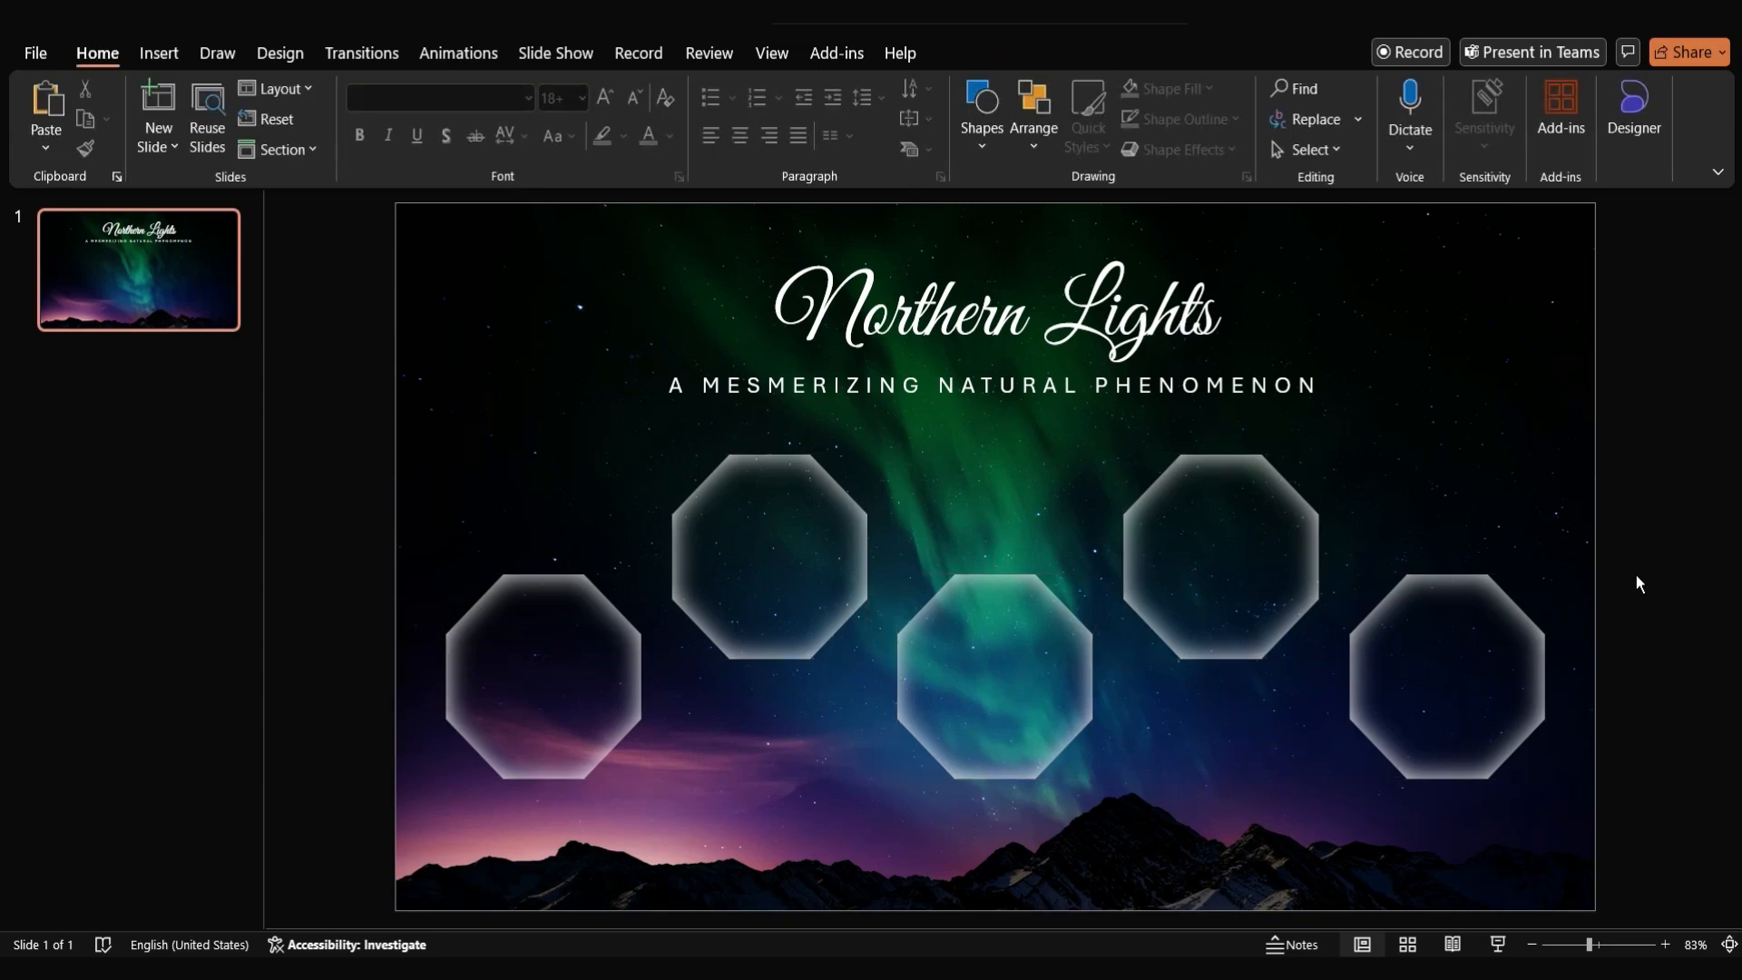
mouse_move(980, 116)
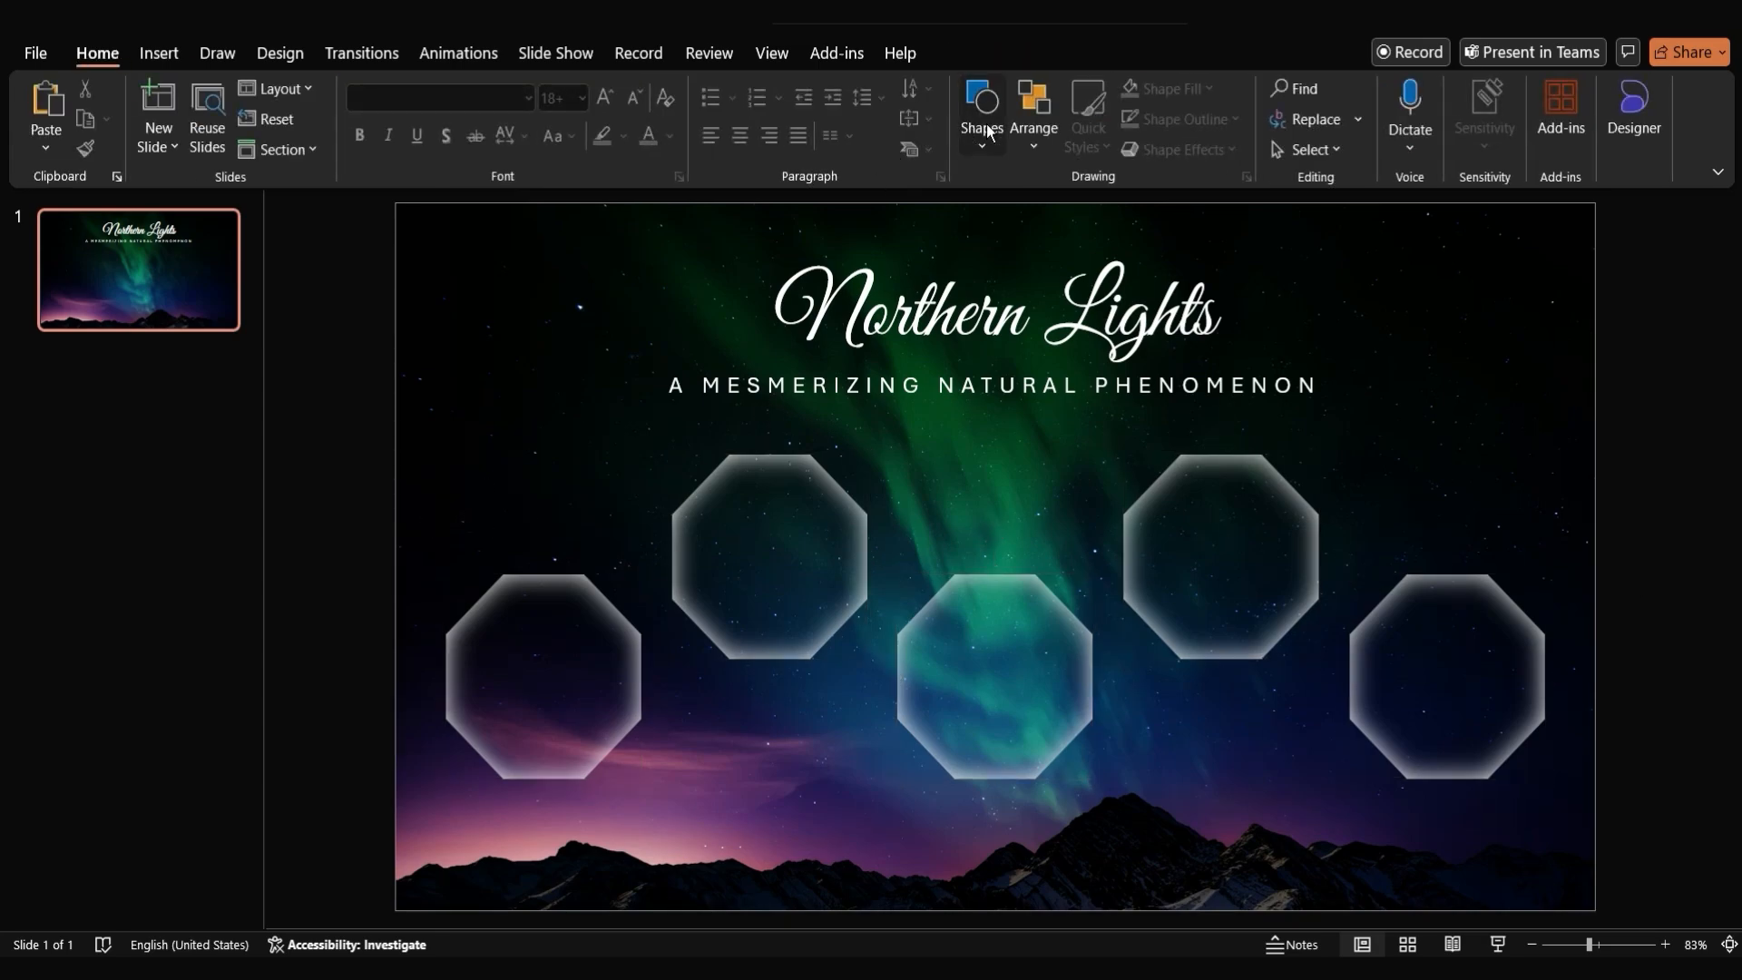
click(980, 111)
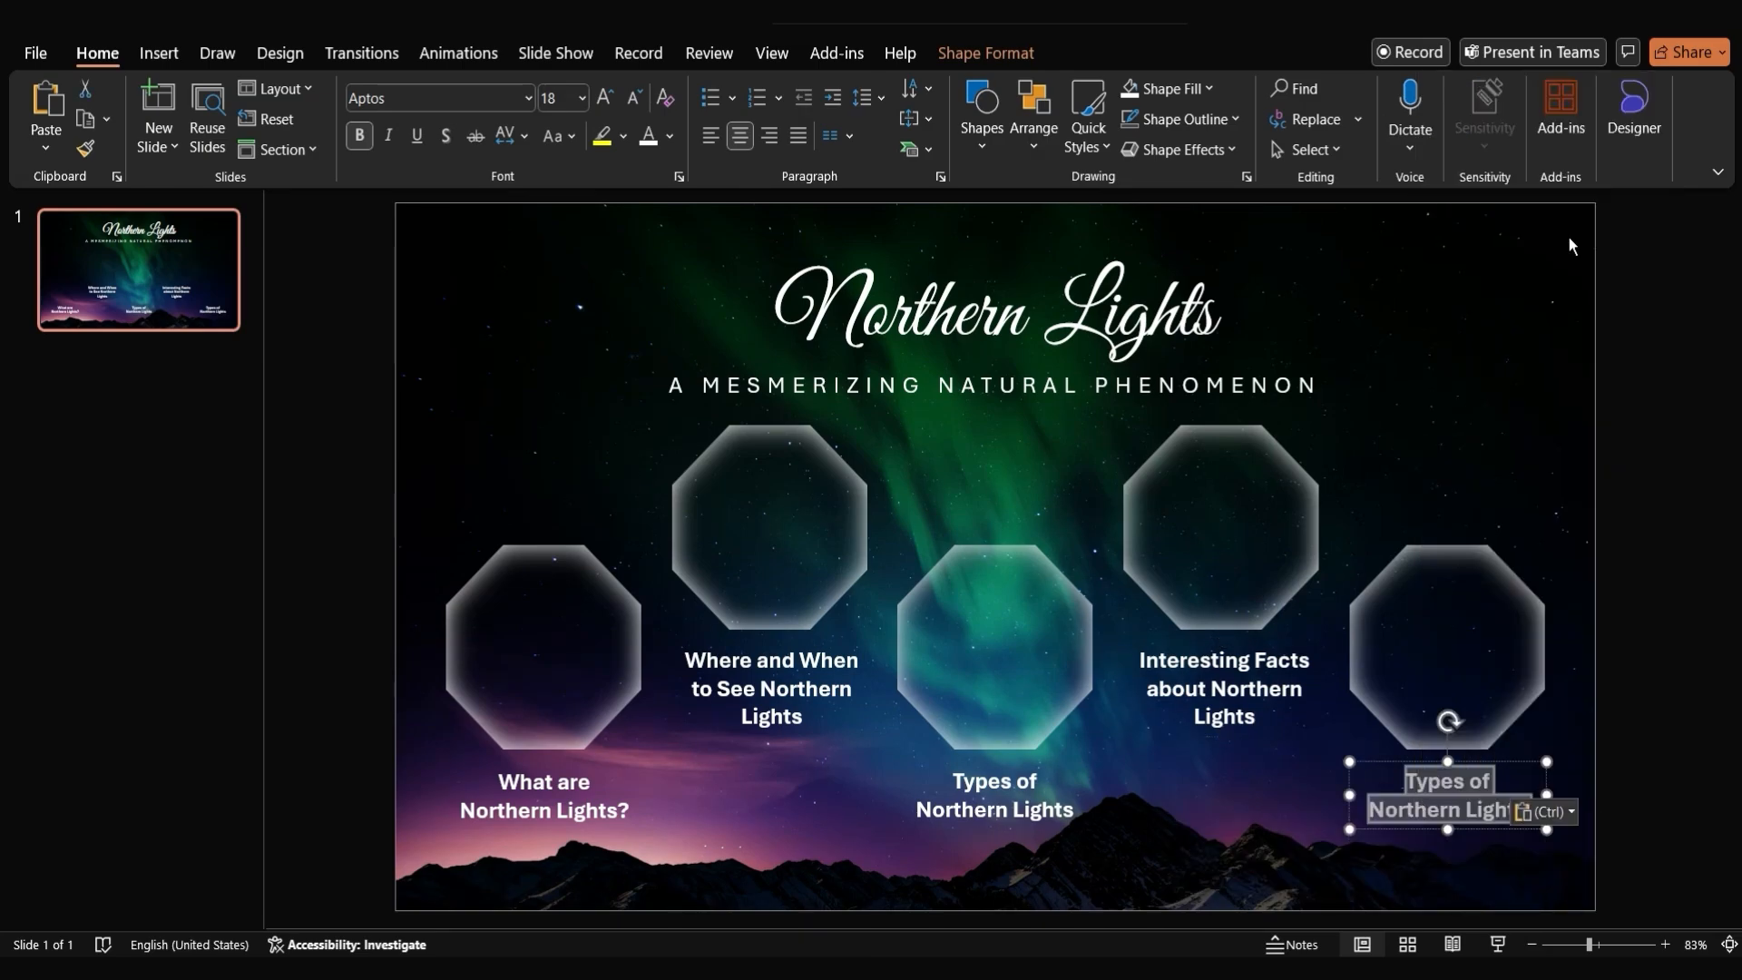
text(Conclusion)
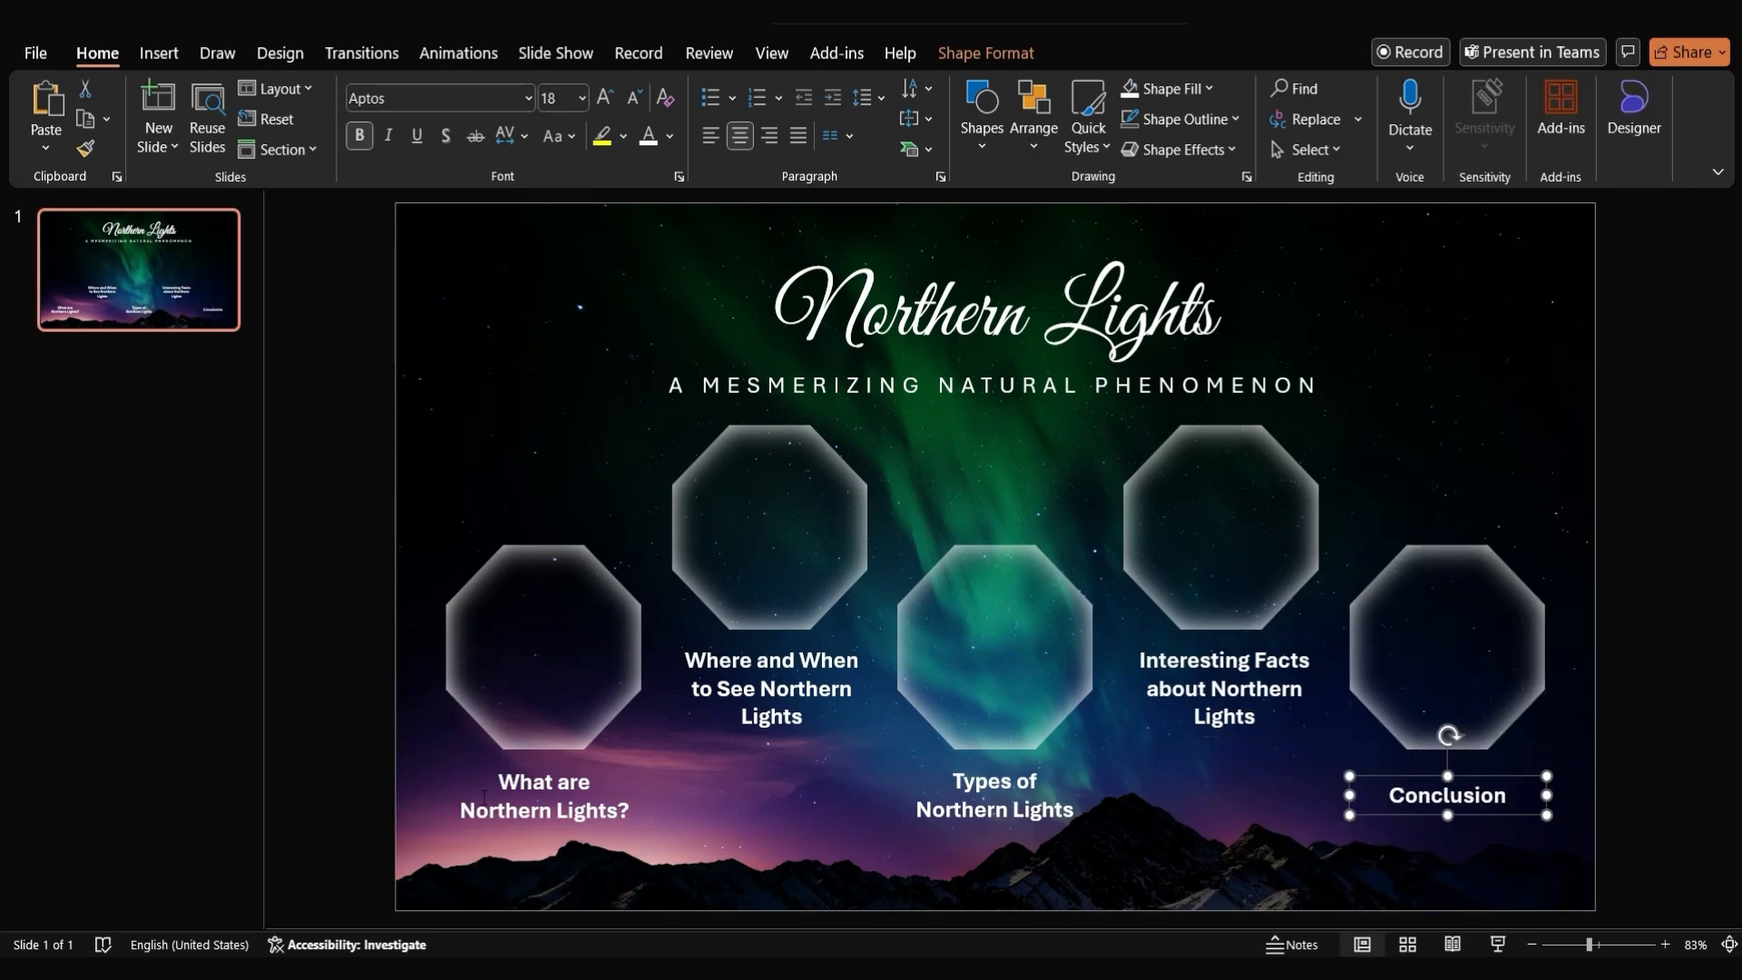
mouse_move(1154, 581)
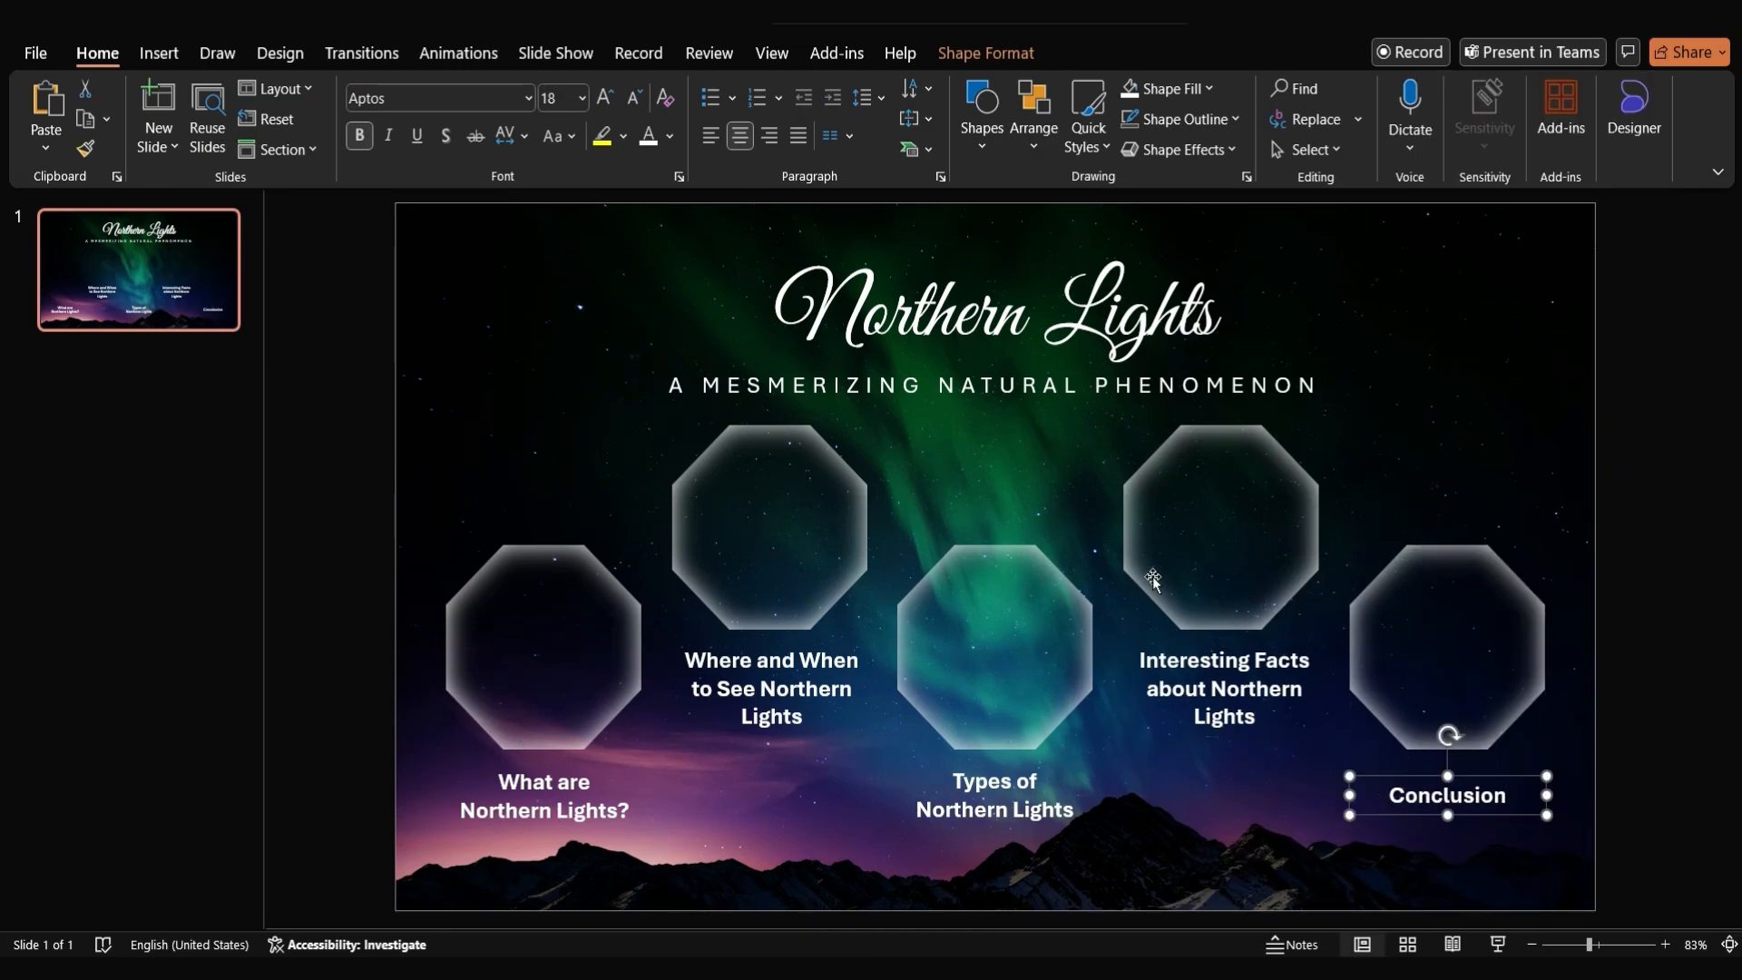
Place the aurora mountains icon in its octagon and recolour it to a light shade
click(412, 639)
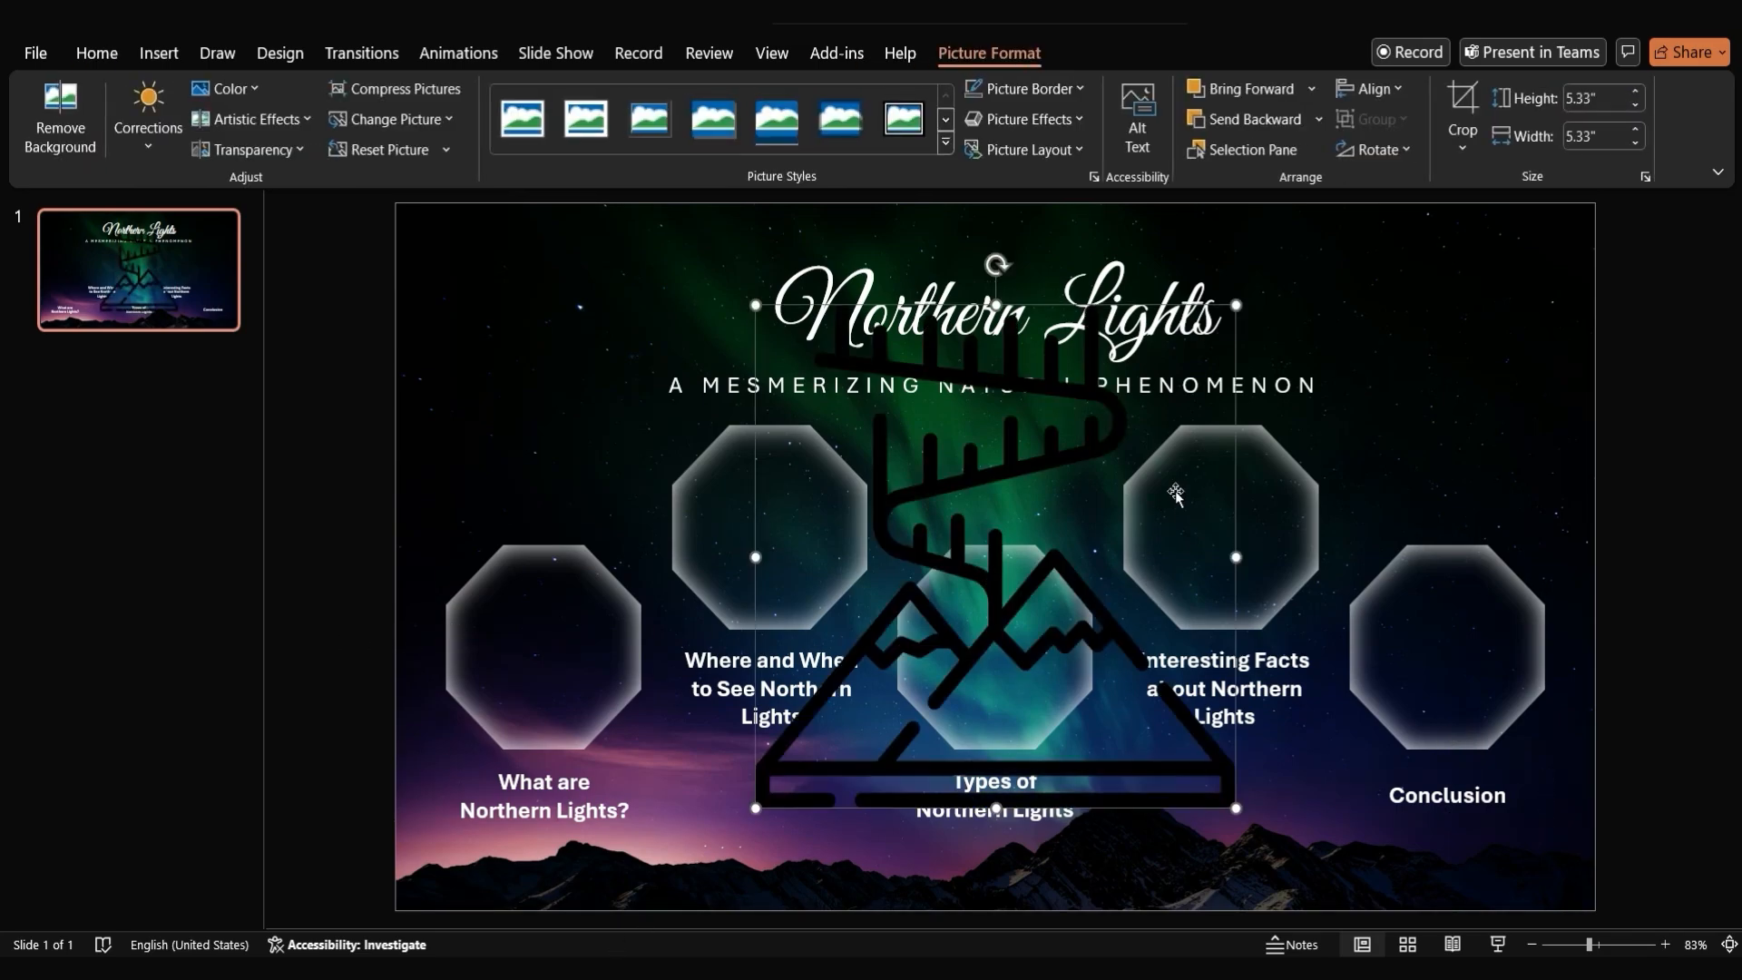
mouse_move(1234, 302)
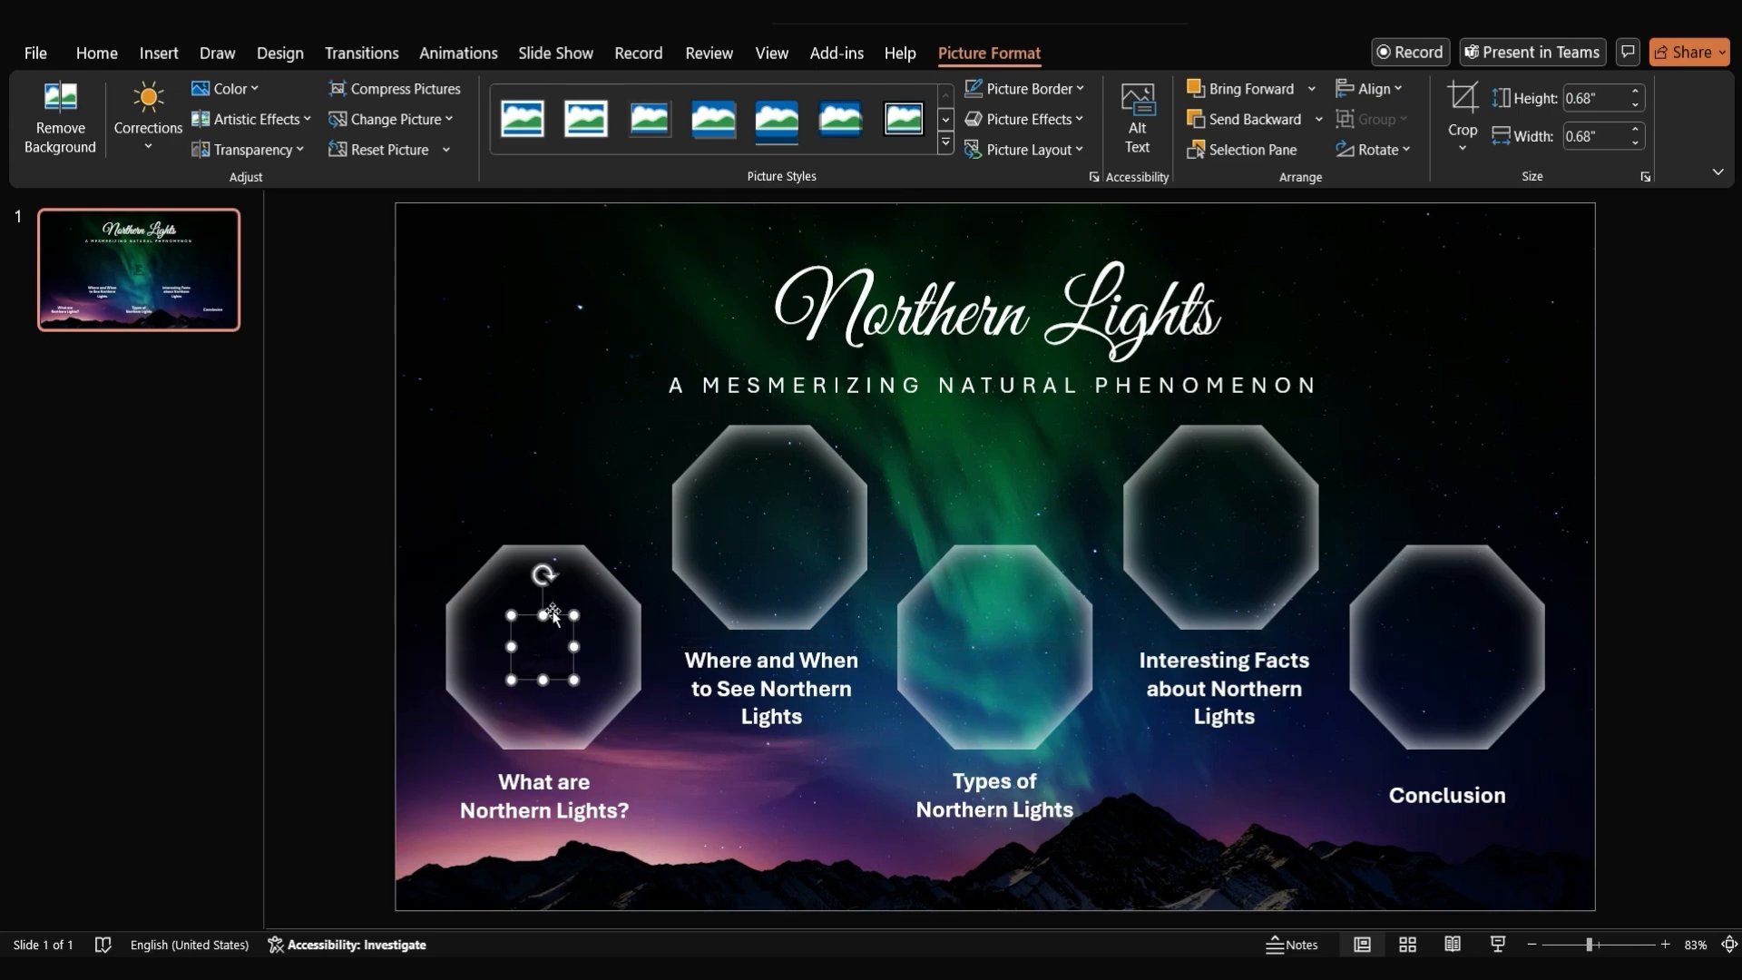
mouse_move(261, 100)
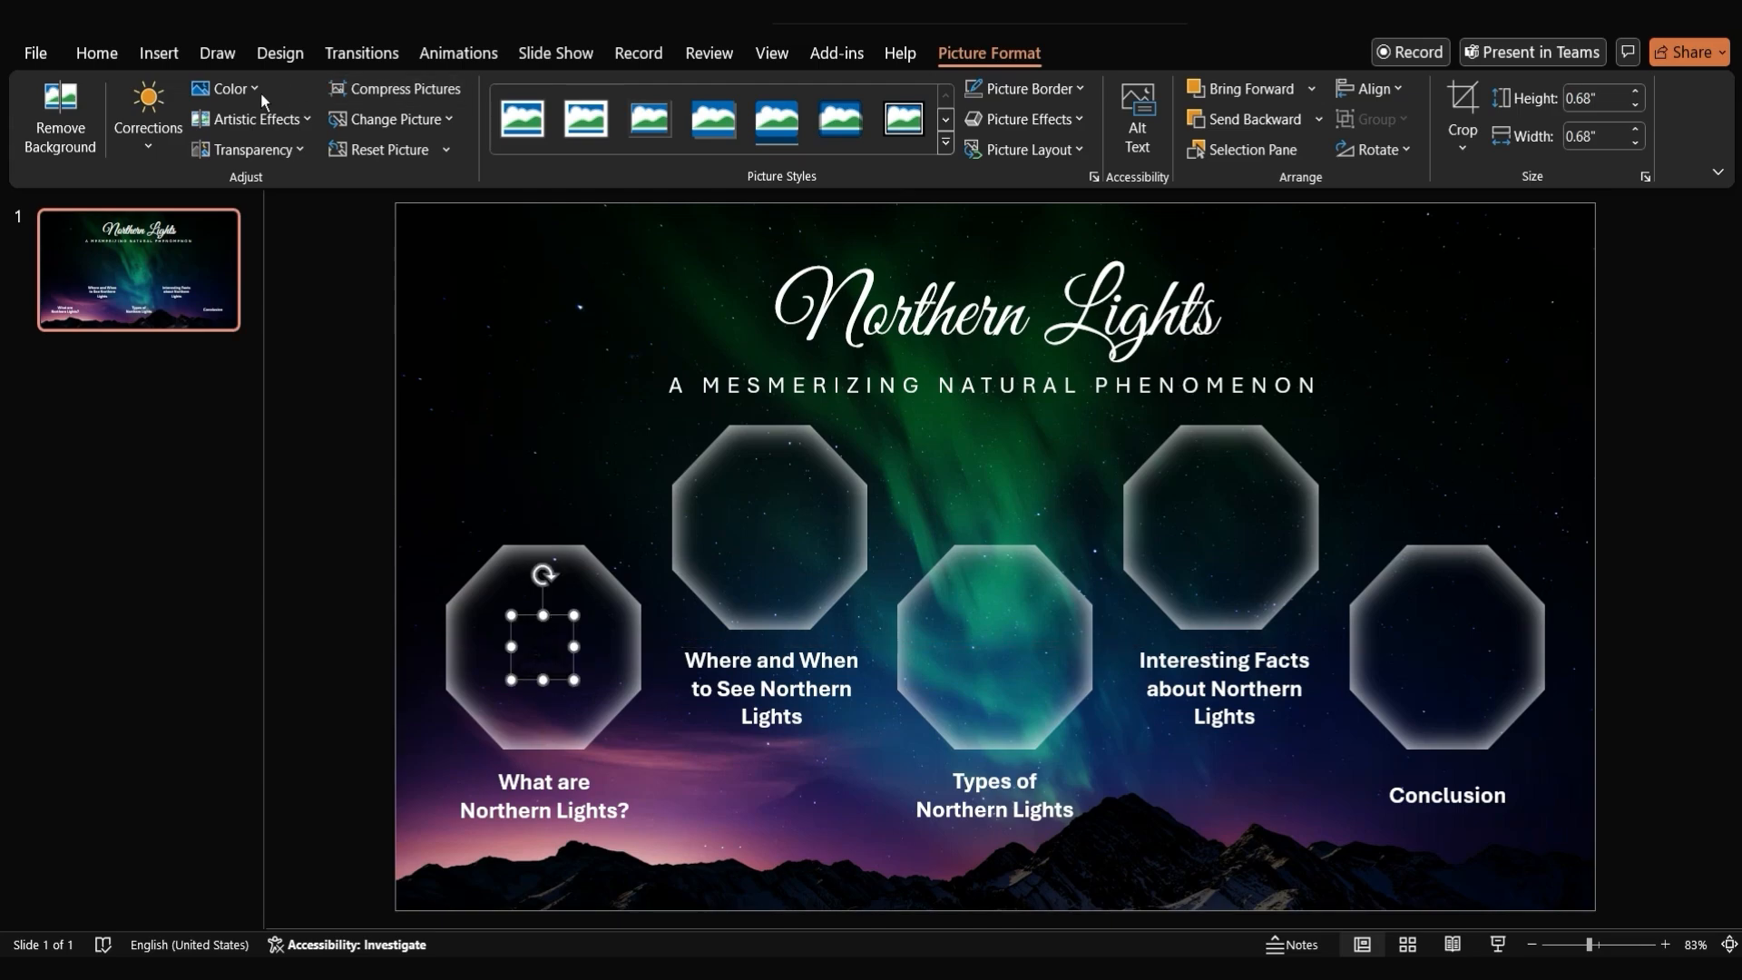
click(227, 89)
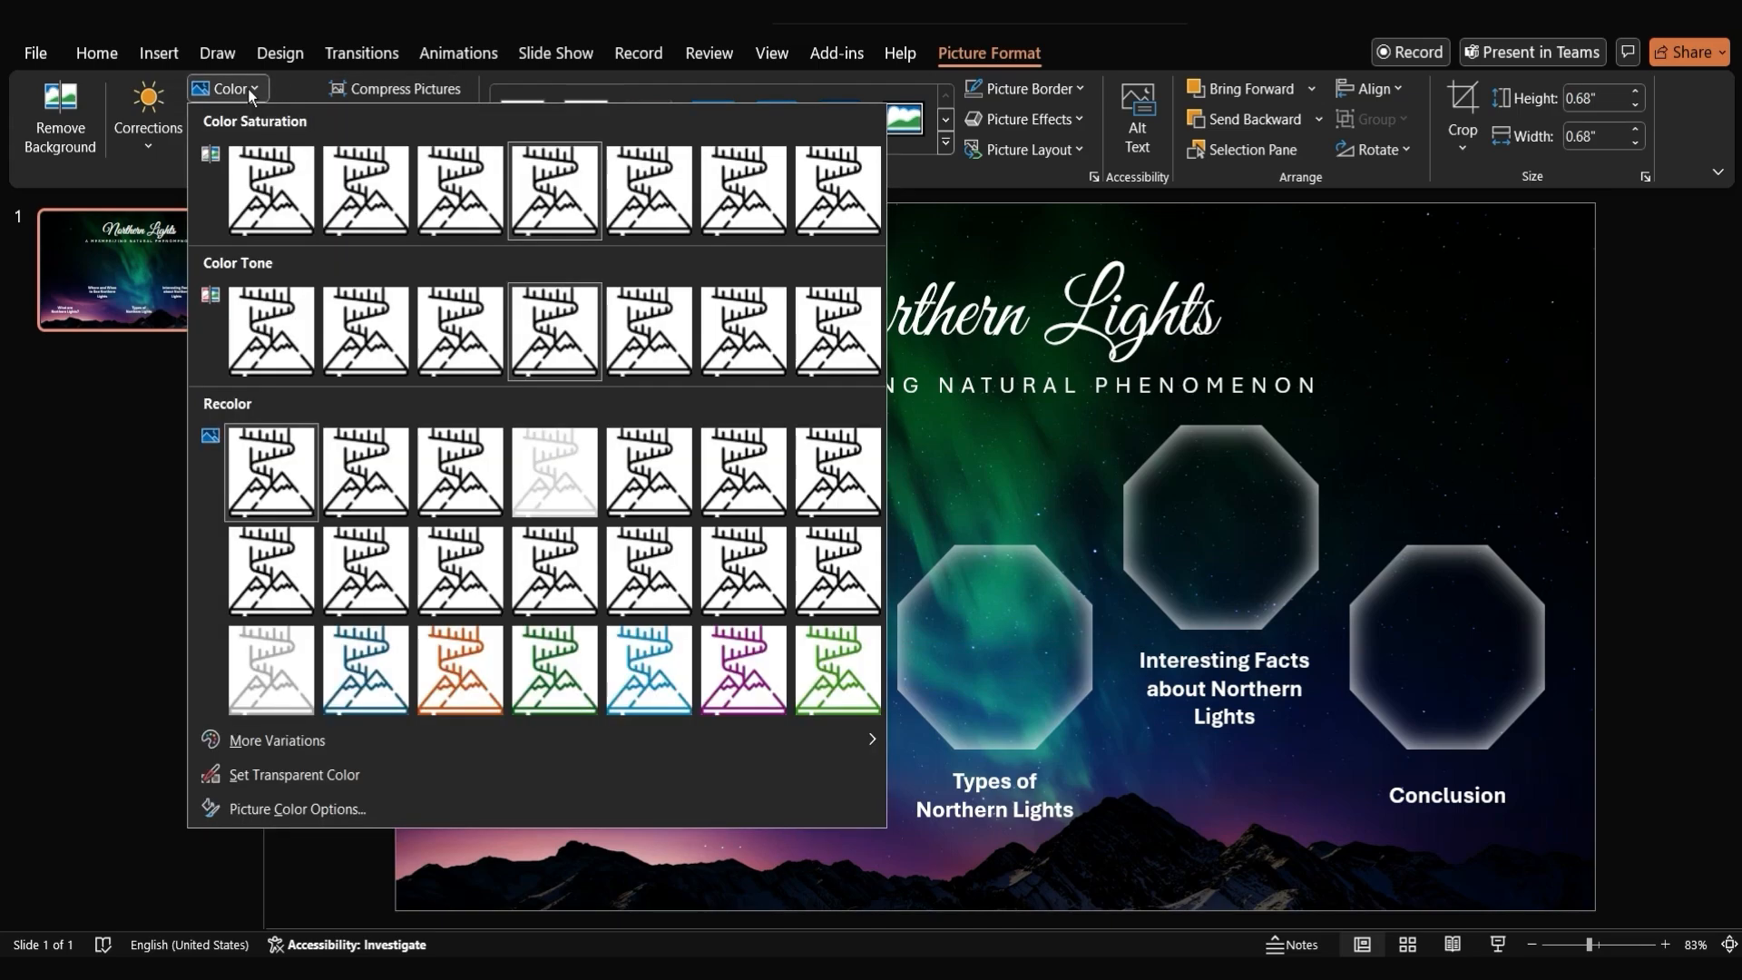
click(270, 468)
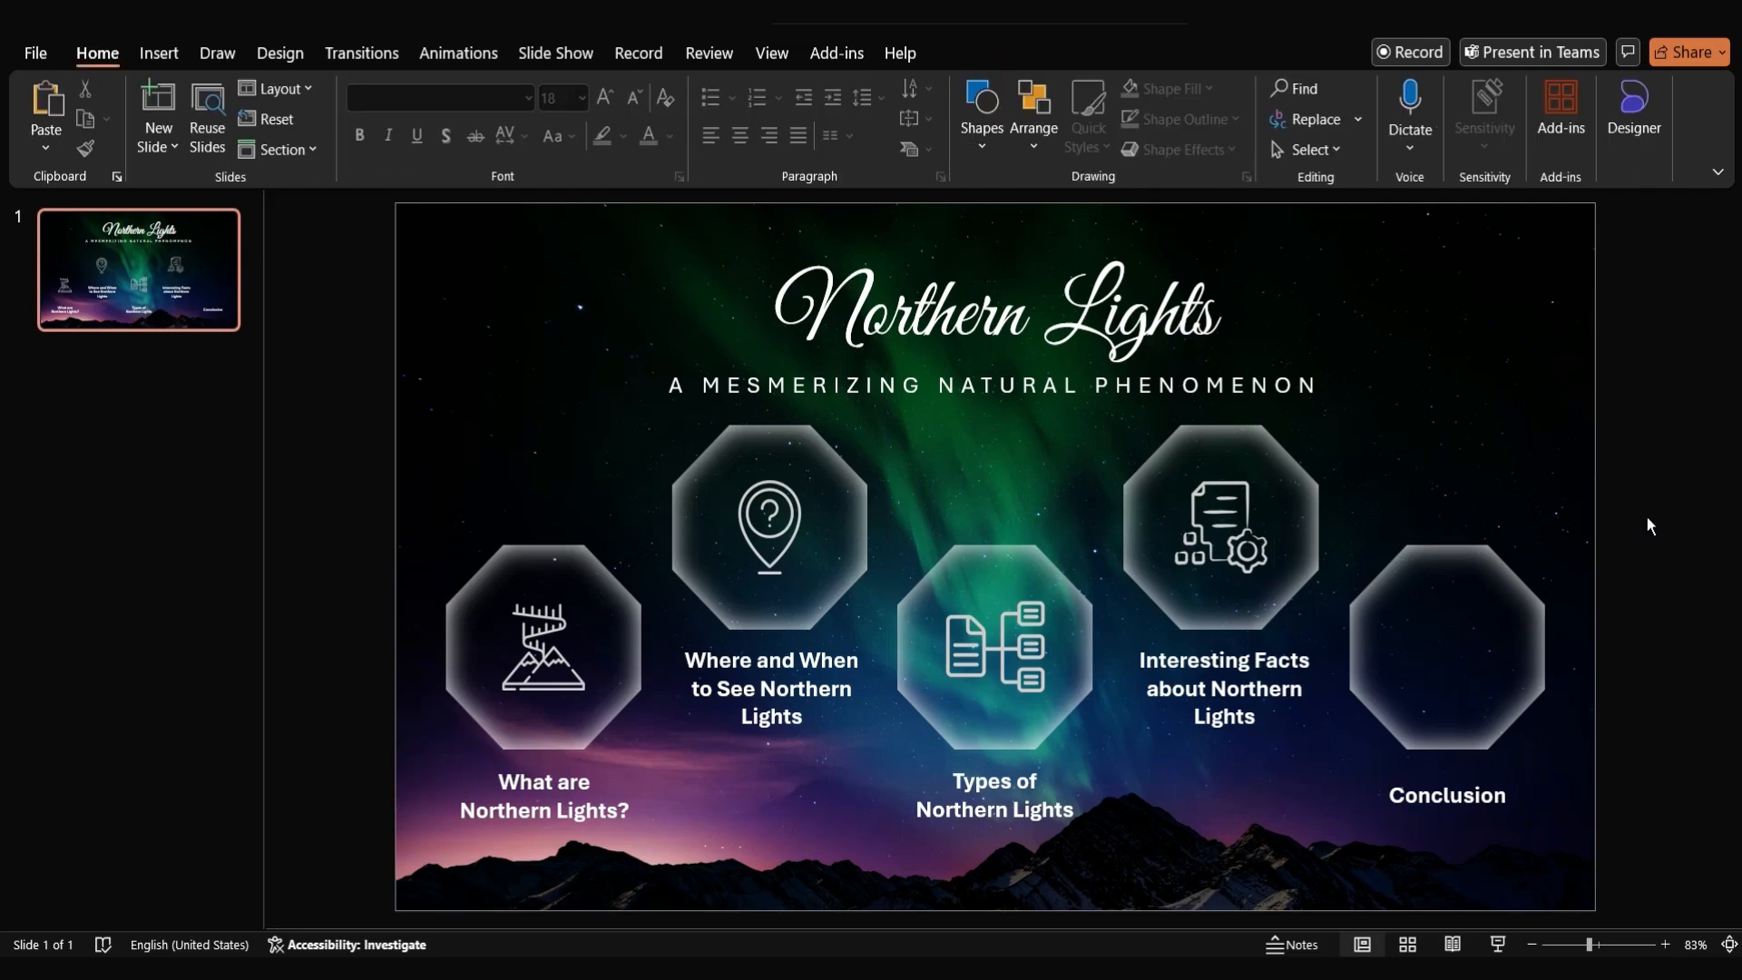
Add a lightbulb icon for the Conclusion octagon and enlarge it slightly
click(1220, 544)
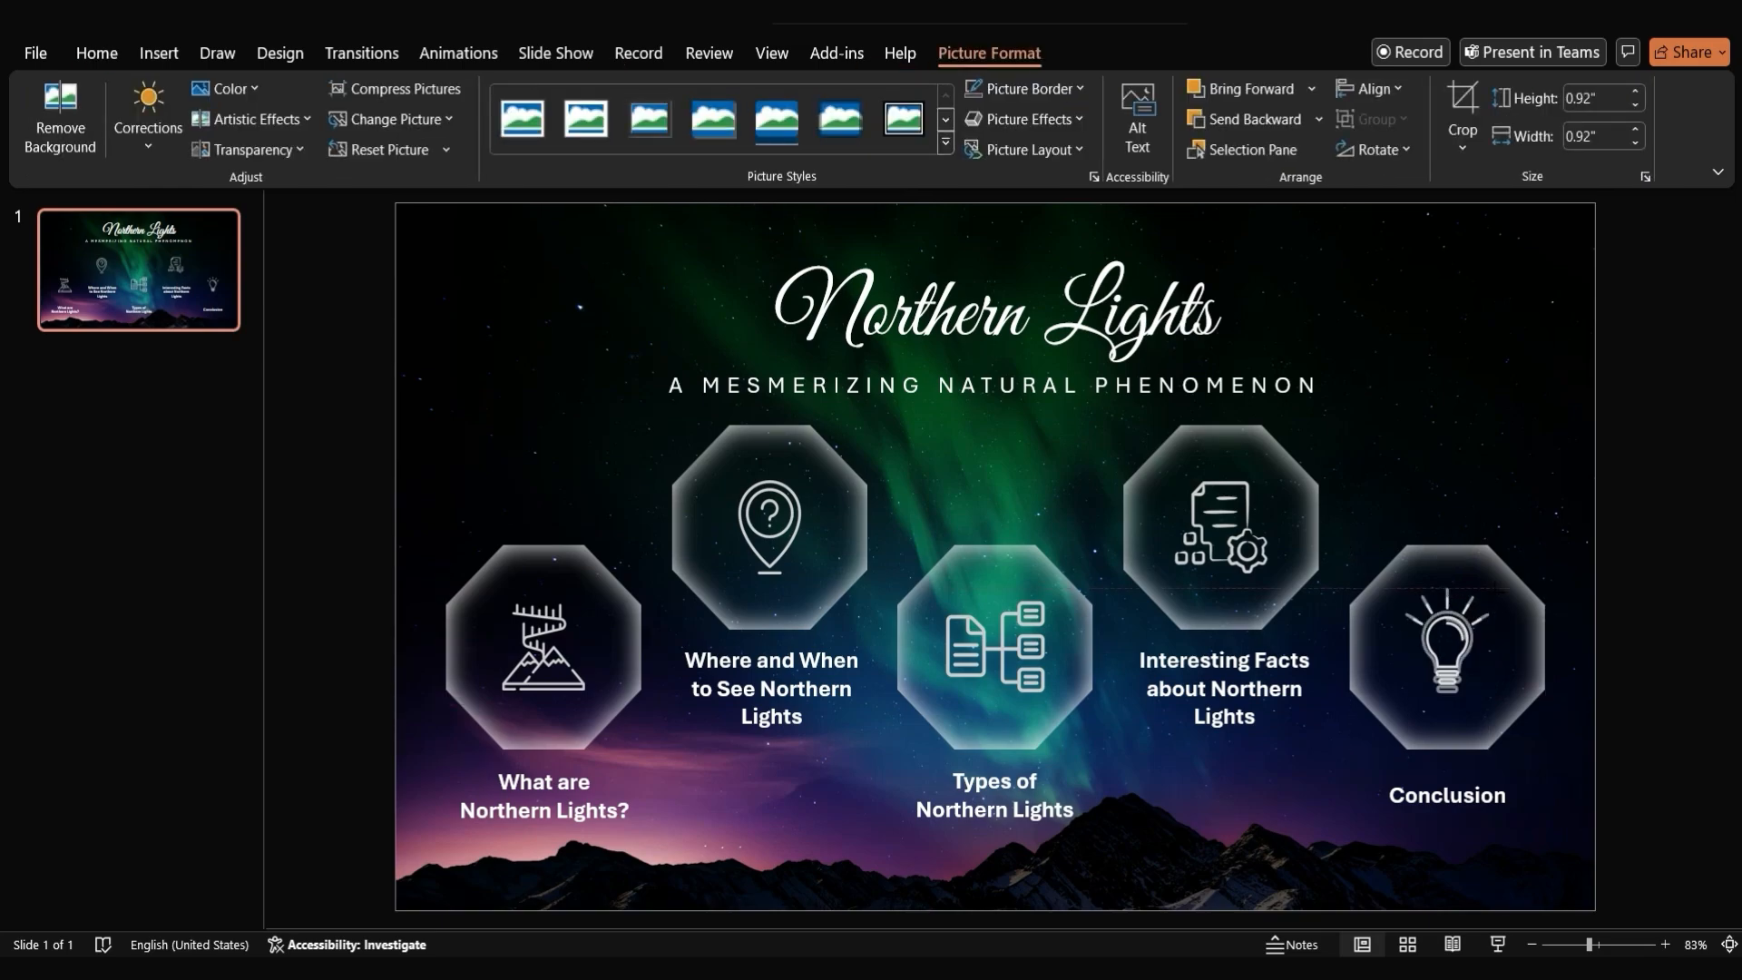
click(1446, 649)
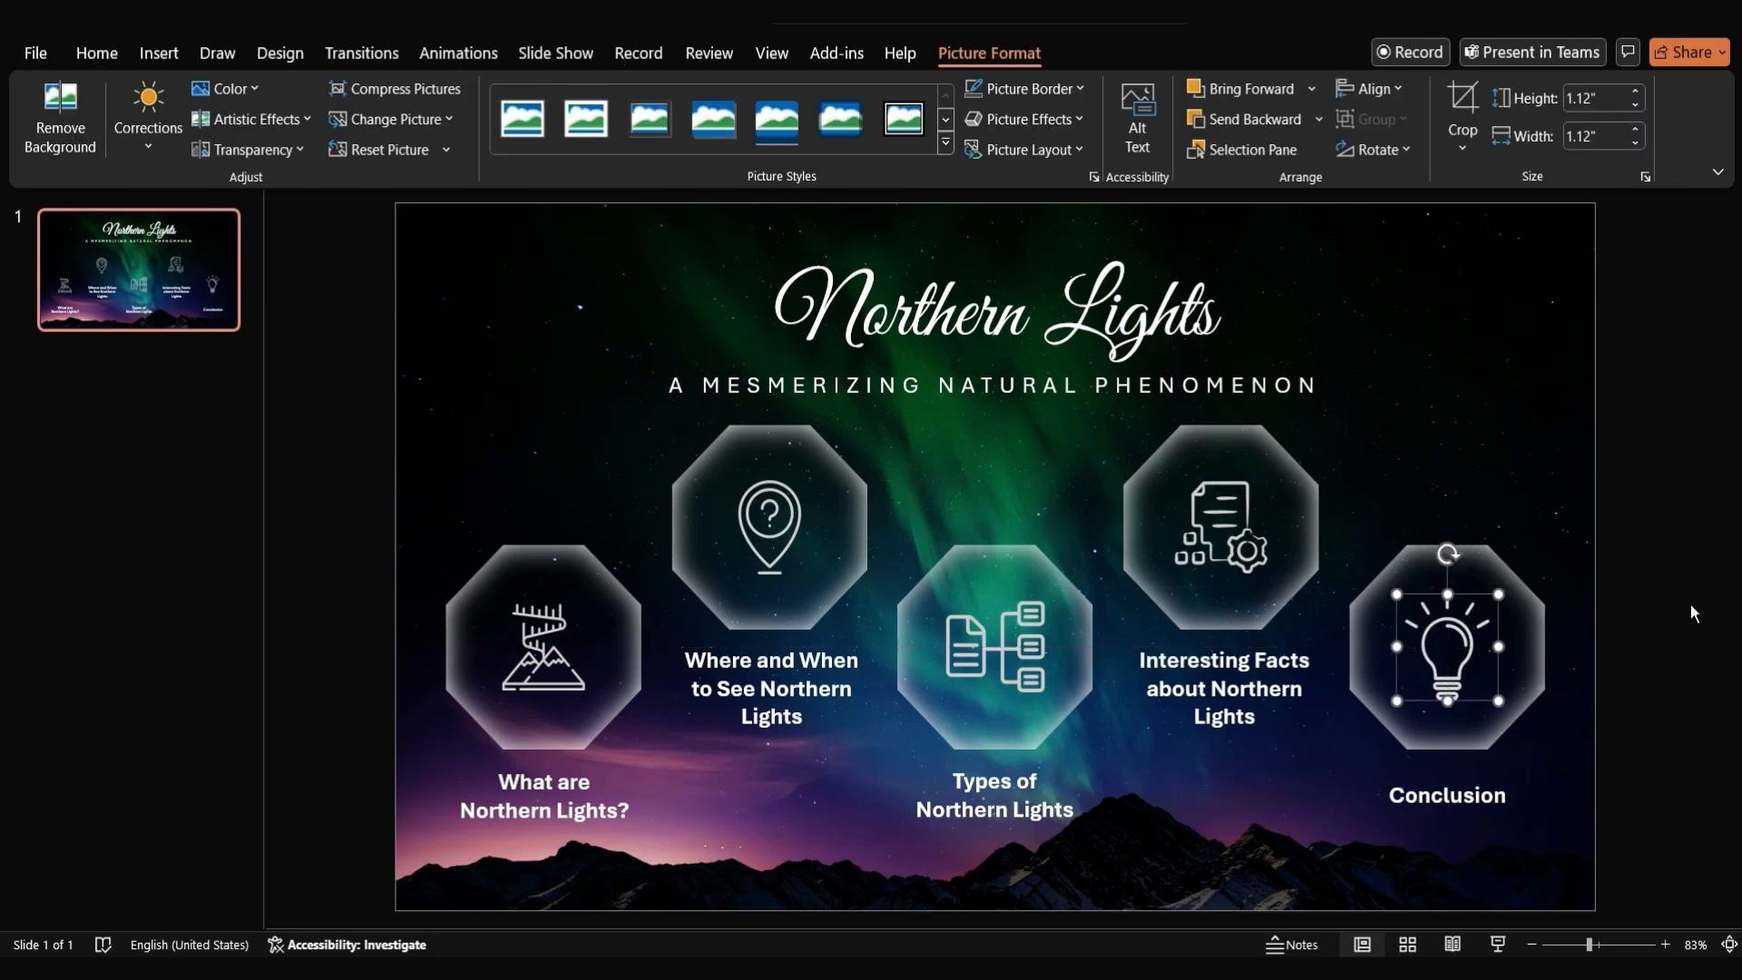
Apply a Blur artistic effect with radius 10 to the slide's aurora background
click(993, 323)
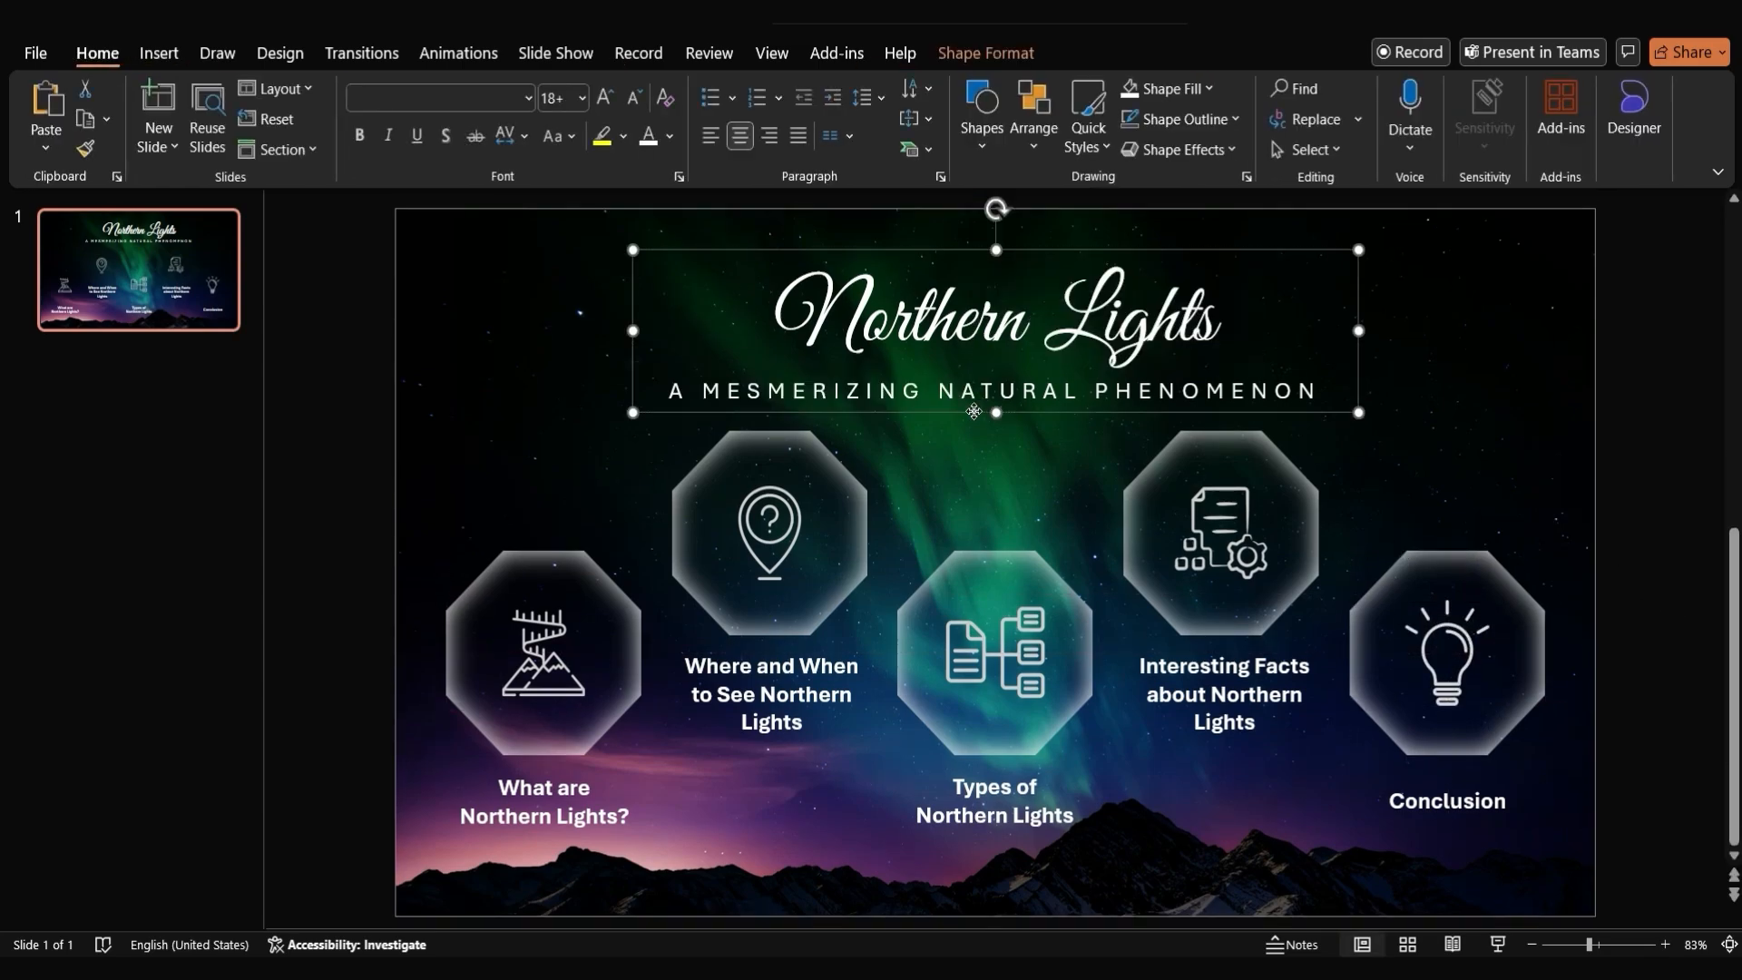
click(854, 848)
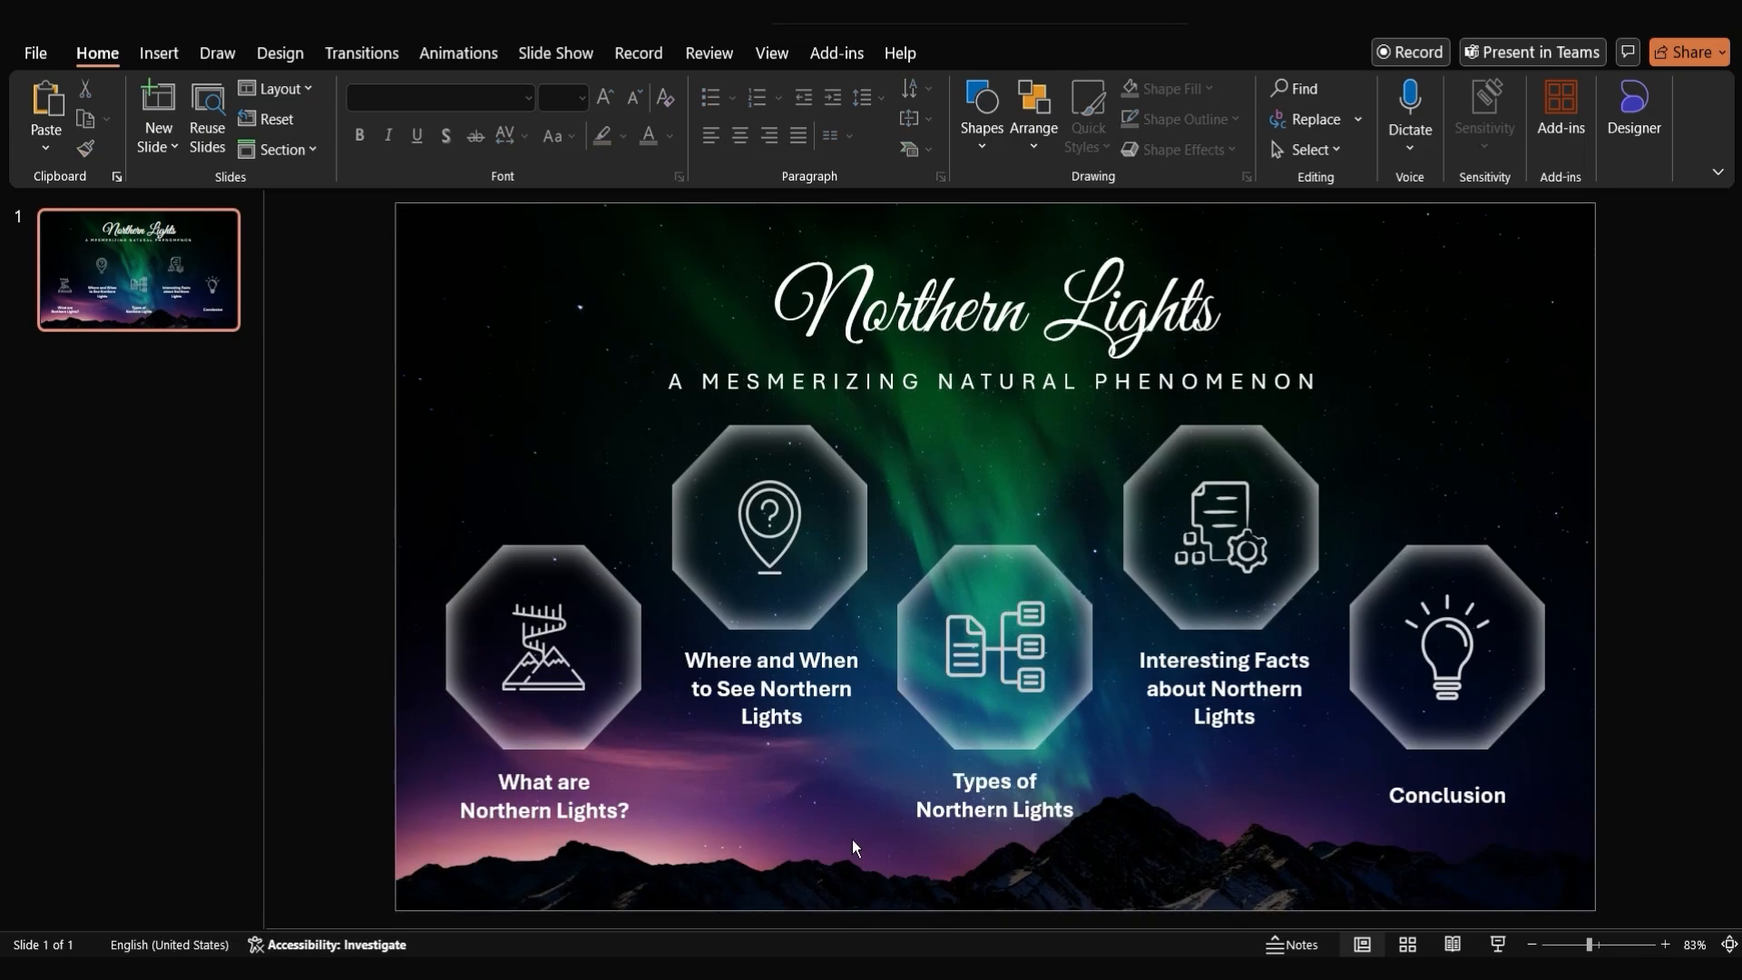
mouse_move(1403, 397)
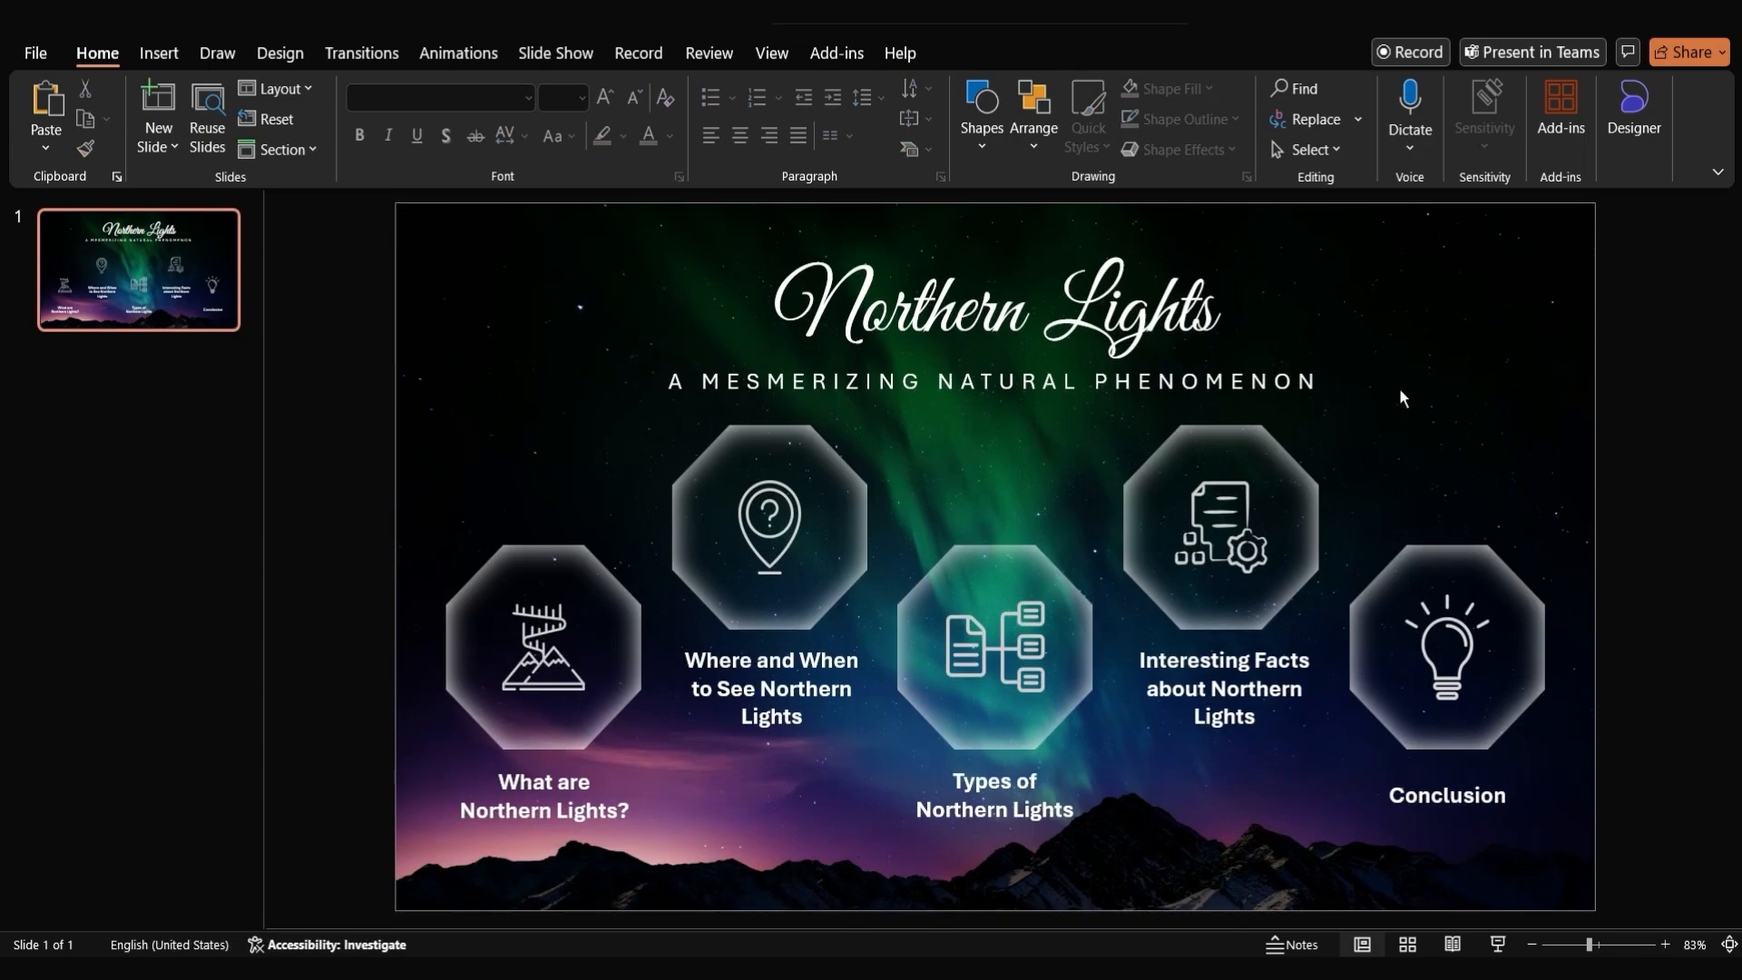
right_click(1403, 399)
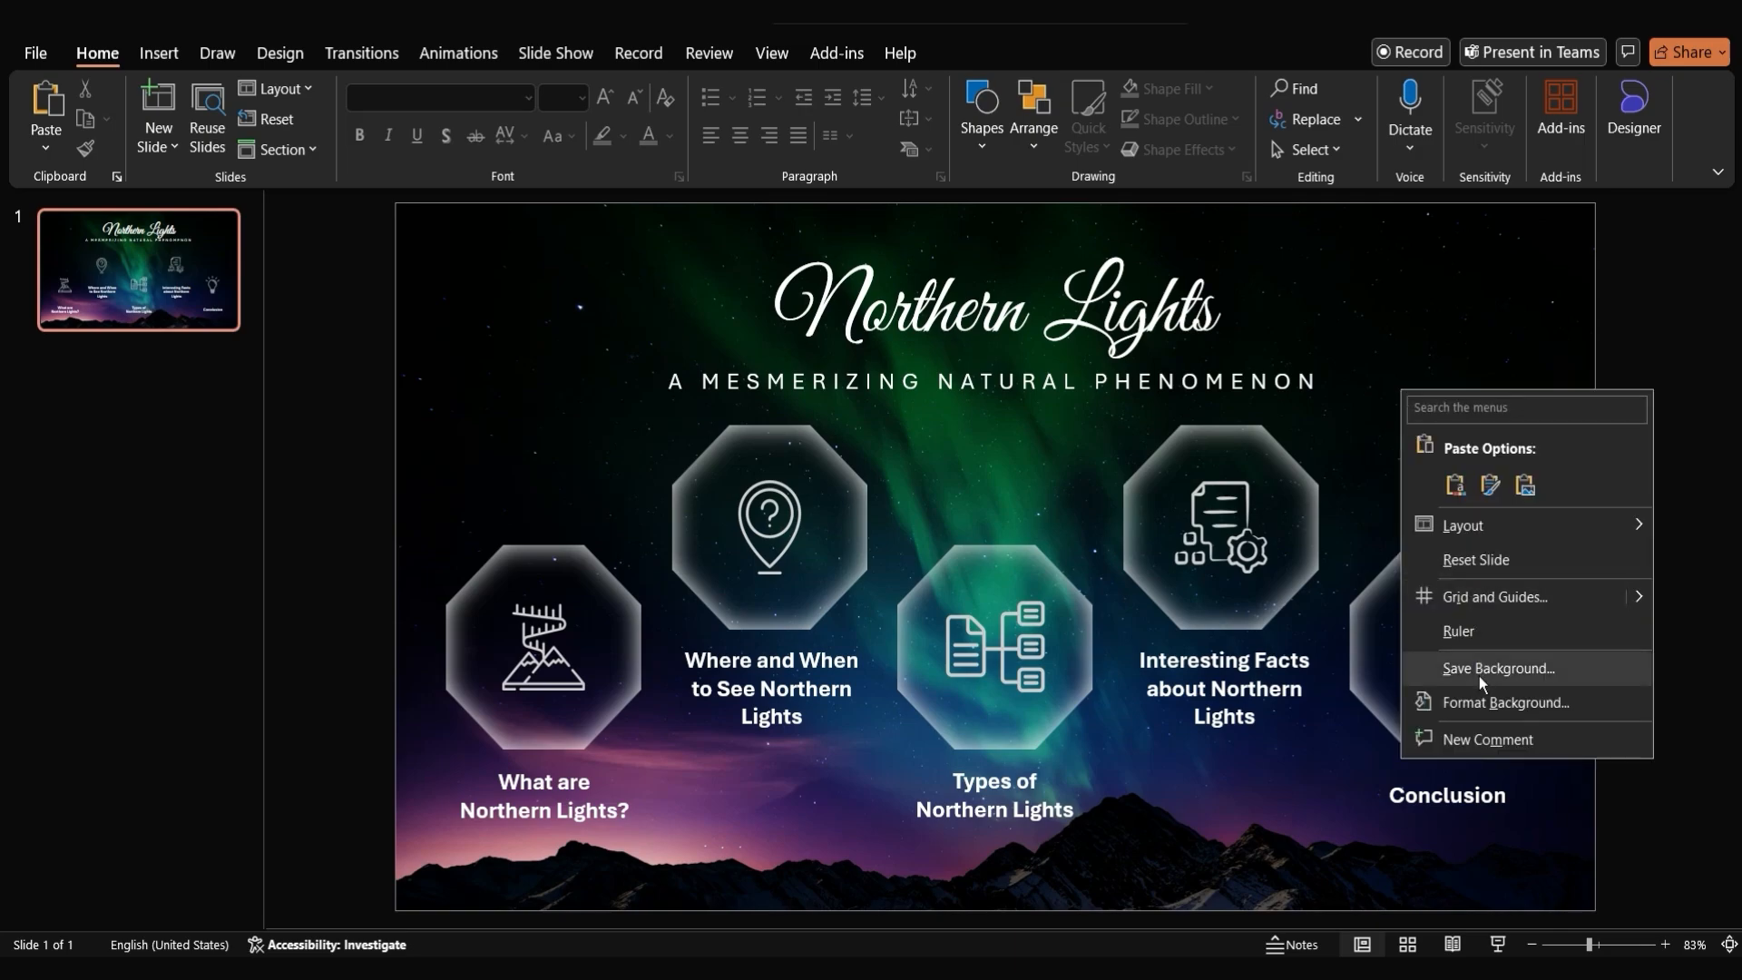
click(1506, 702)
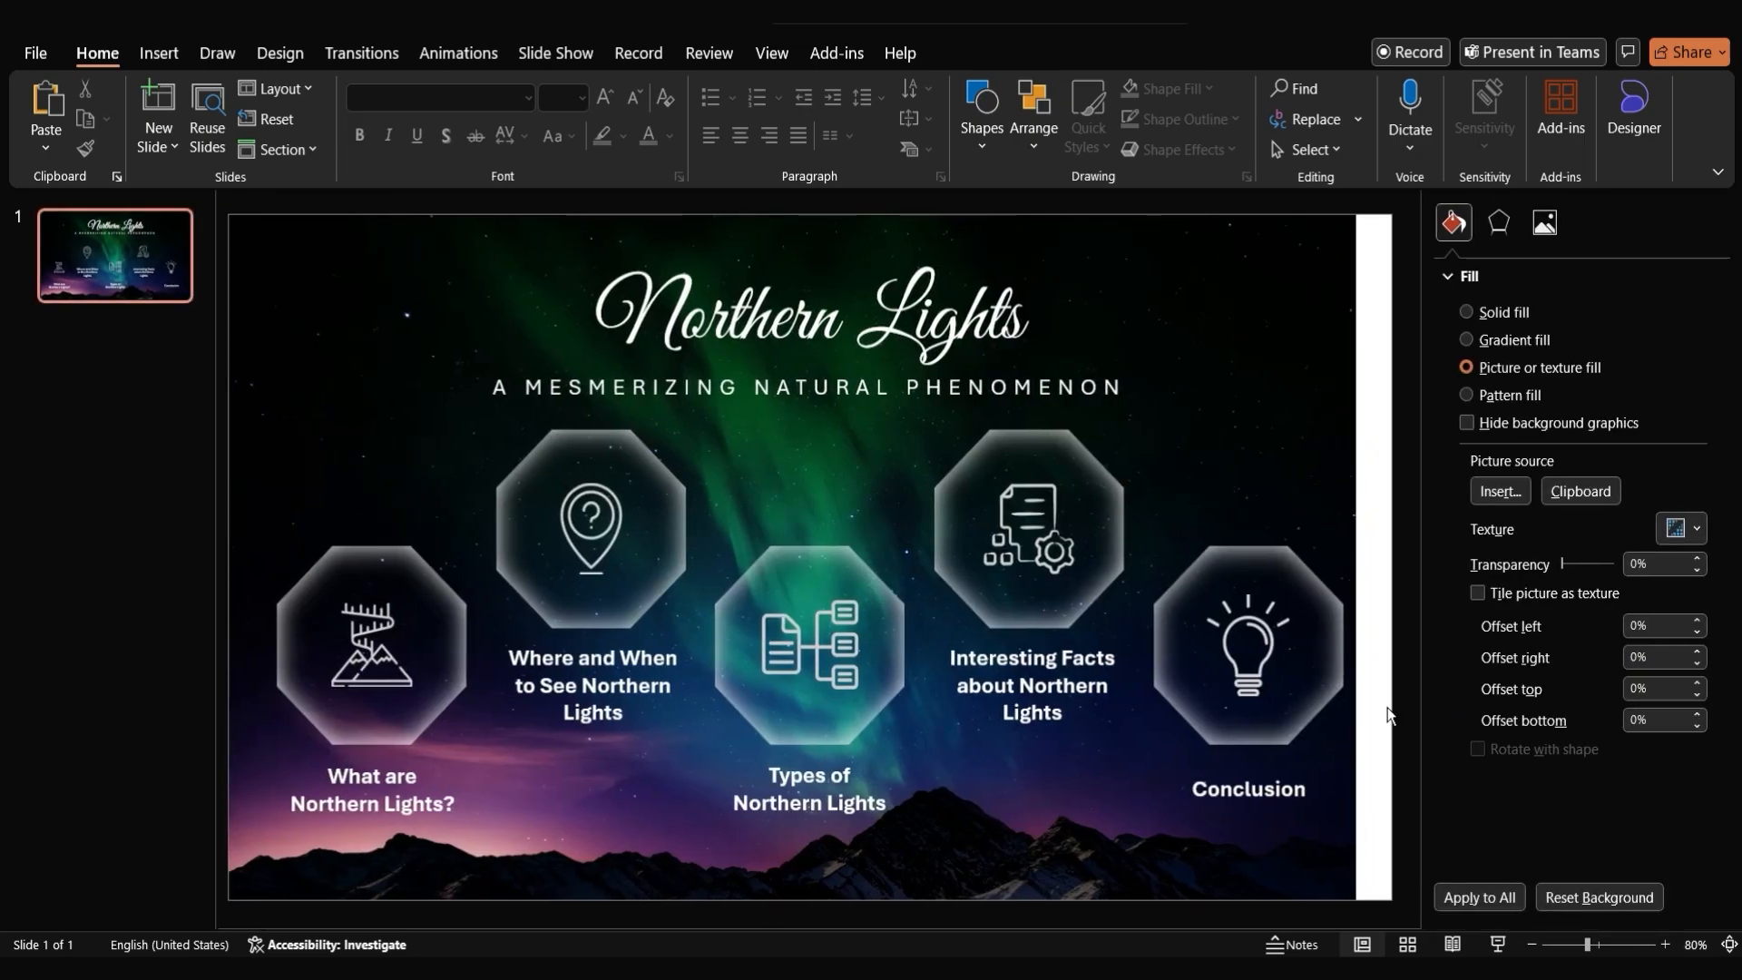
click(1499, 262)
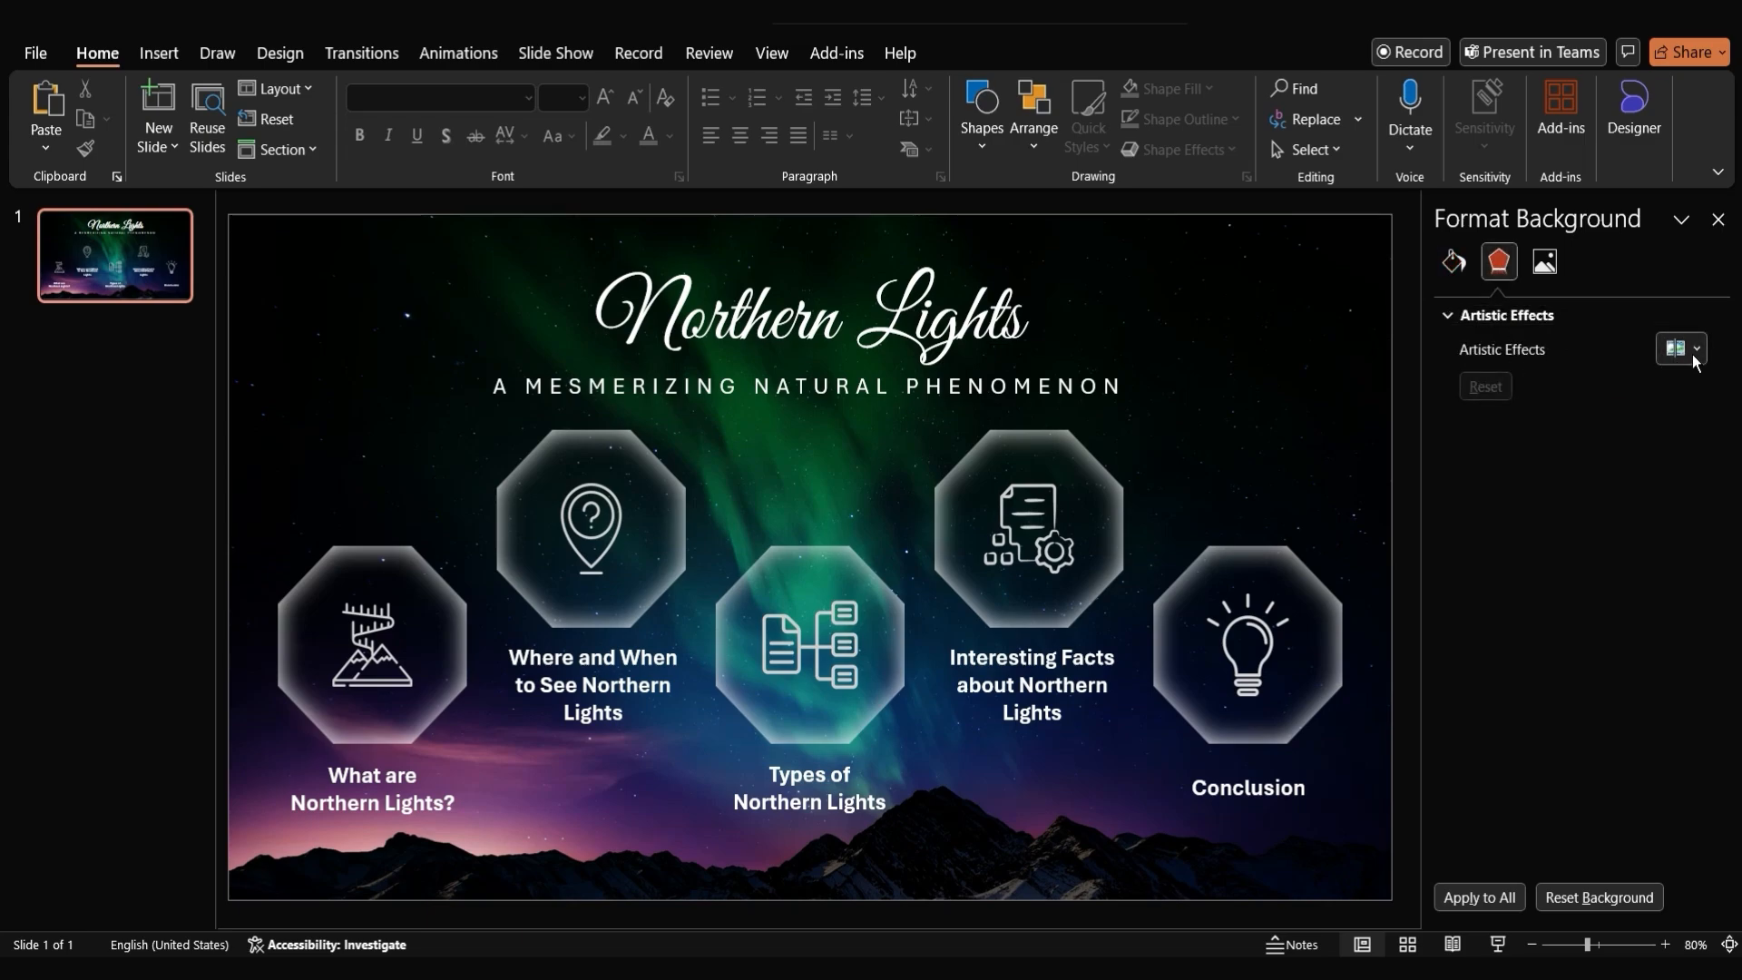
click(1680, 348)
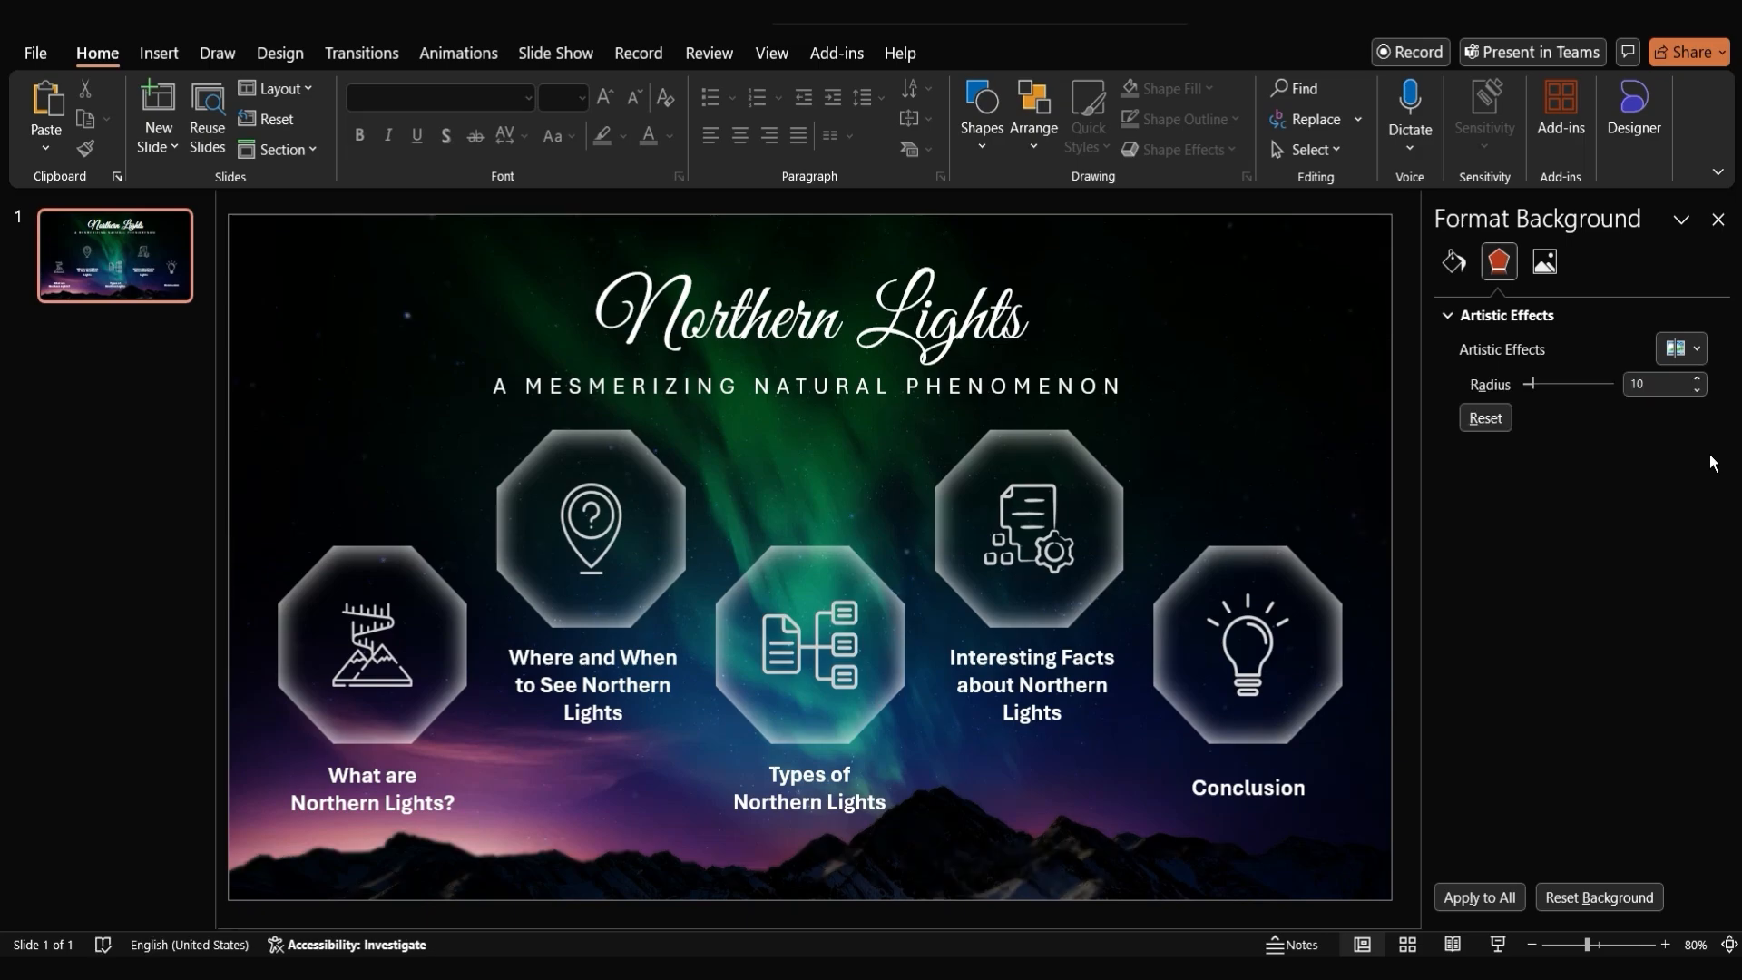
mouse_move(1637, 412)
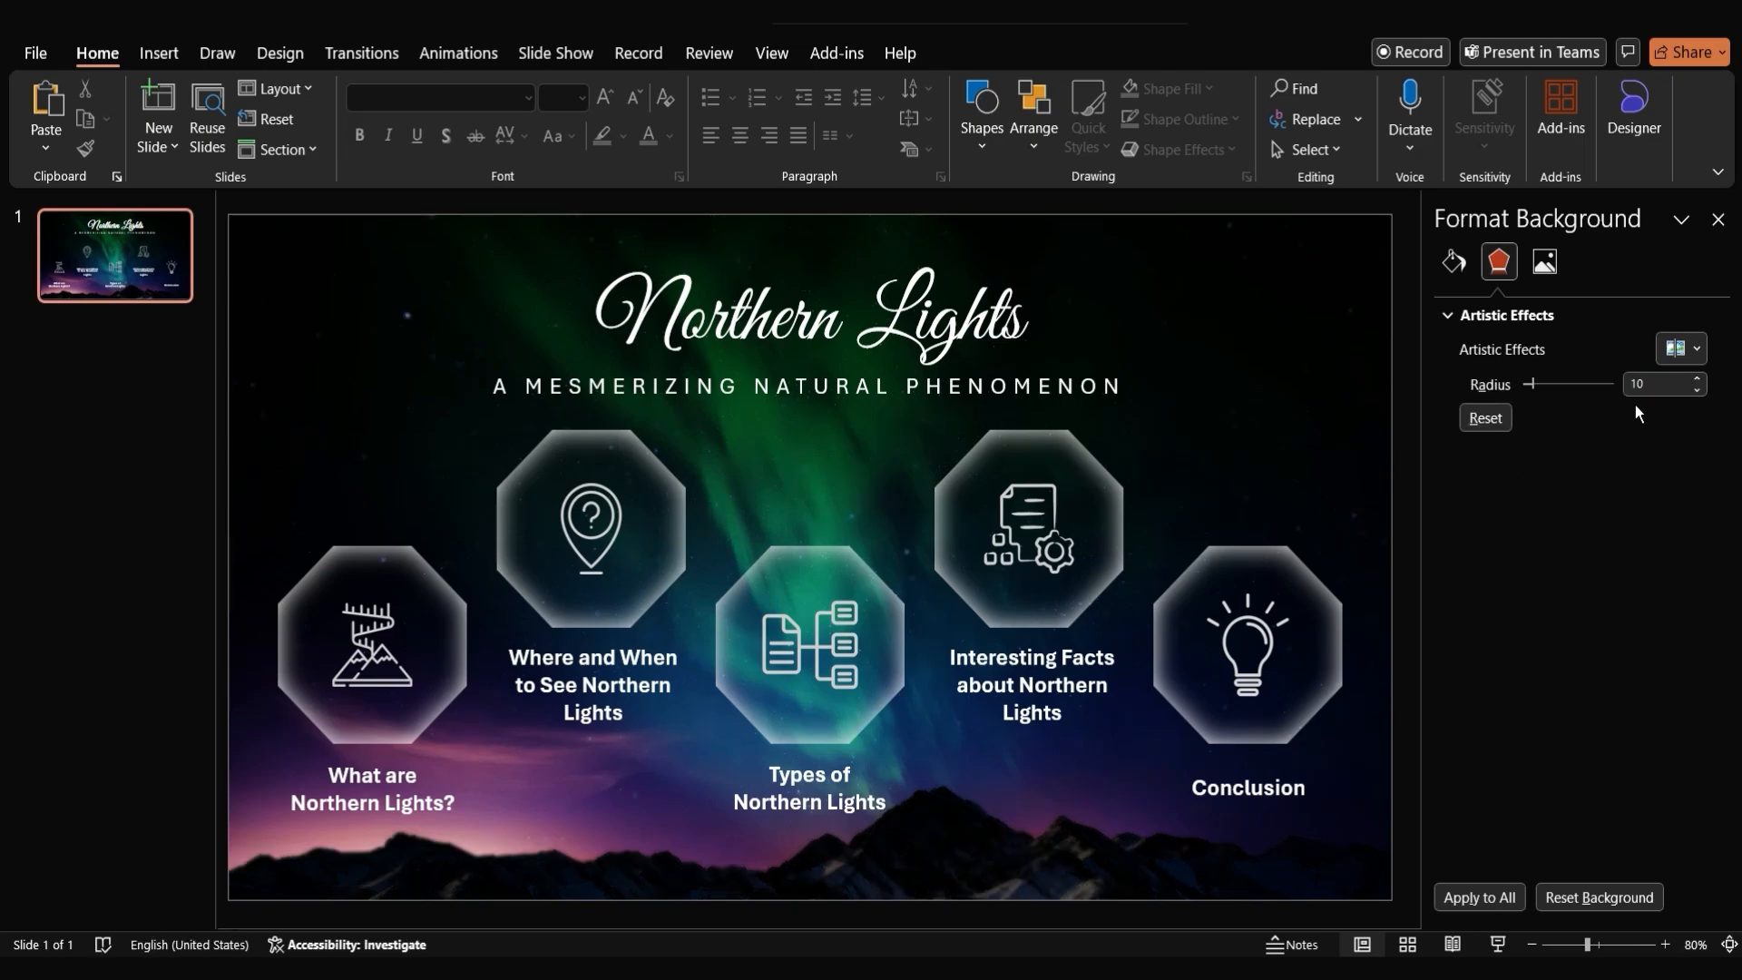
click(1719, 219)
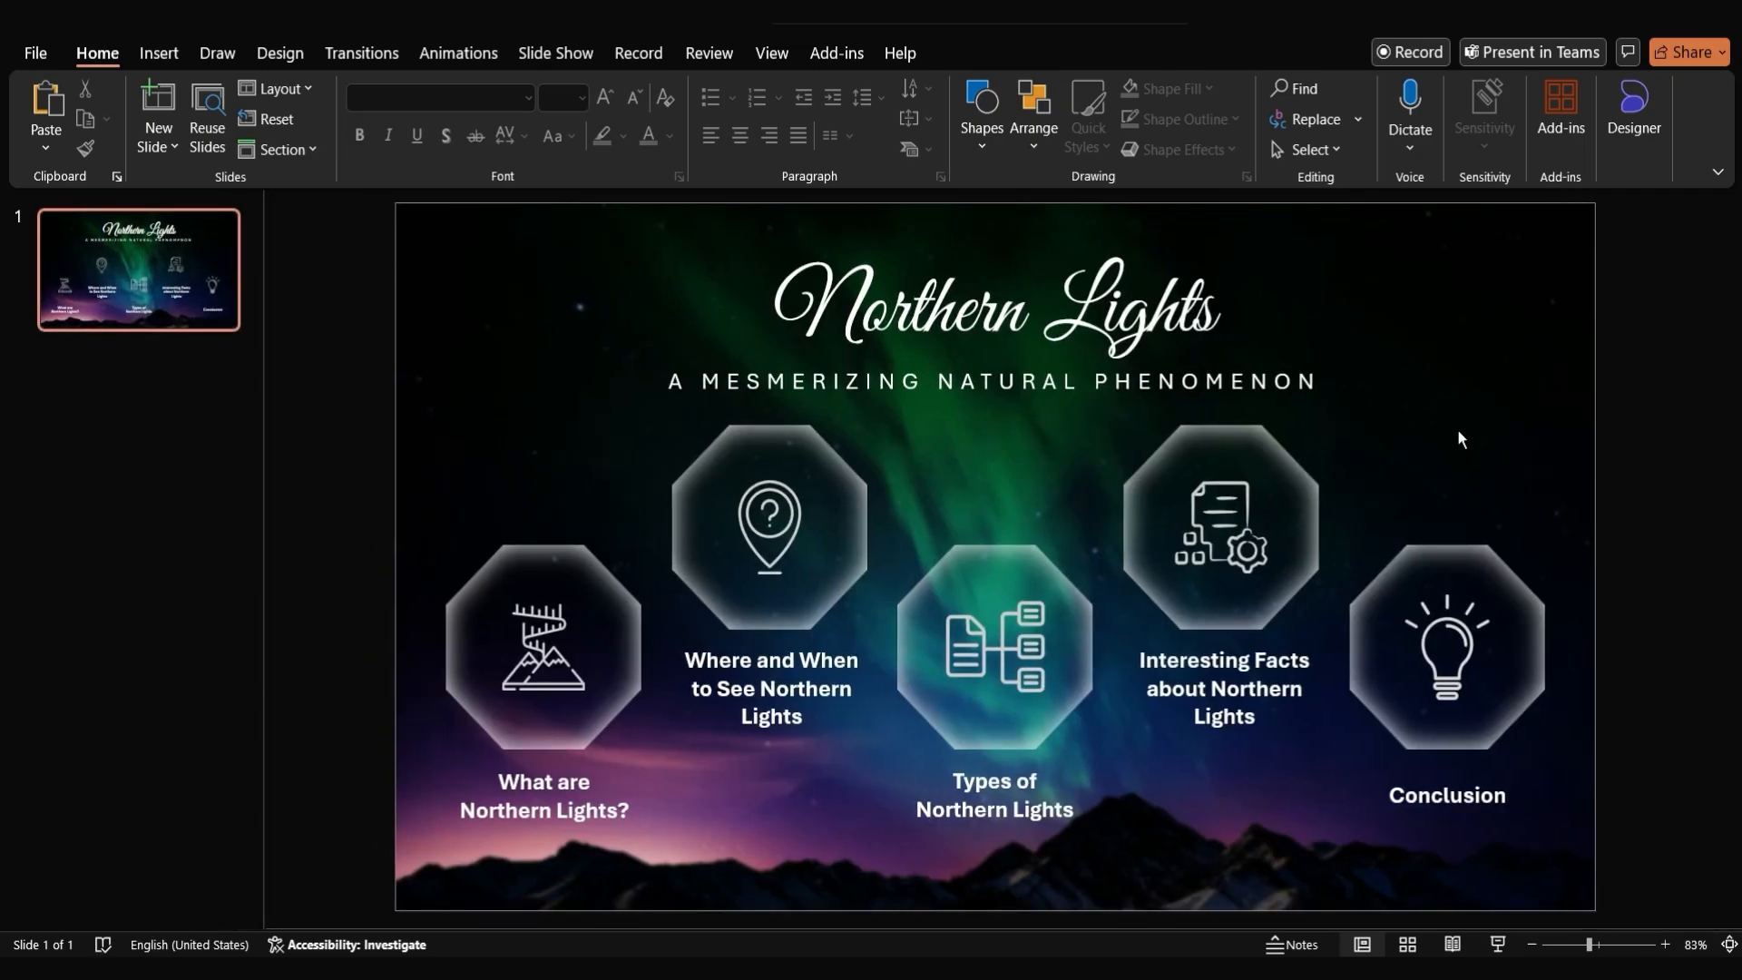
Insert Background Northern Lights.jpg from this device and send it behind the title-slide content
click(158, 53)
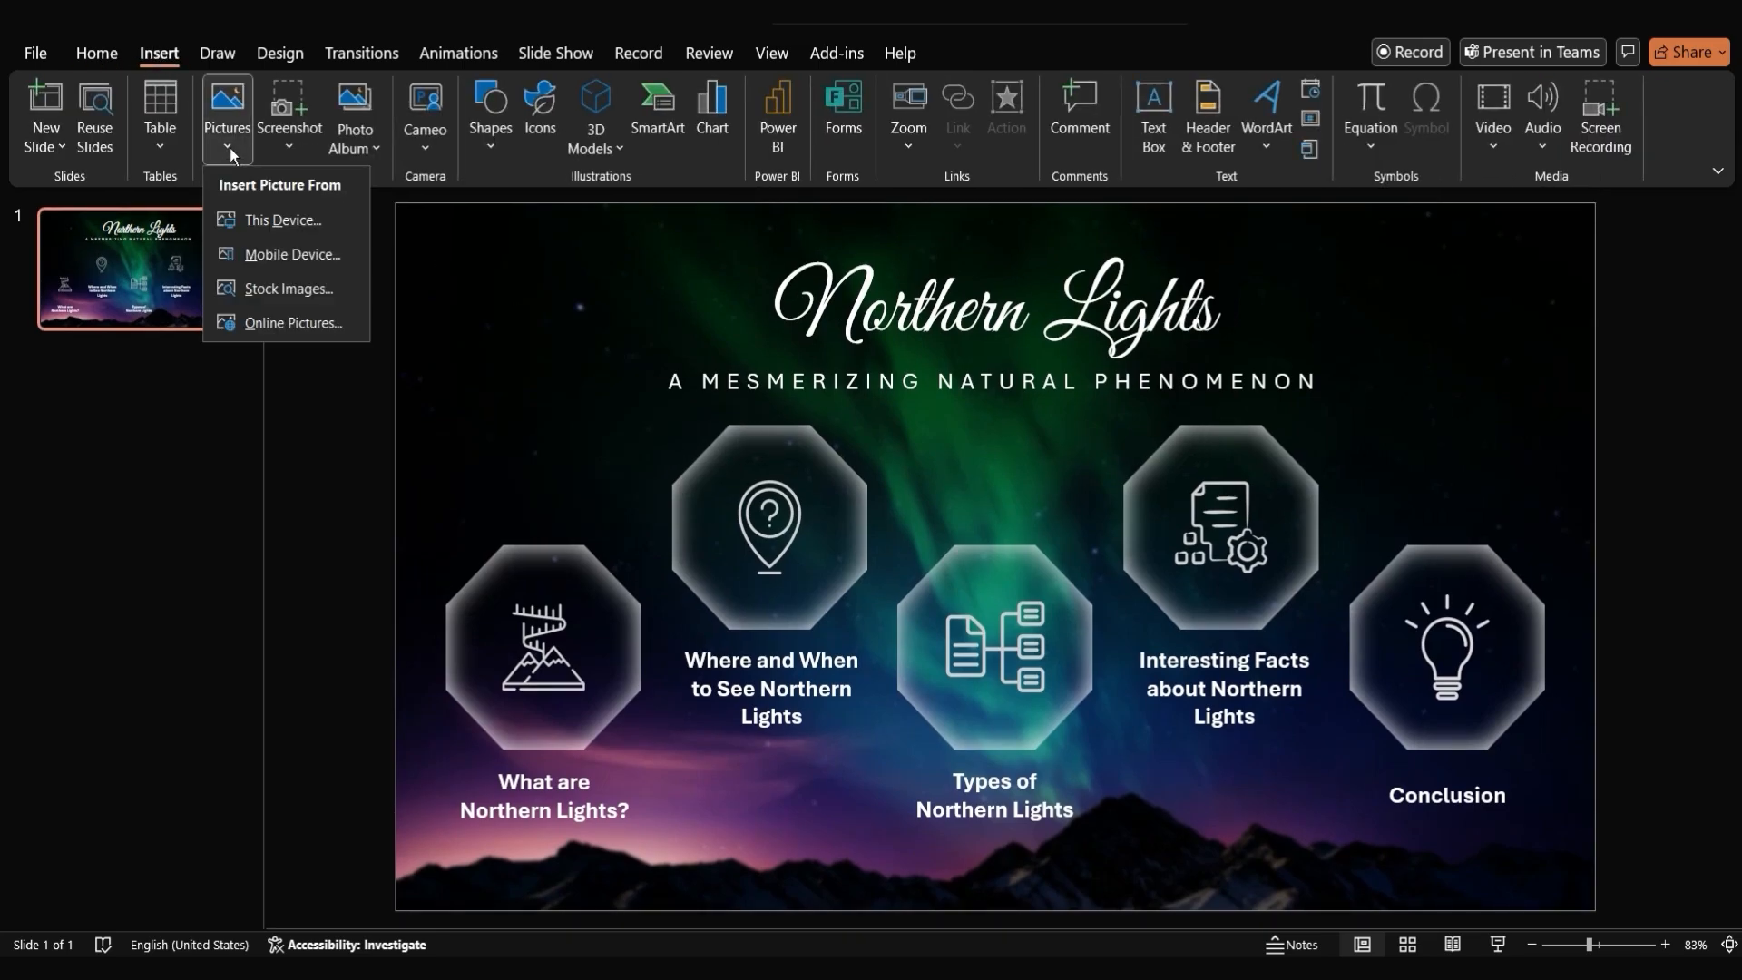
click(283, 219)
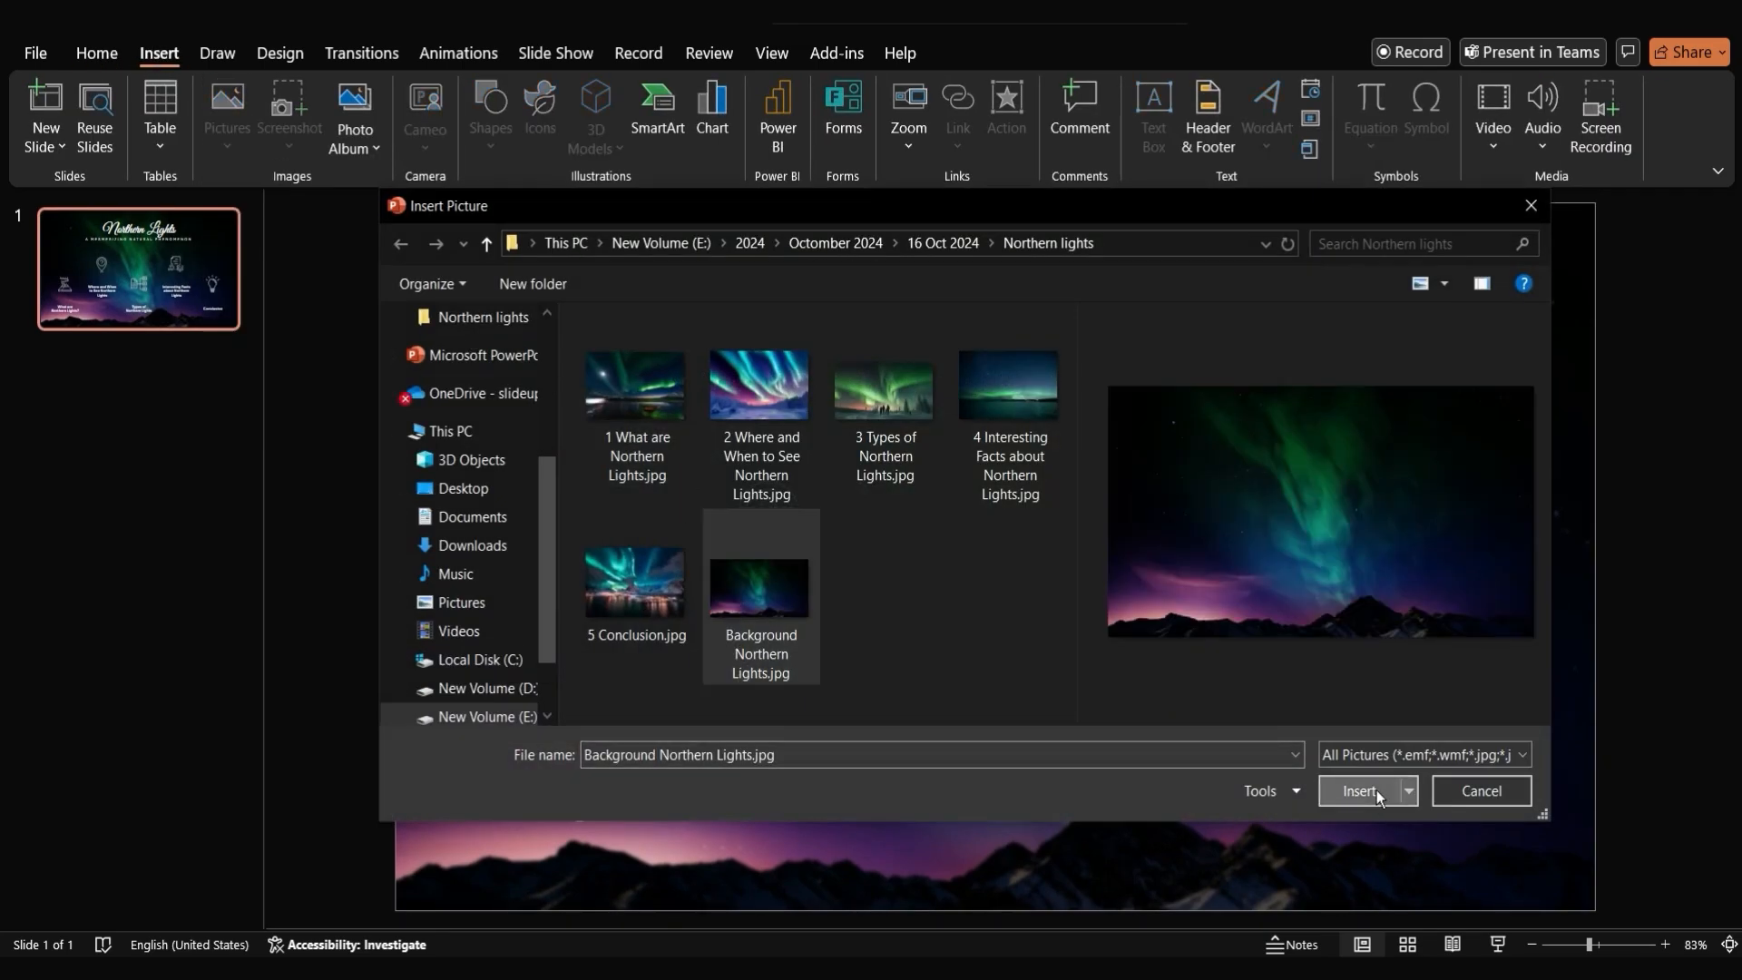
click(1359, 790)
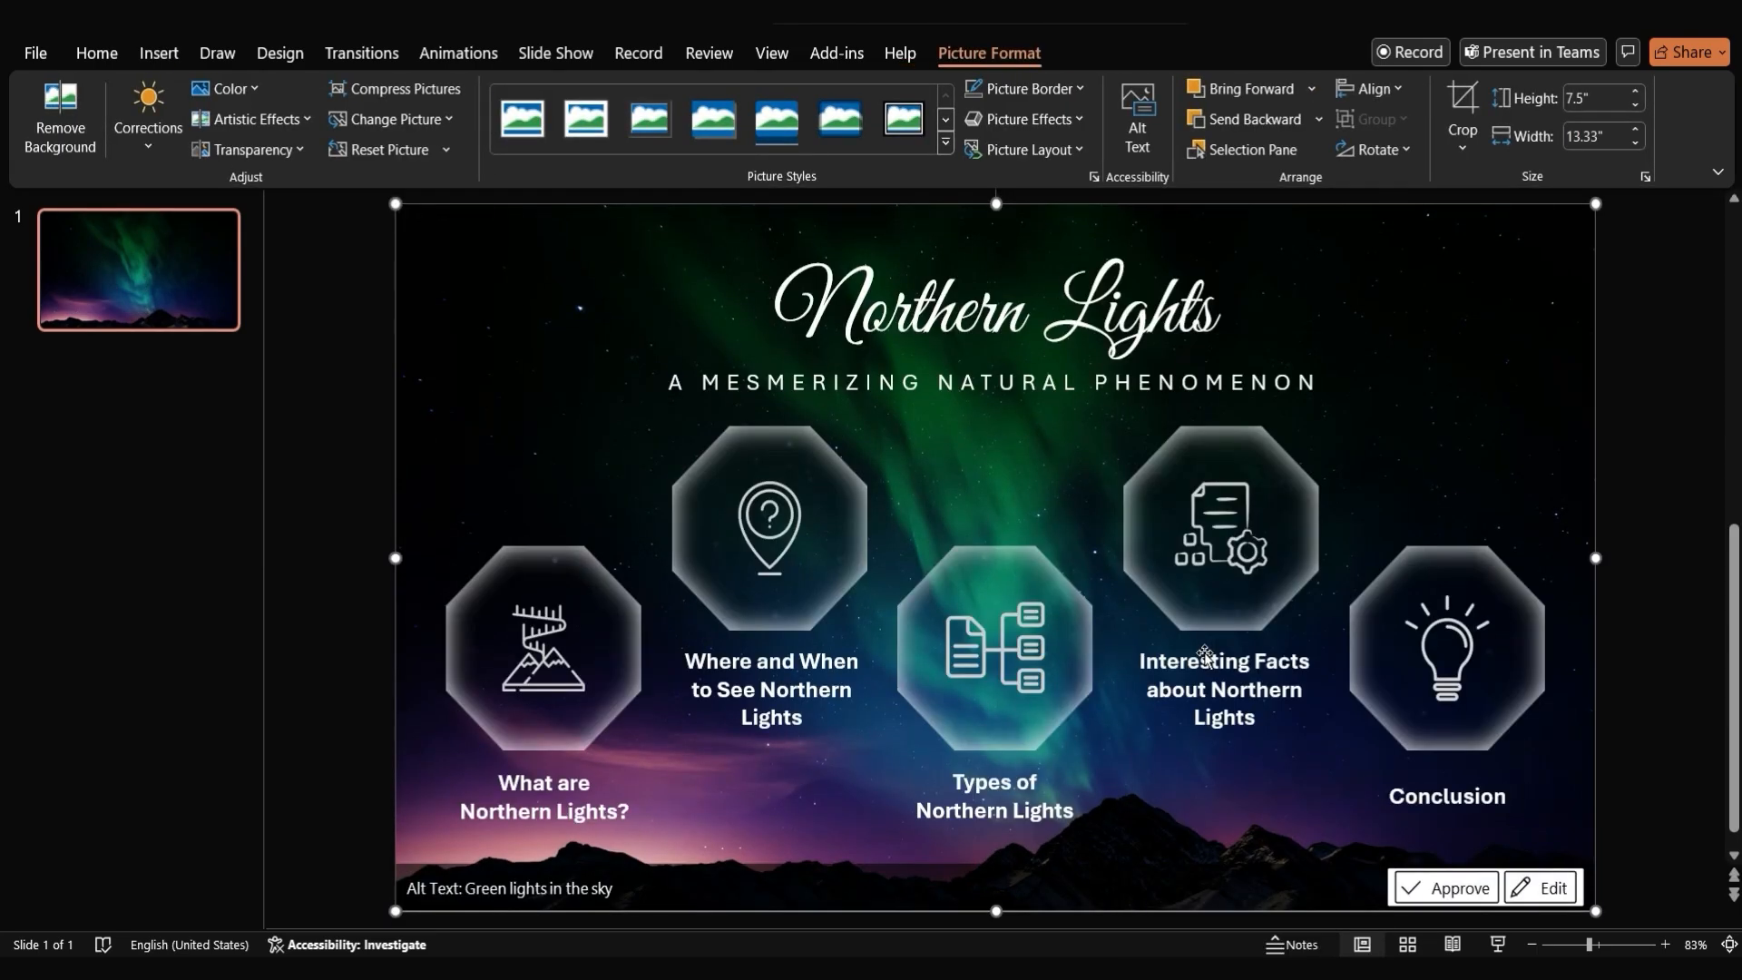
click(130, 363)
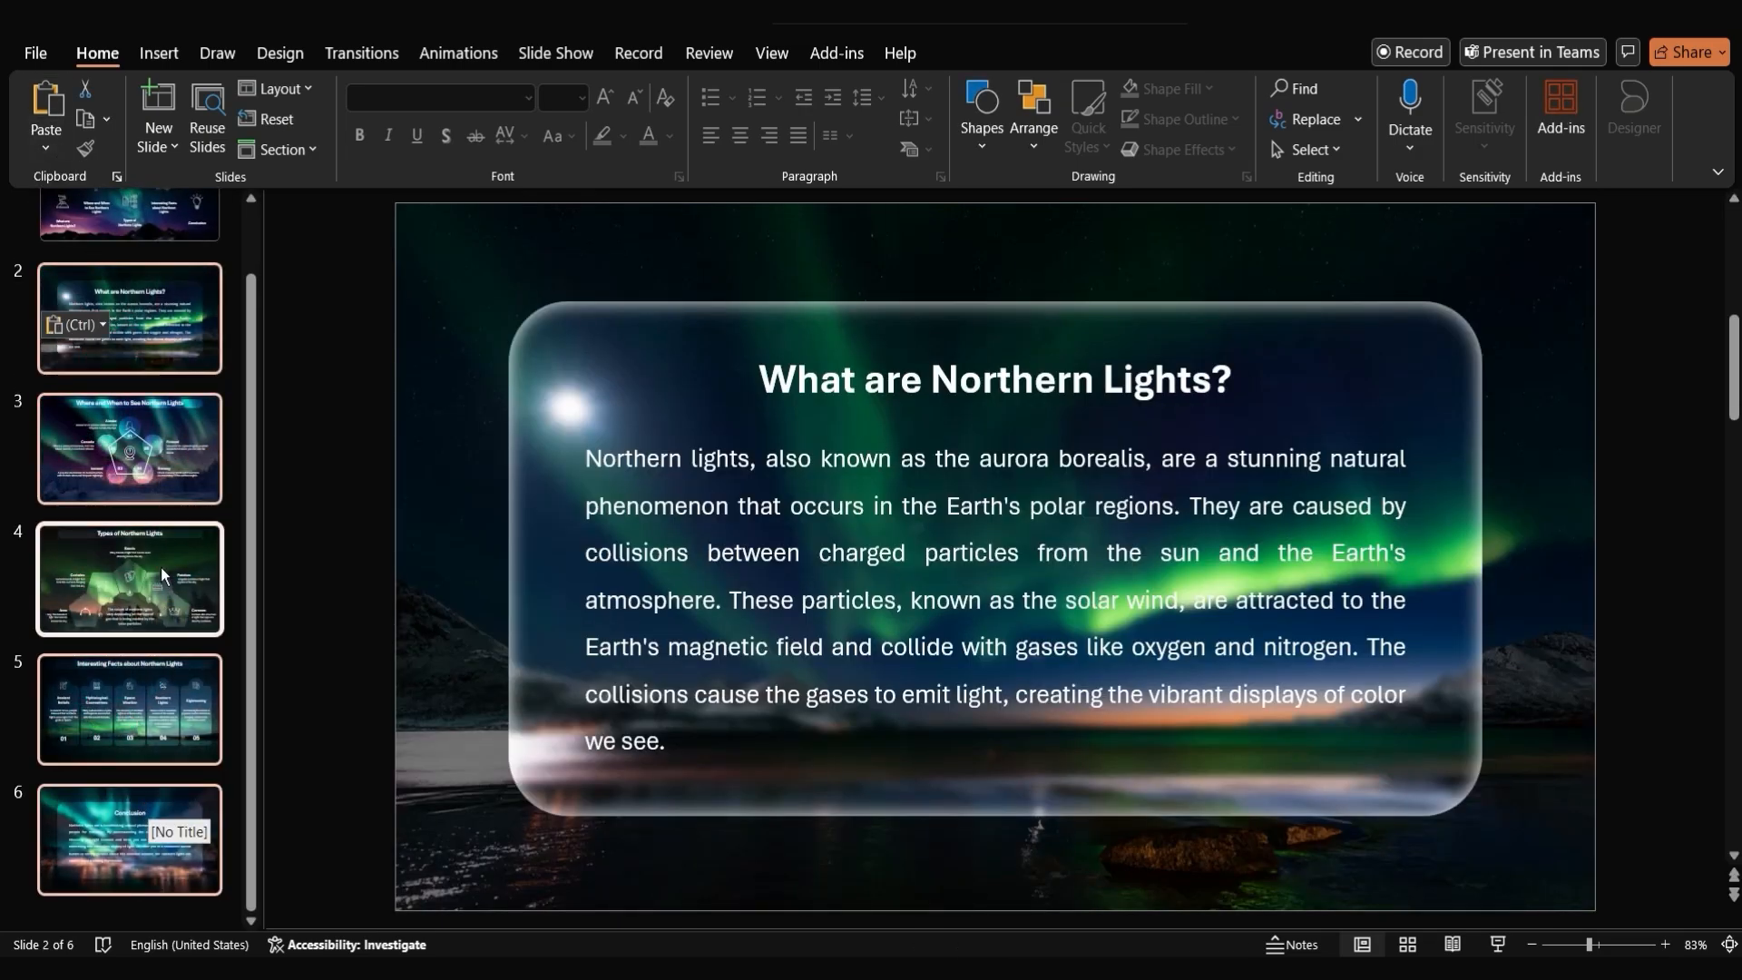
From slide 1, start a Slide Zoom and mark slides 2 to 5 as zoom targets
click(127, 263)
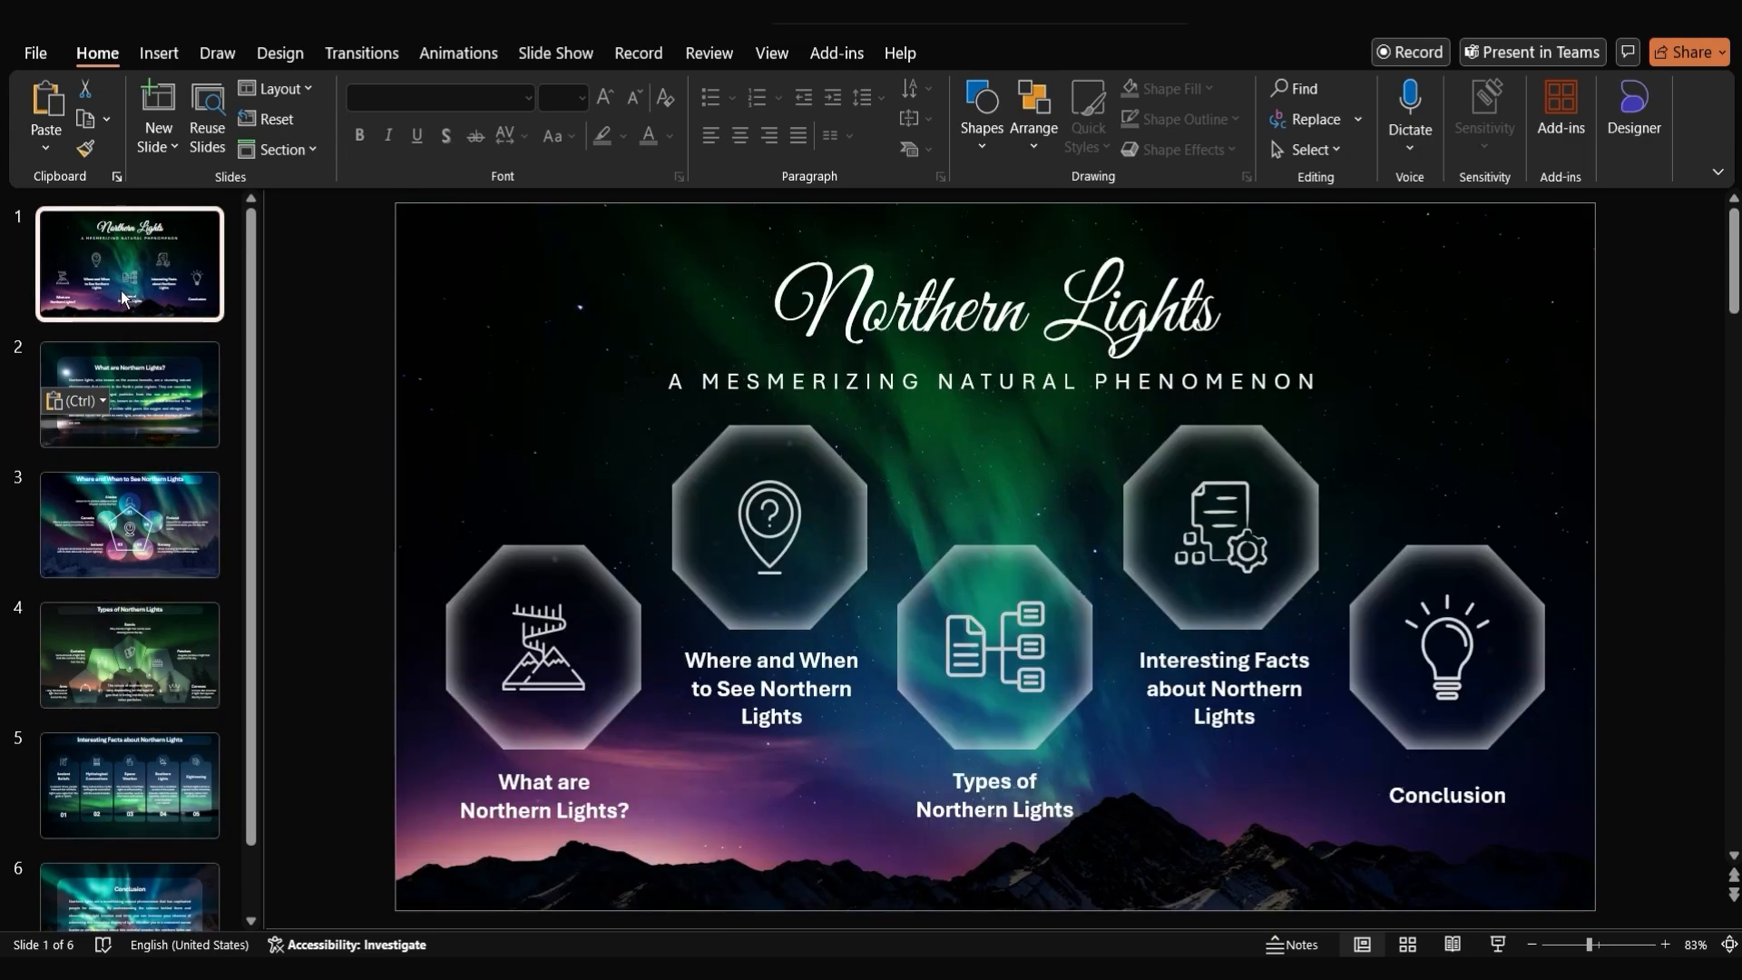
mouse_move(160, 248)
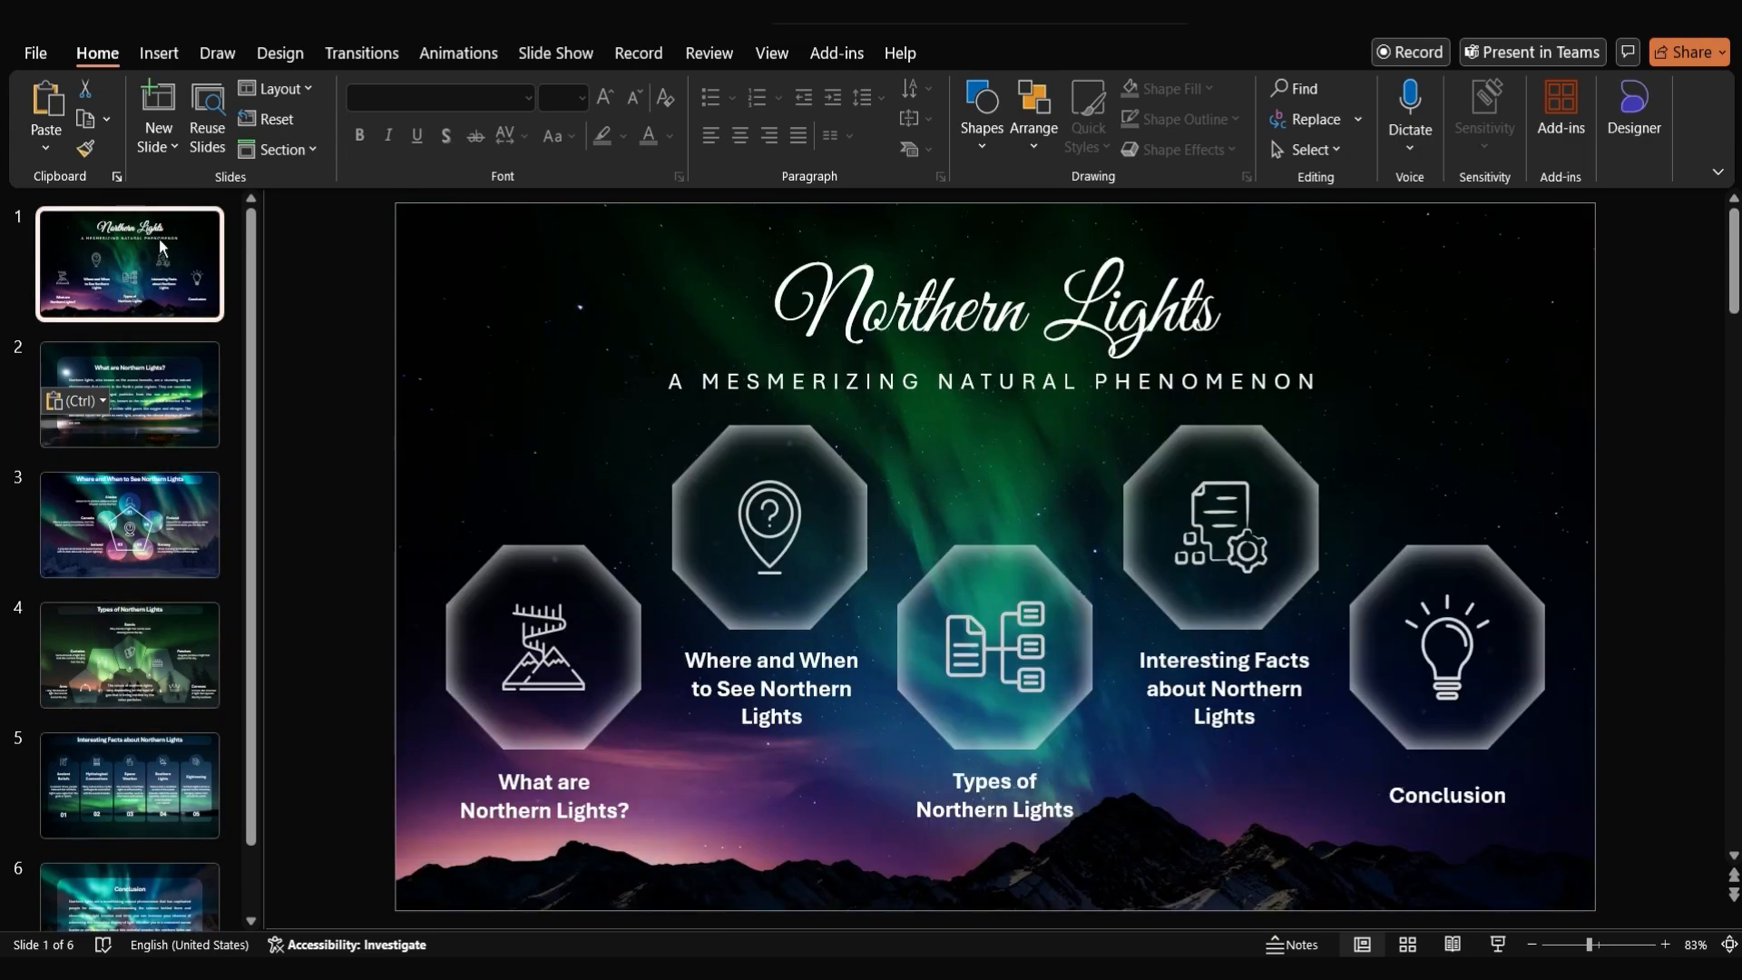
click(158, 52)
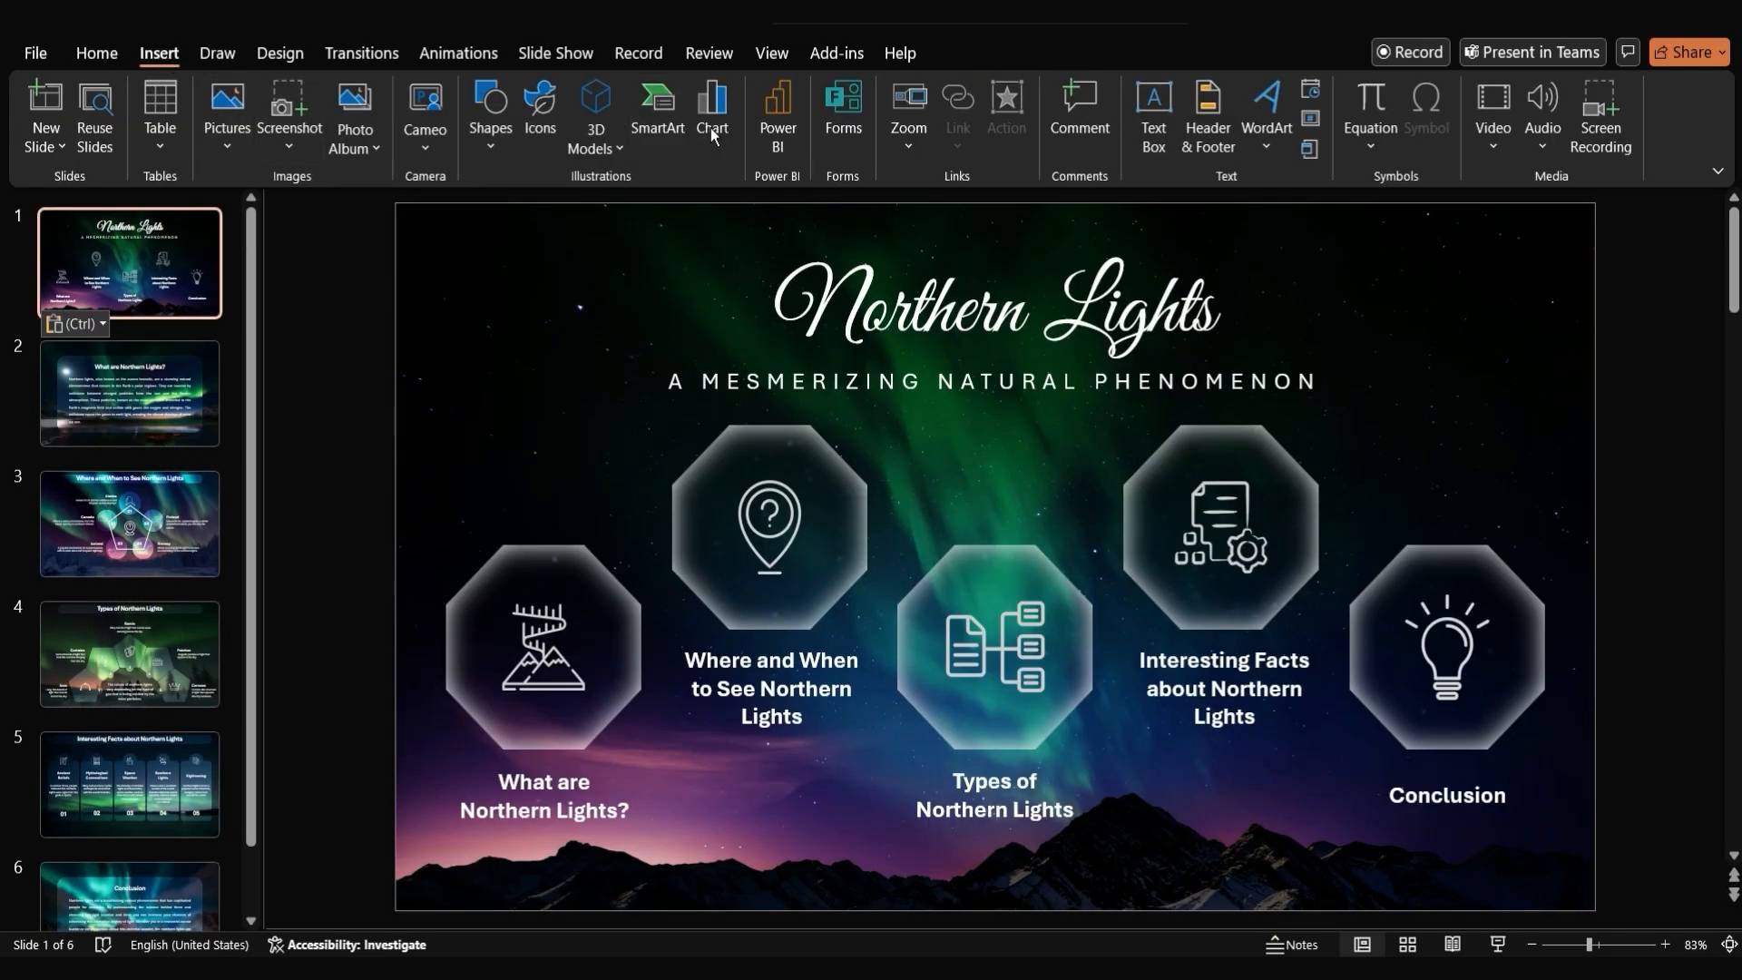
click(907, 115)
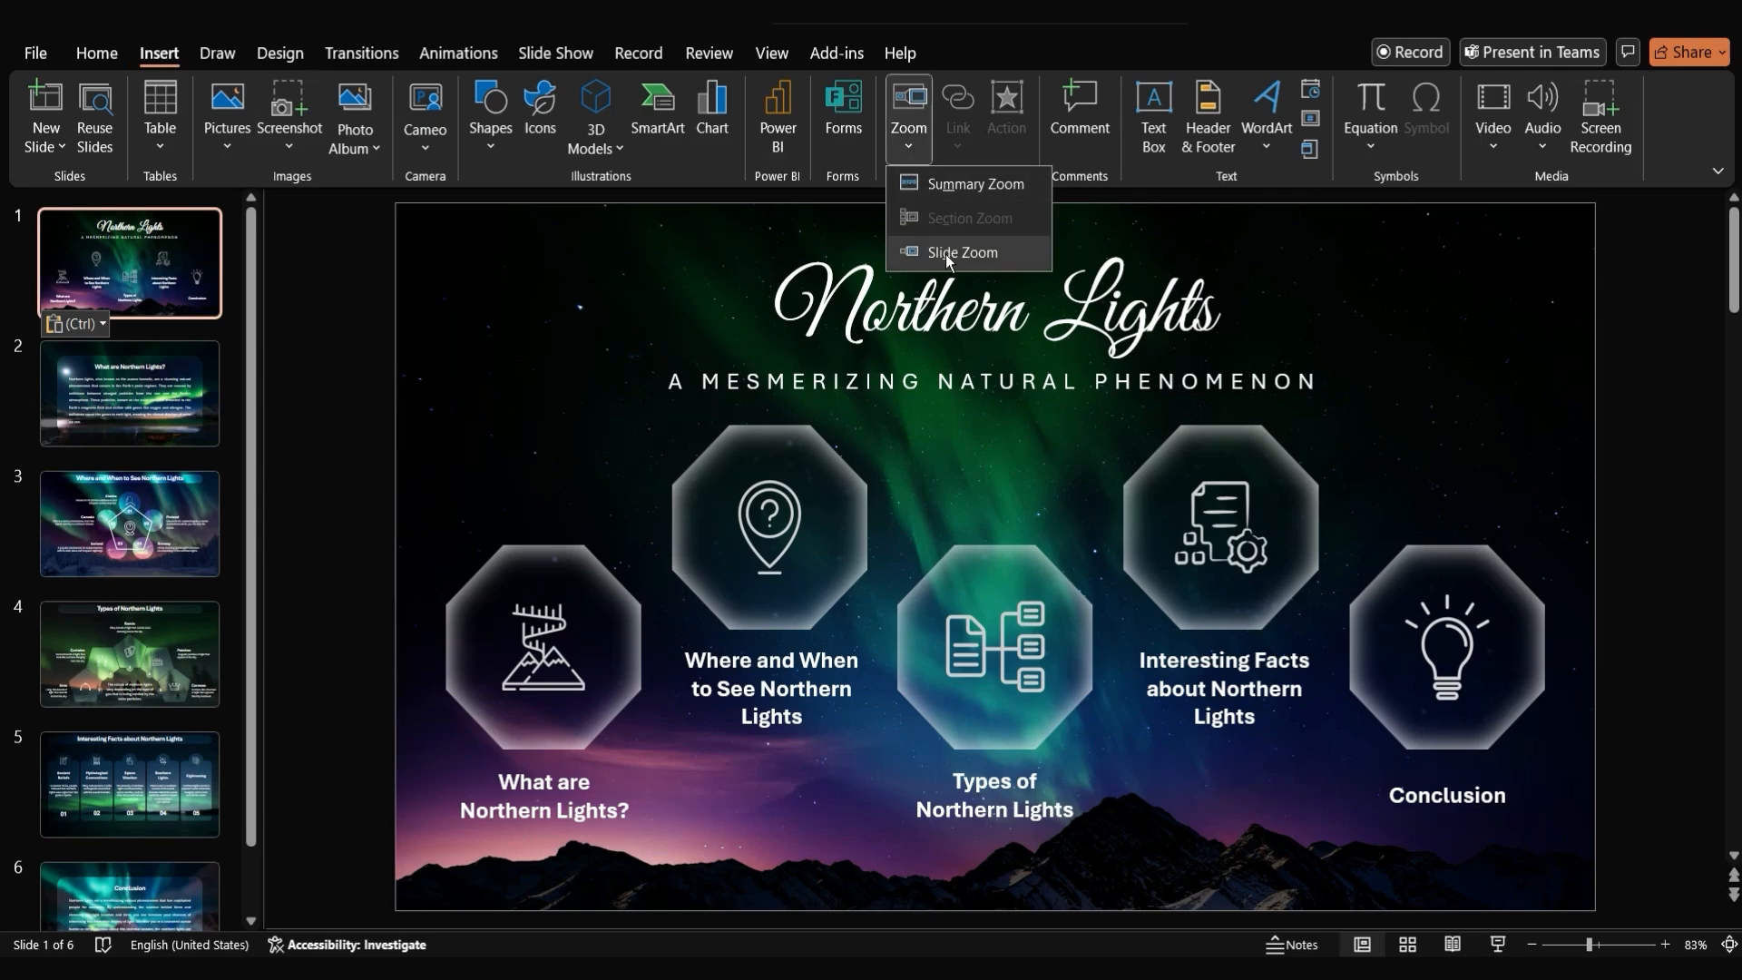
click(962, 252)
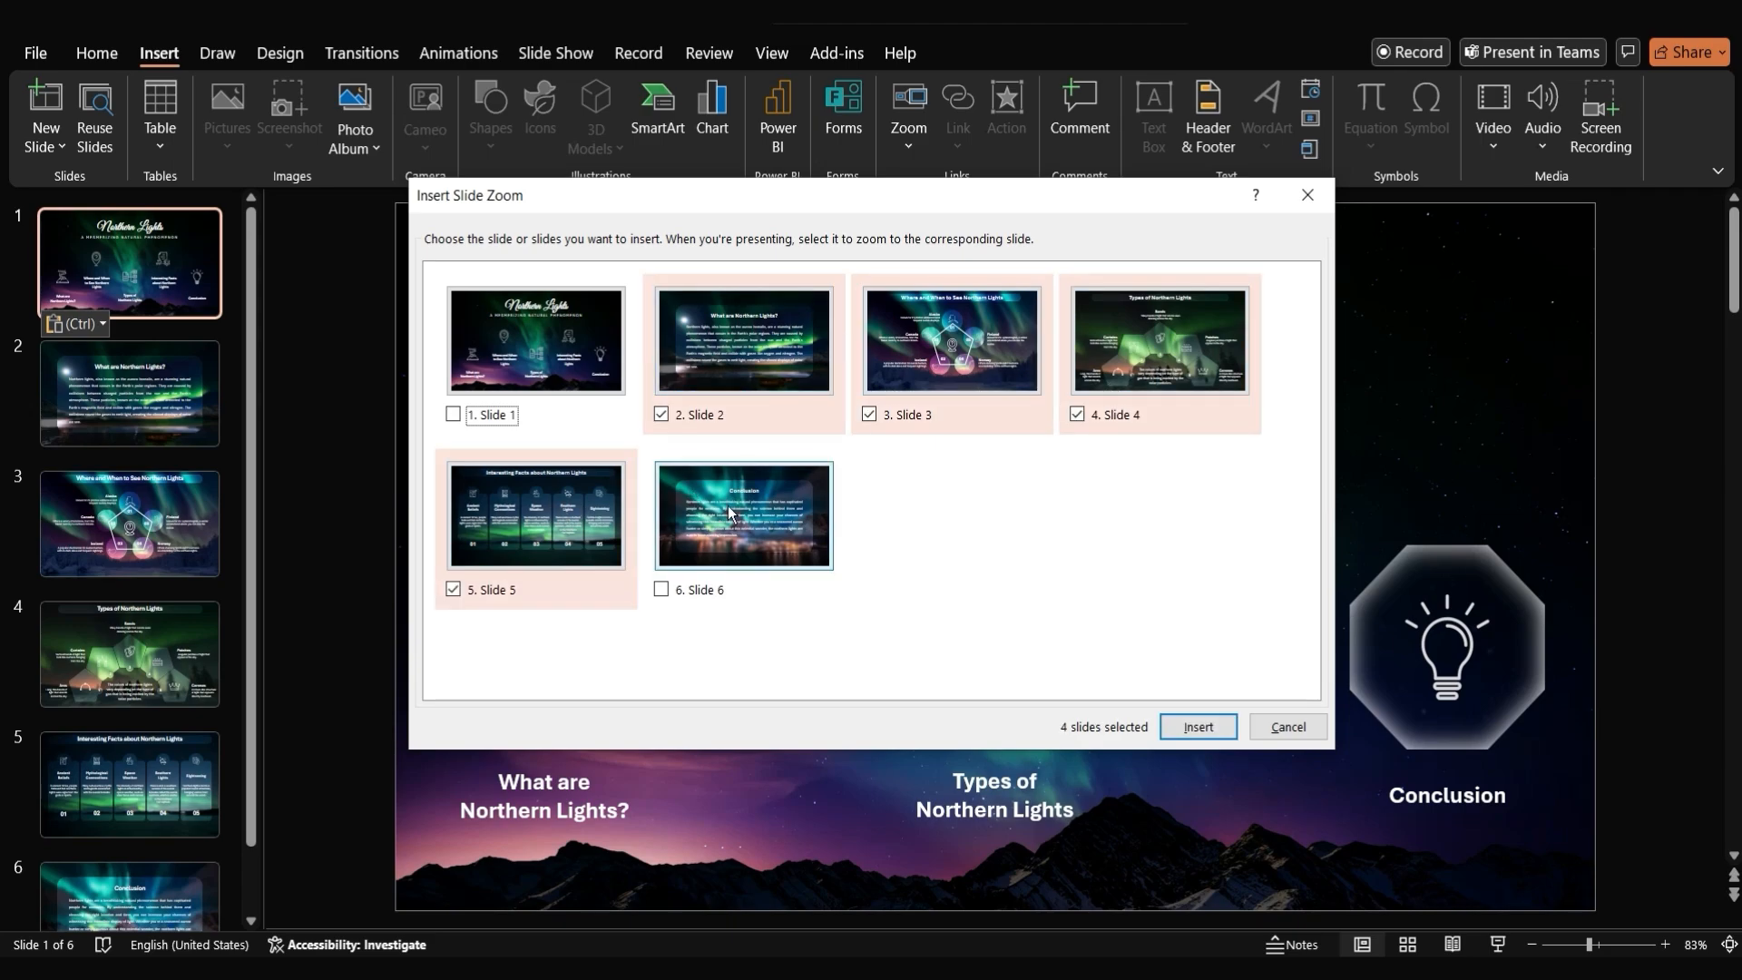
Insert the chosen slides as zoom thumbnails and fit each inside its octagon
click(1198, 726)
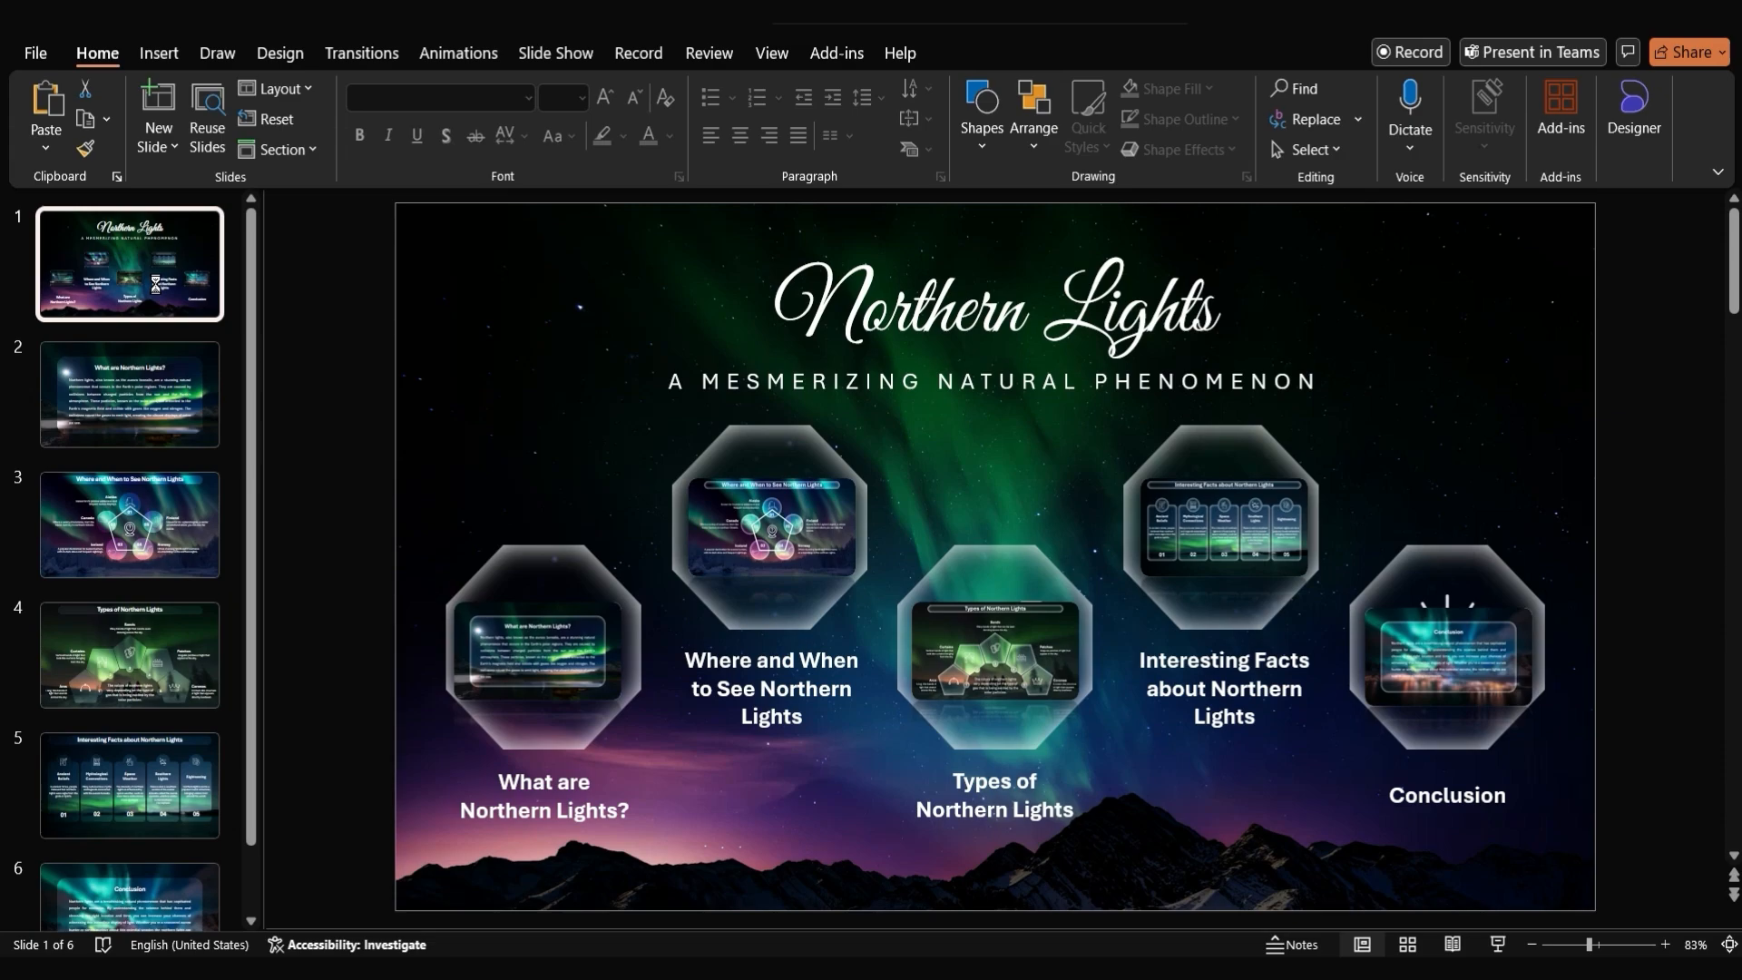
Duplicate the title slide with Ctrl+D
key(ctrl+d)
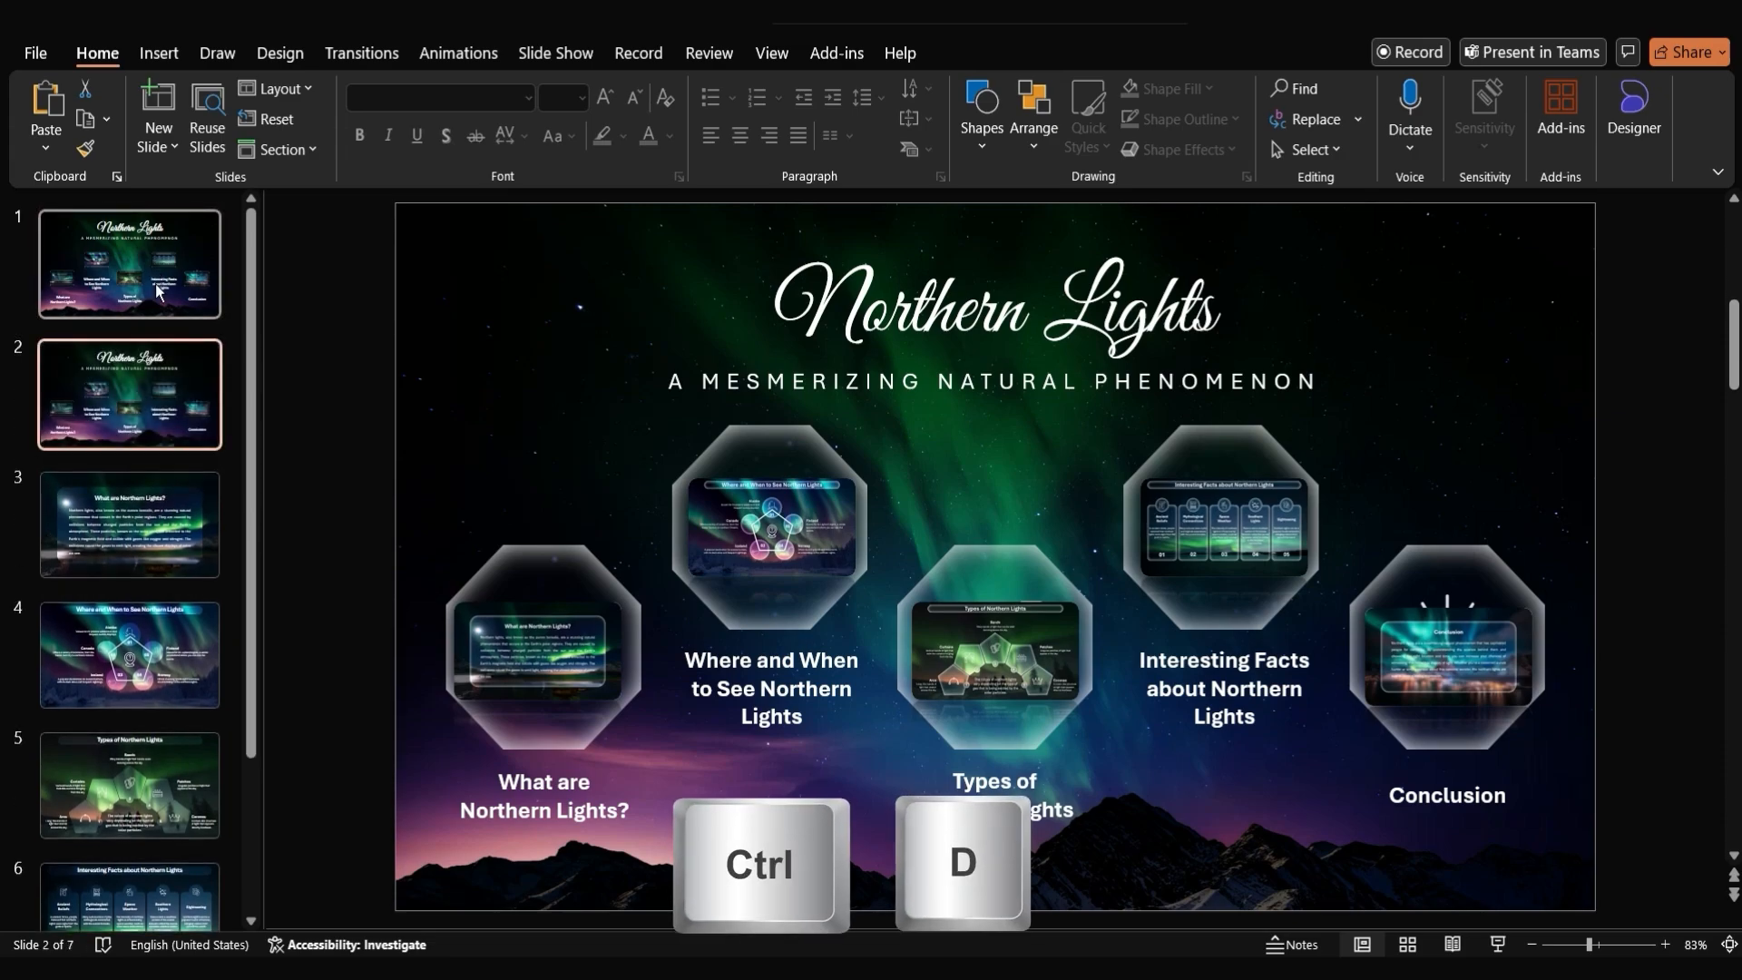
key(ctrl+d)
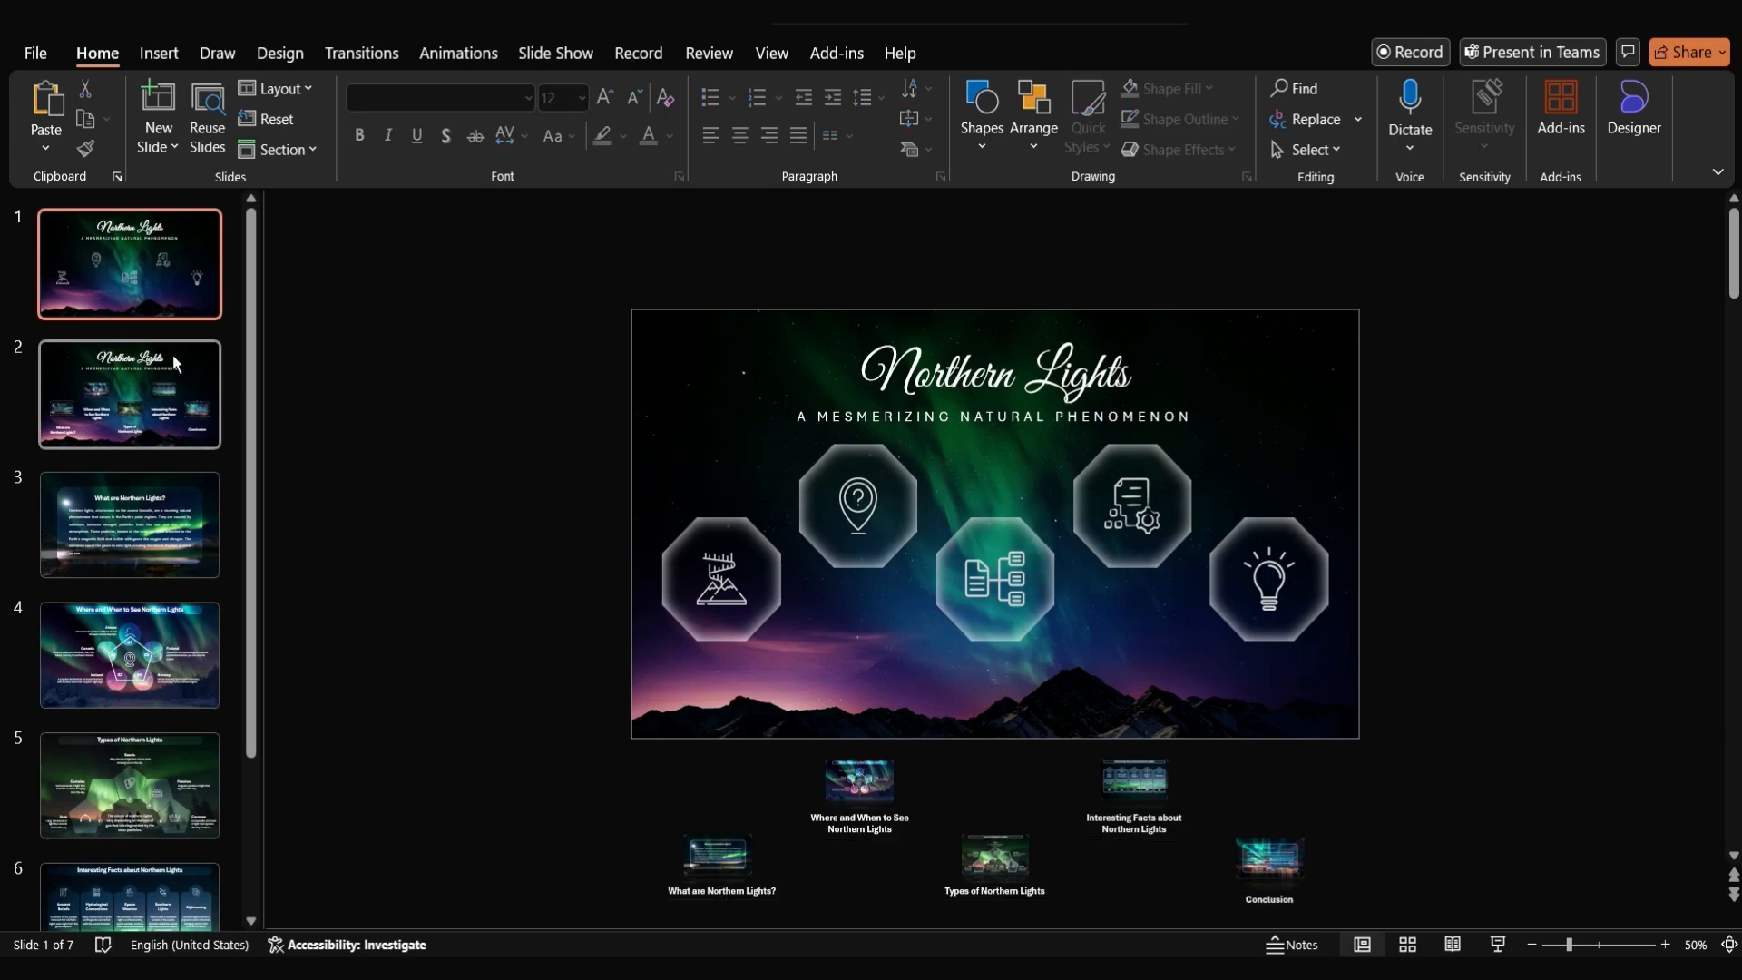
On slide 2, select the What are Northern Lights zoom to resize it within its octagon
click(129, 393)
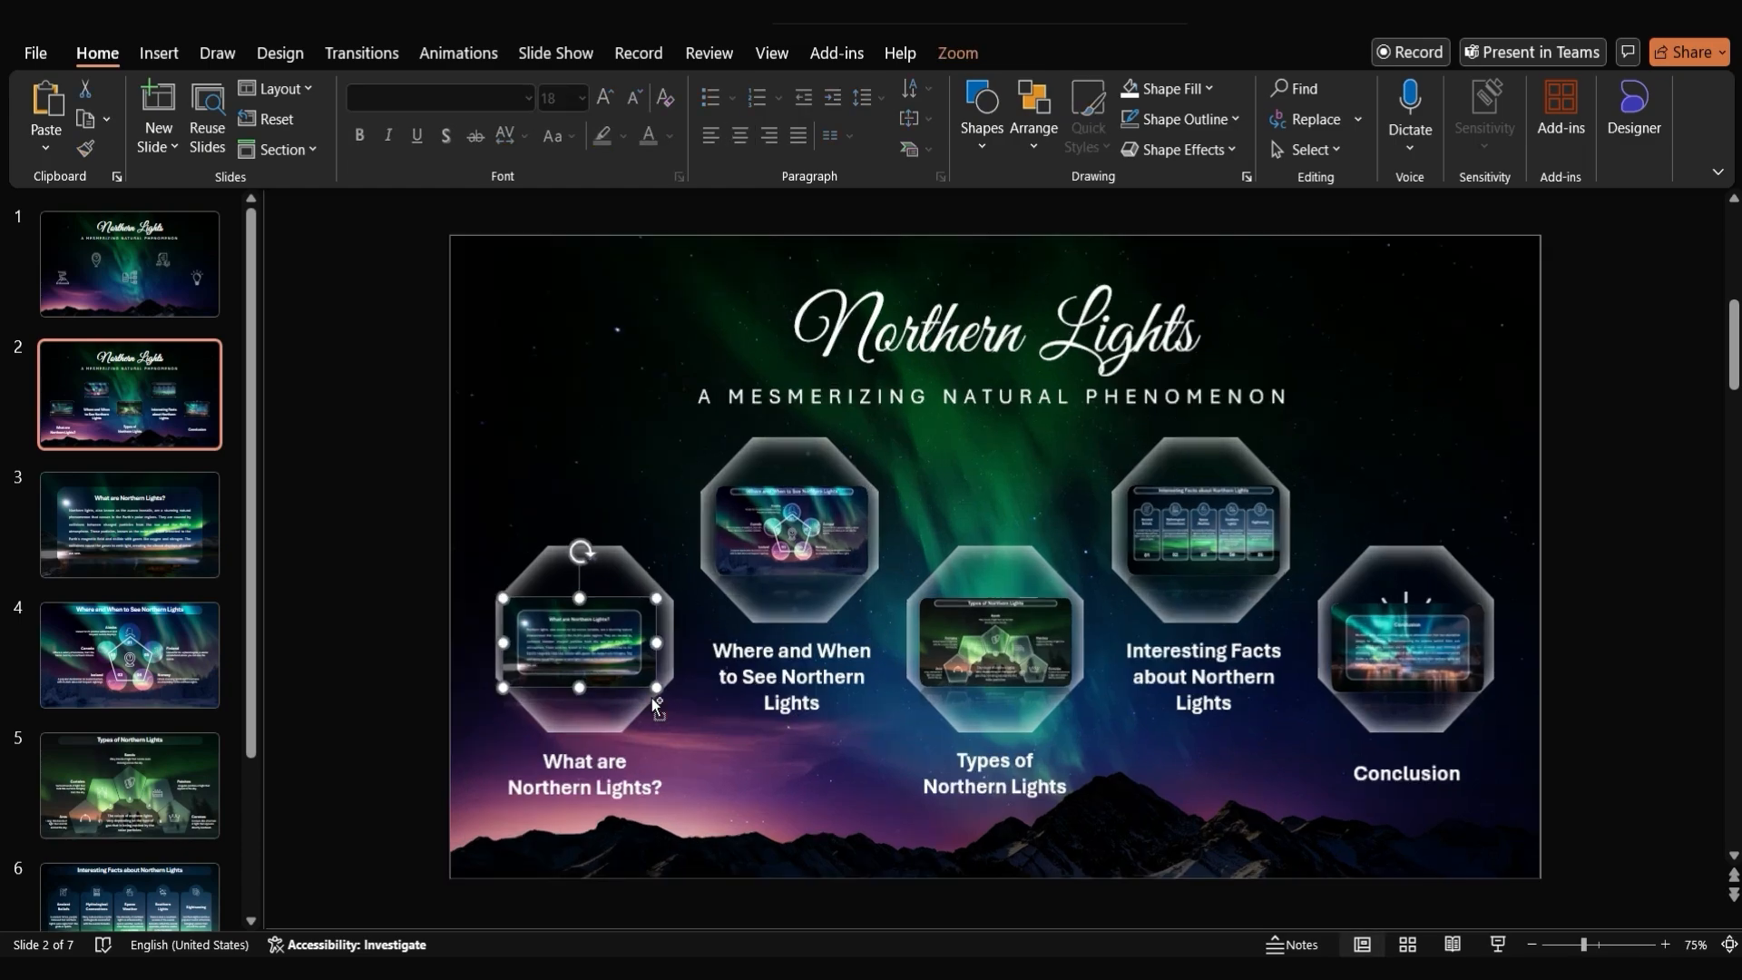
click(790, 534)
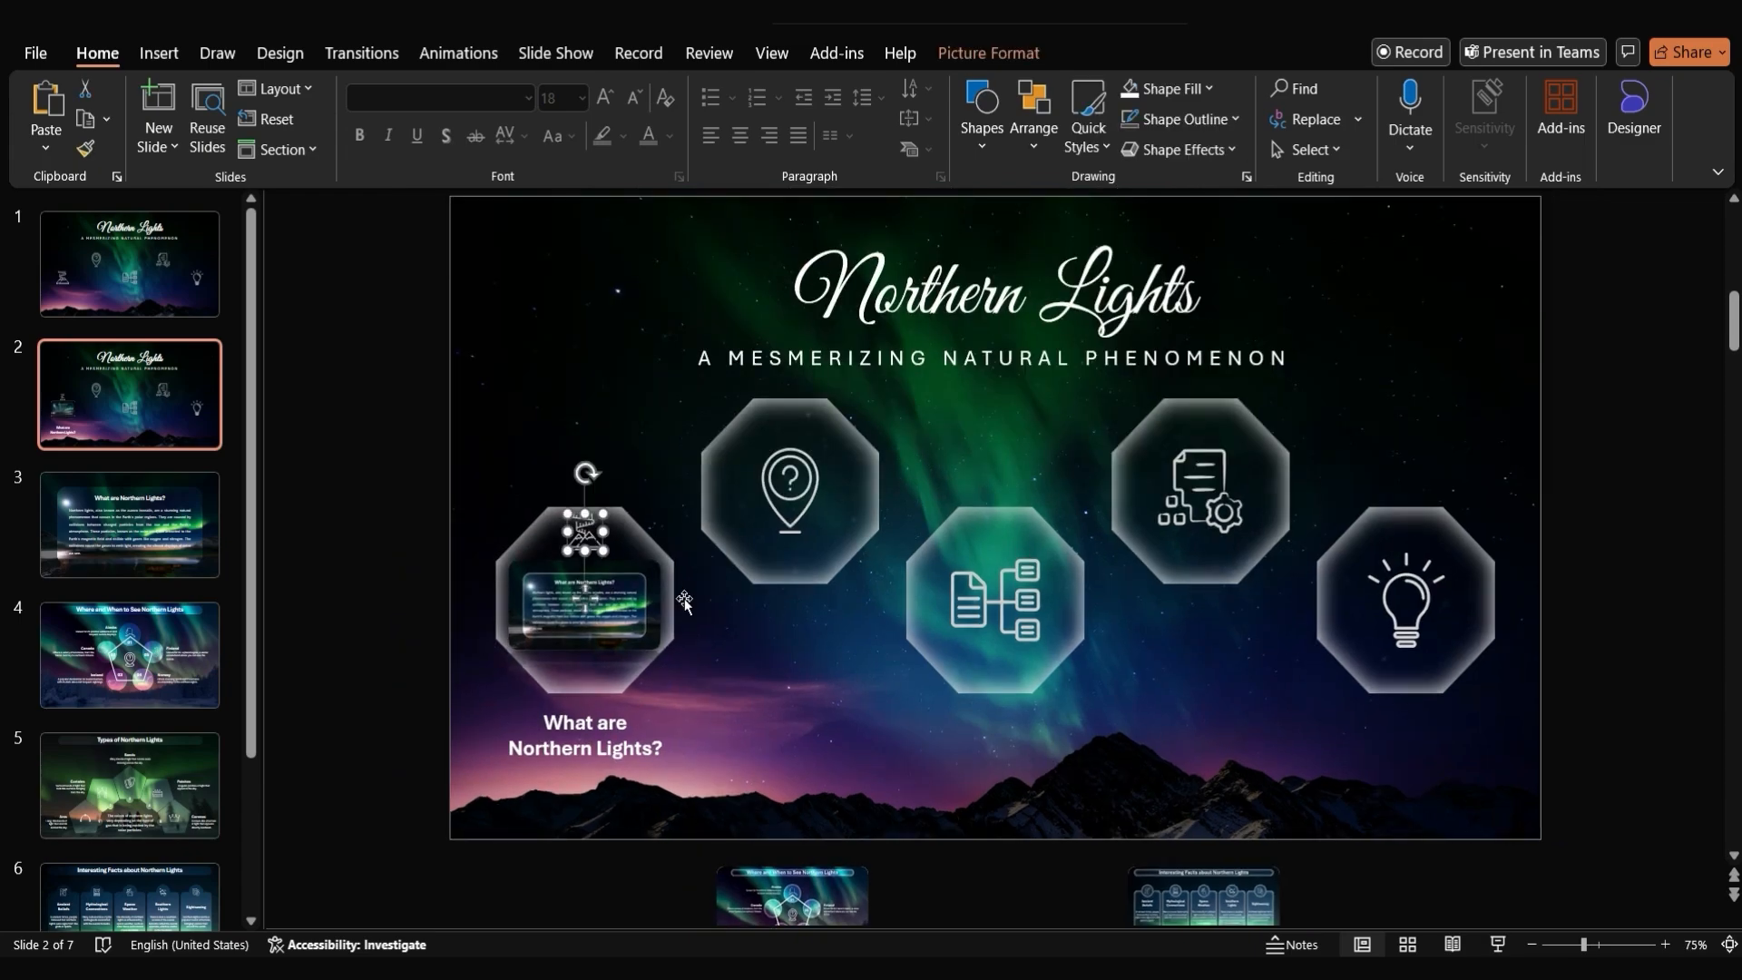
Select the first octagon shape on slide 2 after moving the other zooms off-slide
click(582, 601)
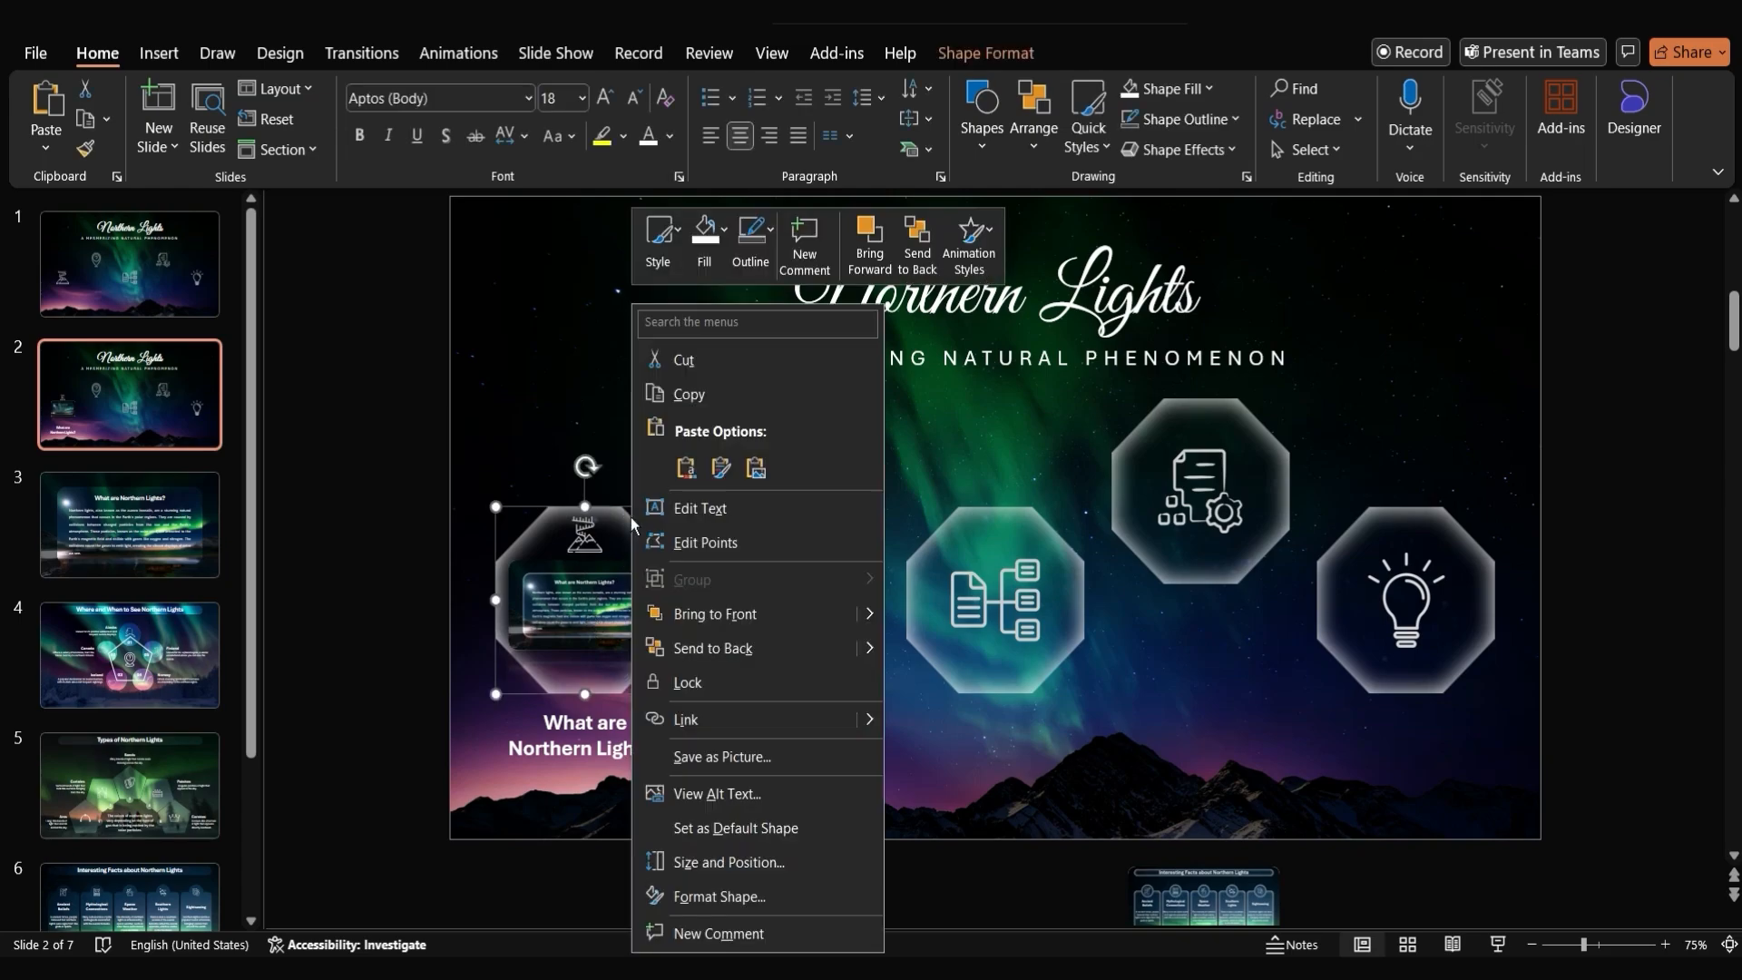
Give the What are Northern Lights octagon a Slide background fill via Format Shape
click(718, 903)
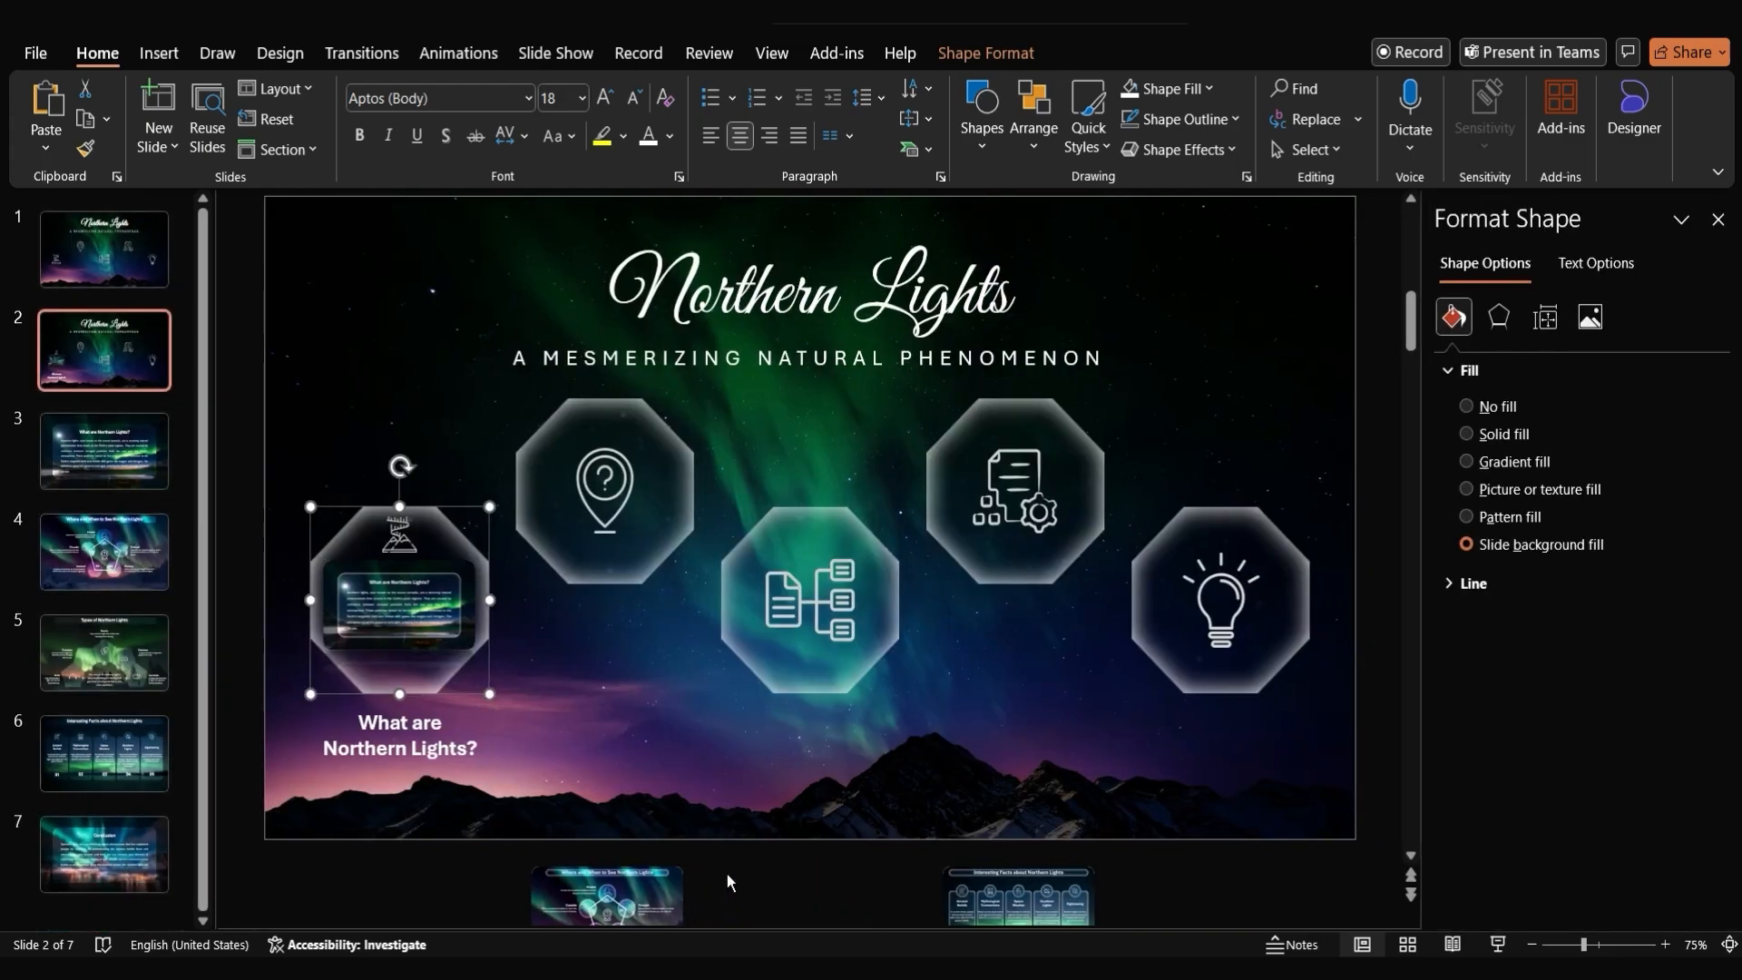
click(1498, 316)
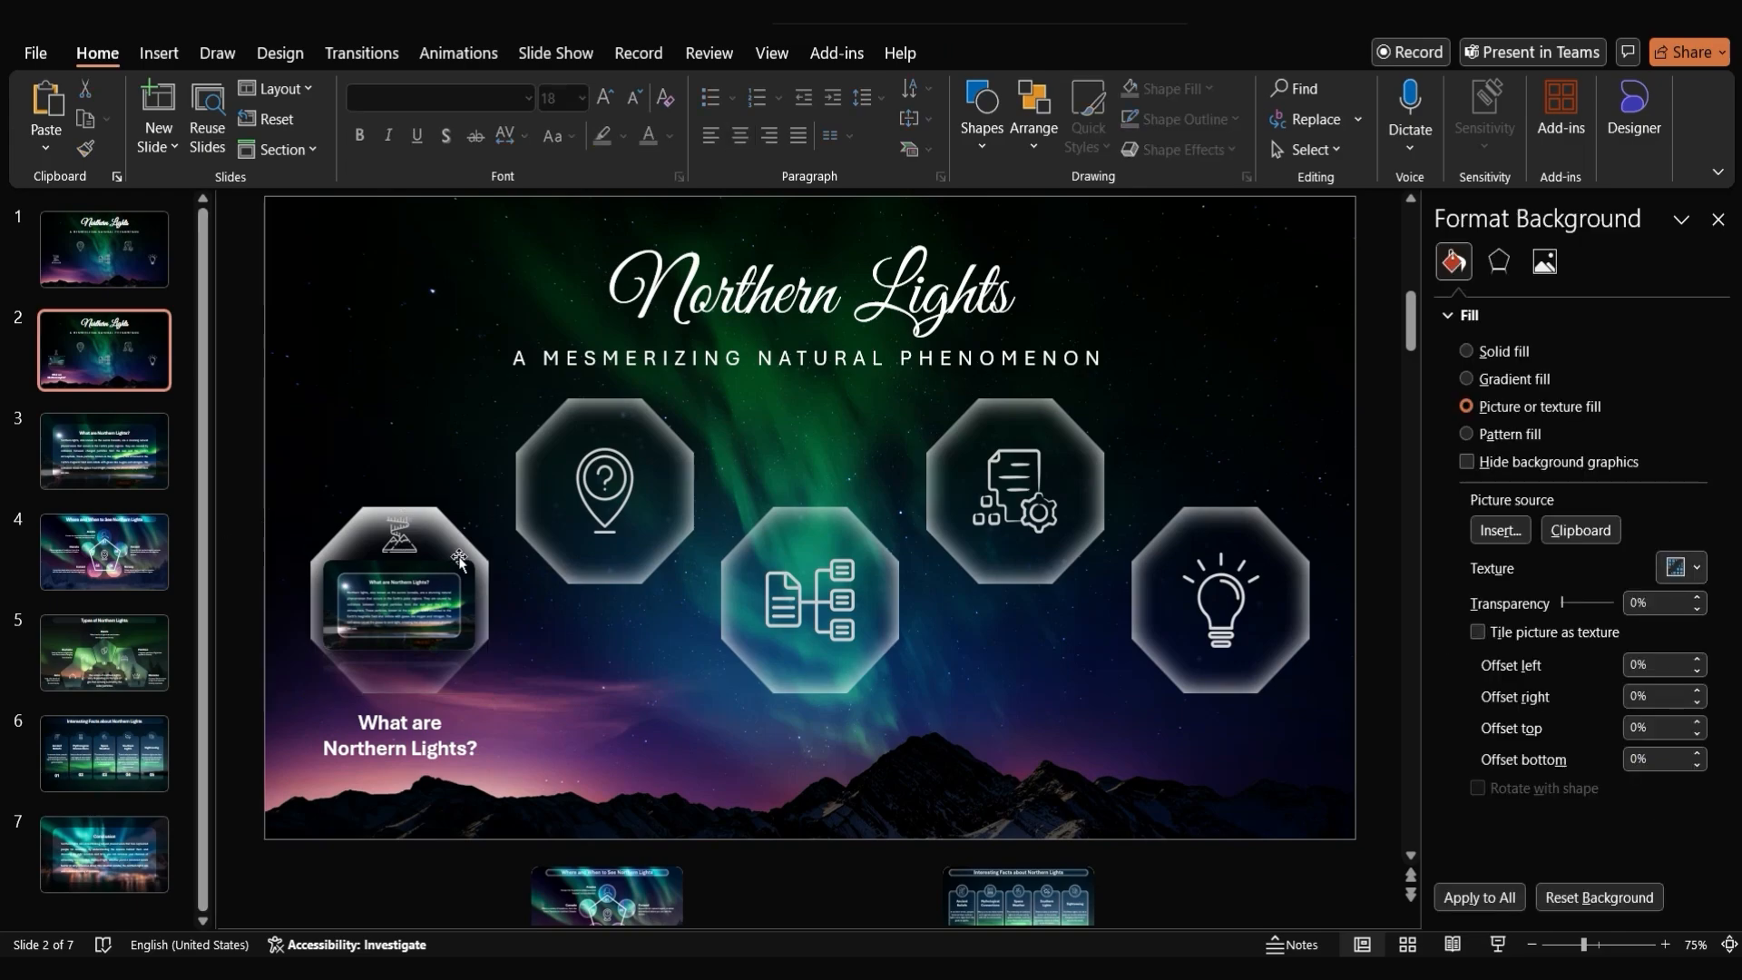
mouse_move(657, 535)
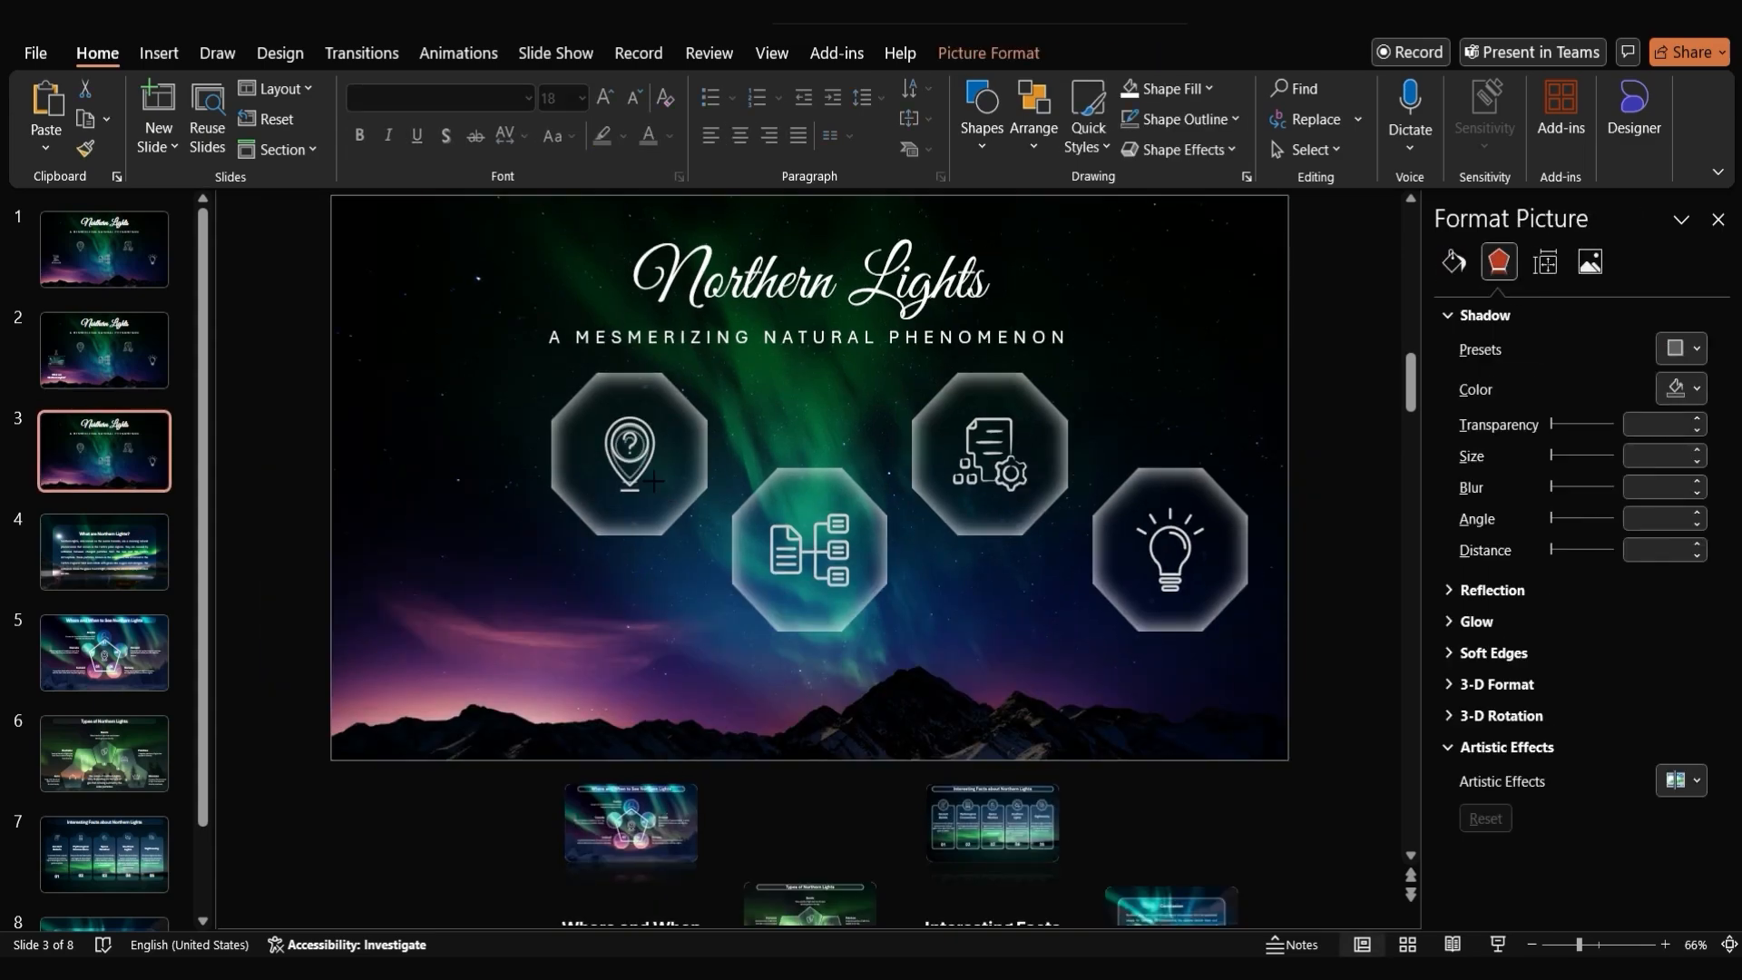
Spotlight the Where and When zoom with a shadowed octagon and paste the plain first octagon back
click(630, 828)
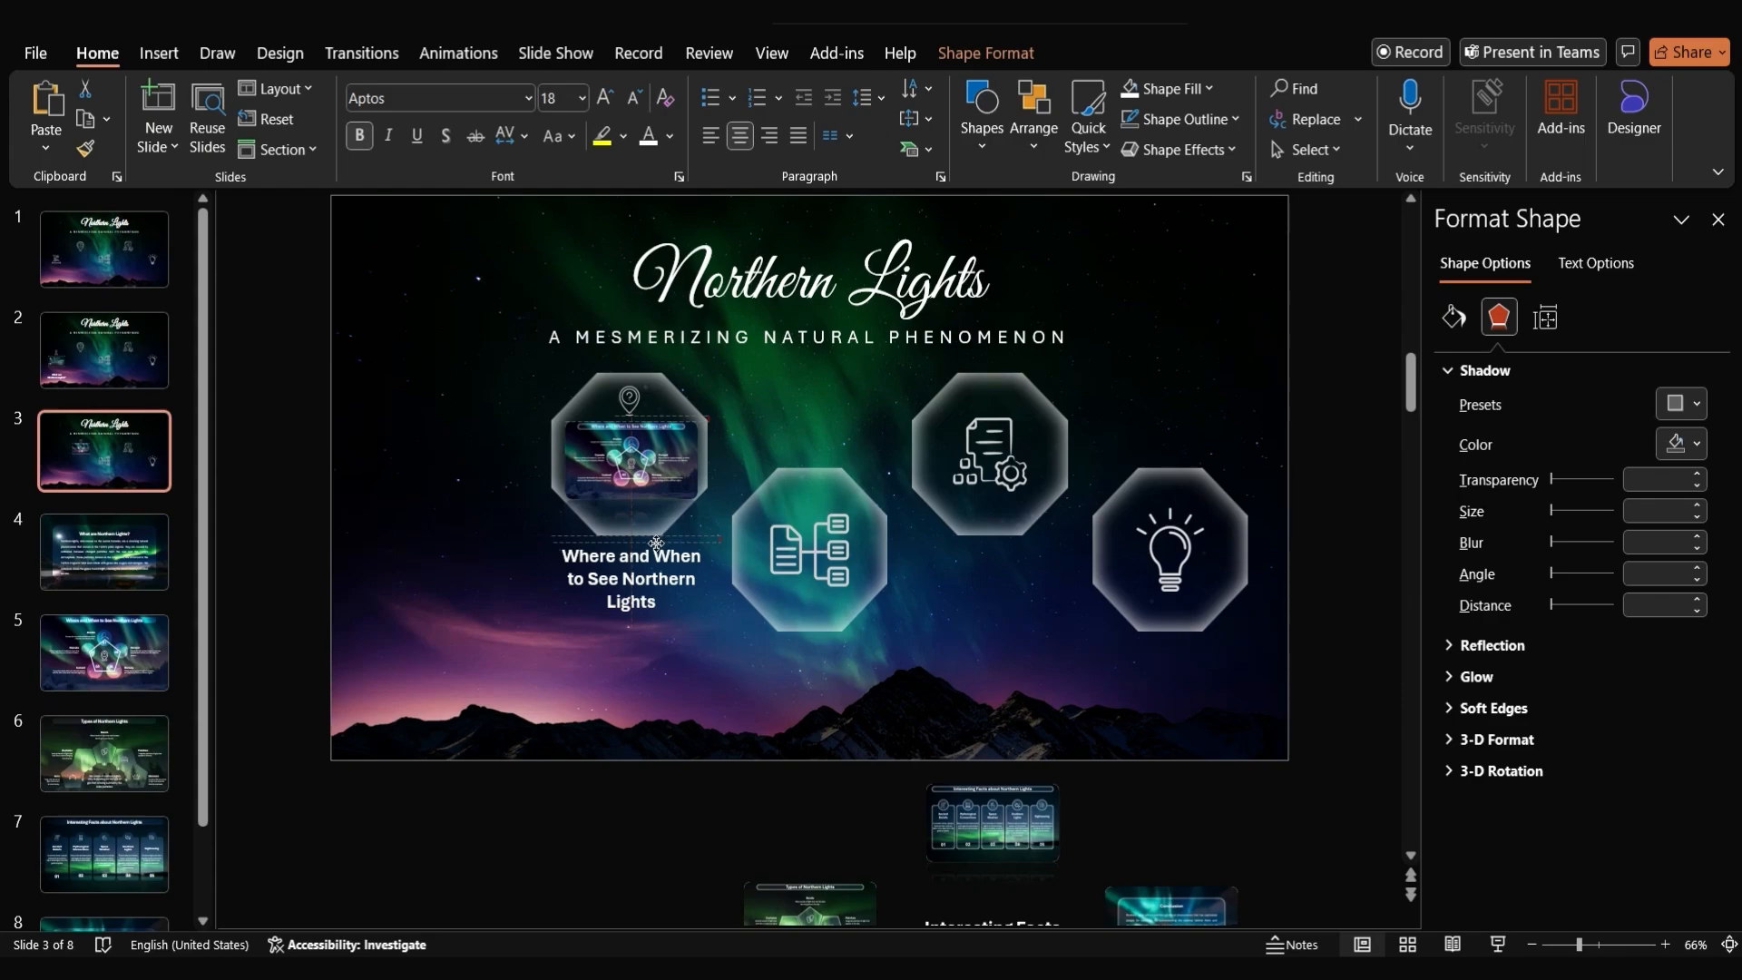
click(630, 453)
text(11)
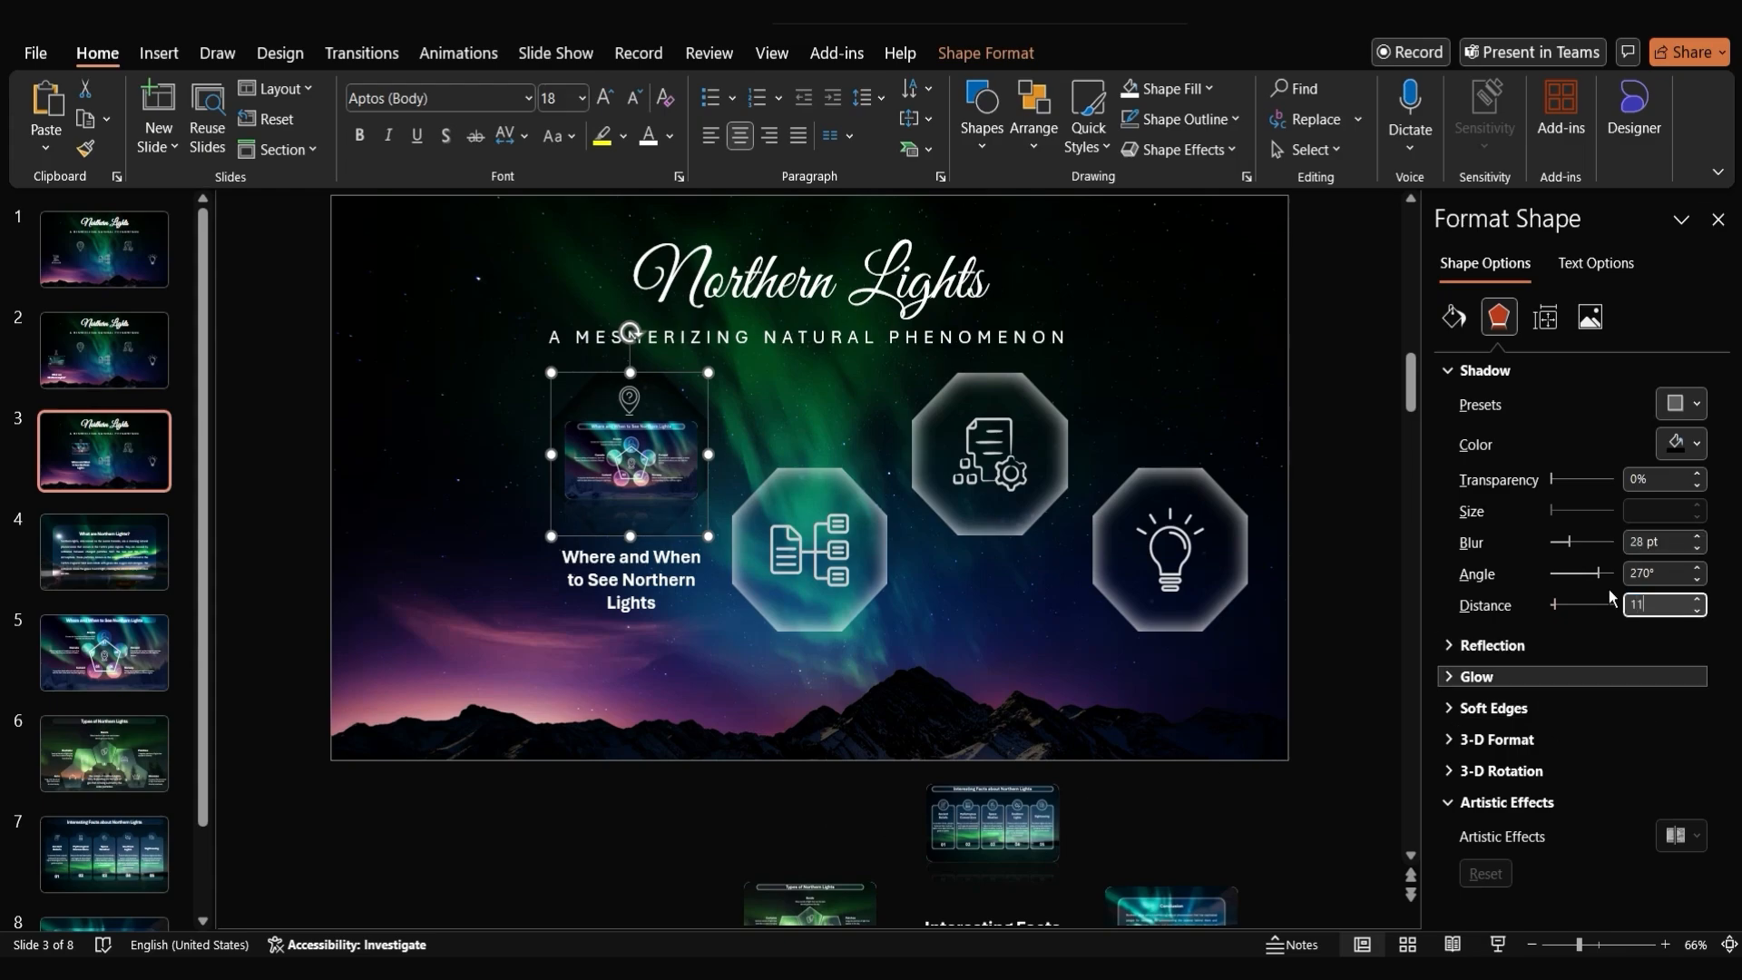
click(103, 249)
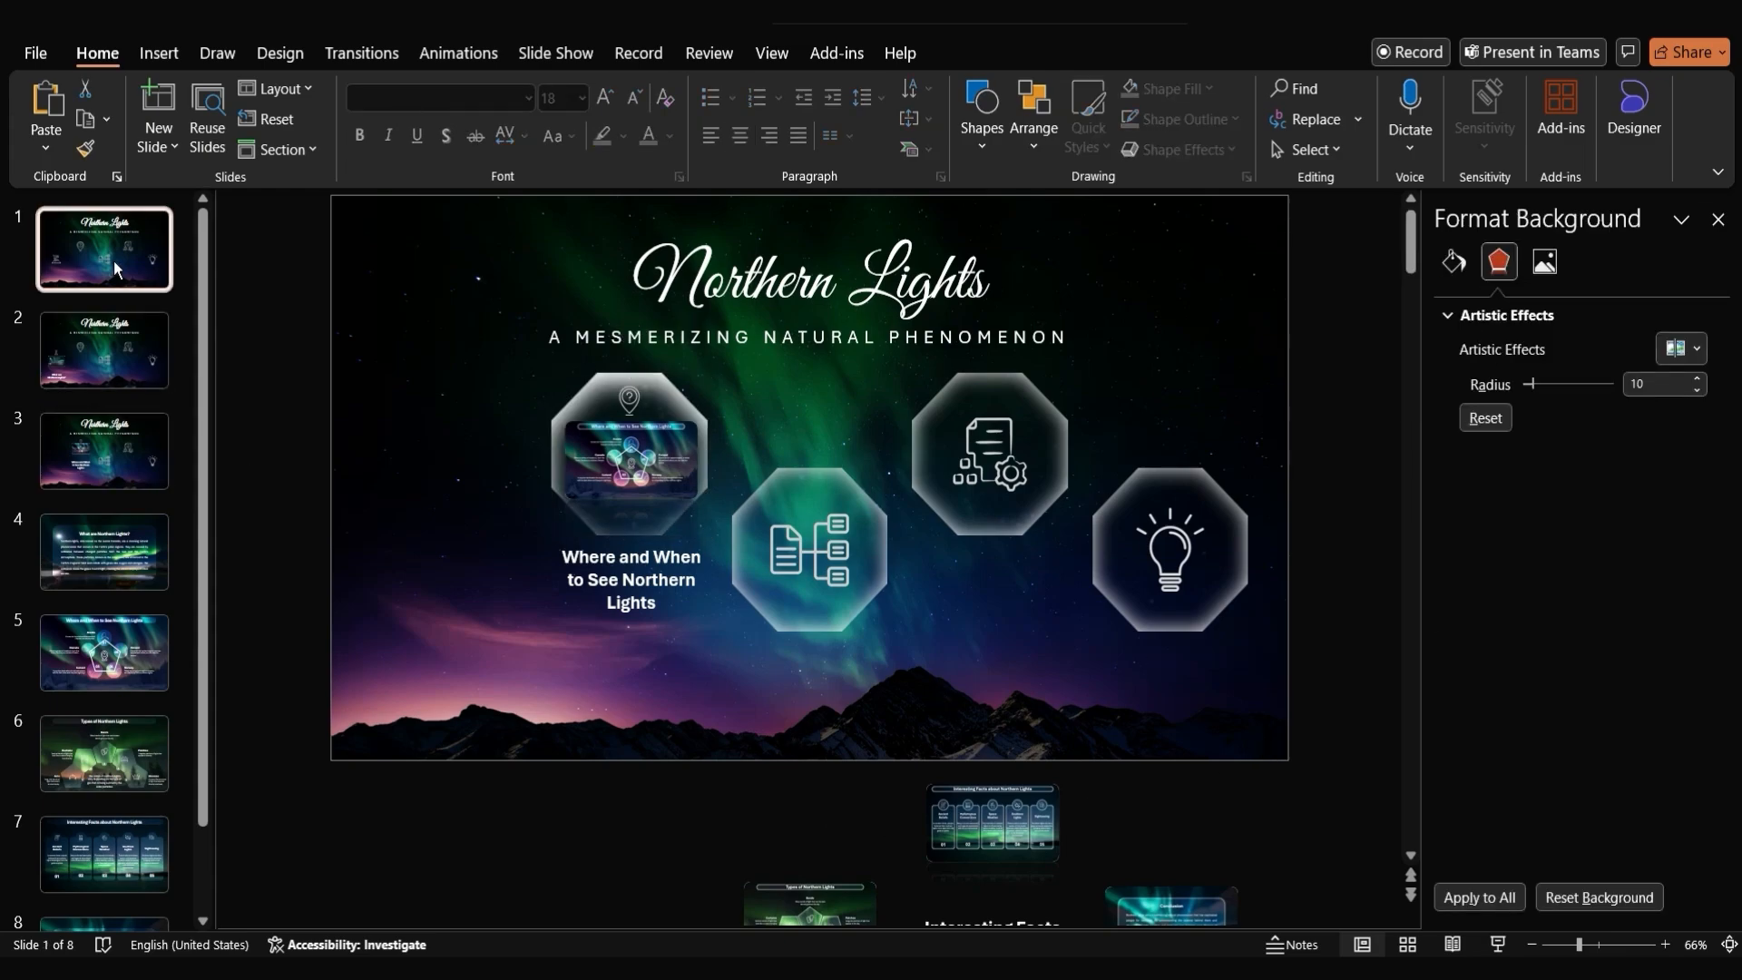
click(105, 450)
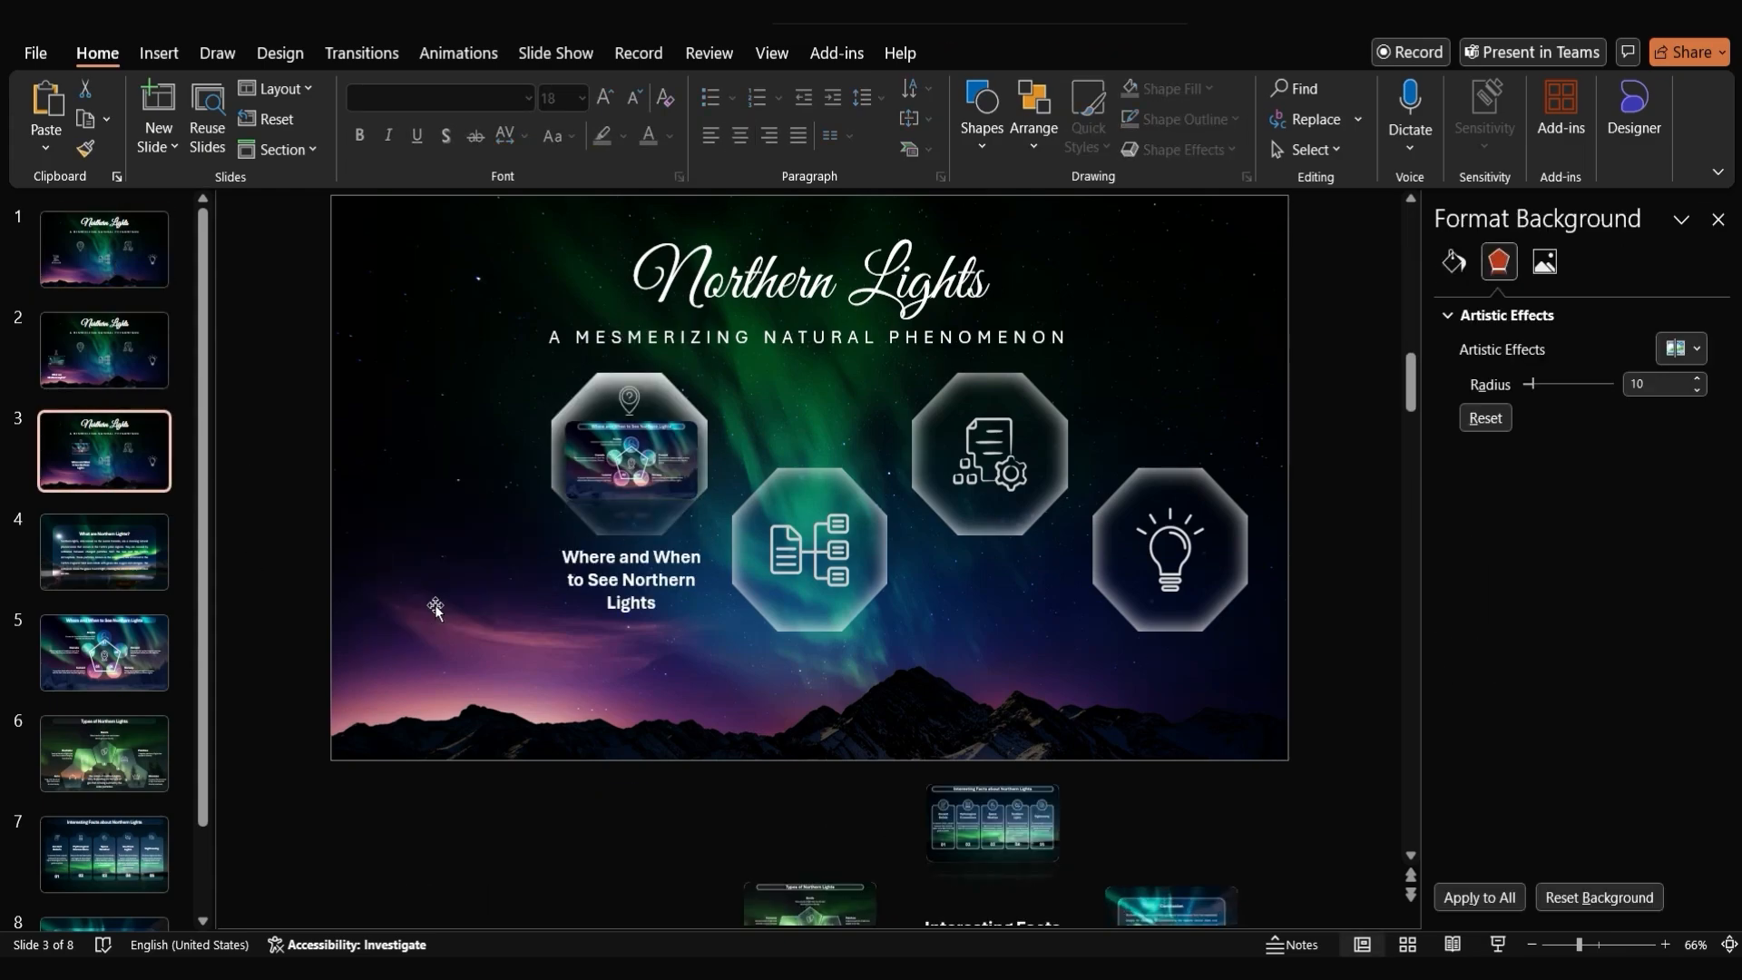
key(ctrl+v)
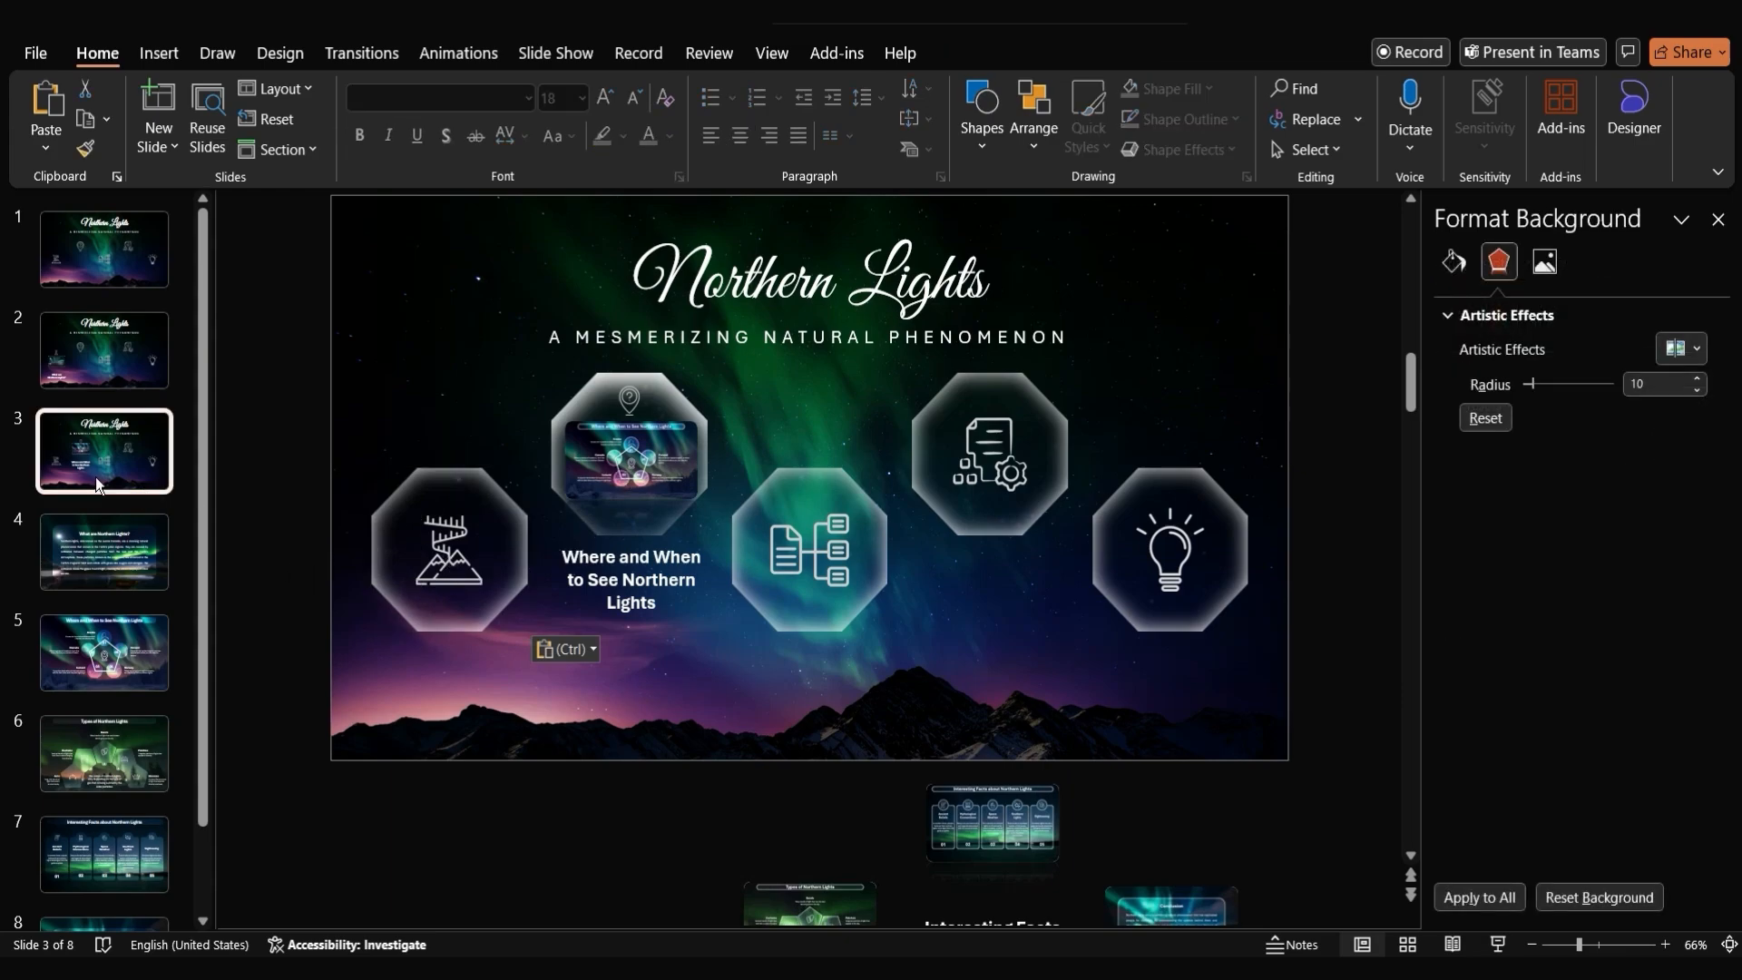
click(630, 450)
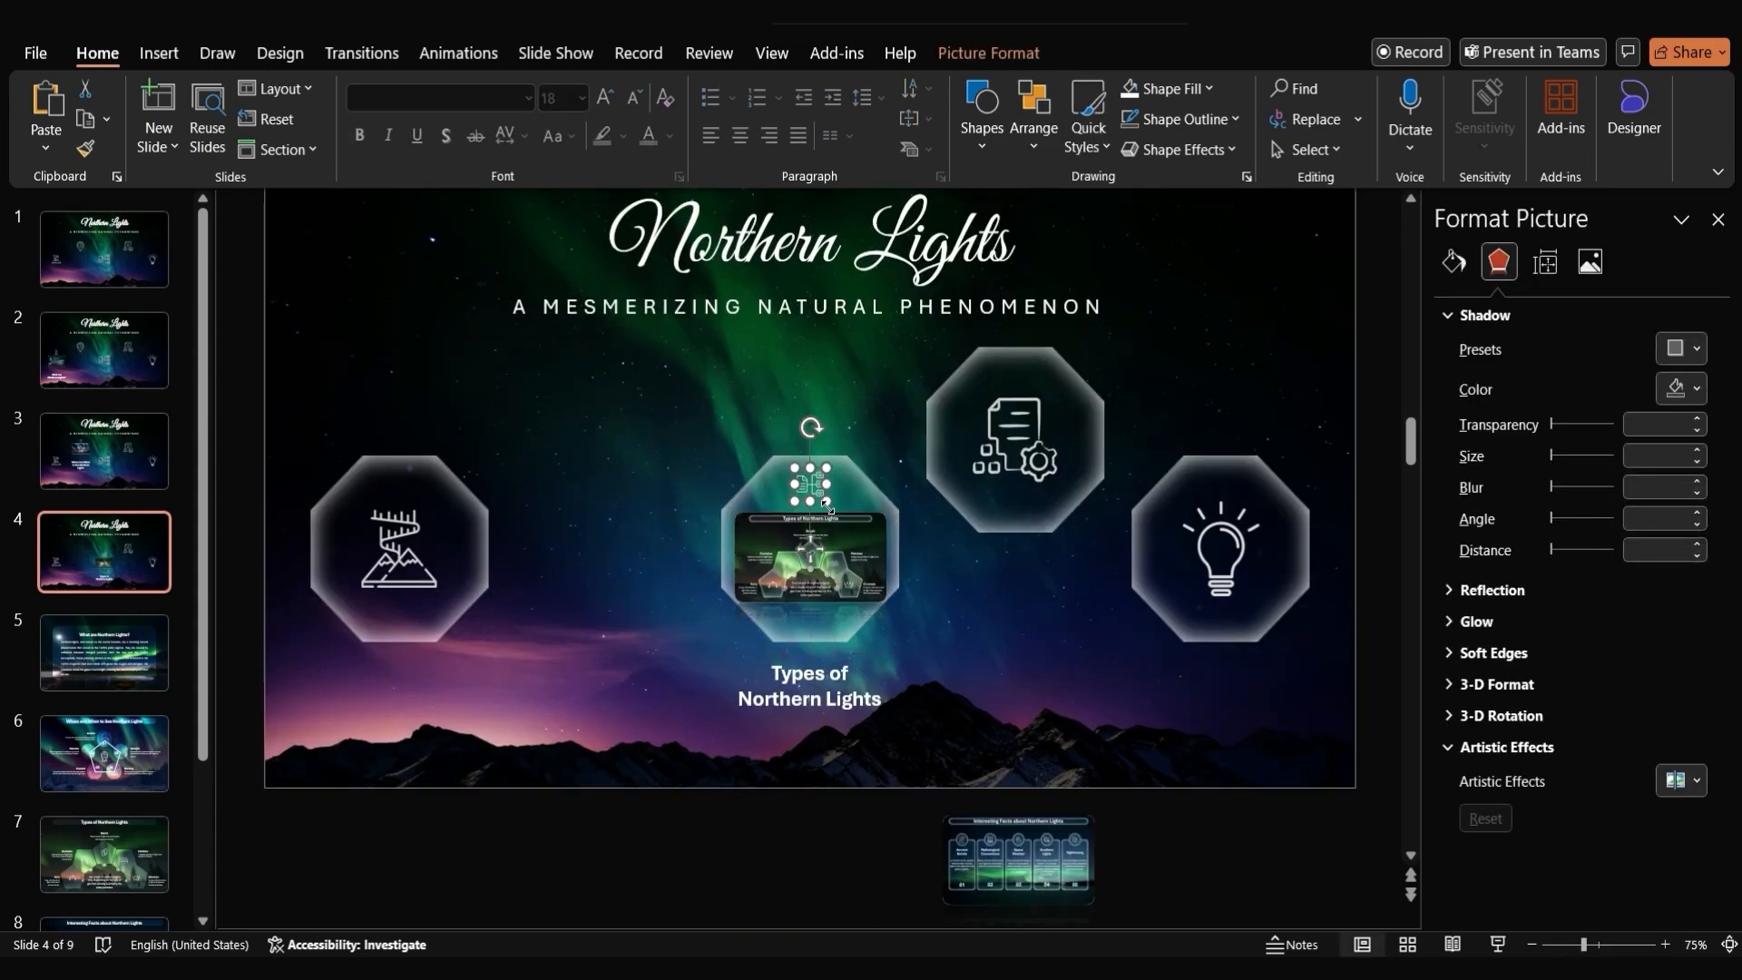
Select the Types of Northern Lights zoom for its own title-slide copy
click(811, 548)
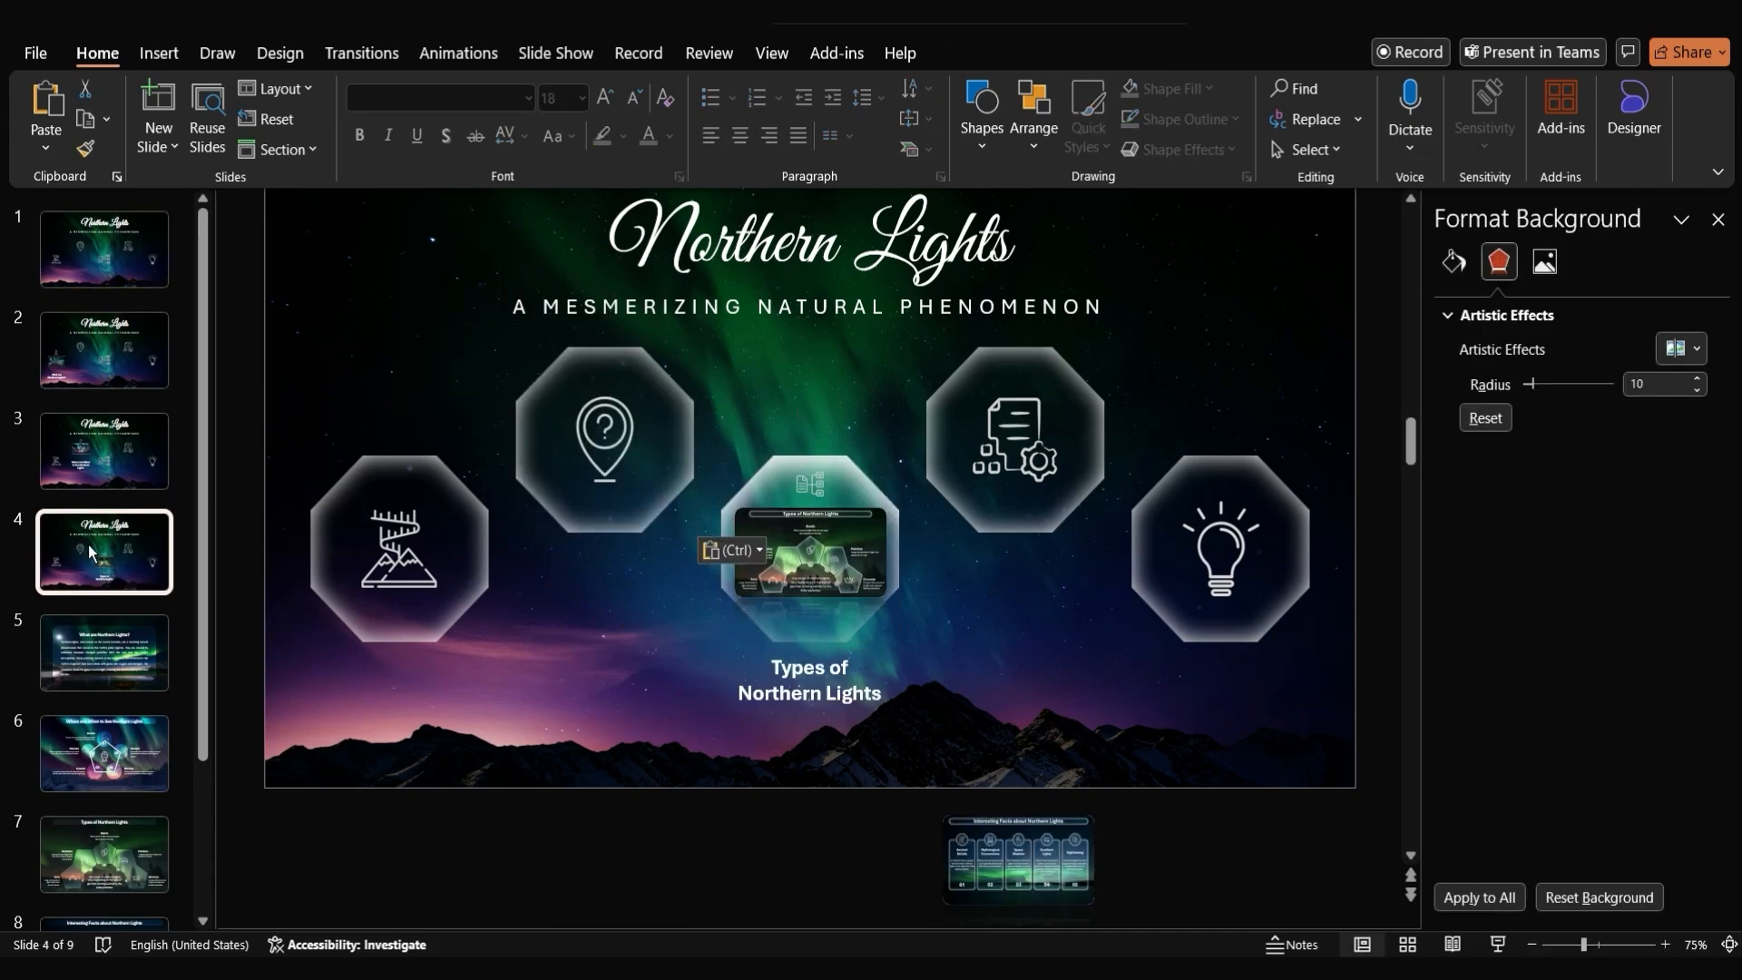
click(809, 544)
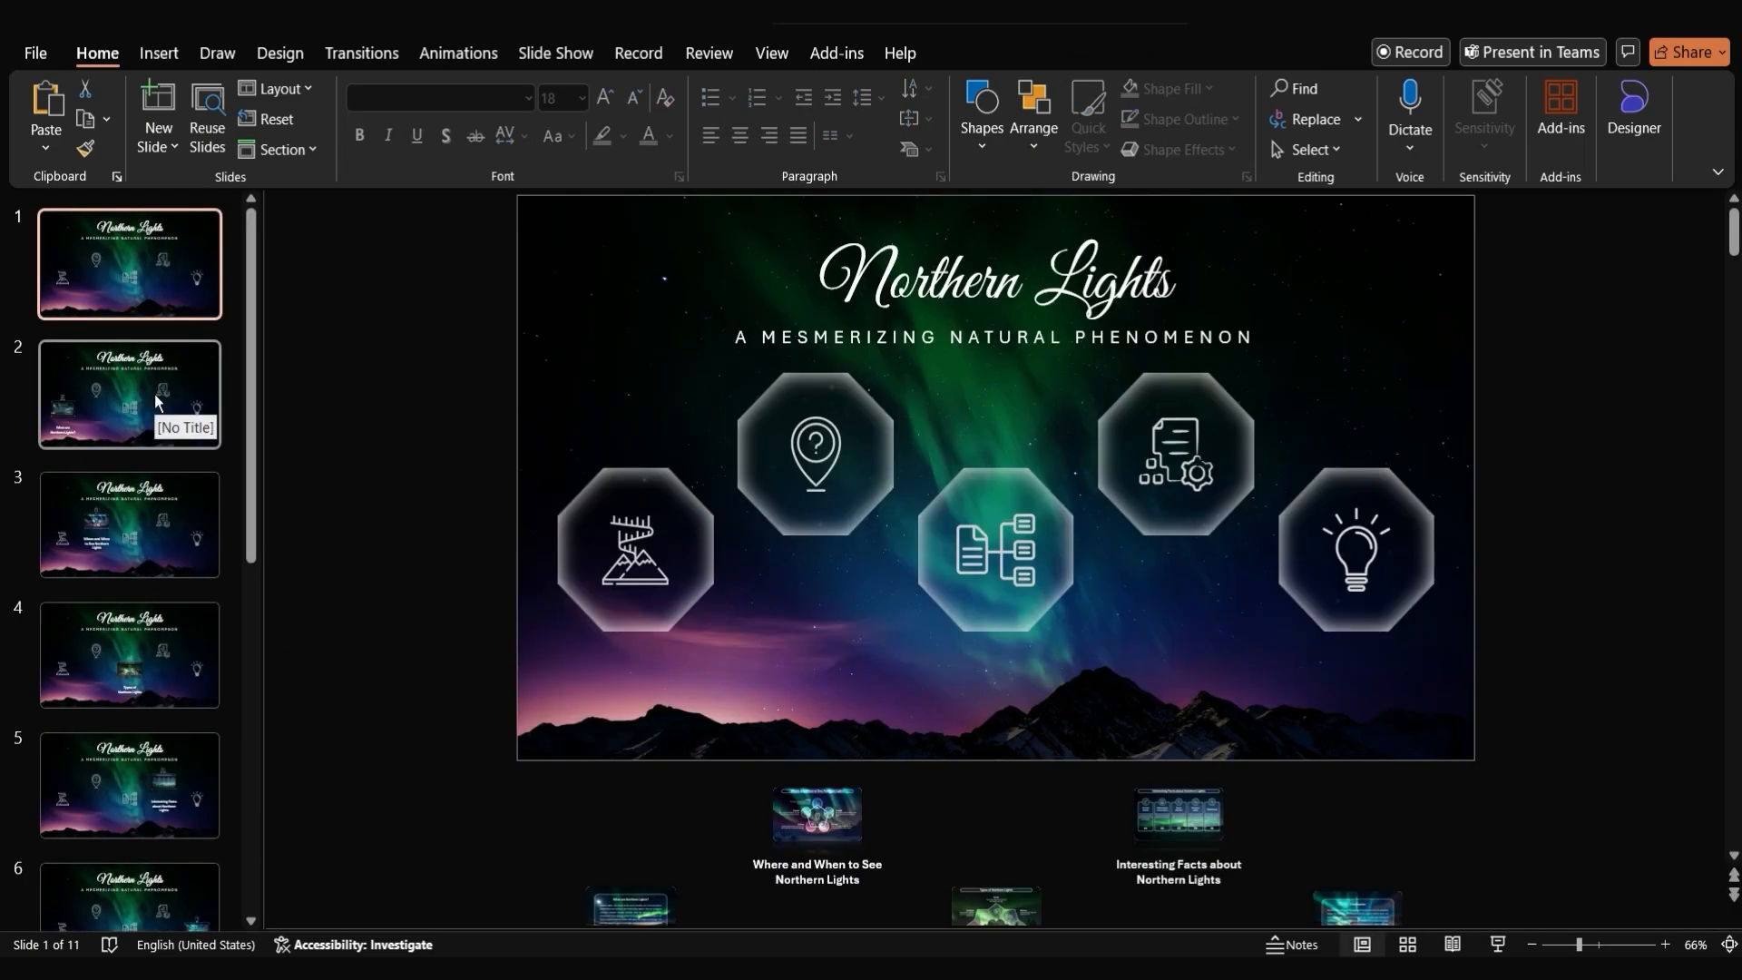
Review the section slides in turn, then return to editing slide 1
click(129, 393)
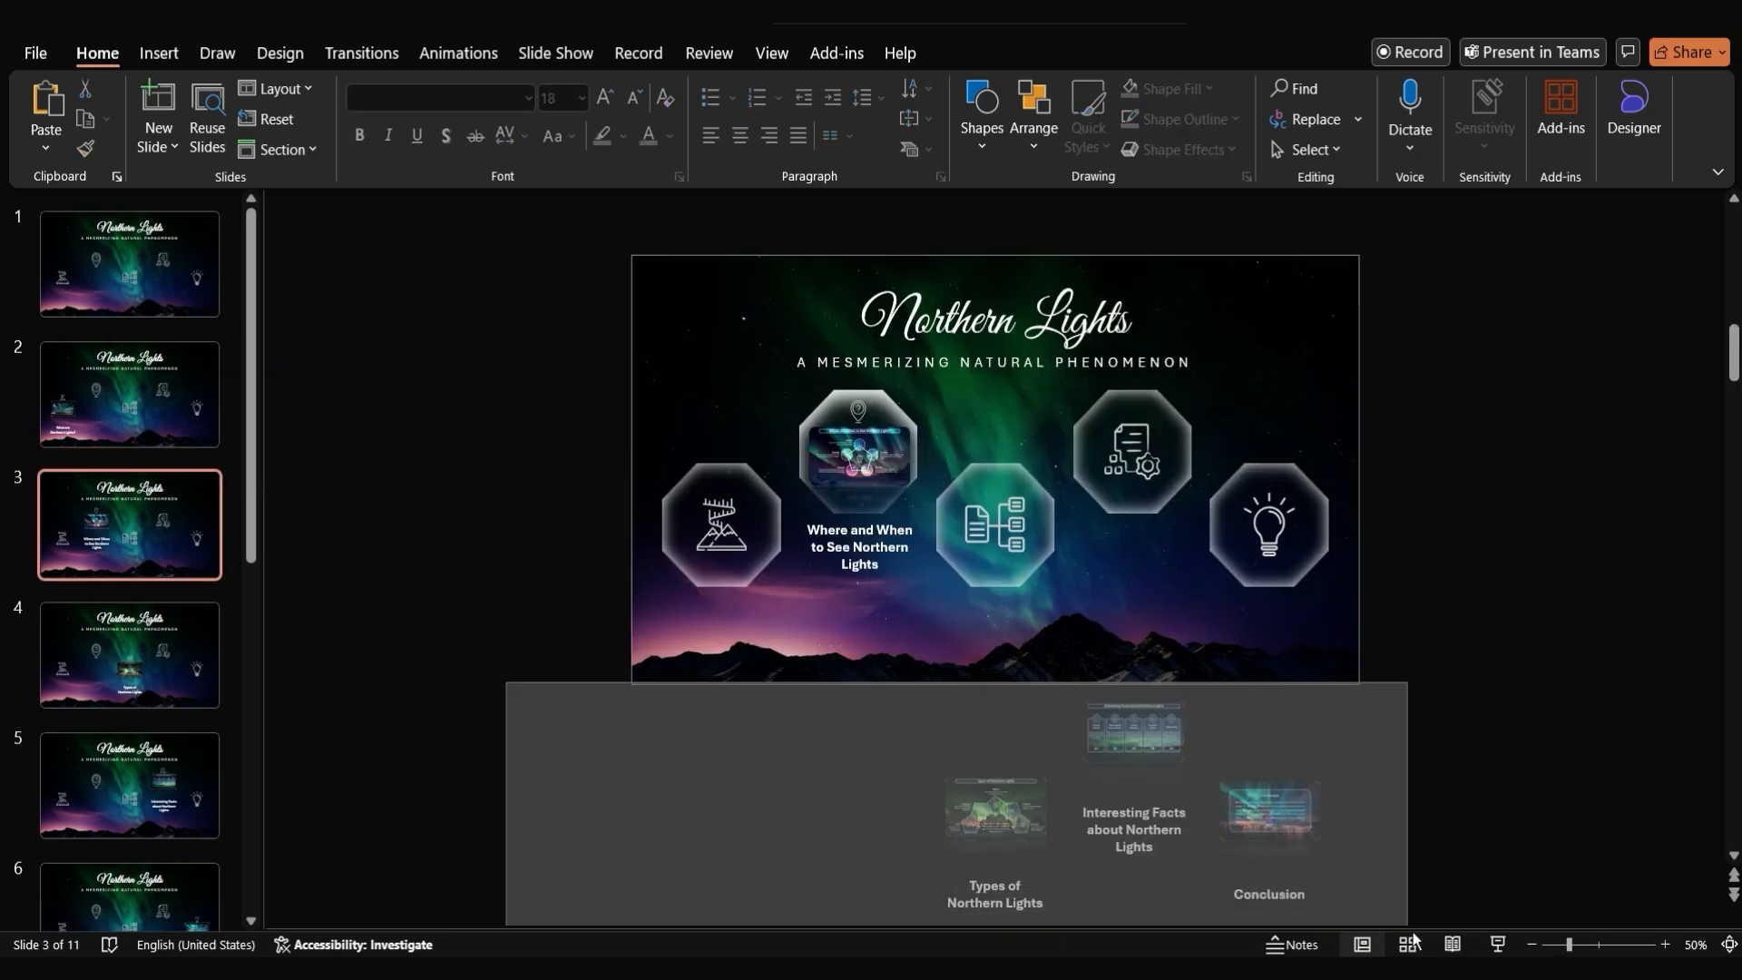
click(129, 654)
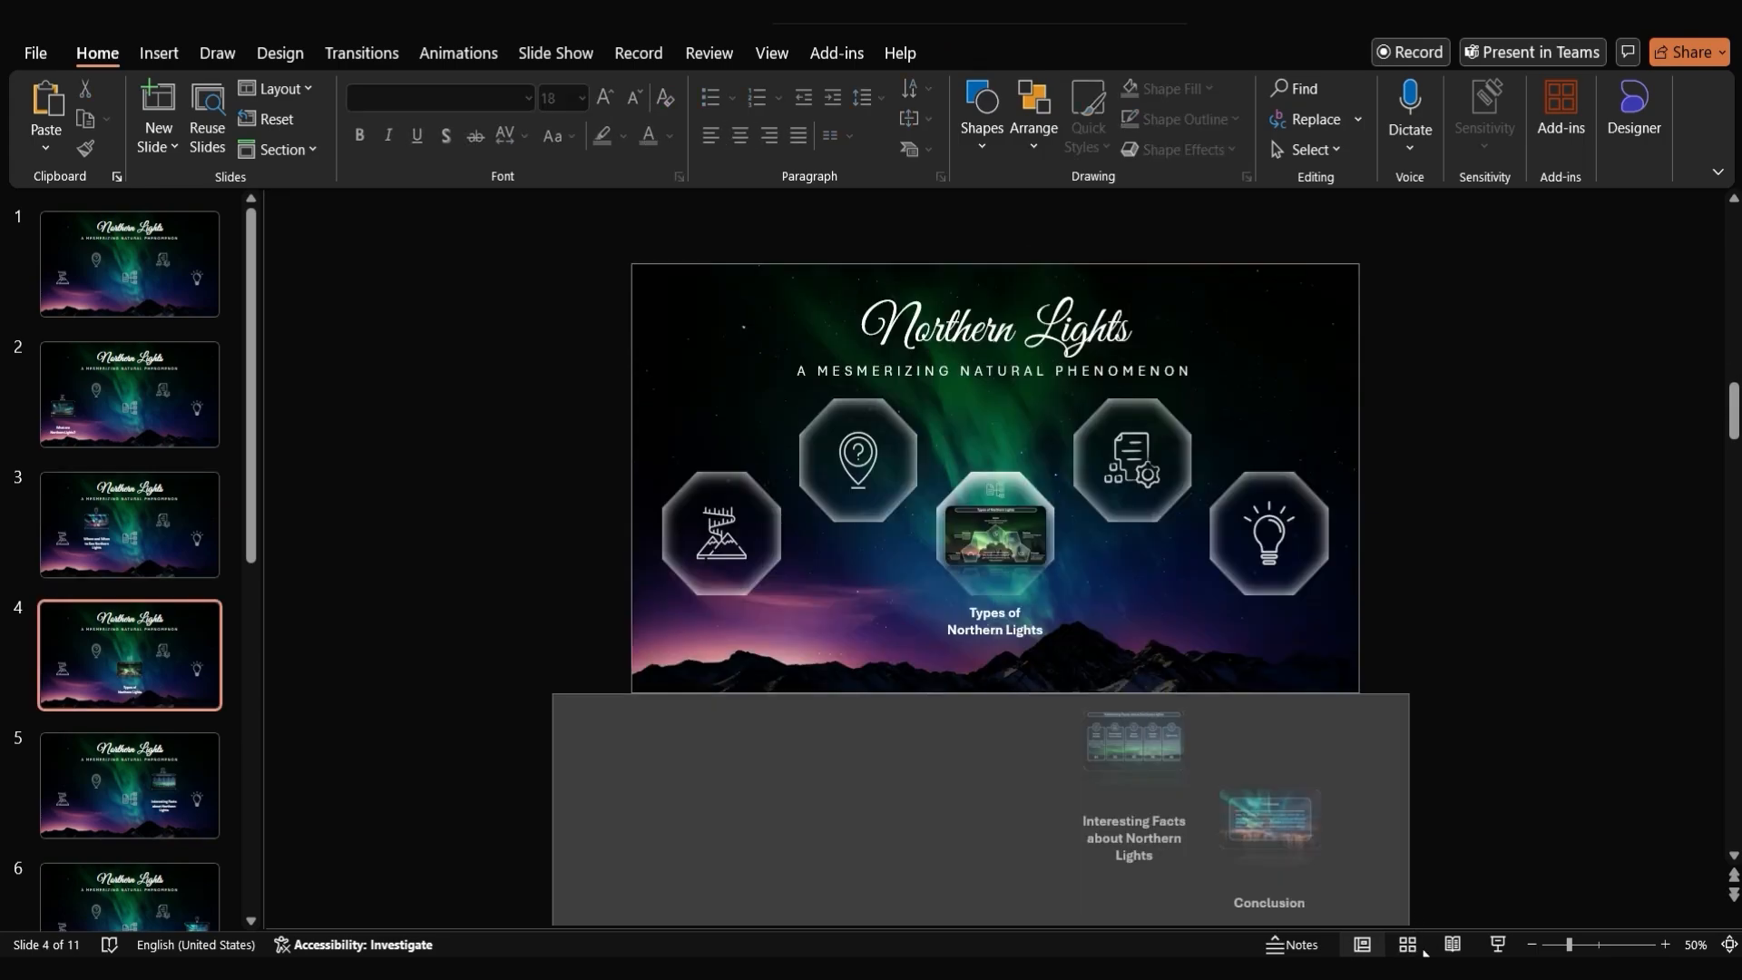
click(129, 784)
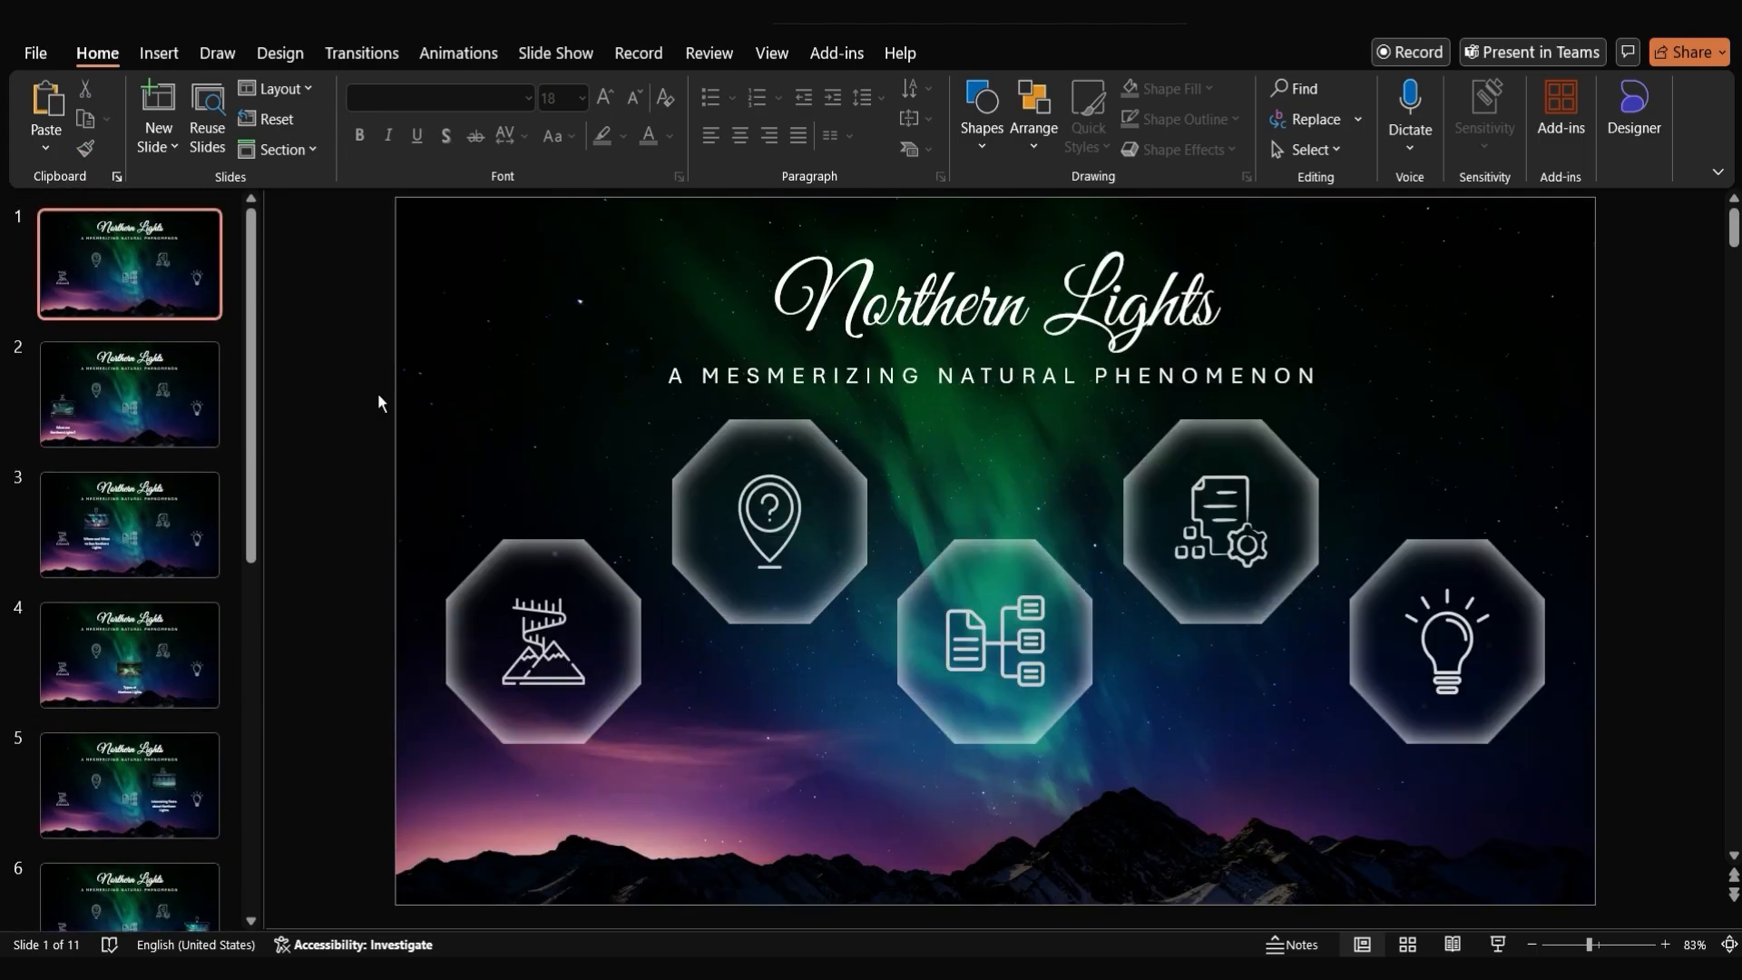
mouse_move(510, 552)
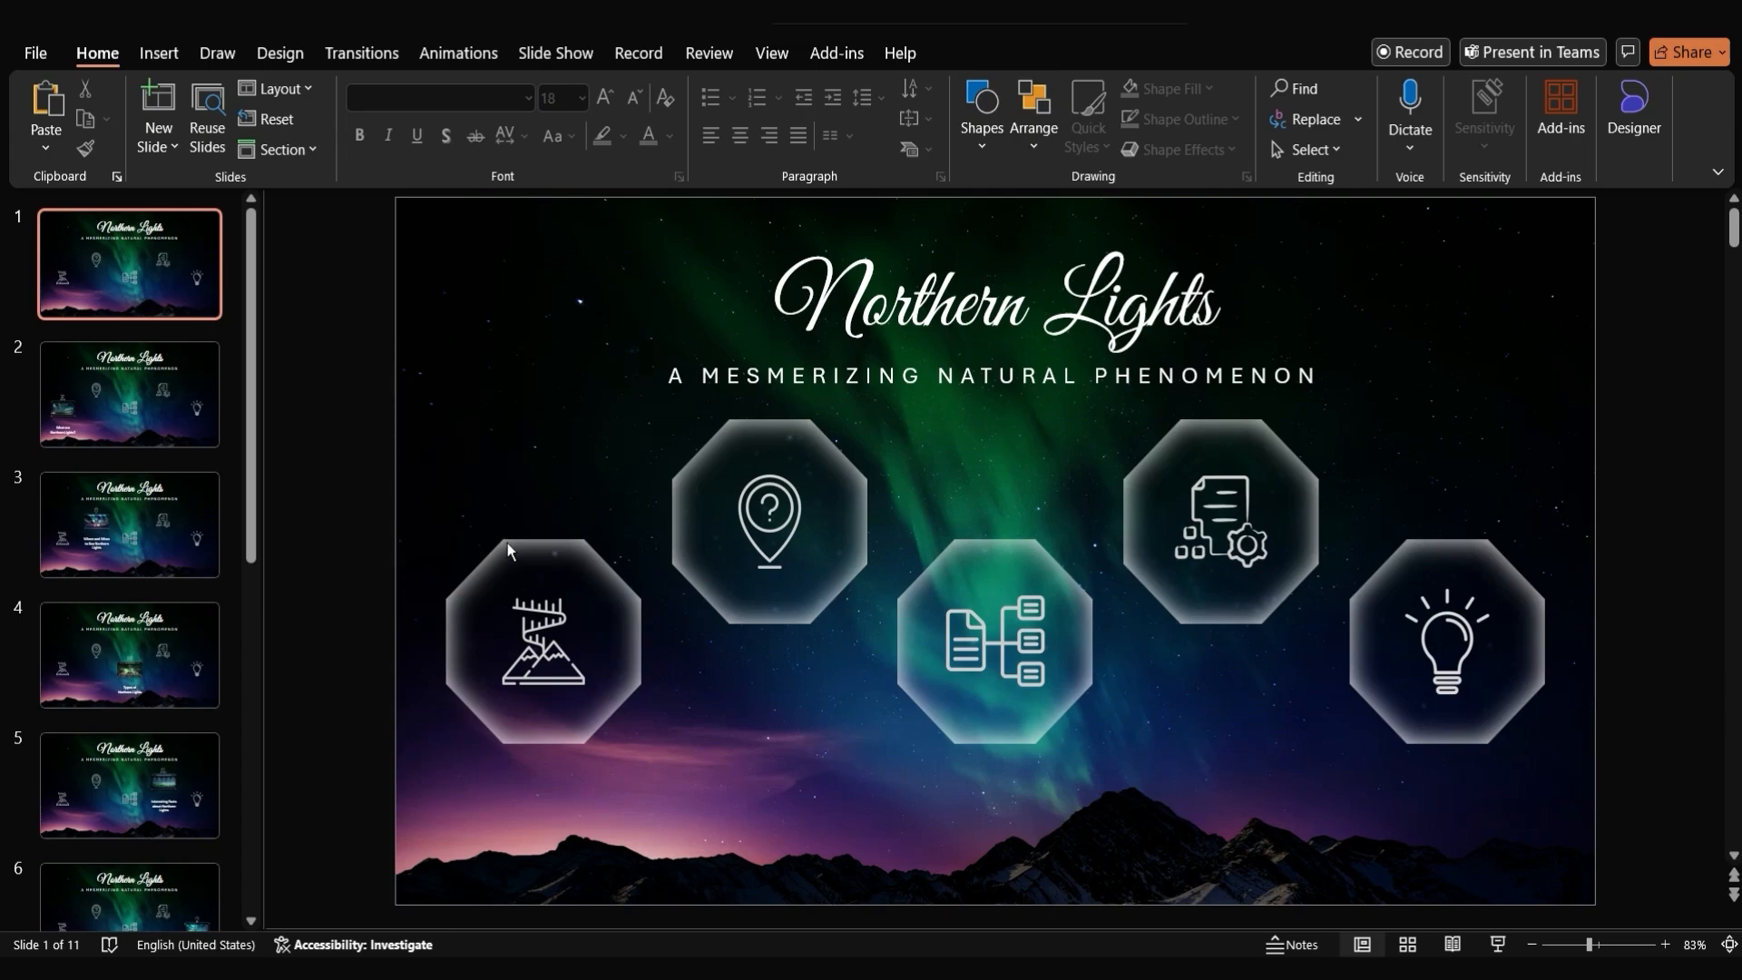
Give the mountain-icon octagon a Mouse Click action hyperlinking to Slide 2
click(543, 638)
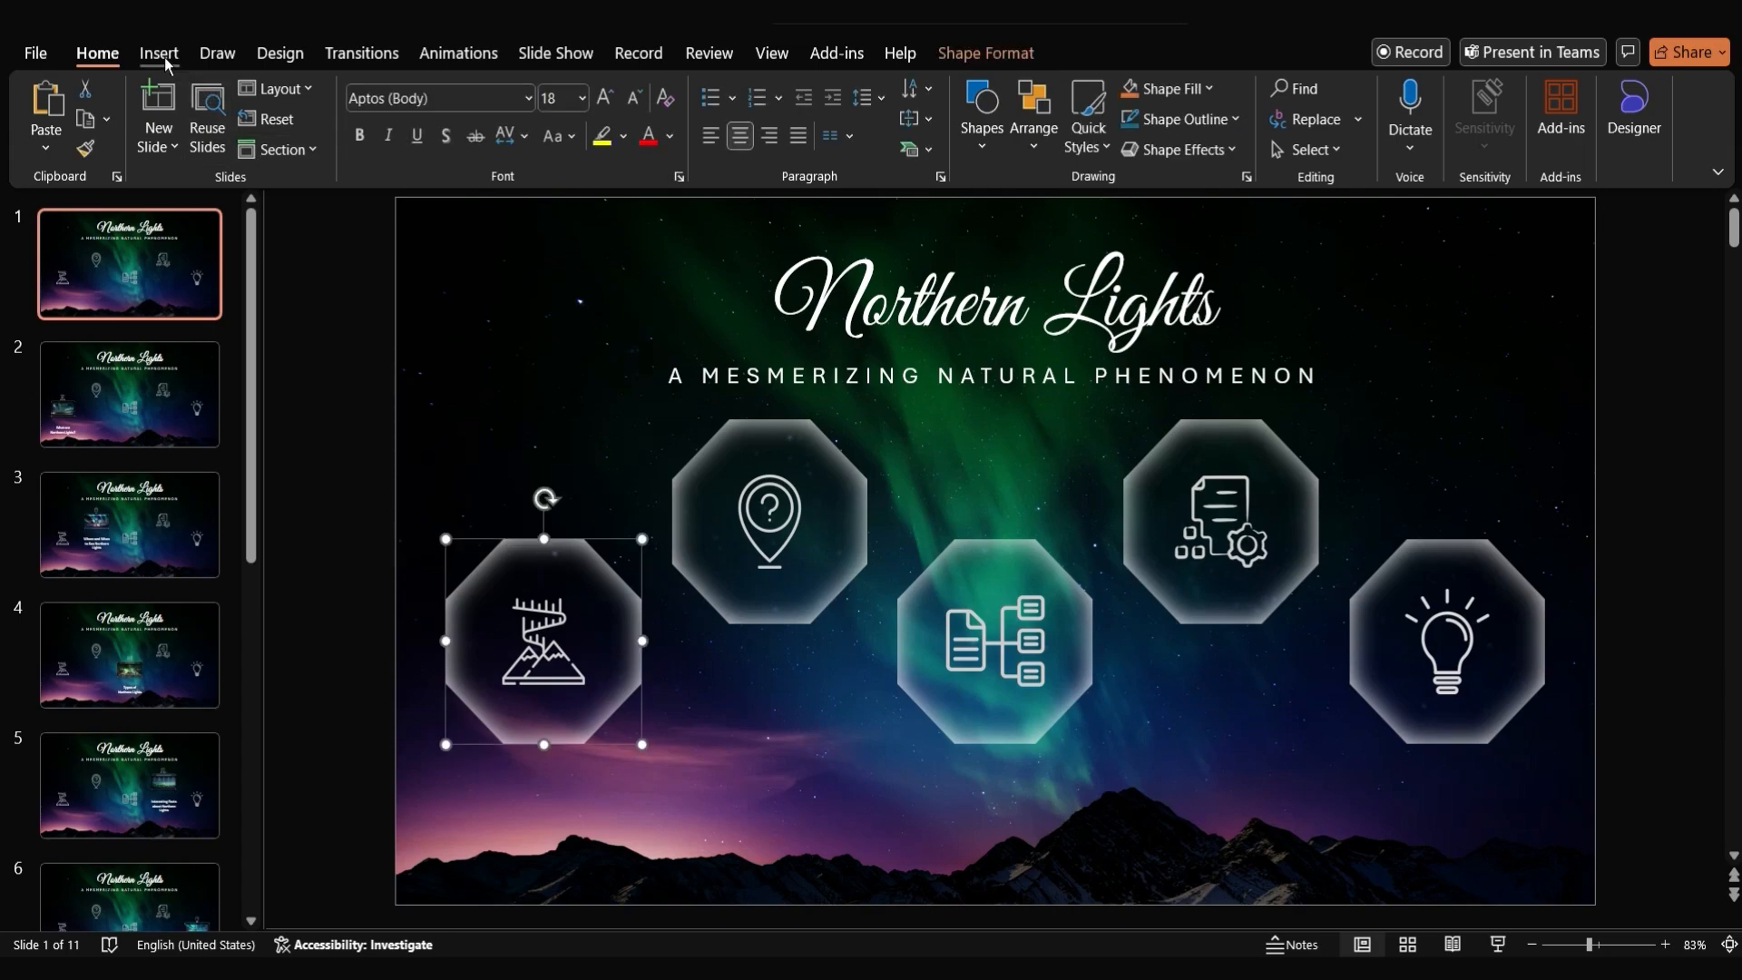
click(158, 52)
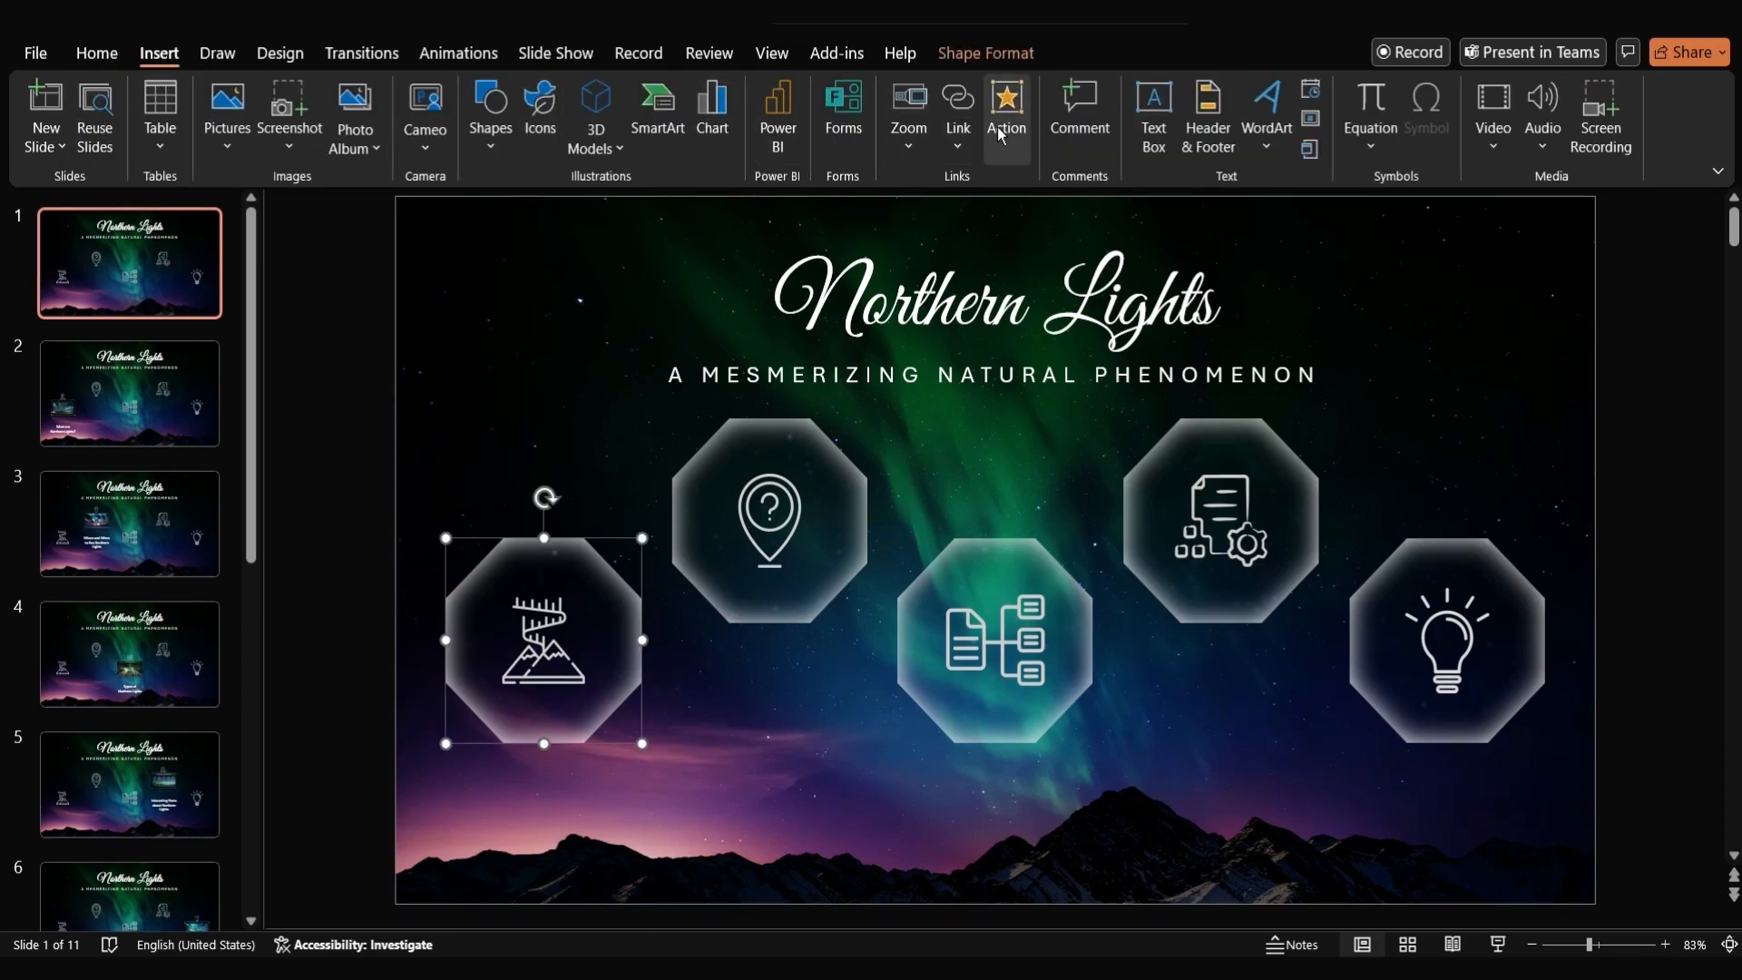
click(1005, 110)
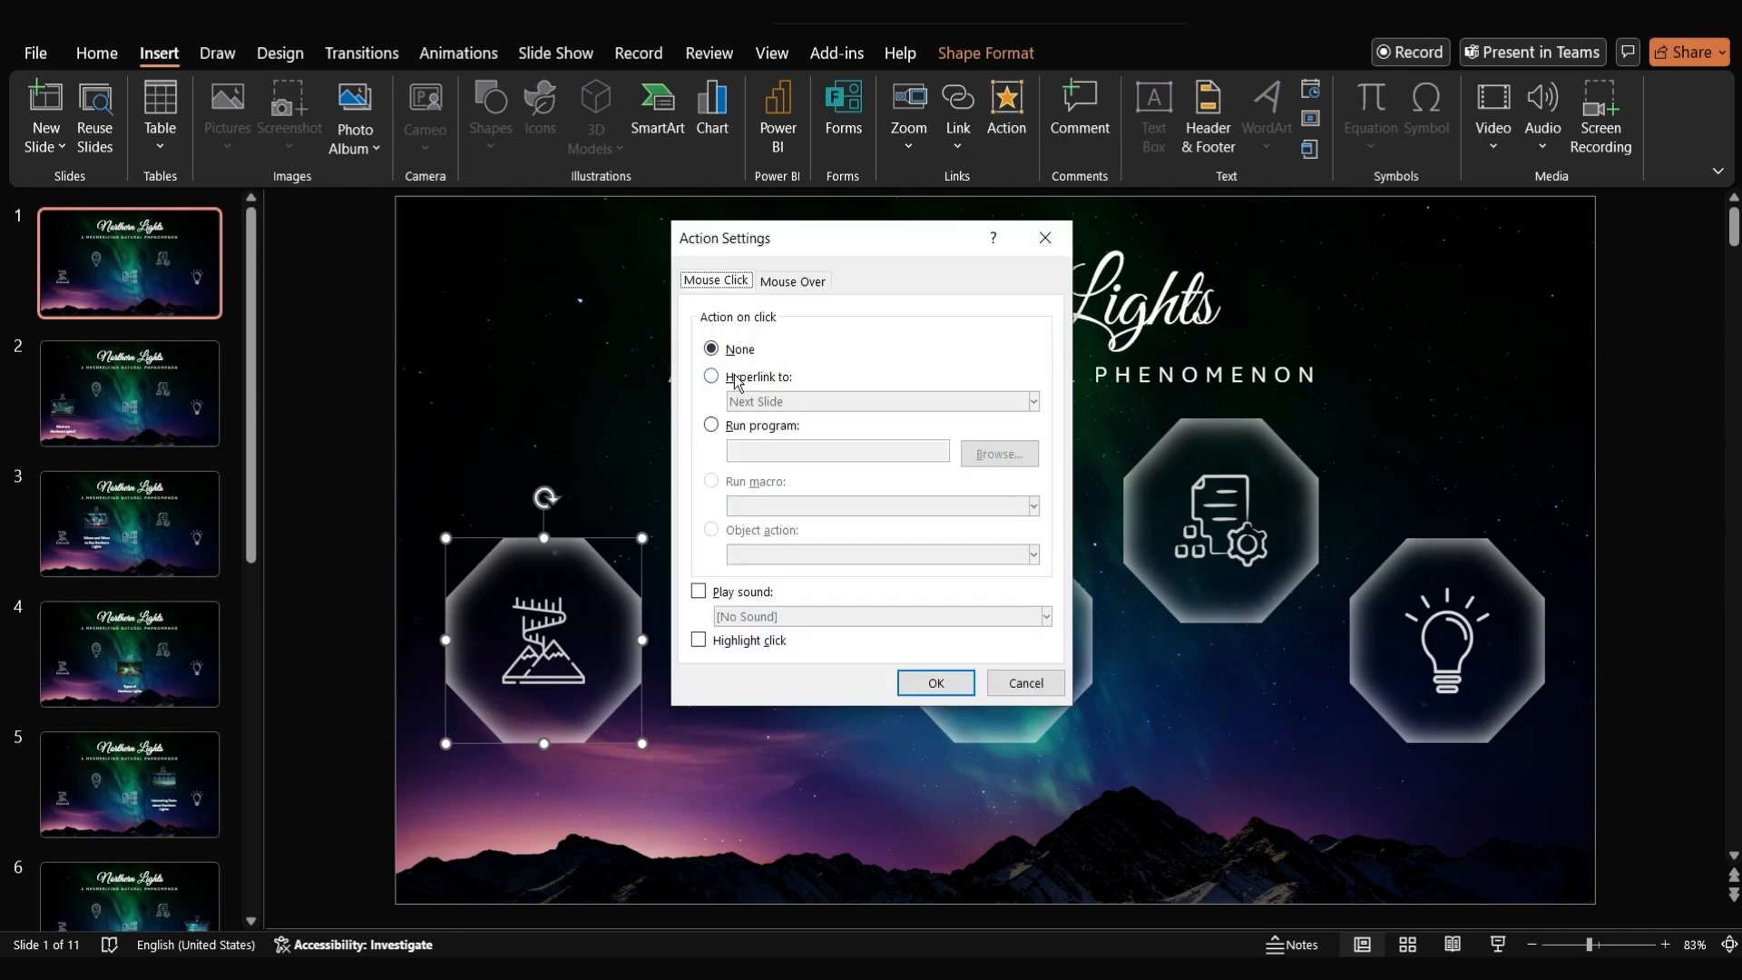
click(711, 376)
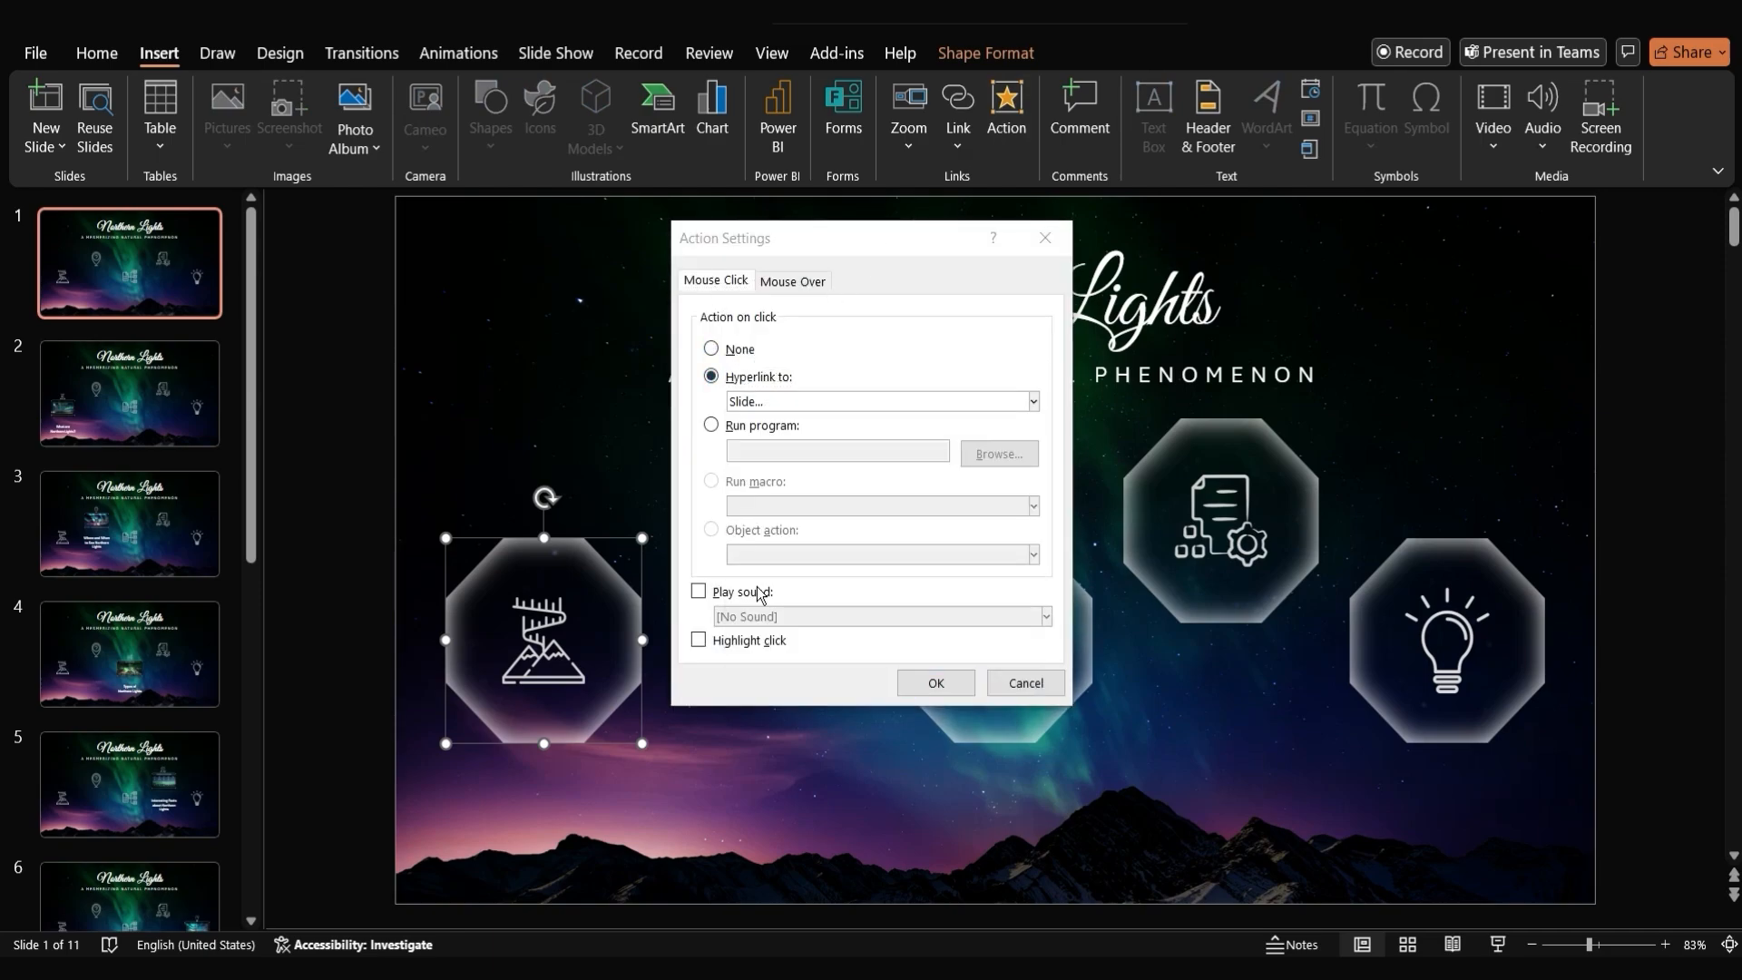
click(882, 401)
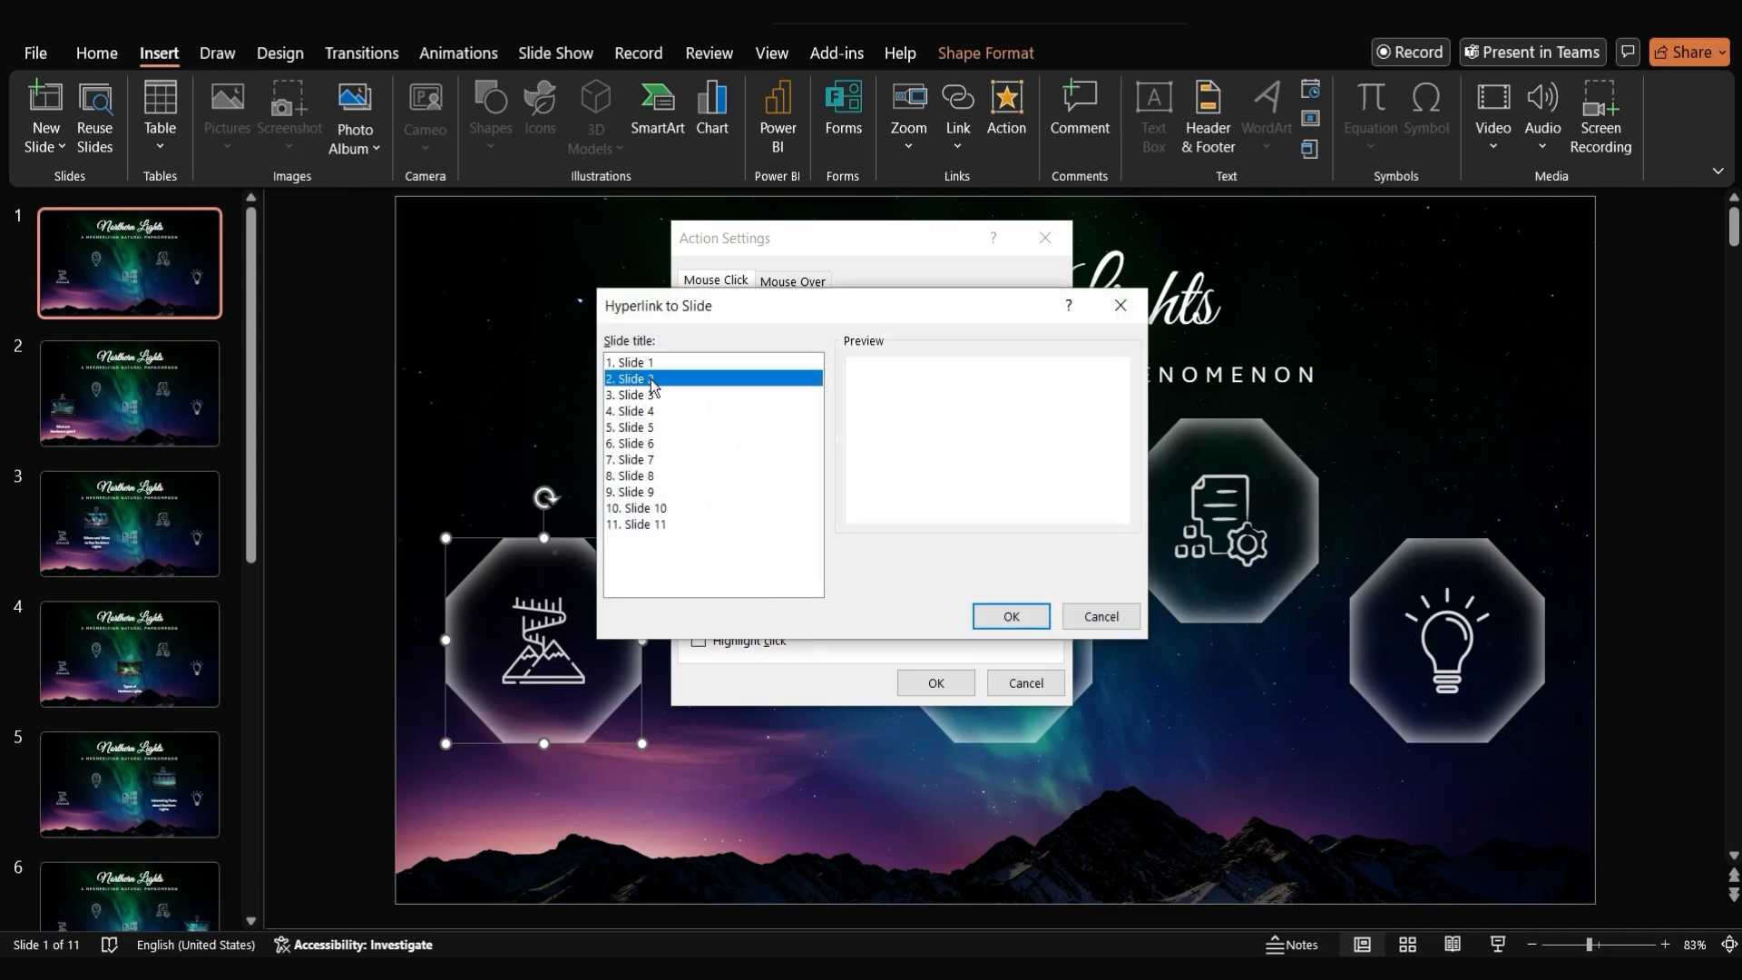
click(1009, 615)
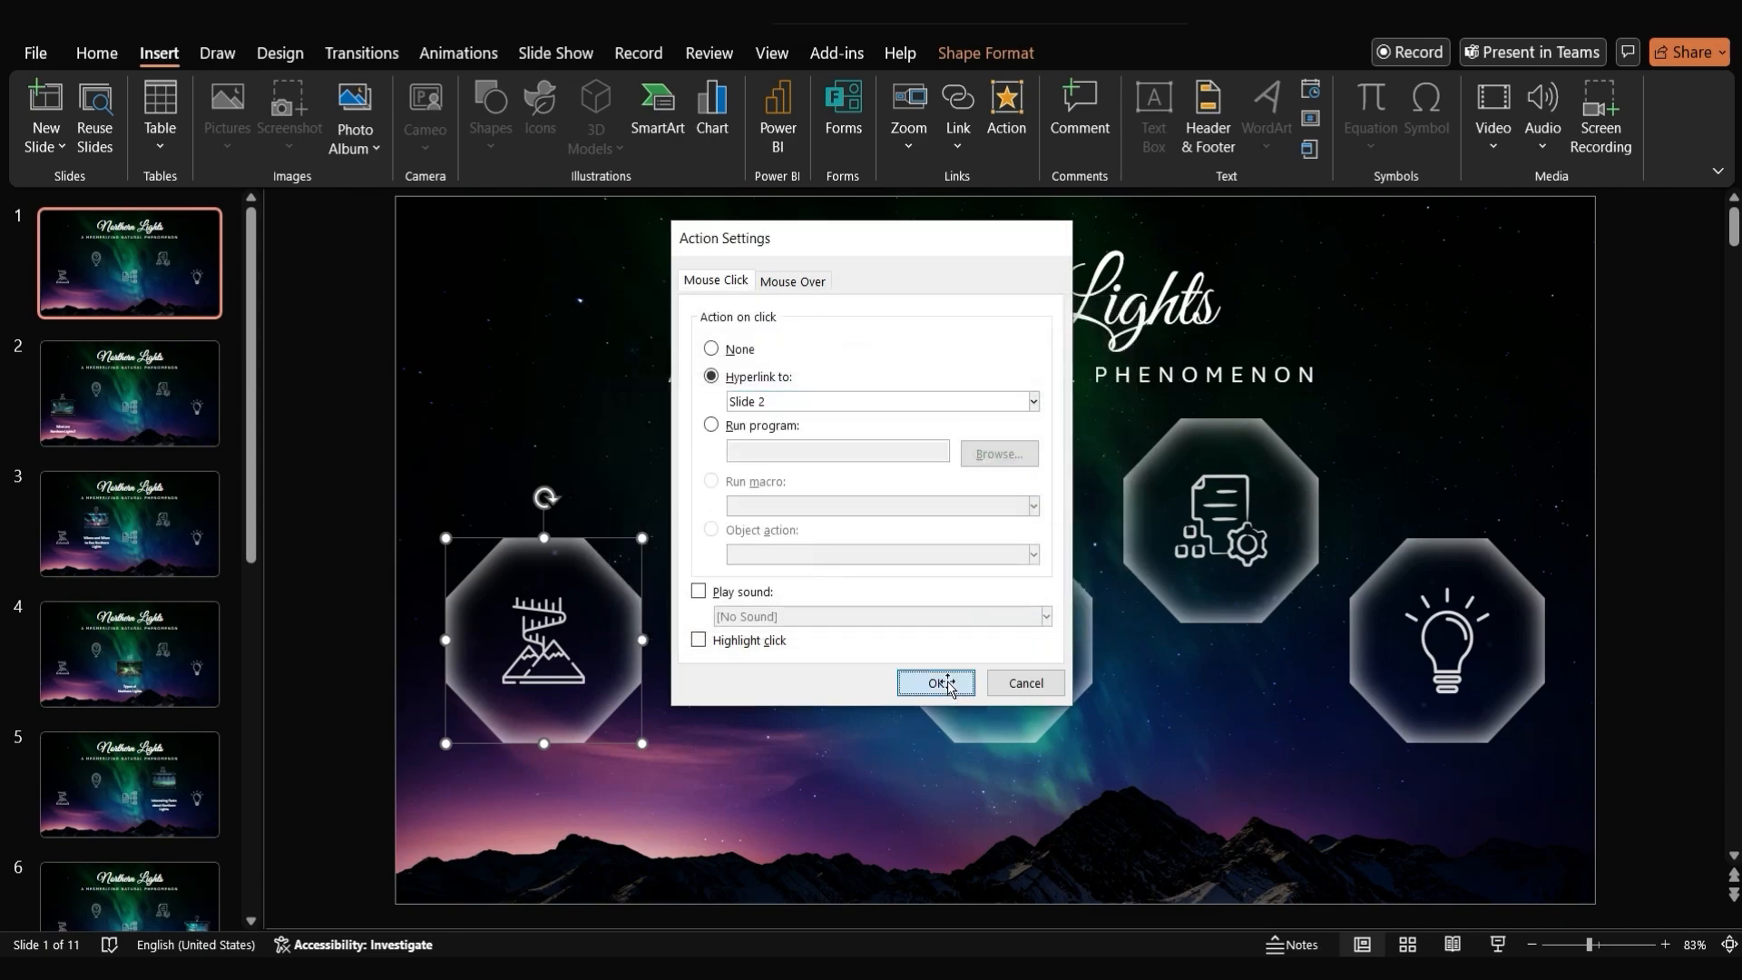
click(934, 683)
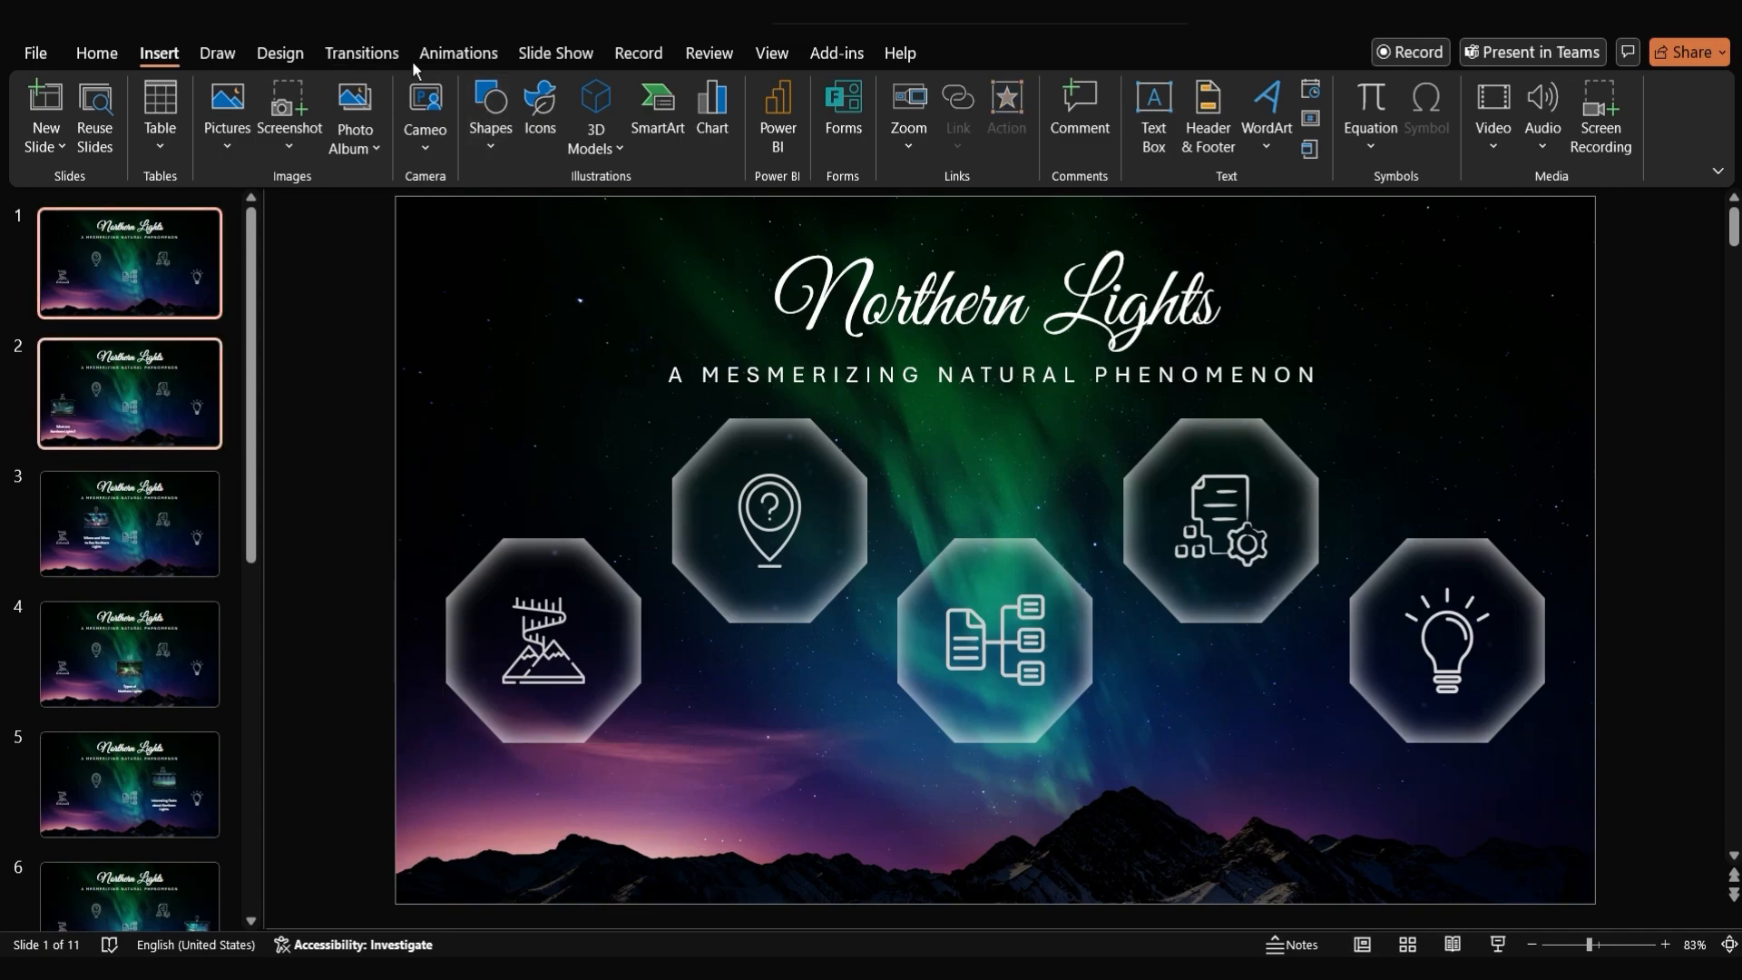
Apply a half-second Morph transition to slides 1 and 2 and play the show to test the octagon link
click(360, 53)
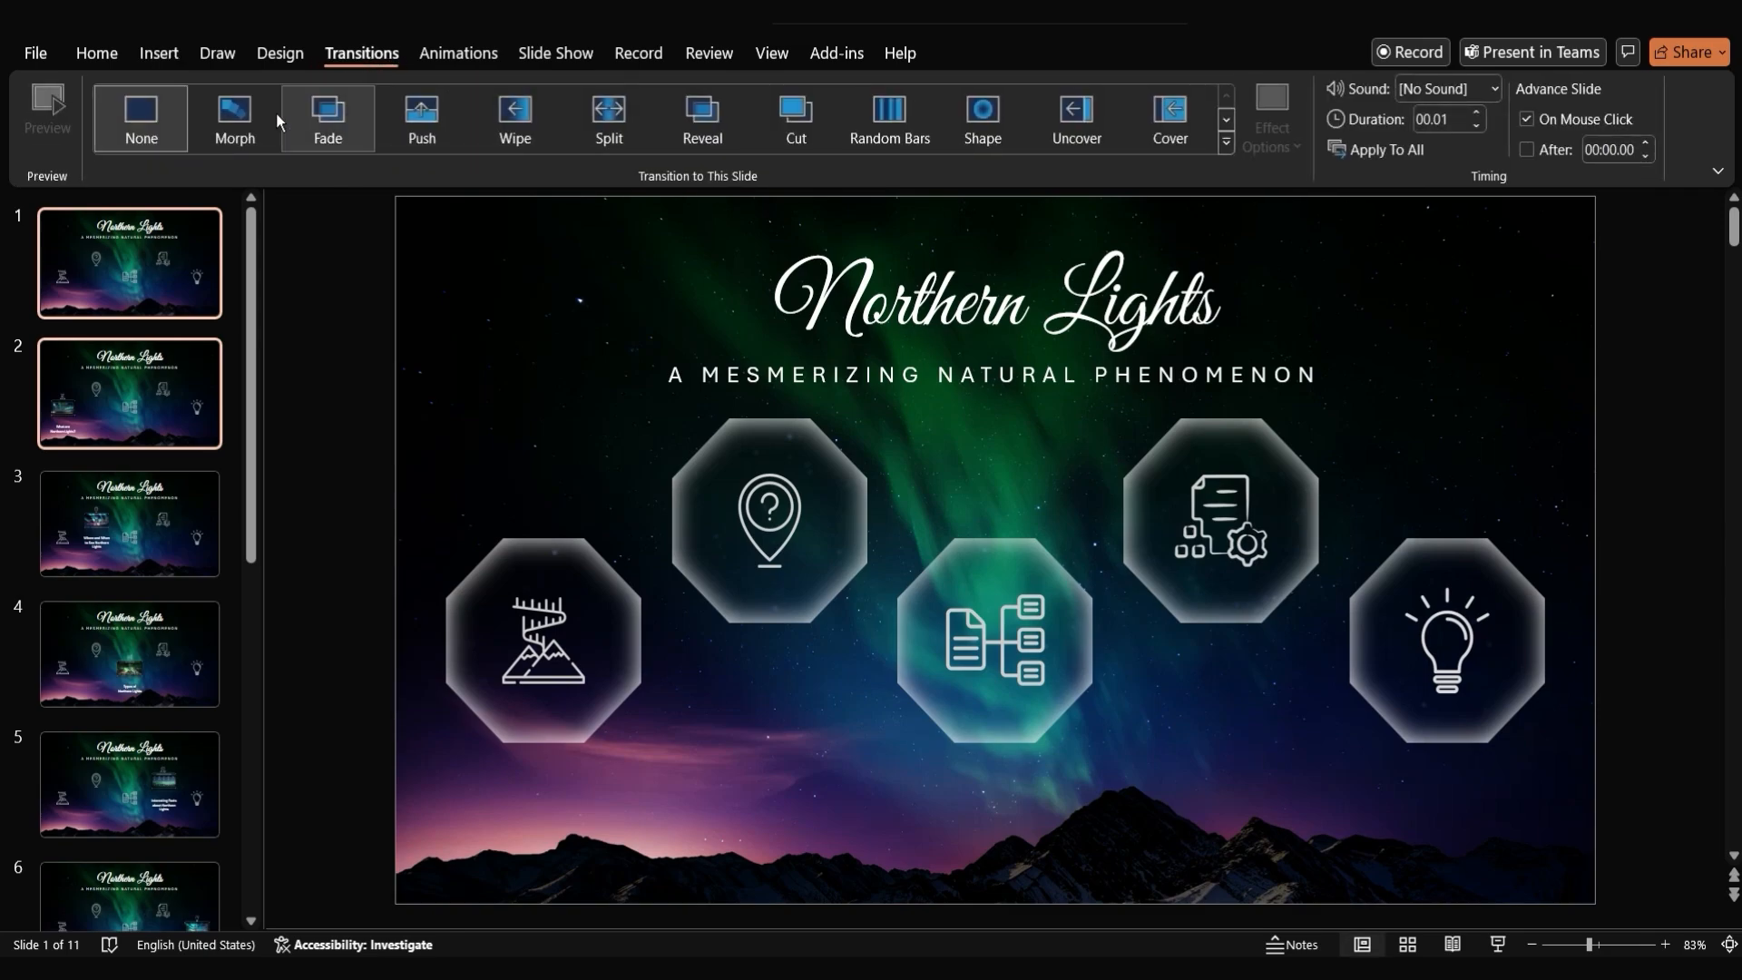
click(234, 120)
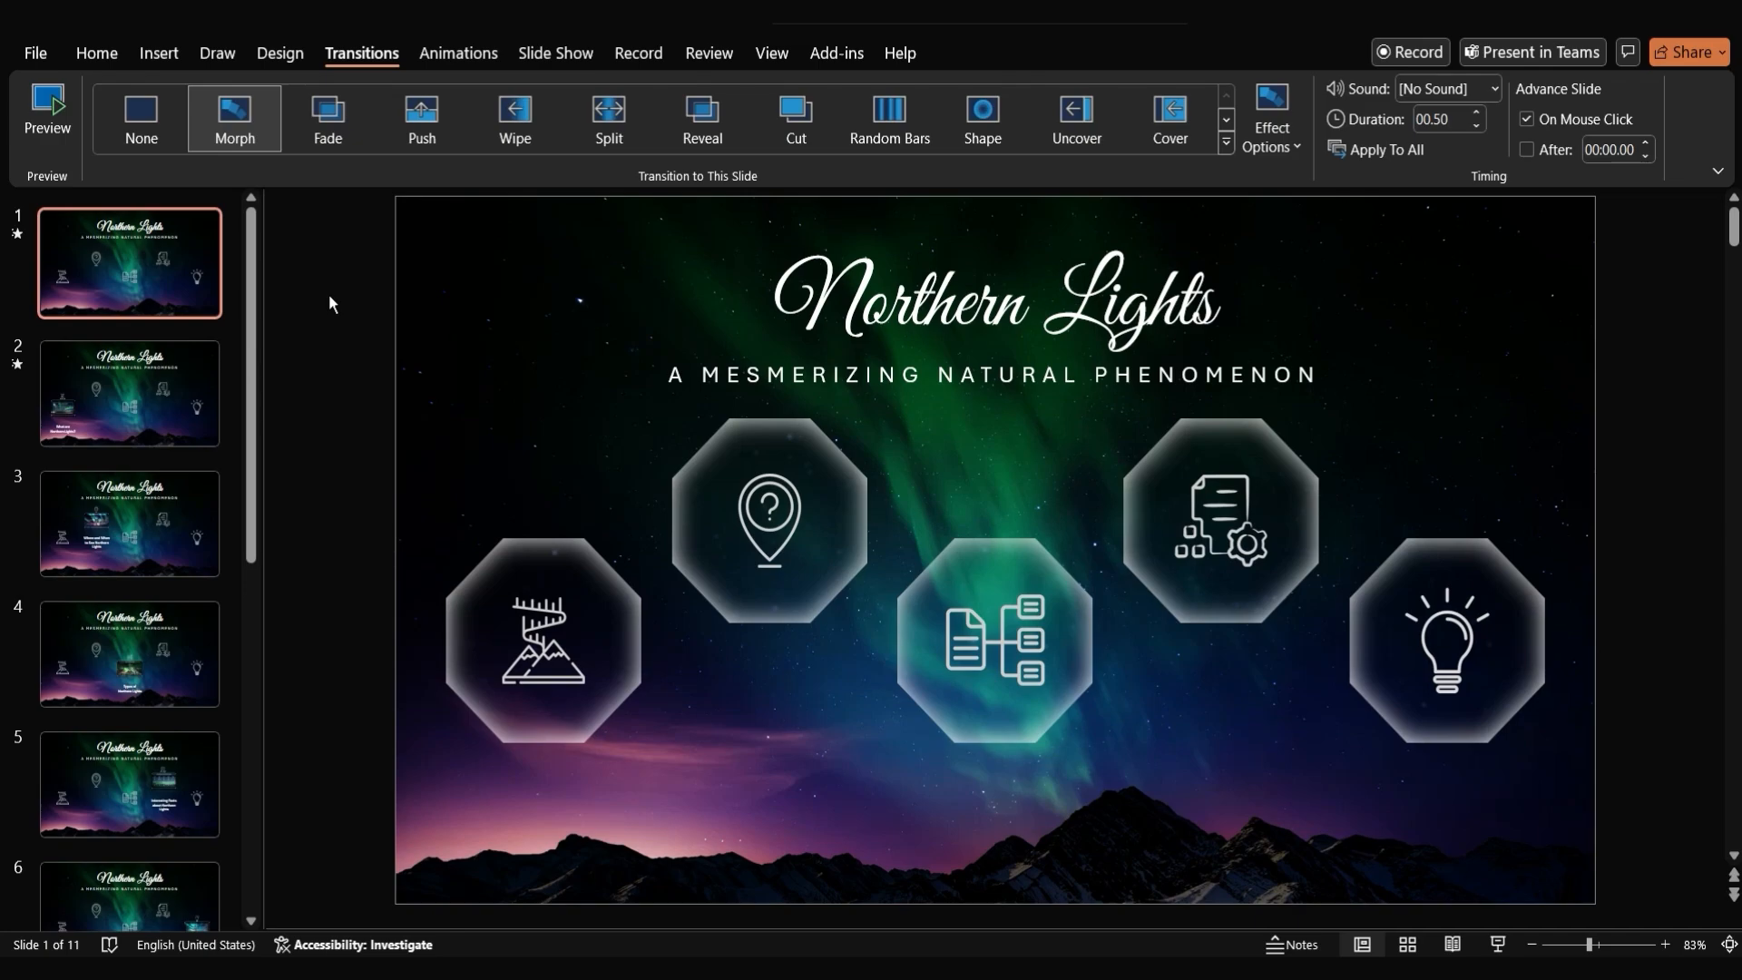
mouse_move(336, 296)
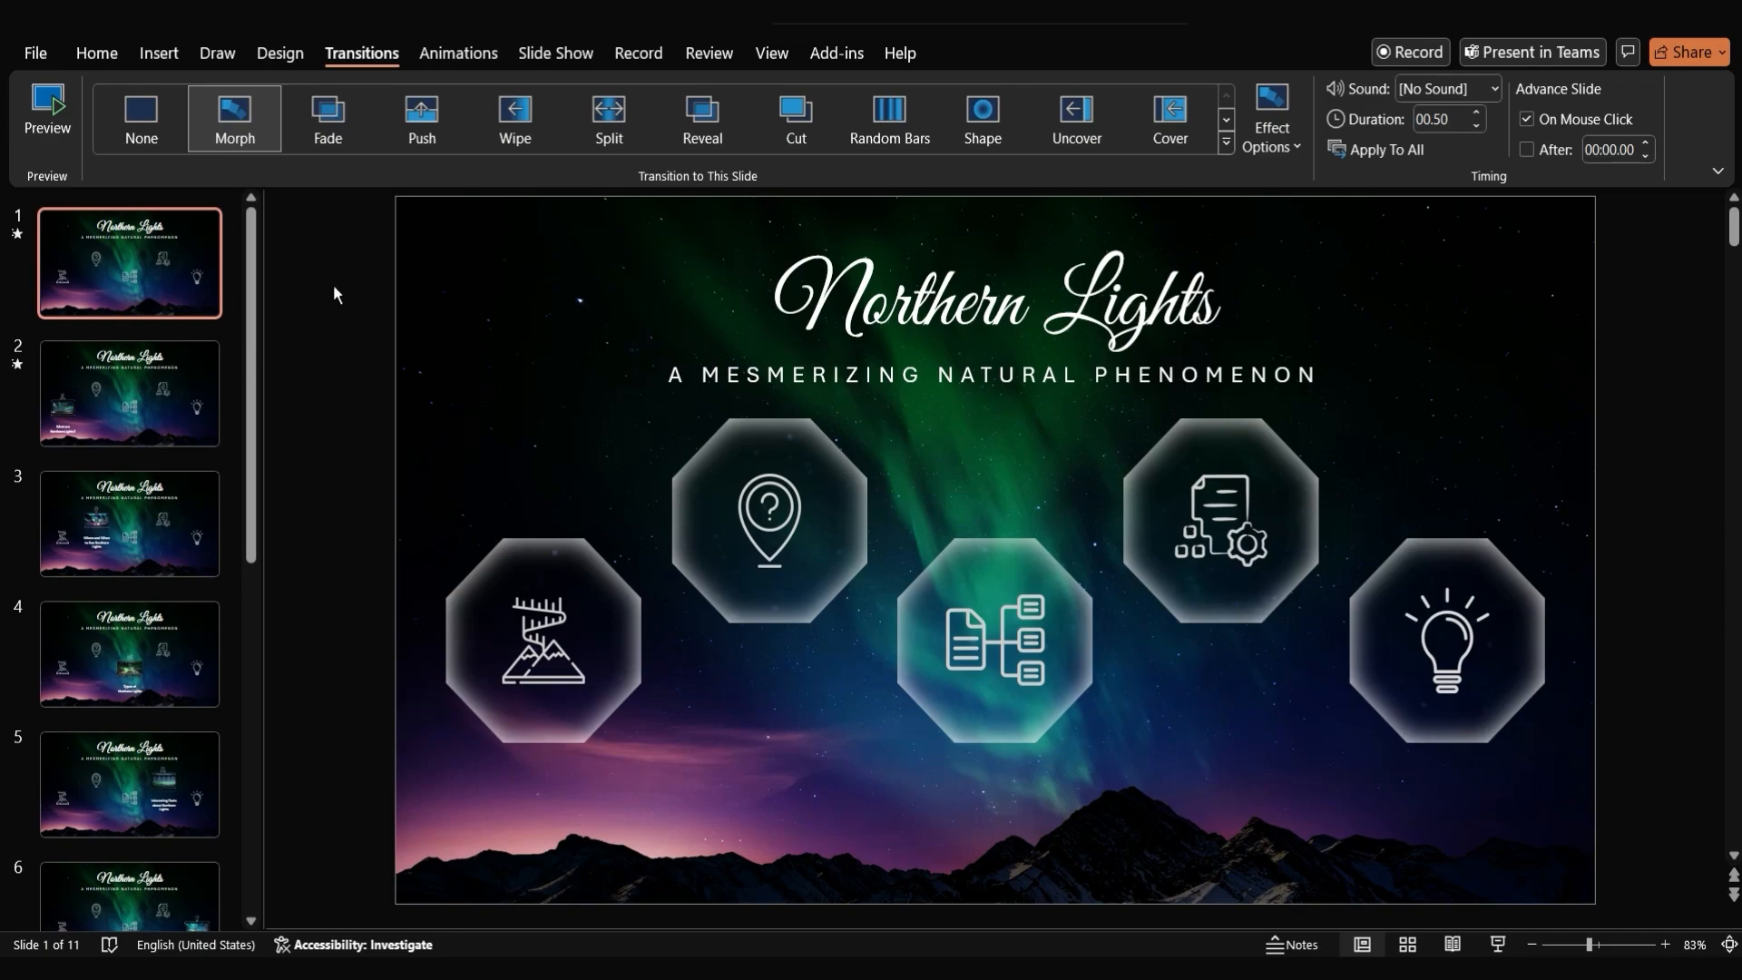
mouse_move(1488, 933)
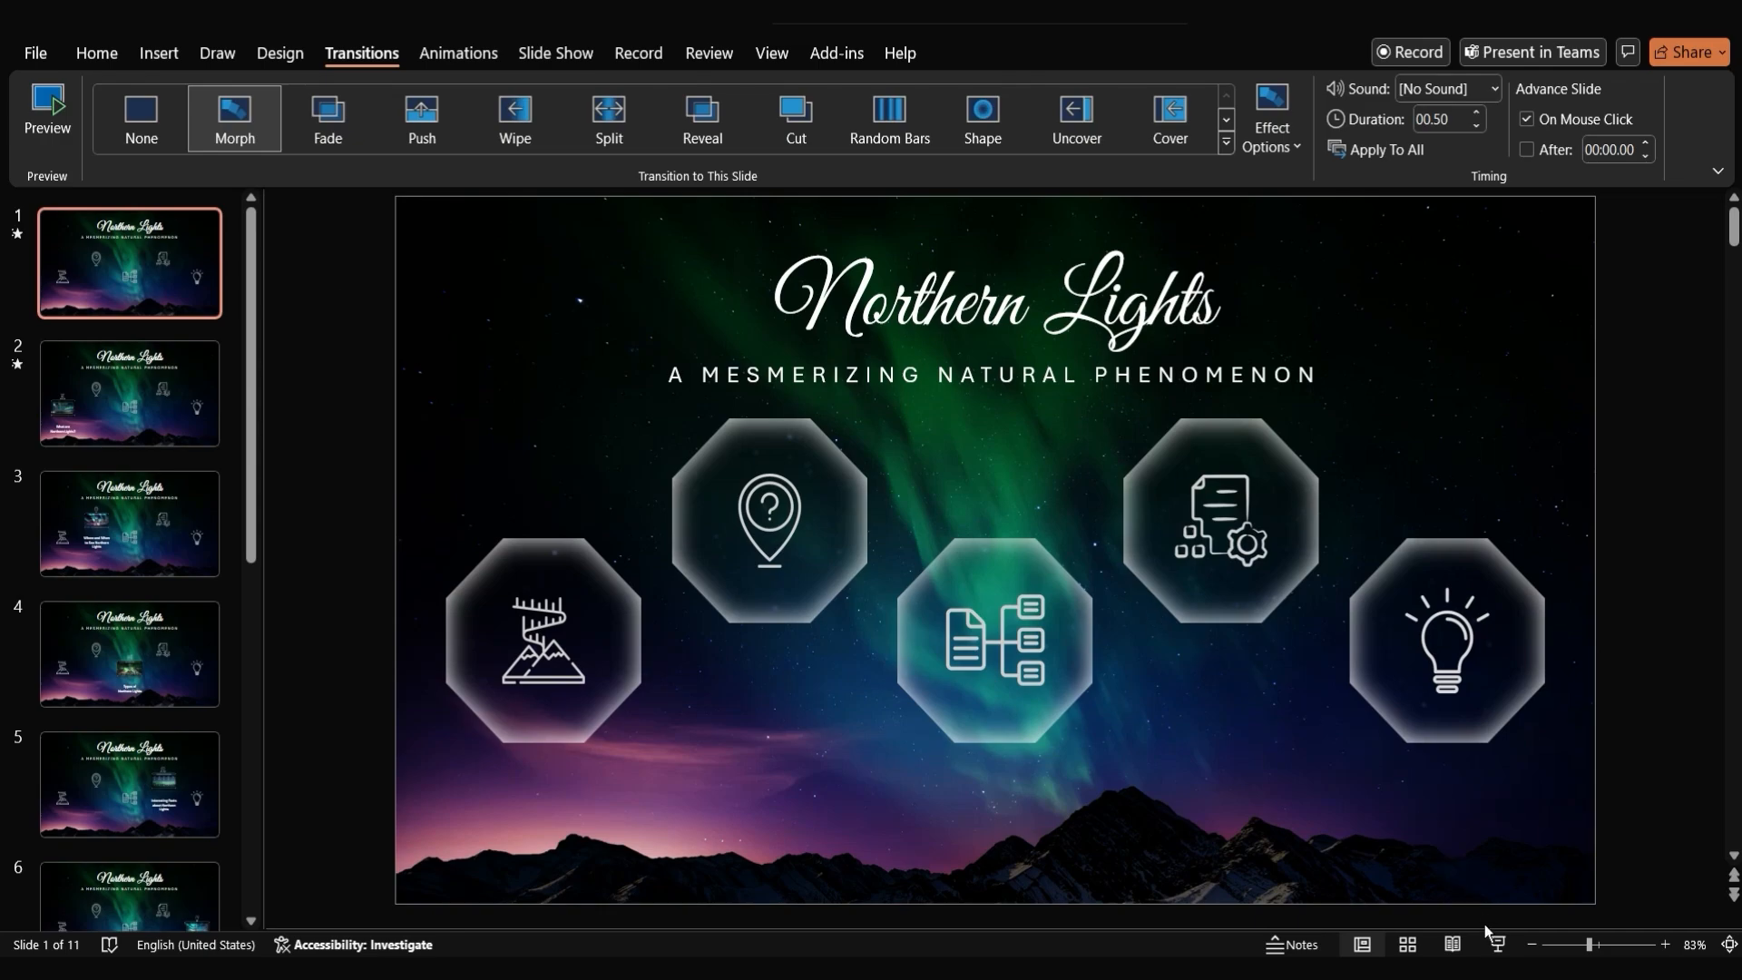
click(129, 392)
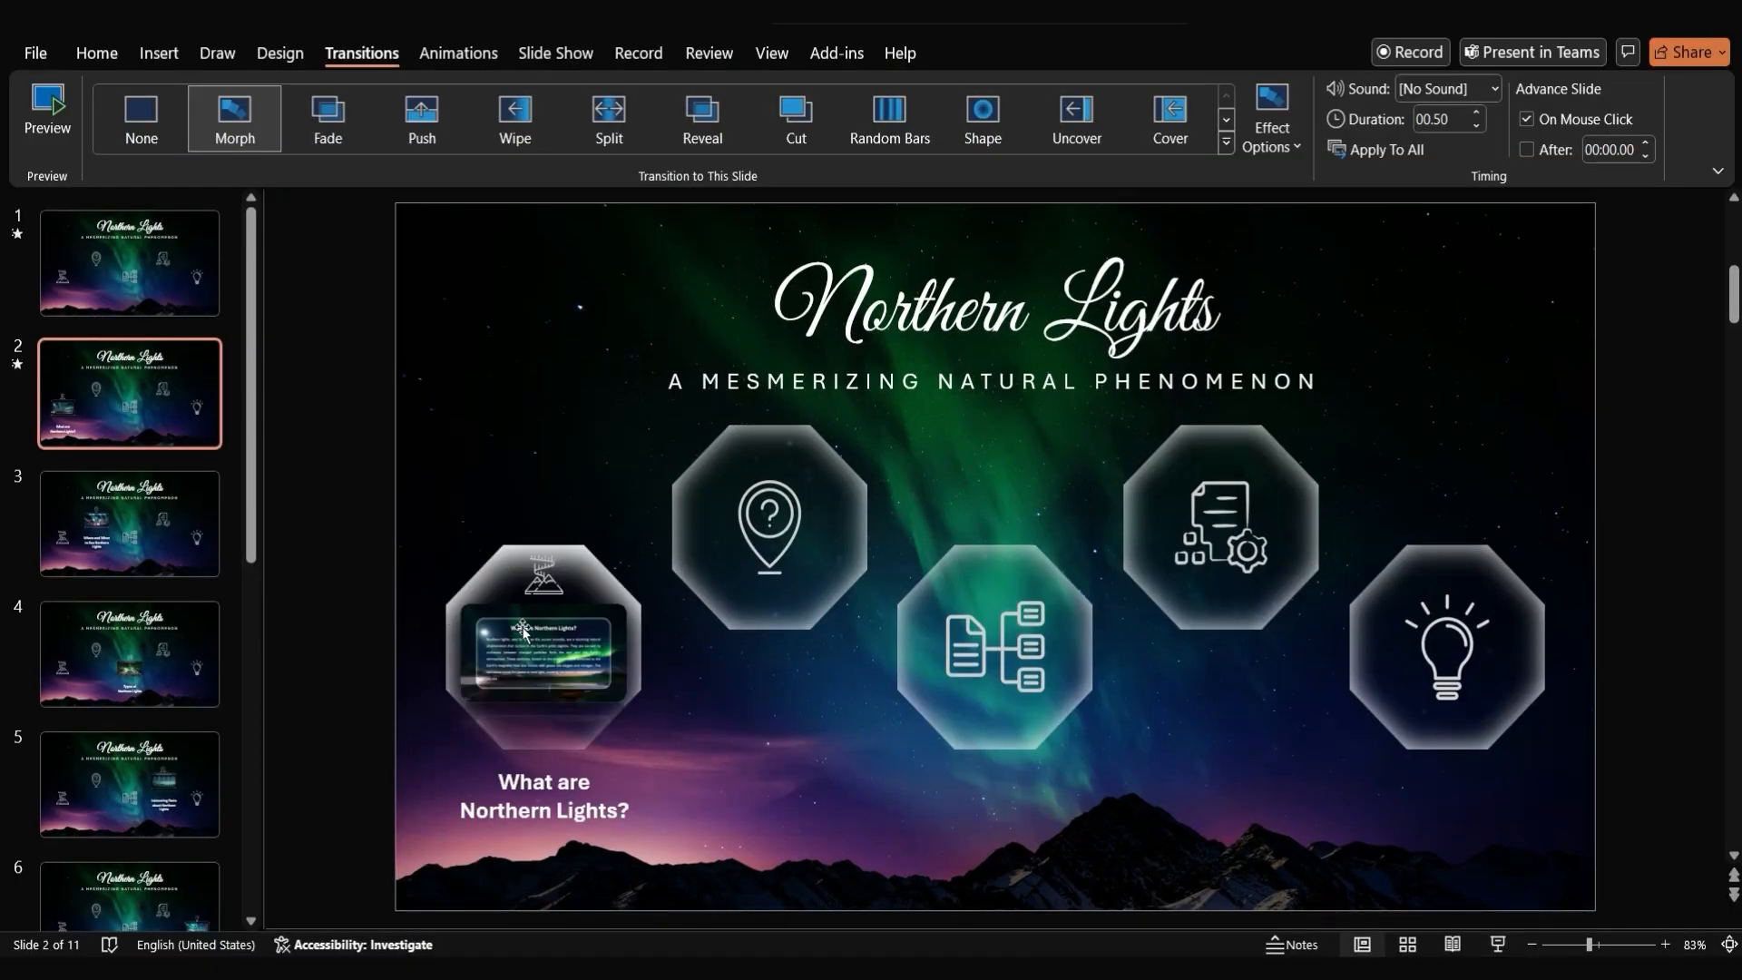
Leave the preview and reselect the mountain octagon on the title slide
click(129, 262)
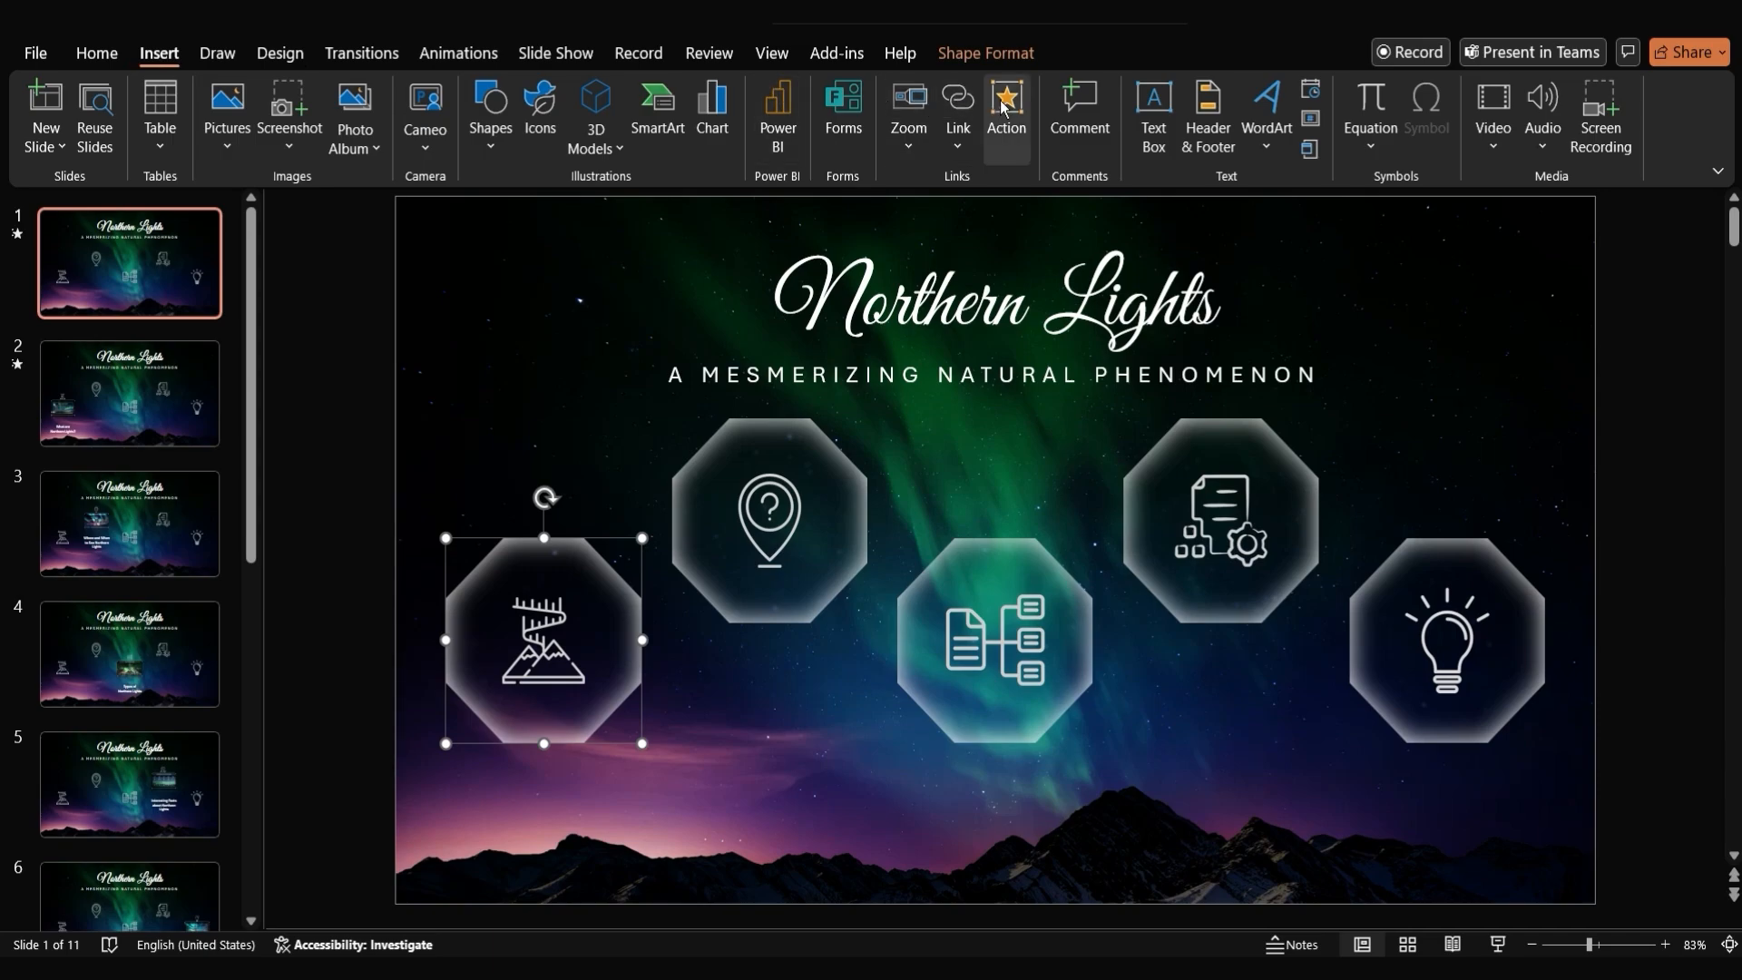
Set the mountain octagon's Mouse Click action to None and its Mouse Over action to hyperlink to Slide 2
click(1003, 105)
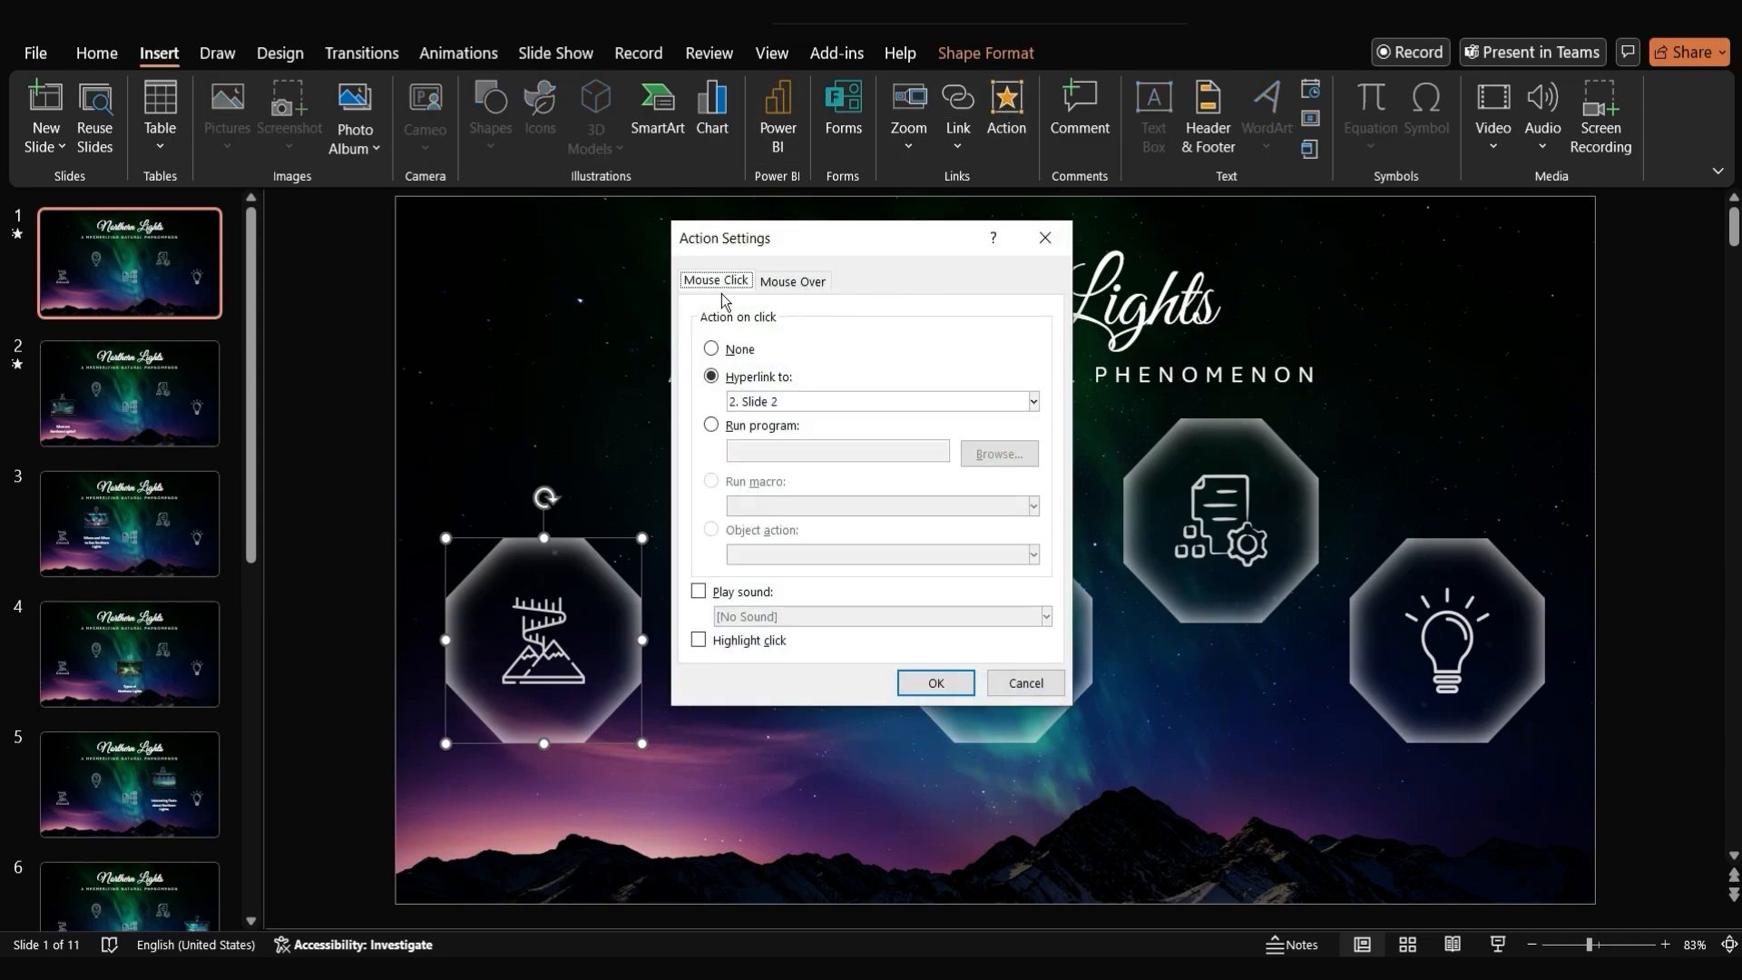
click(711, 348)
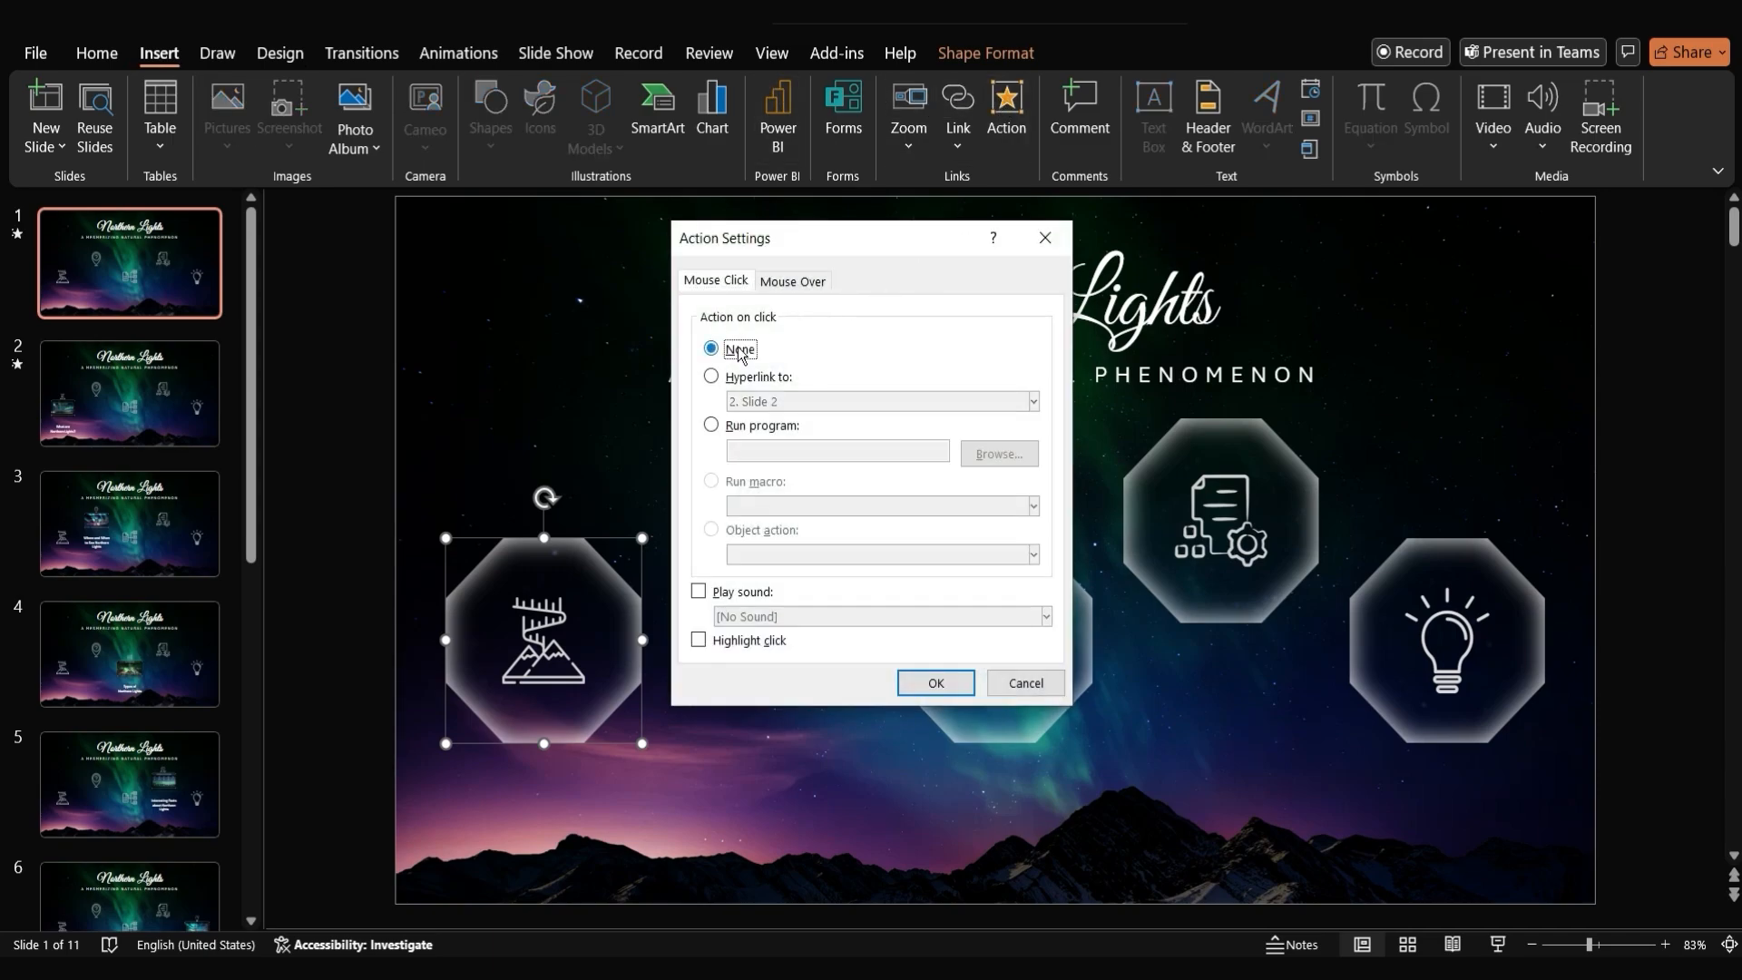
click(791, 280)
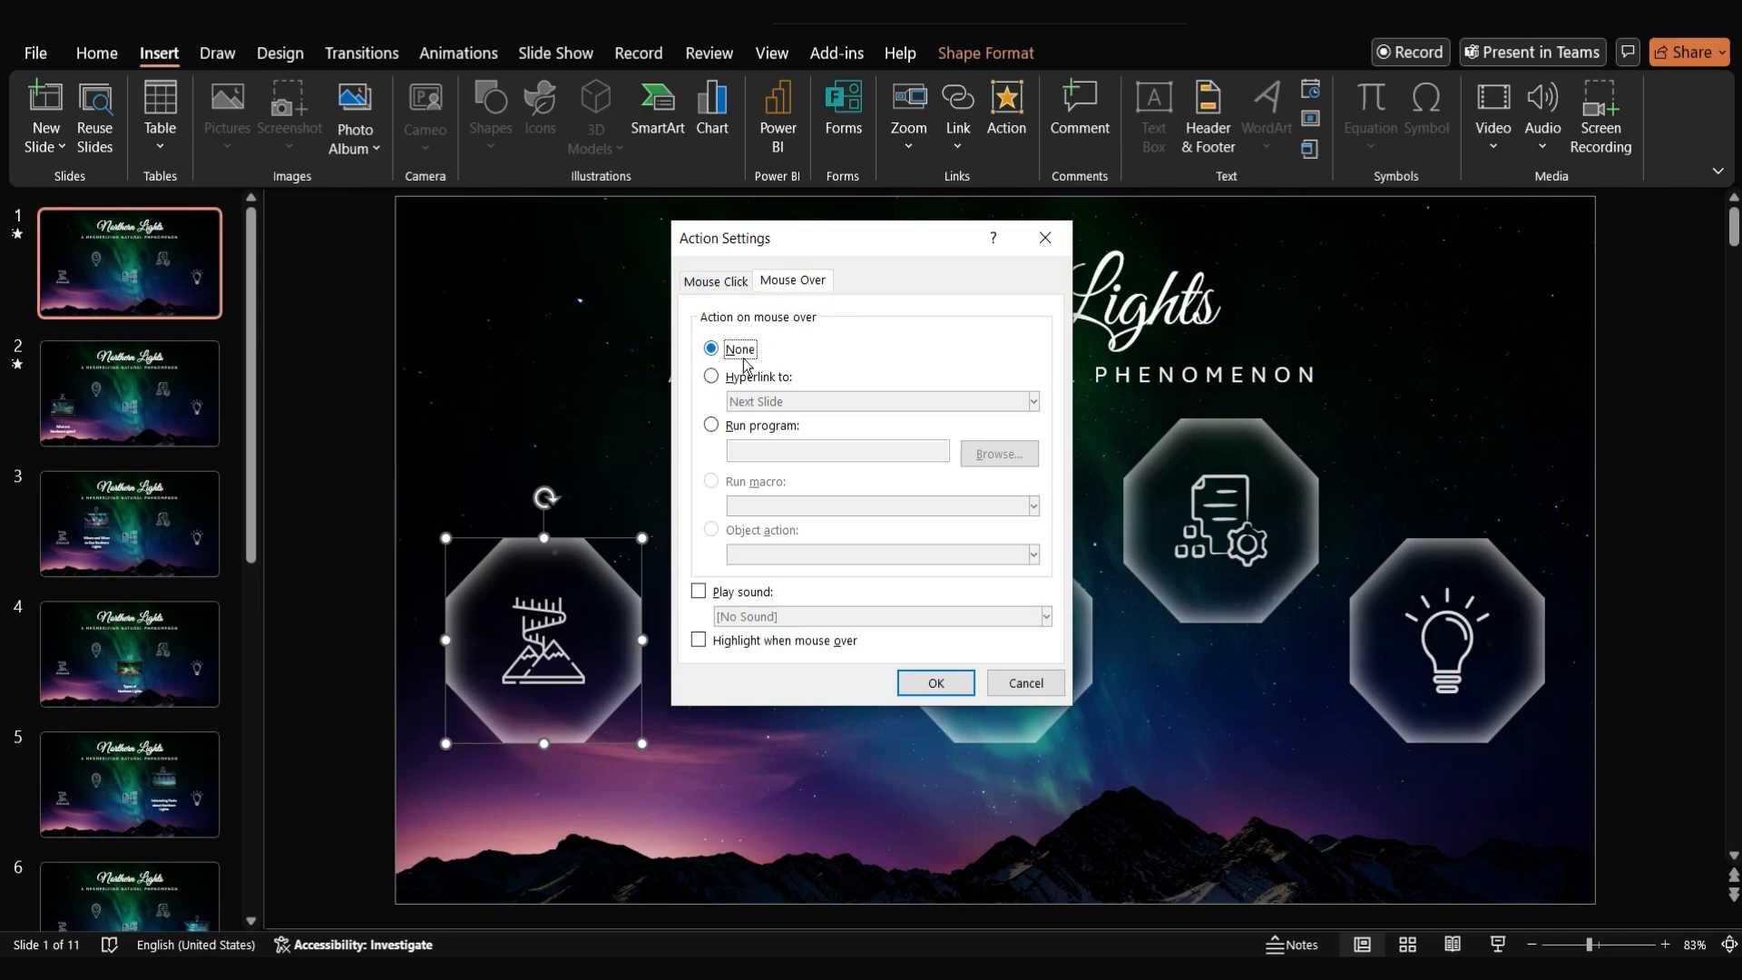
click(711, 378)
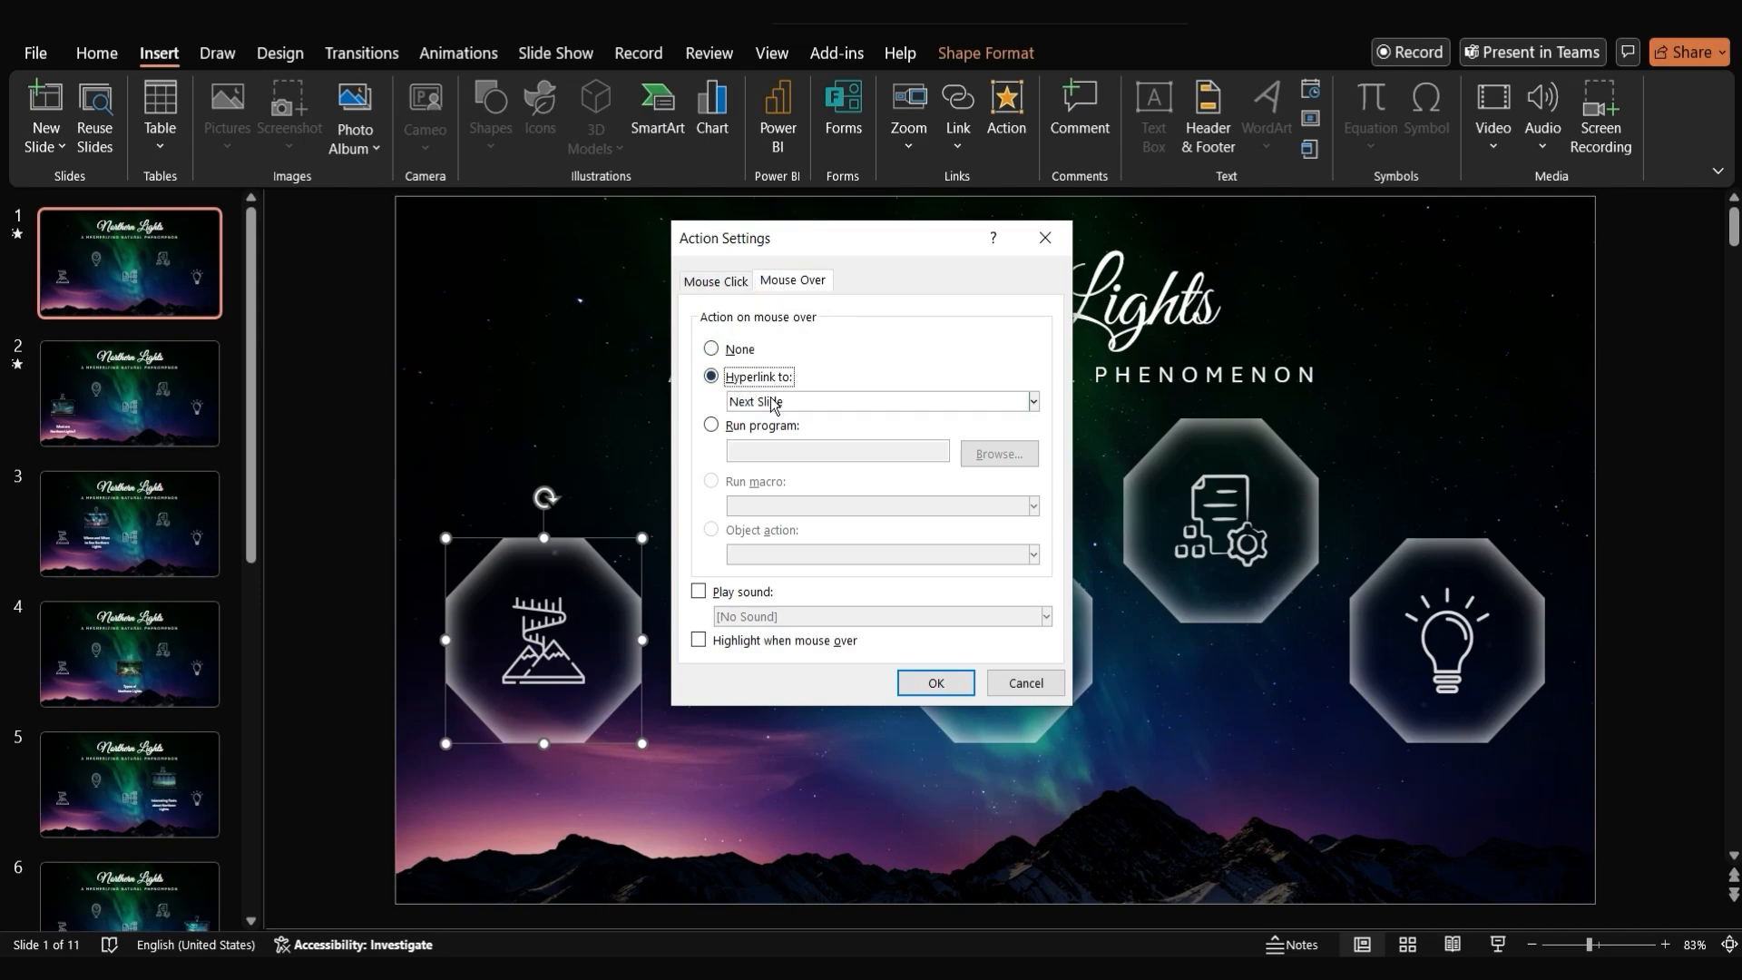
click(1027, 401)
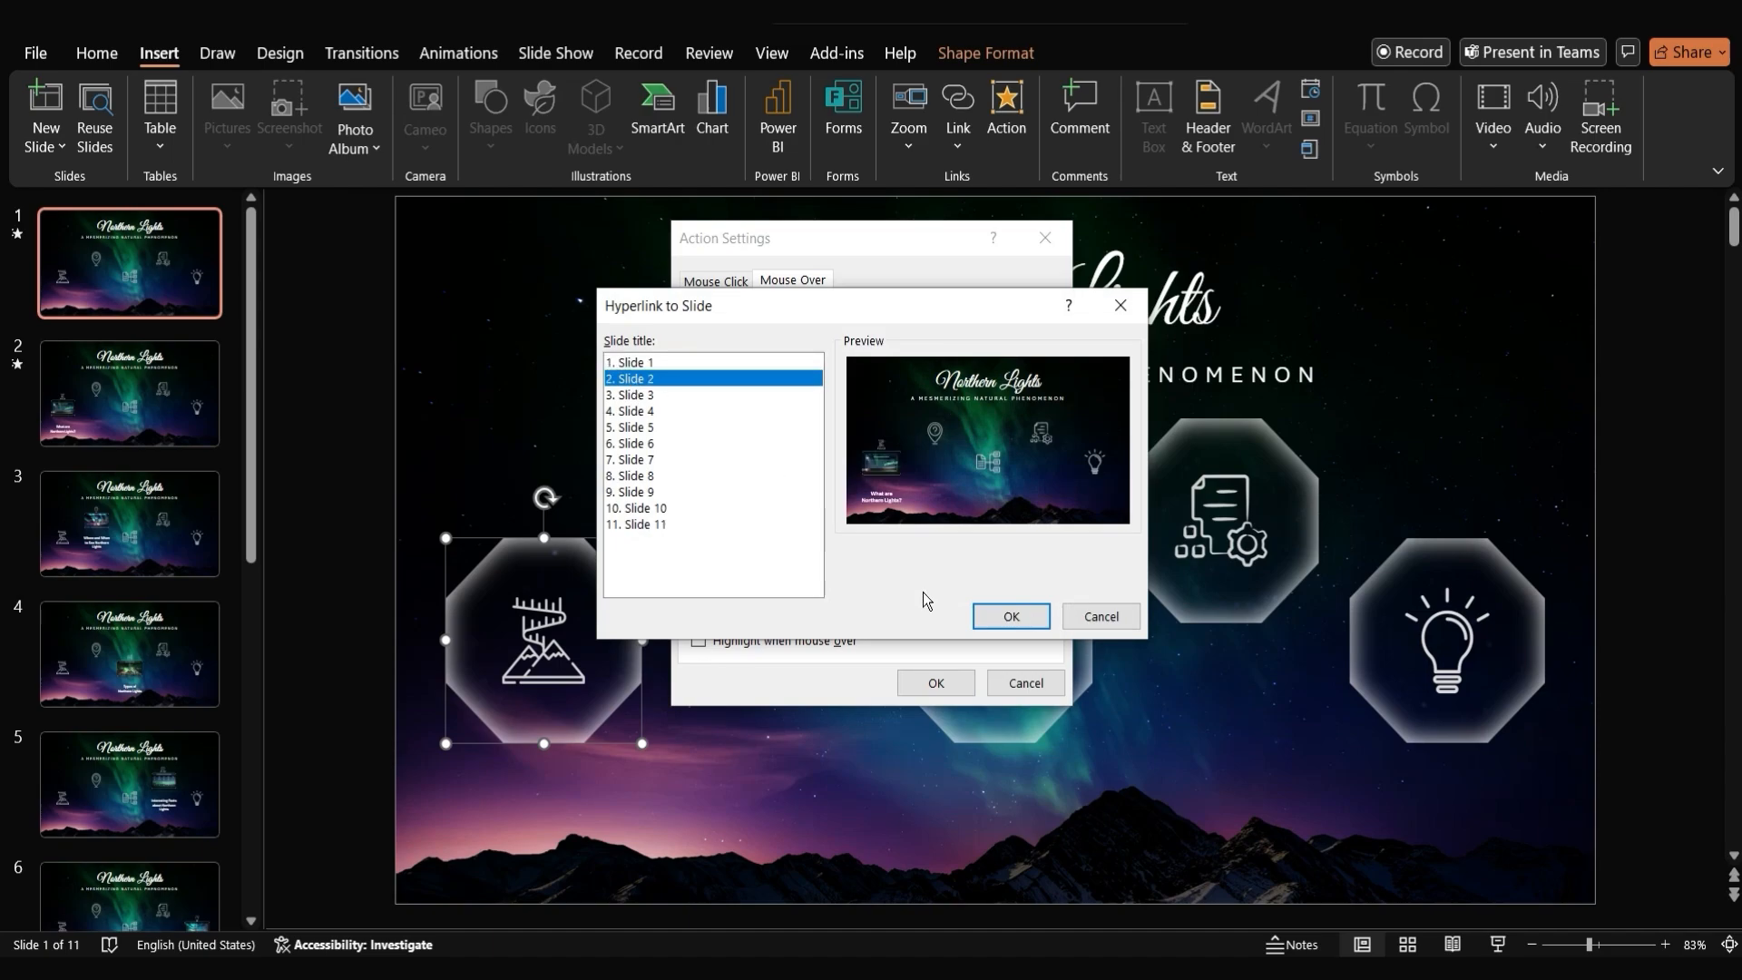
click(1009, 617)
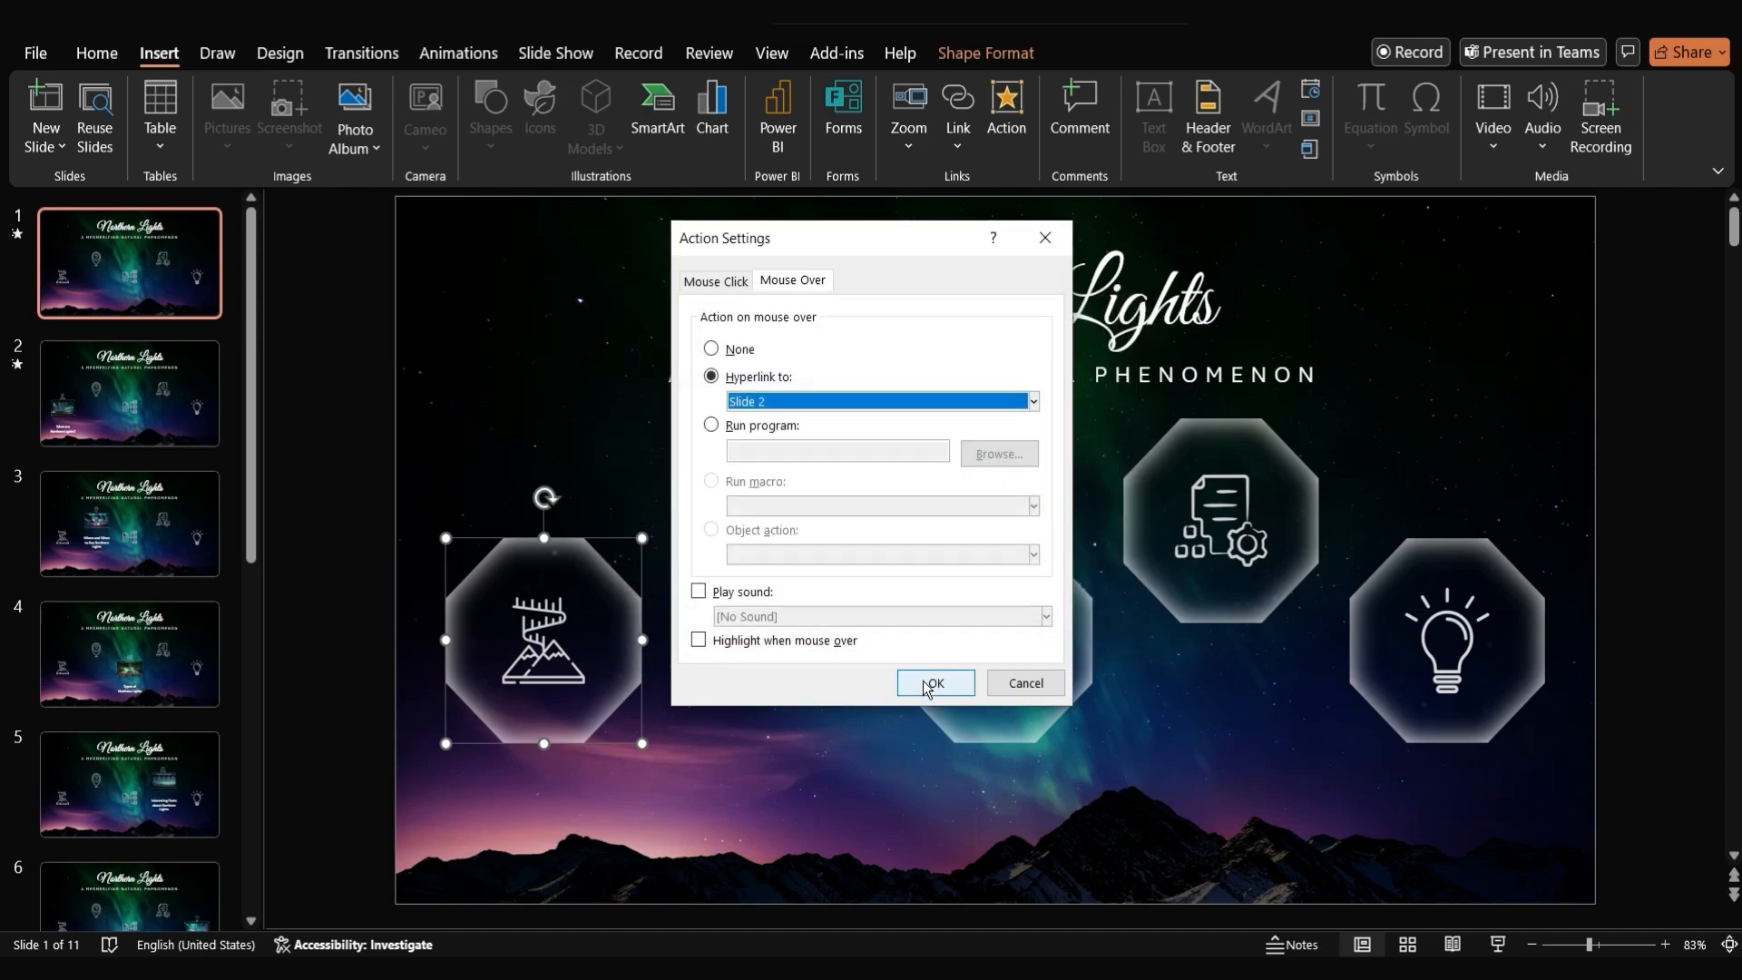
click(933, 683)
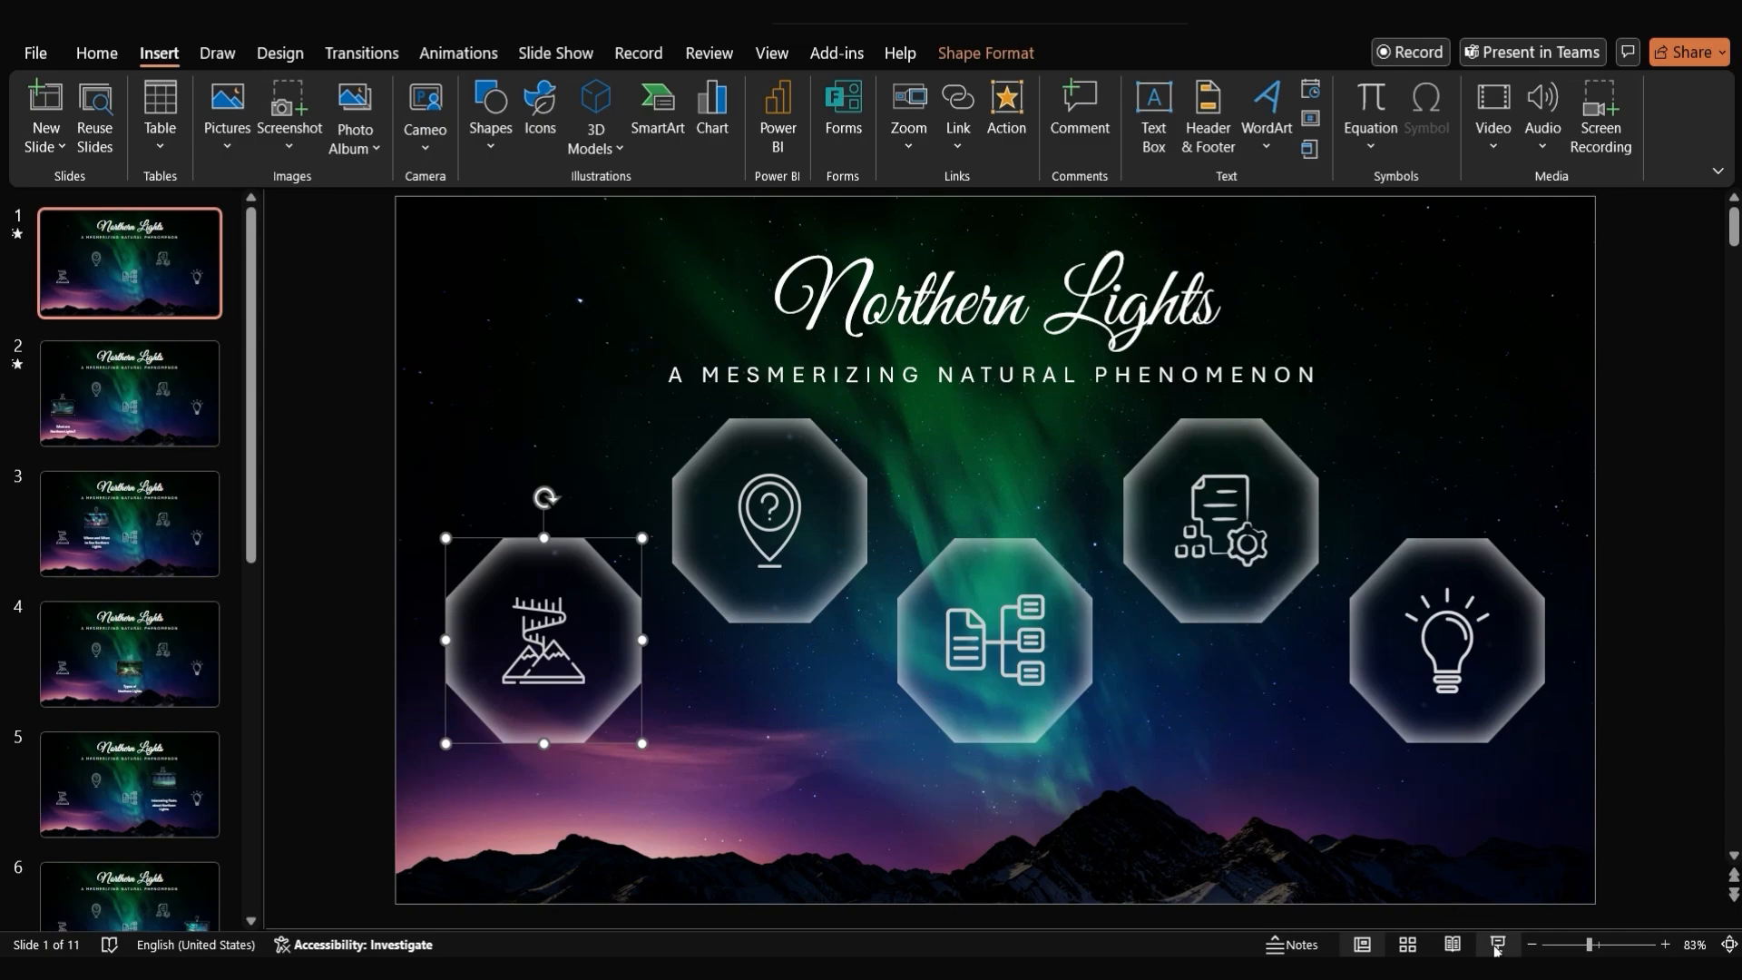
Run the slide show to test the hover link, then return to the title slide
click(129, 392)
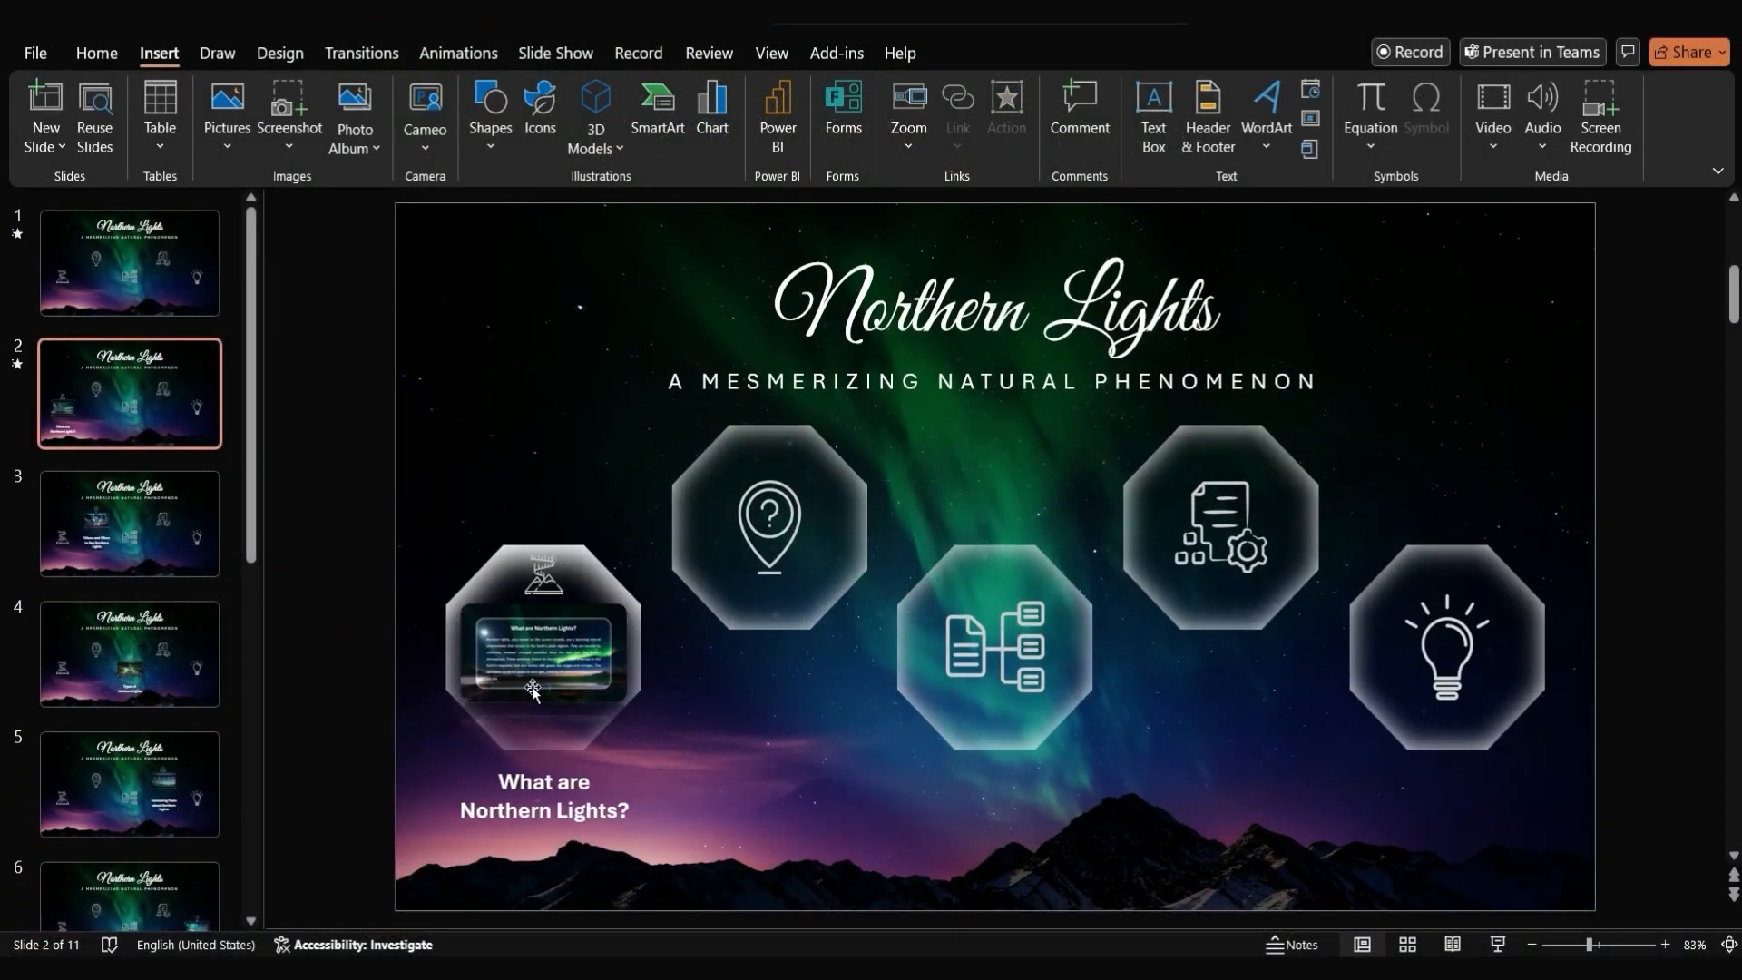
mouse_move(538, 672)
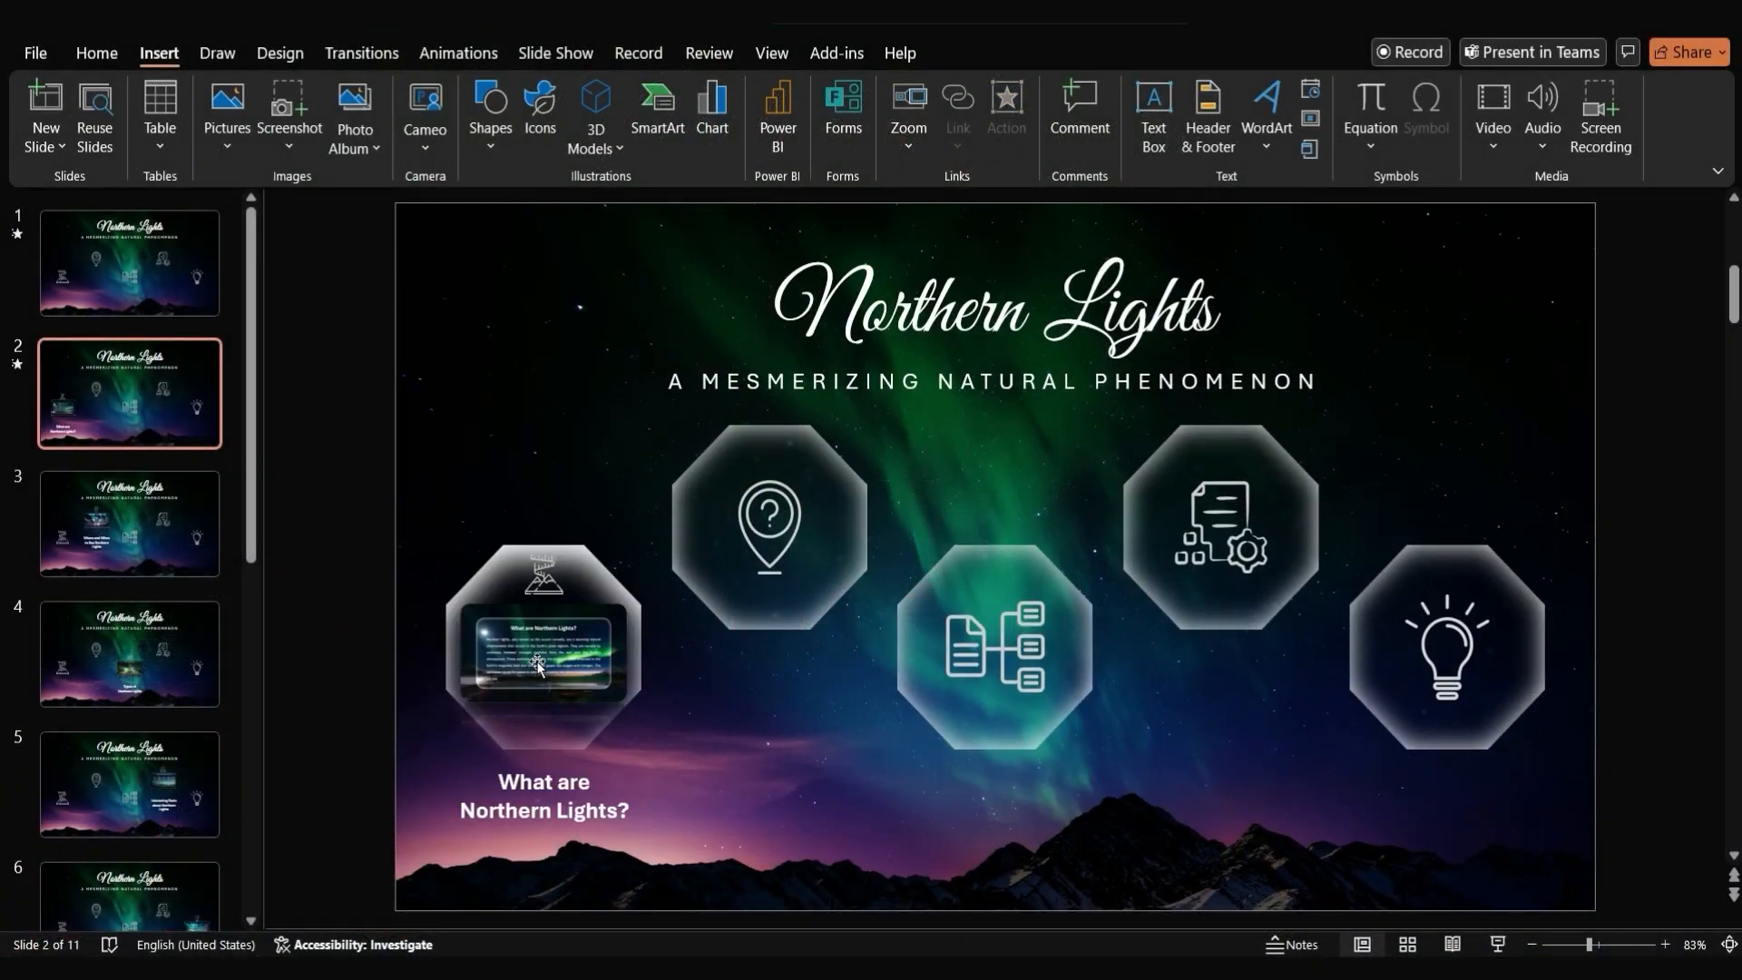
click(129, 263)
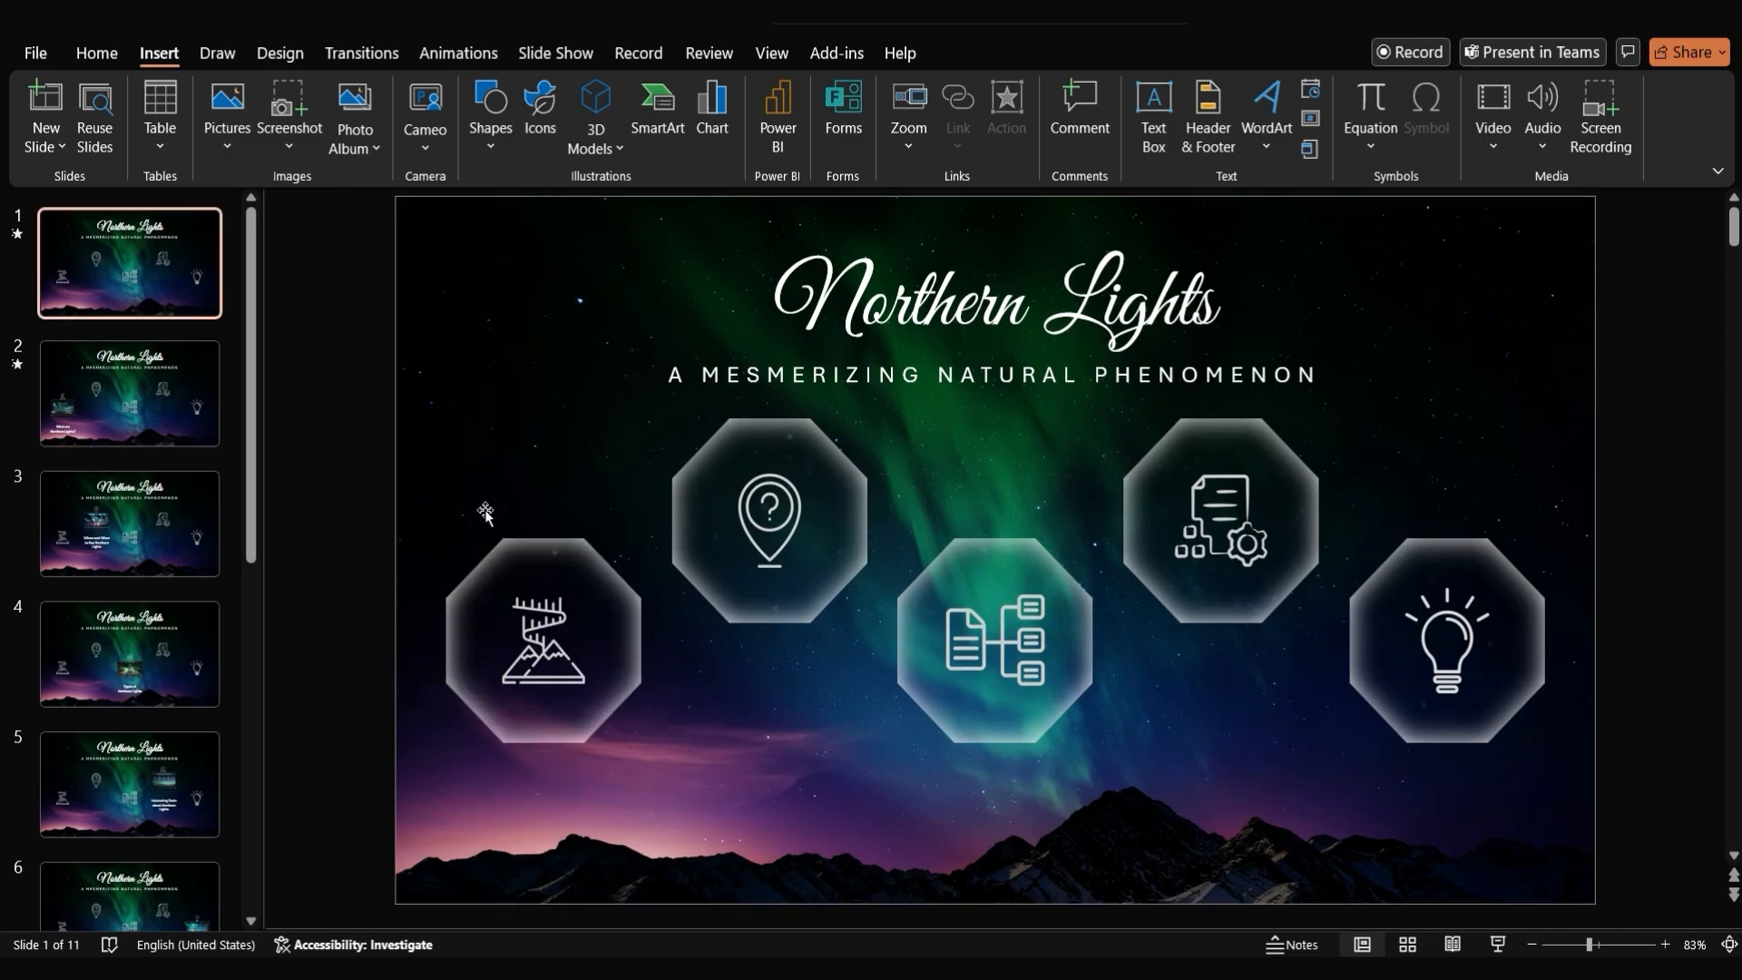
mouse_move(539, 555)
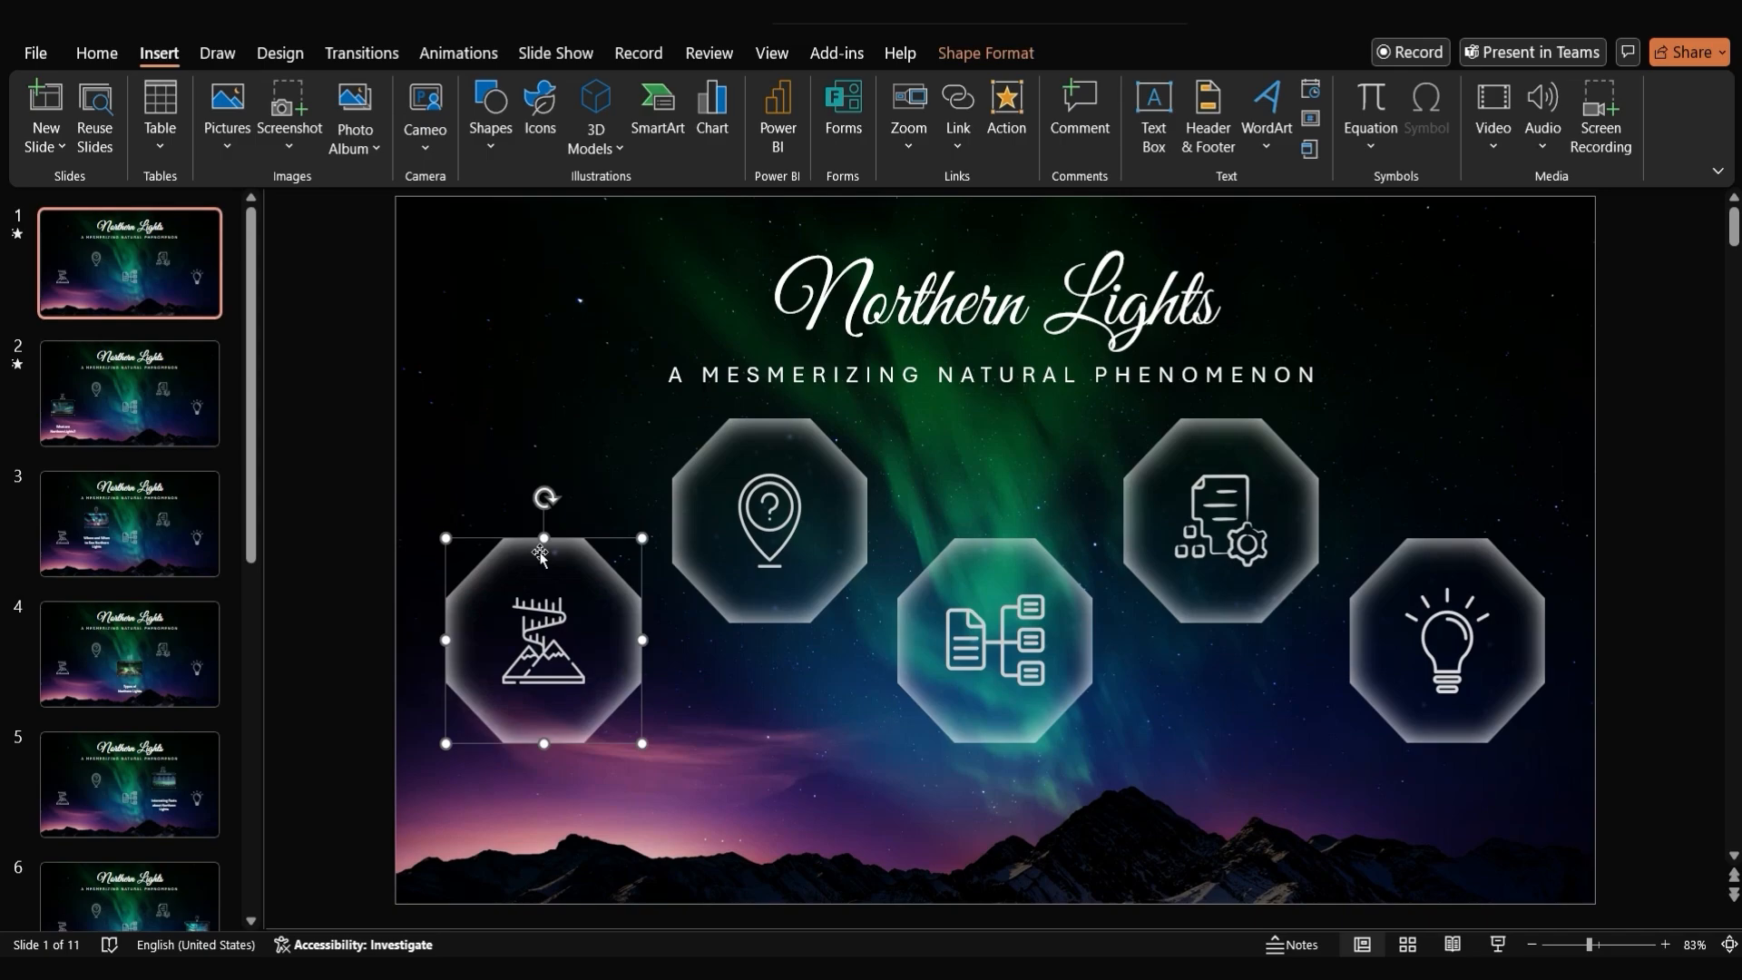
mouse_move(129, 392)
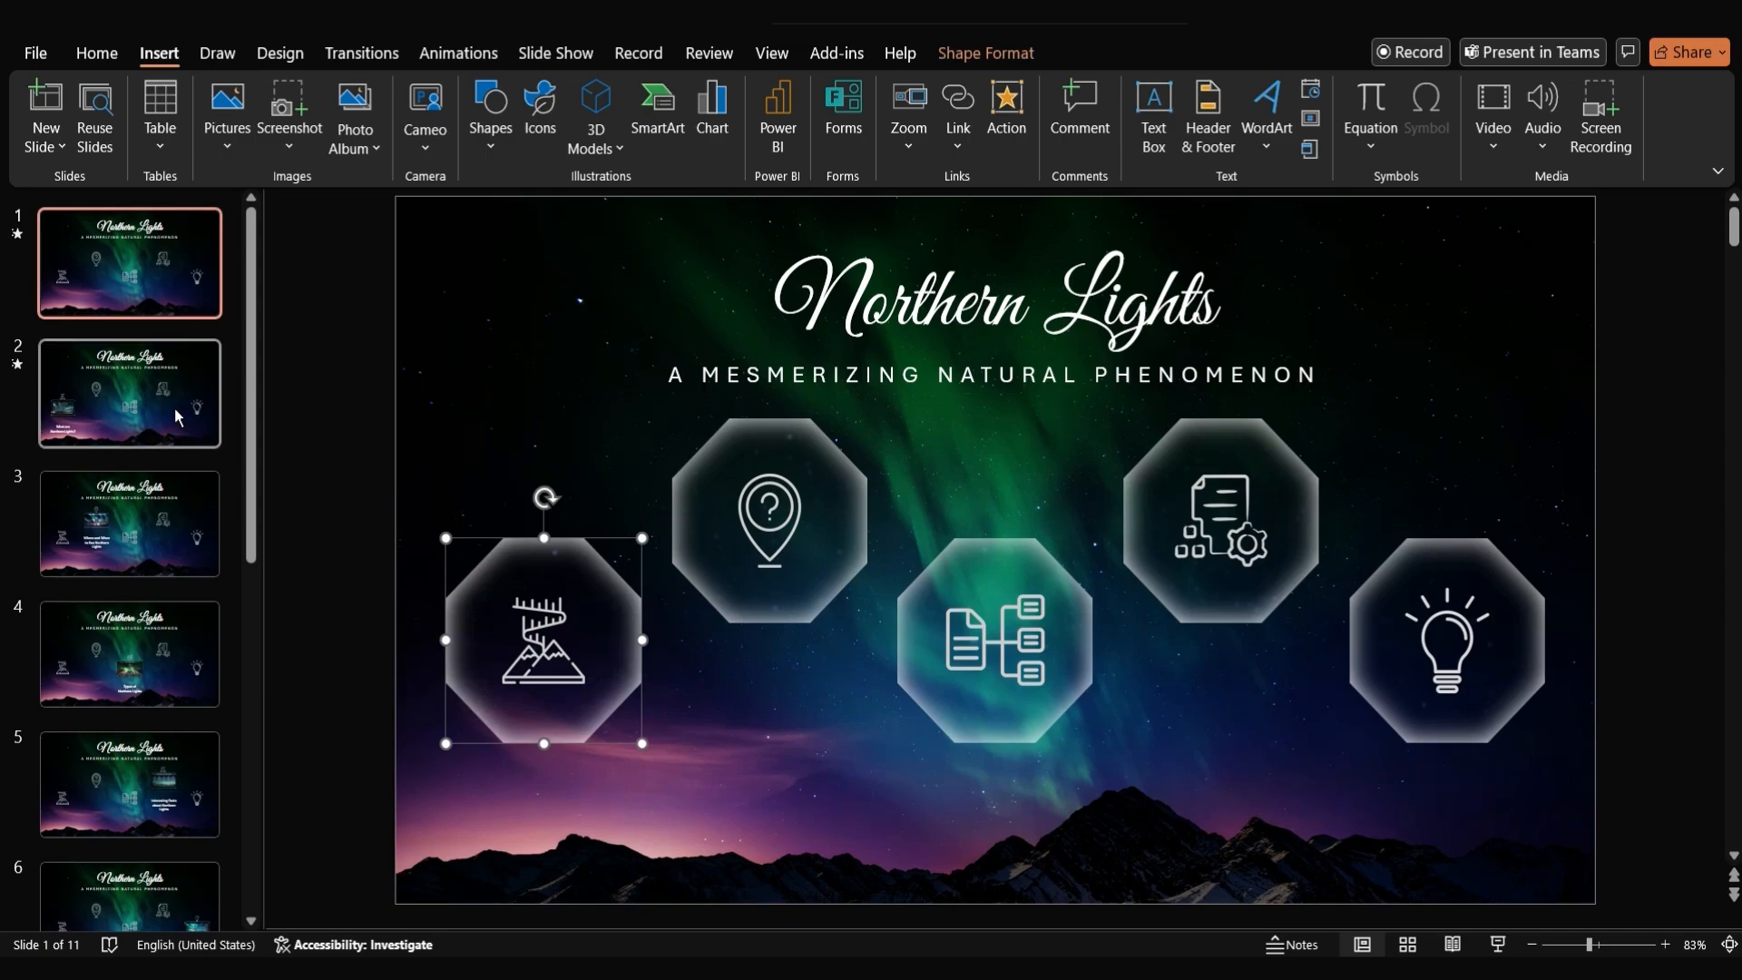
Give slide 2's 'What are Northern Lights?' zoom a Mouse Over hyperlink back to Slide 1
click(129, 392)
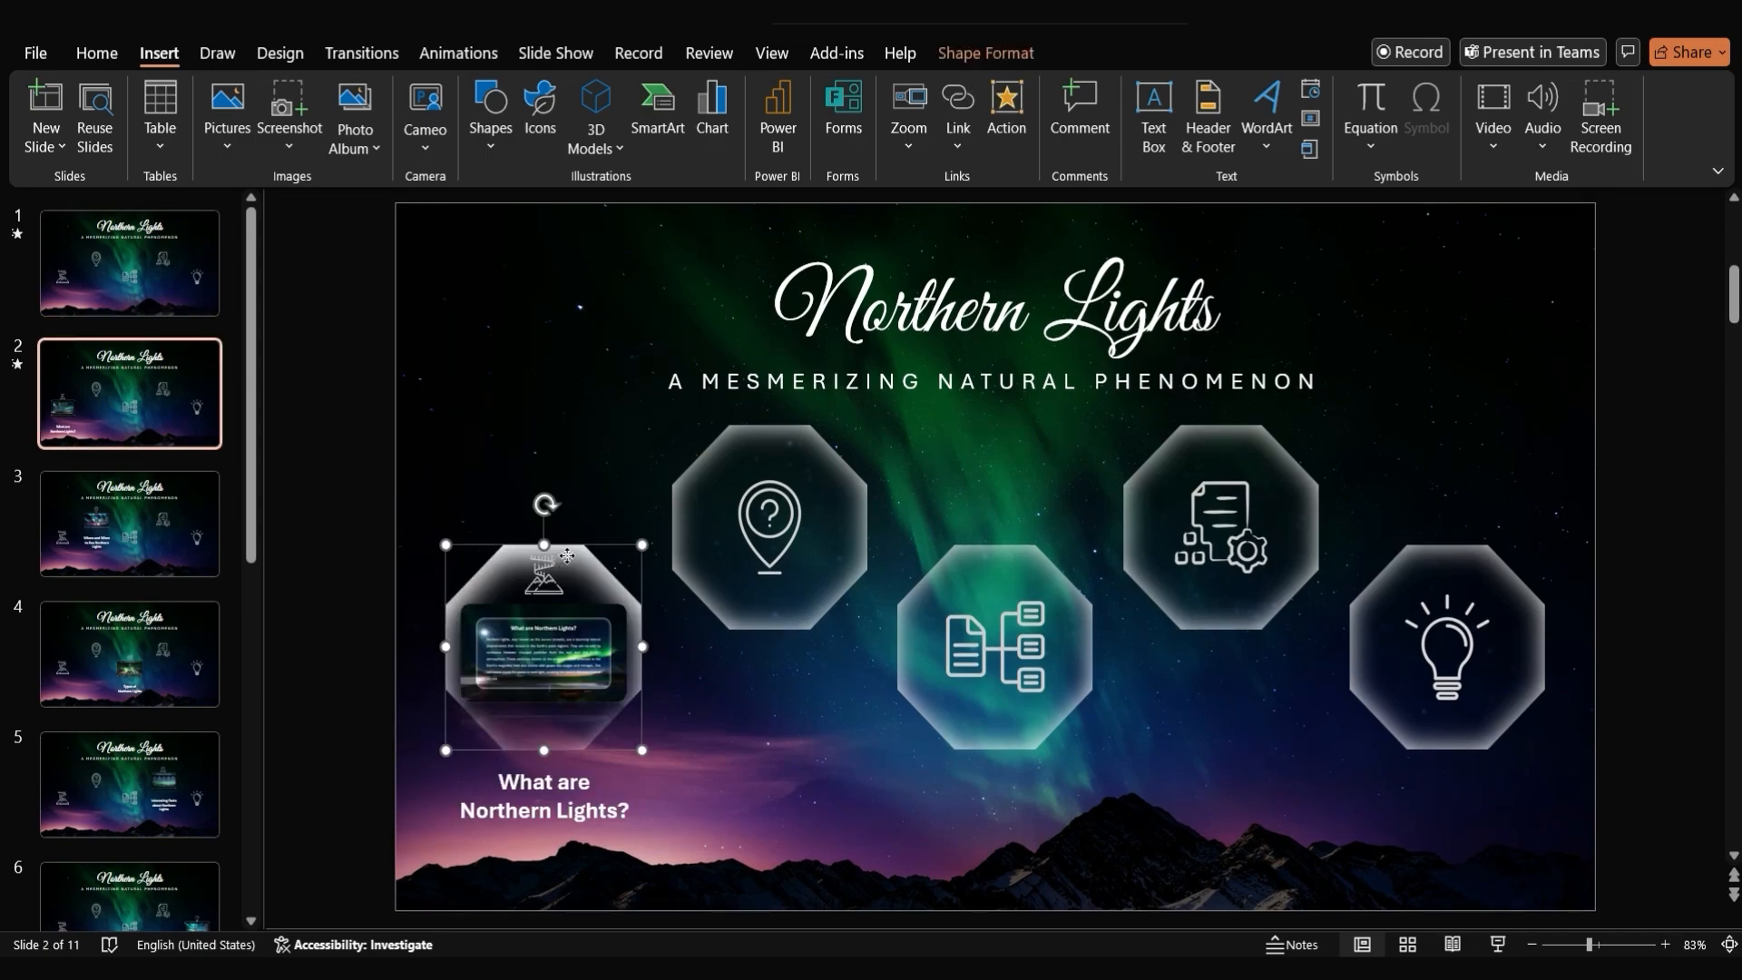
click(1005, 111)
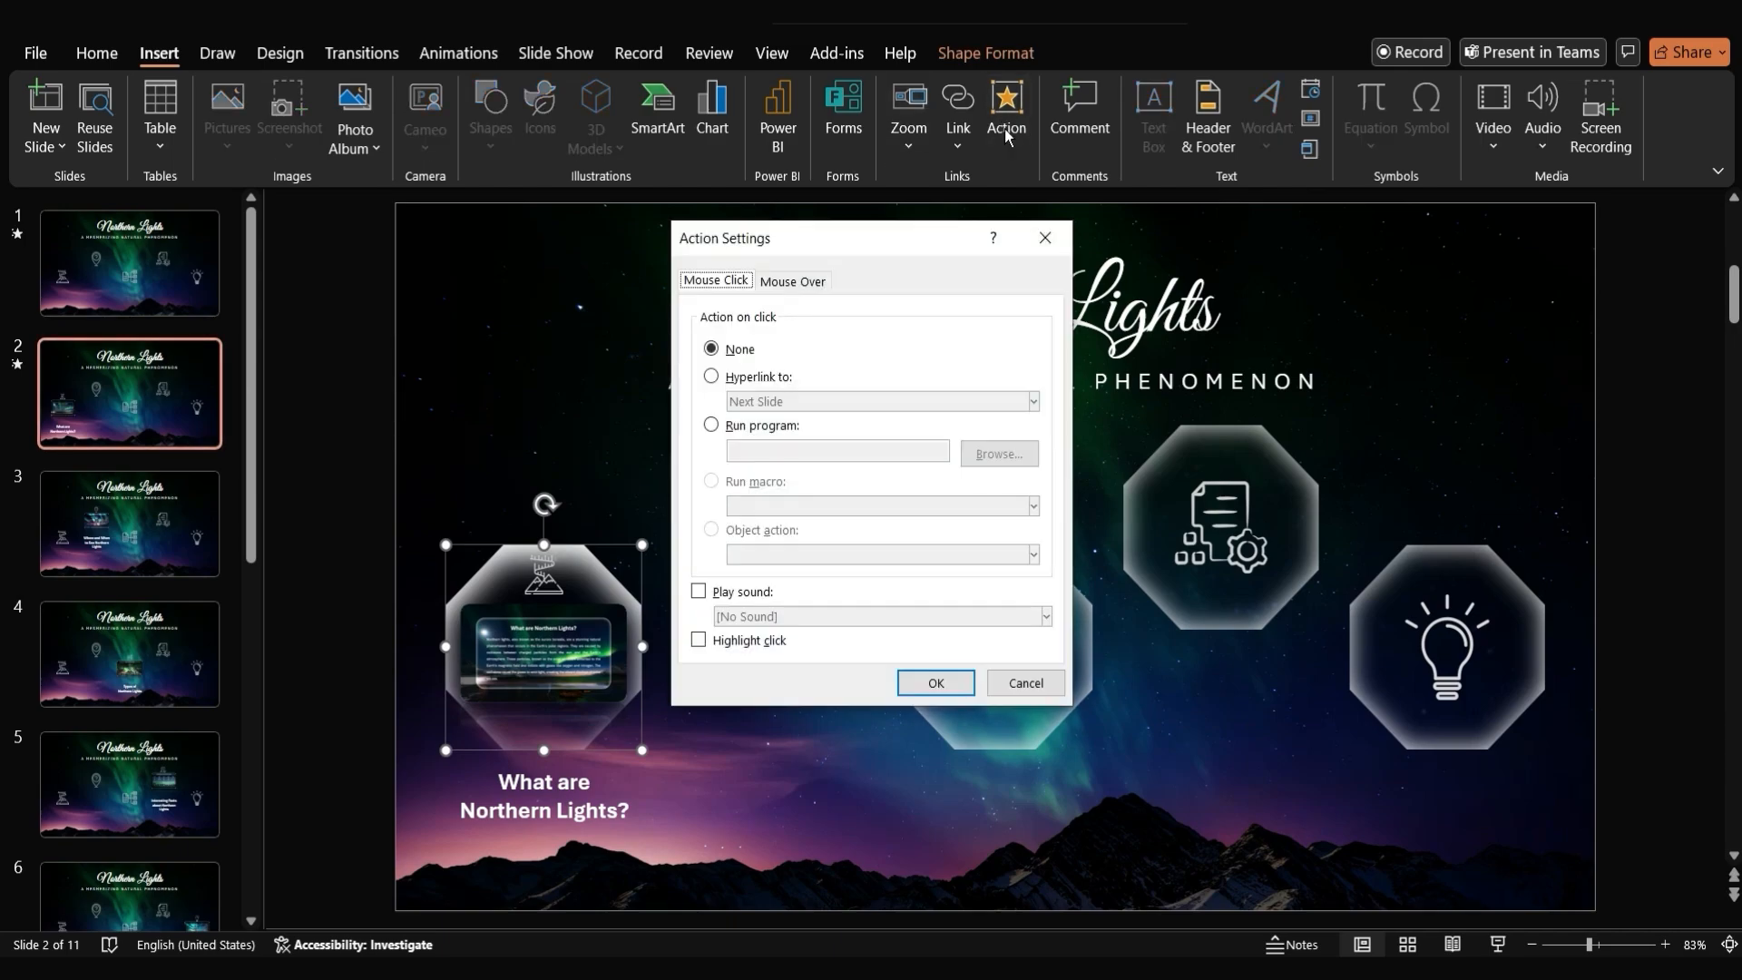
click(793, 279)
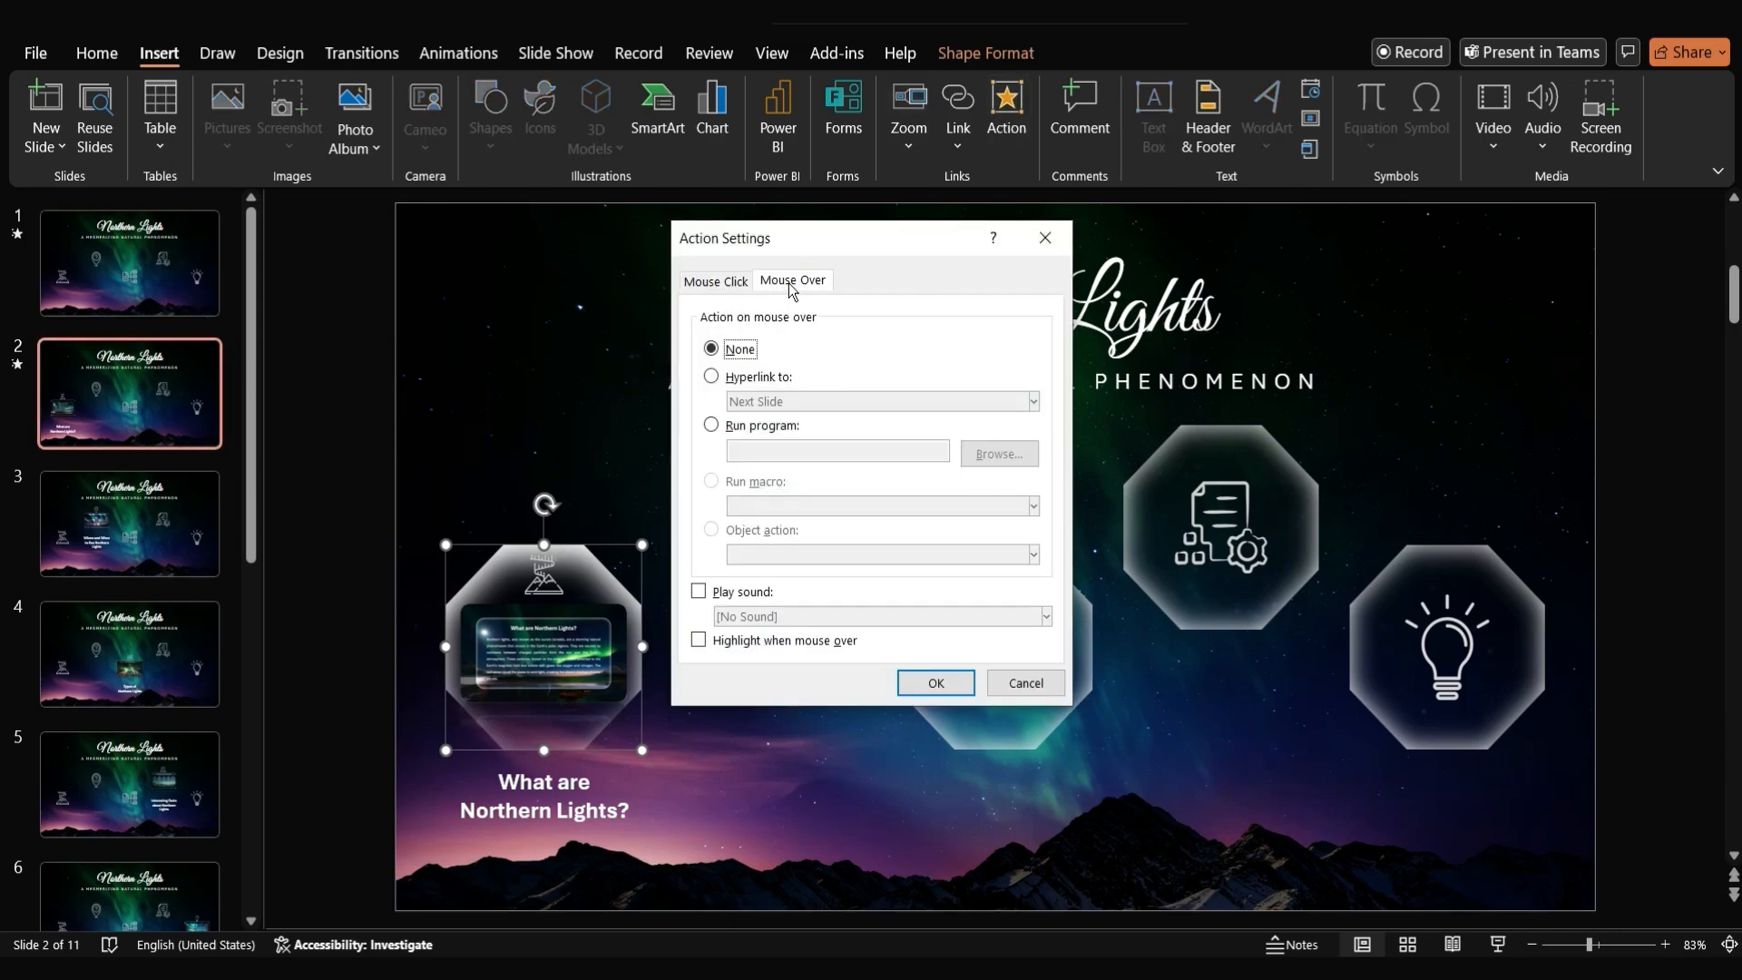
click(712, 377)
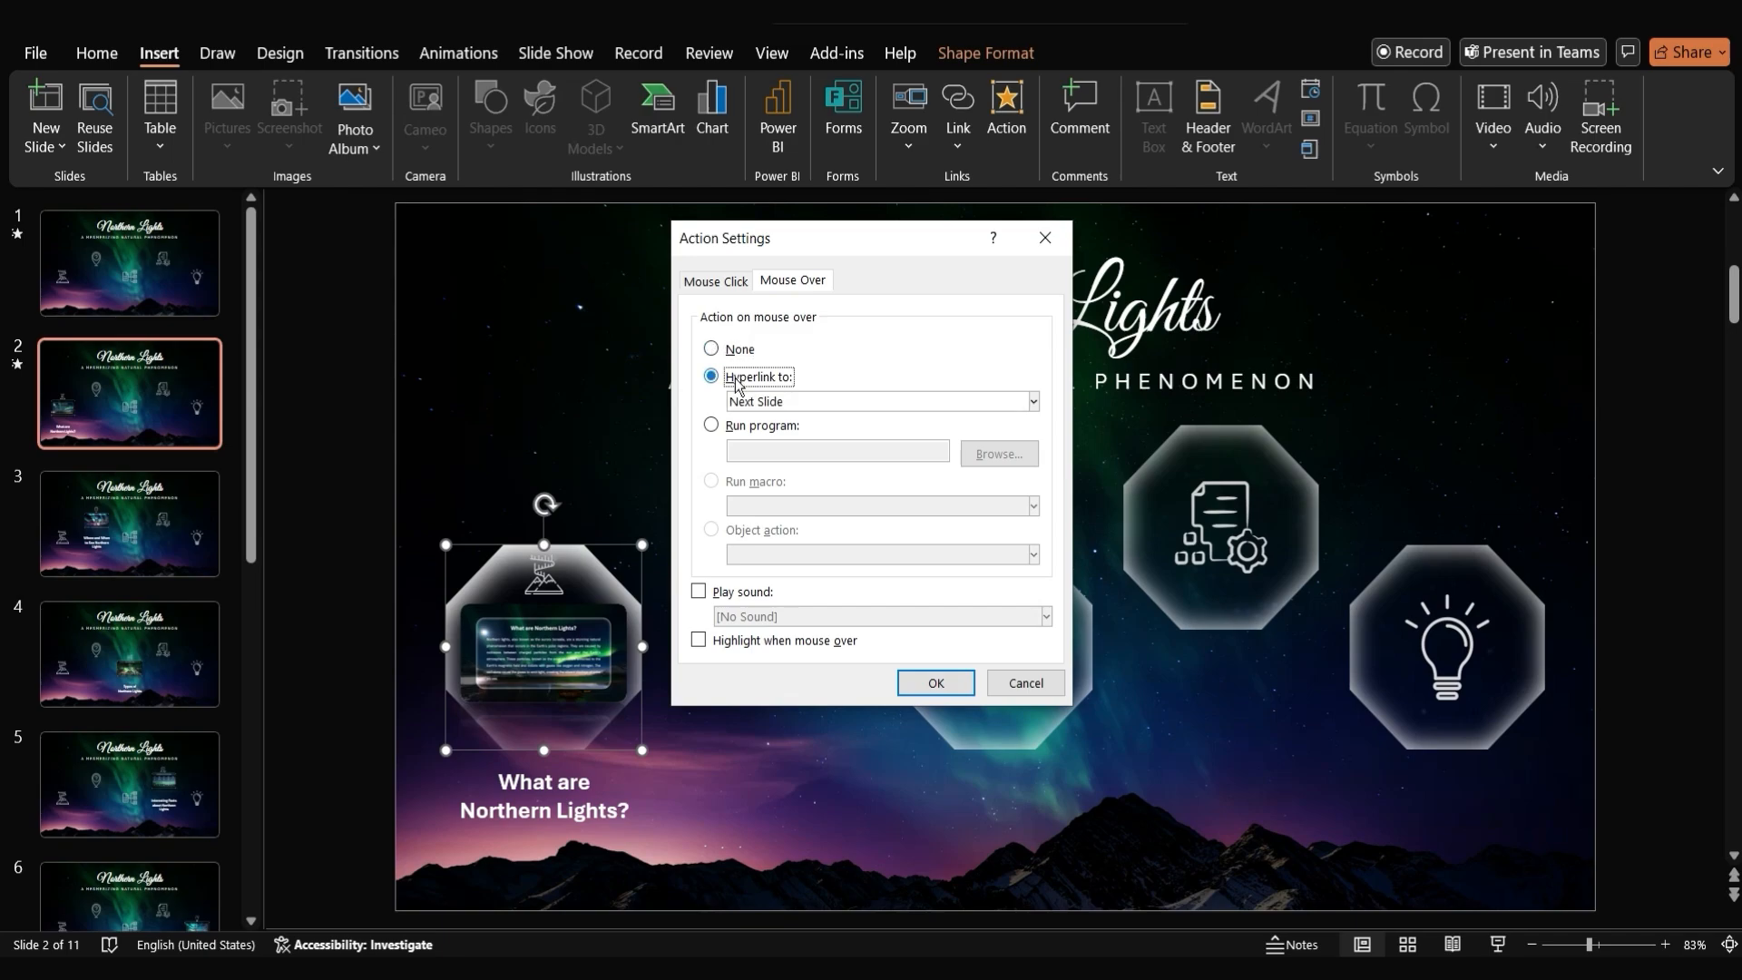
click(1029, 401)
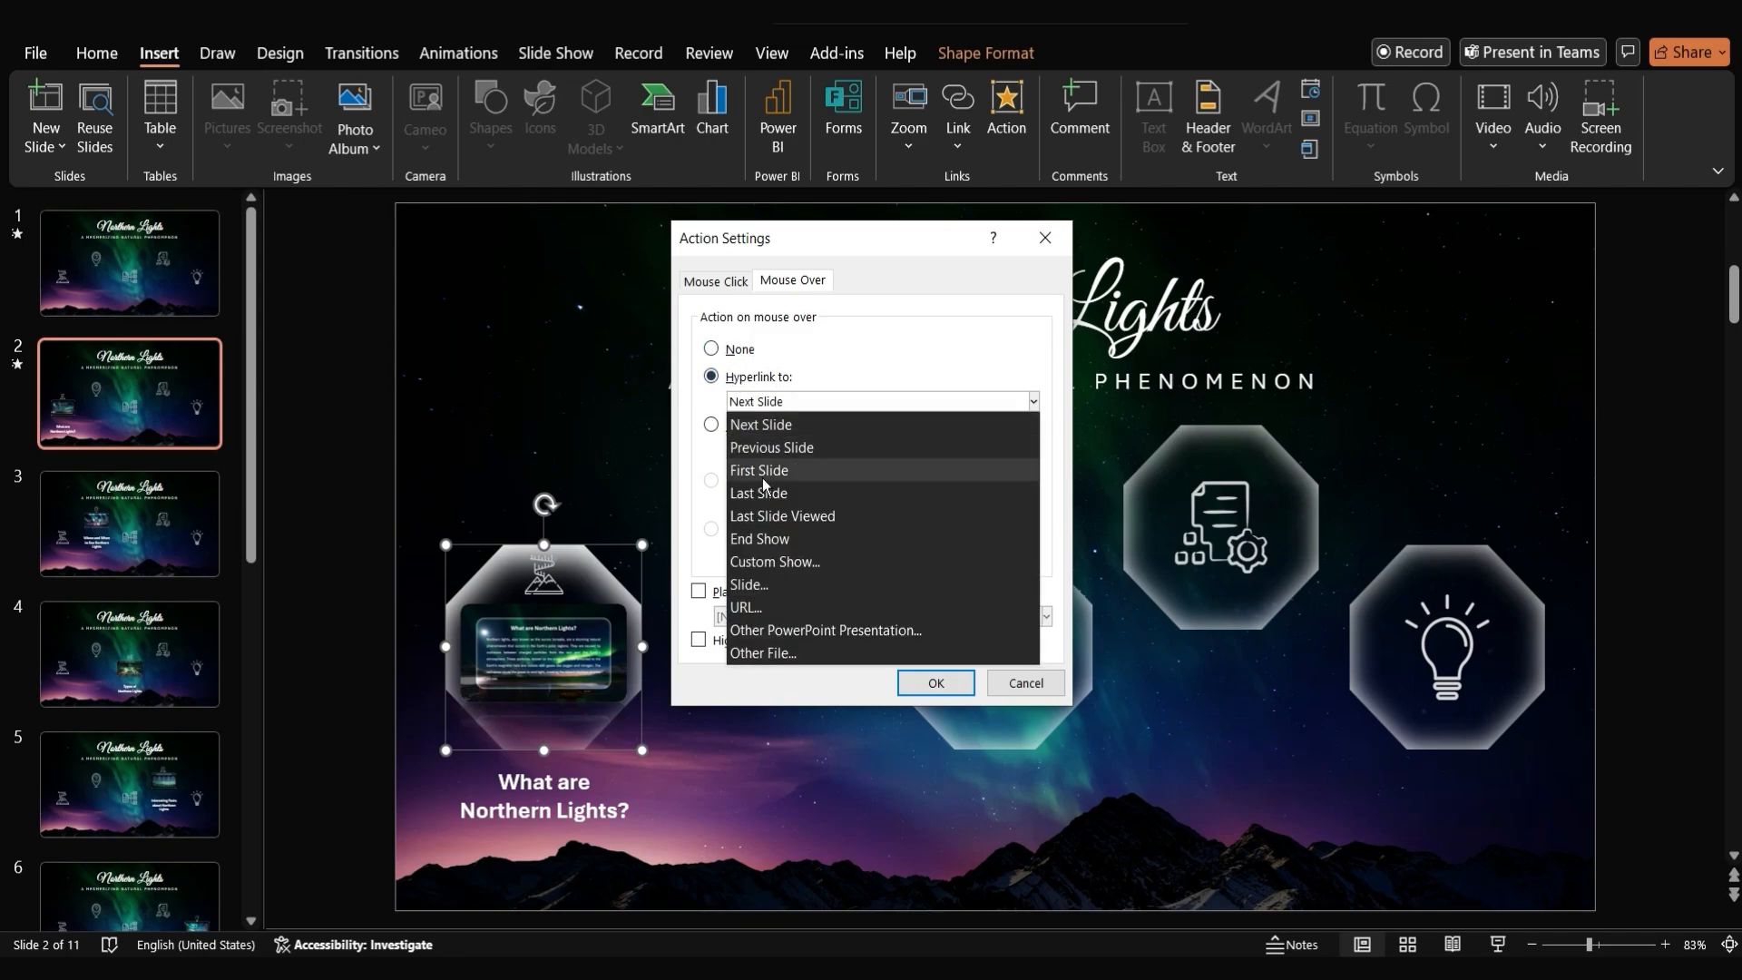
click(748, 584)
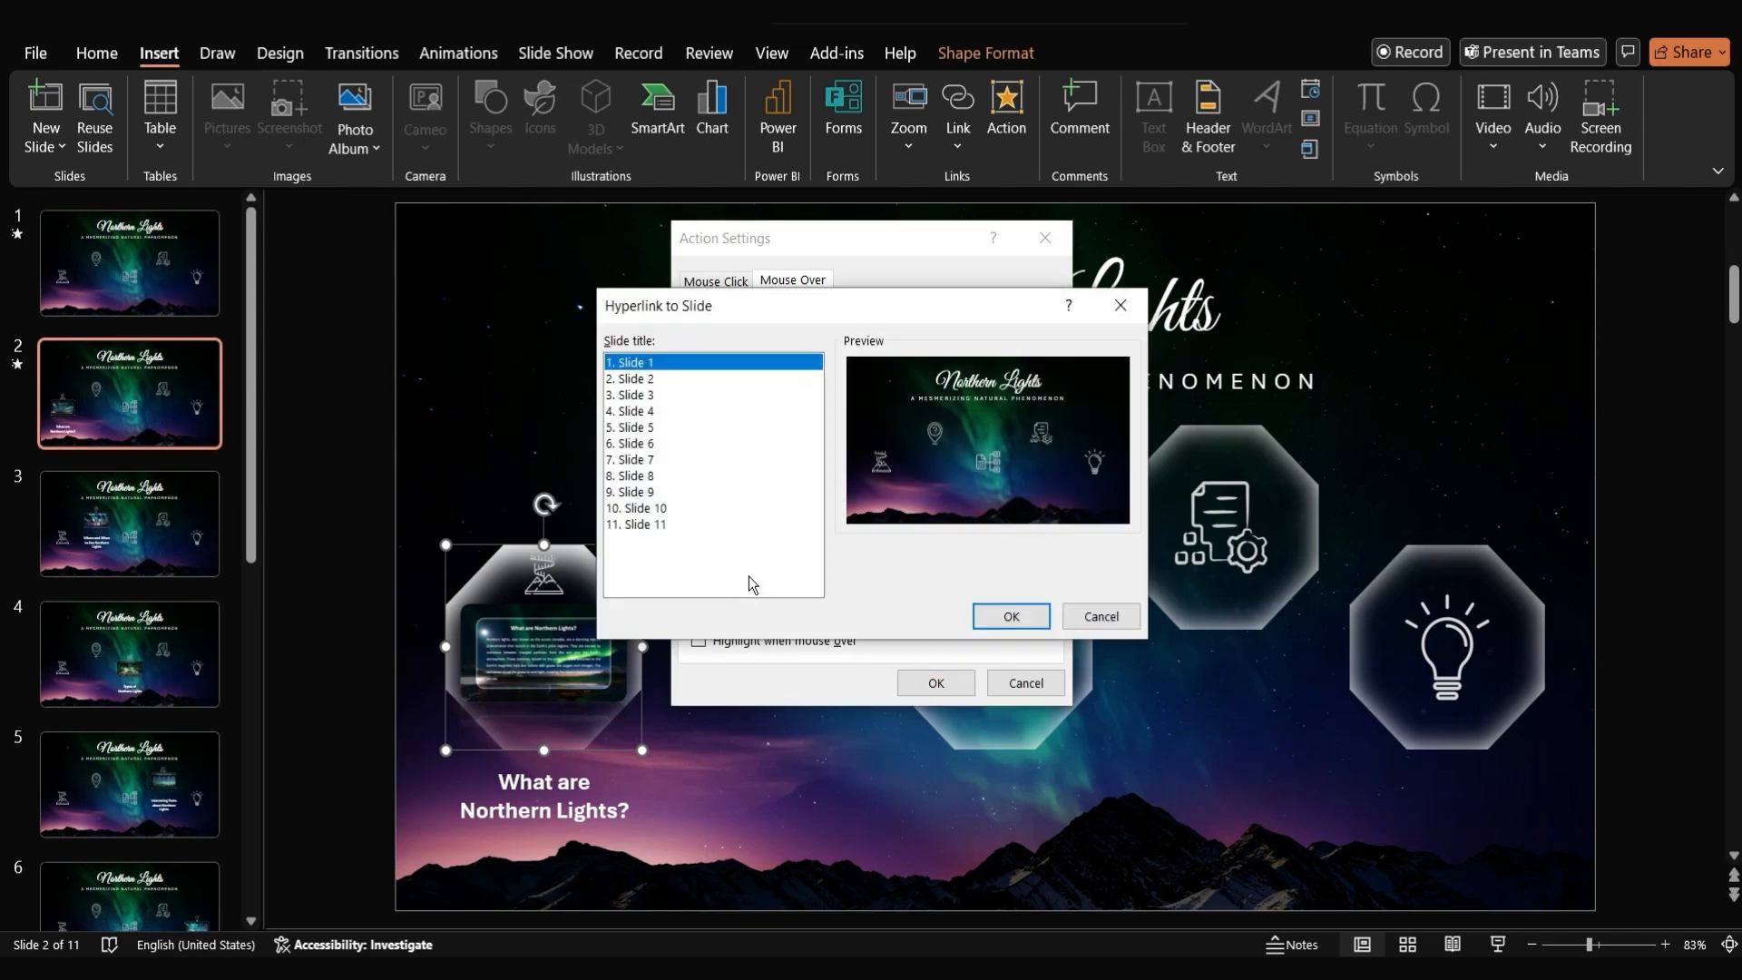
mouse_move(927, 531)
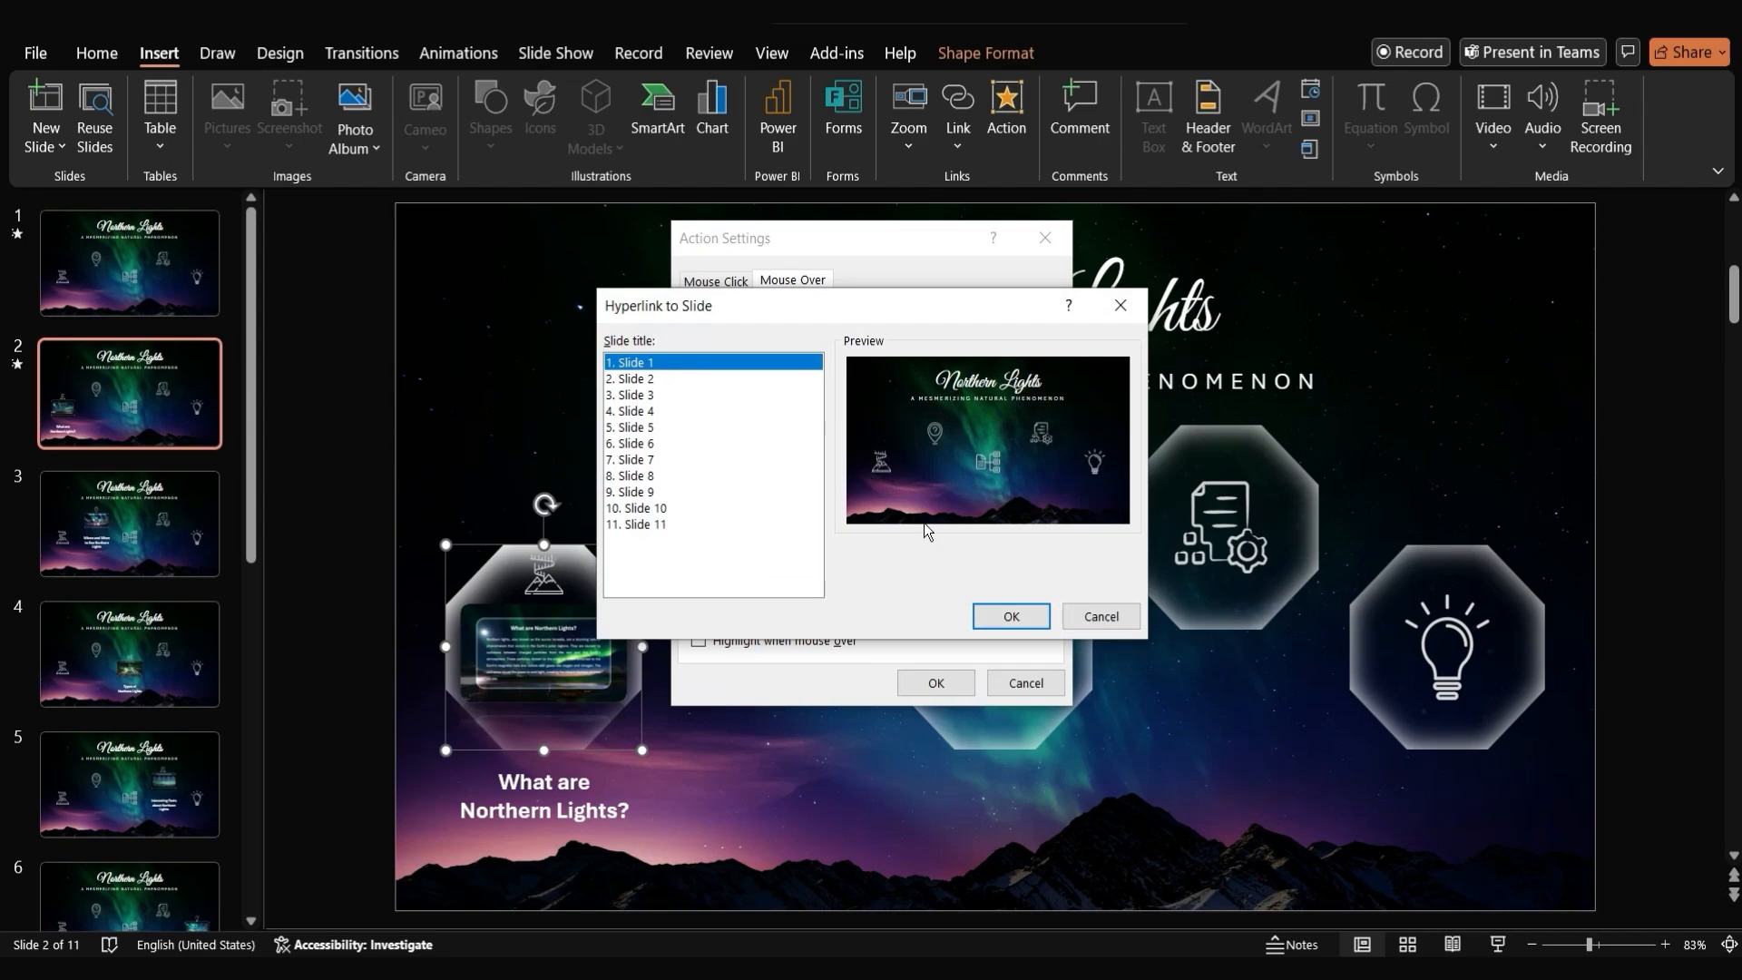
click(1009, 616)
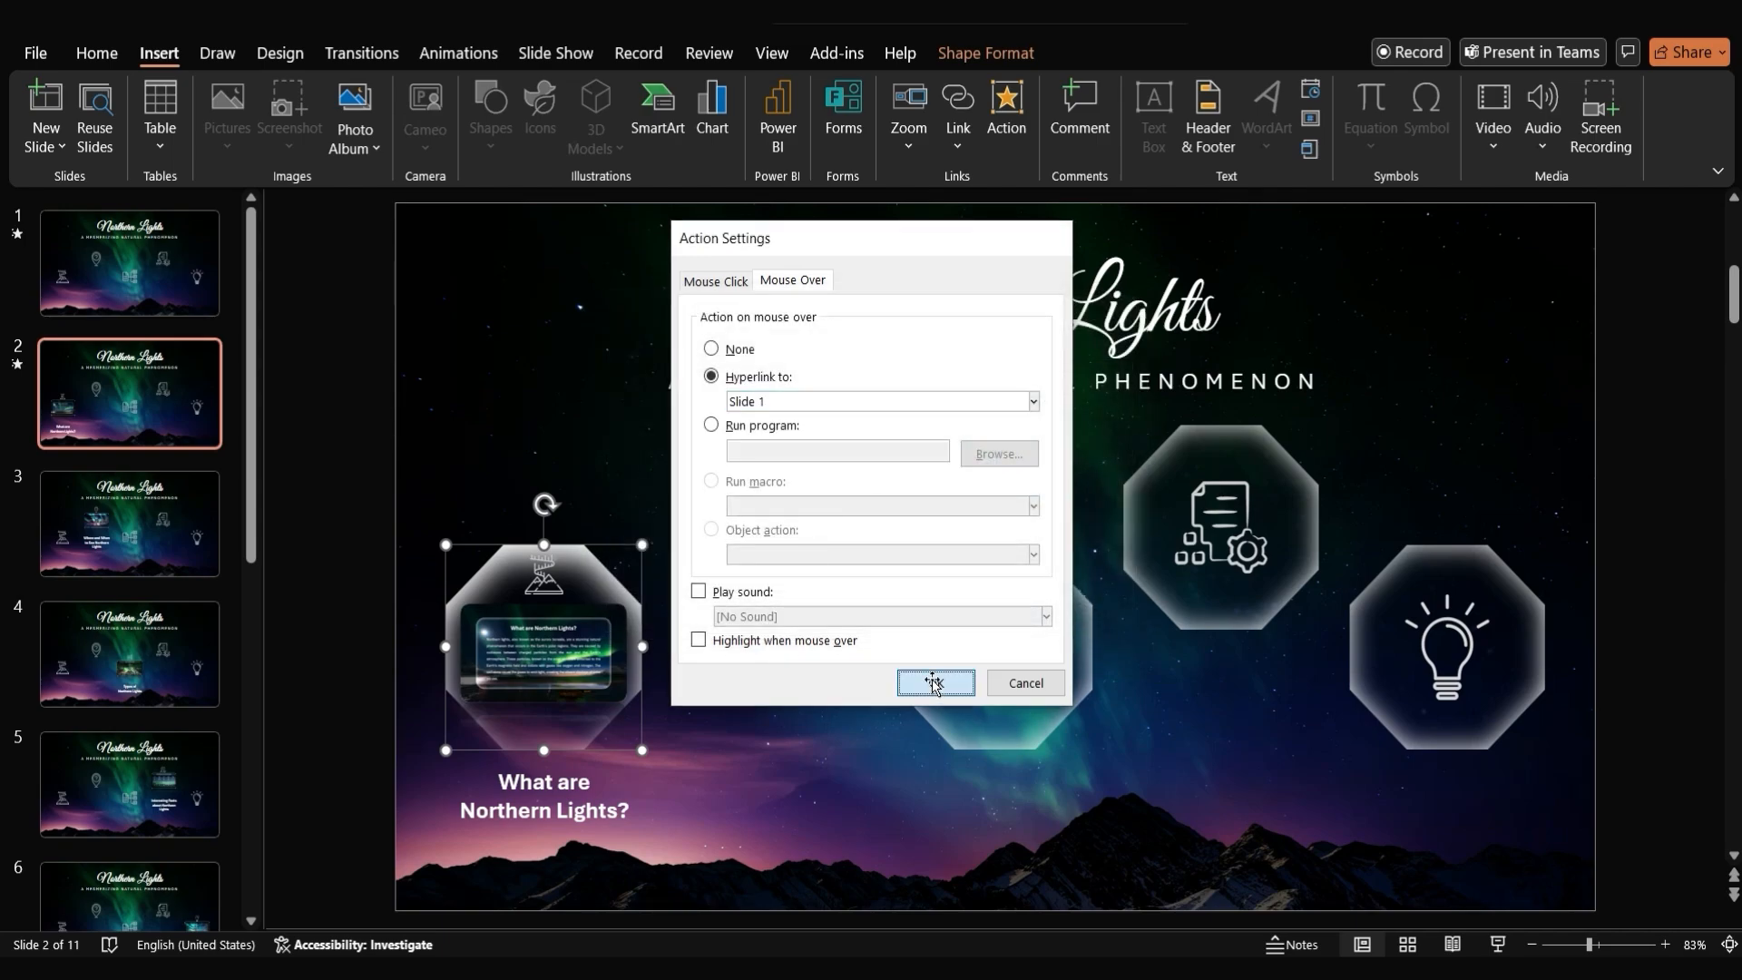
click(932, 682)
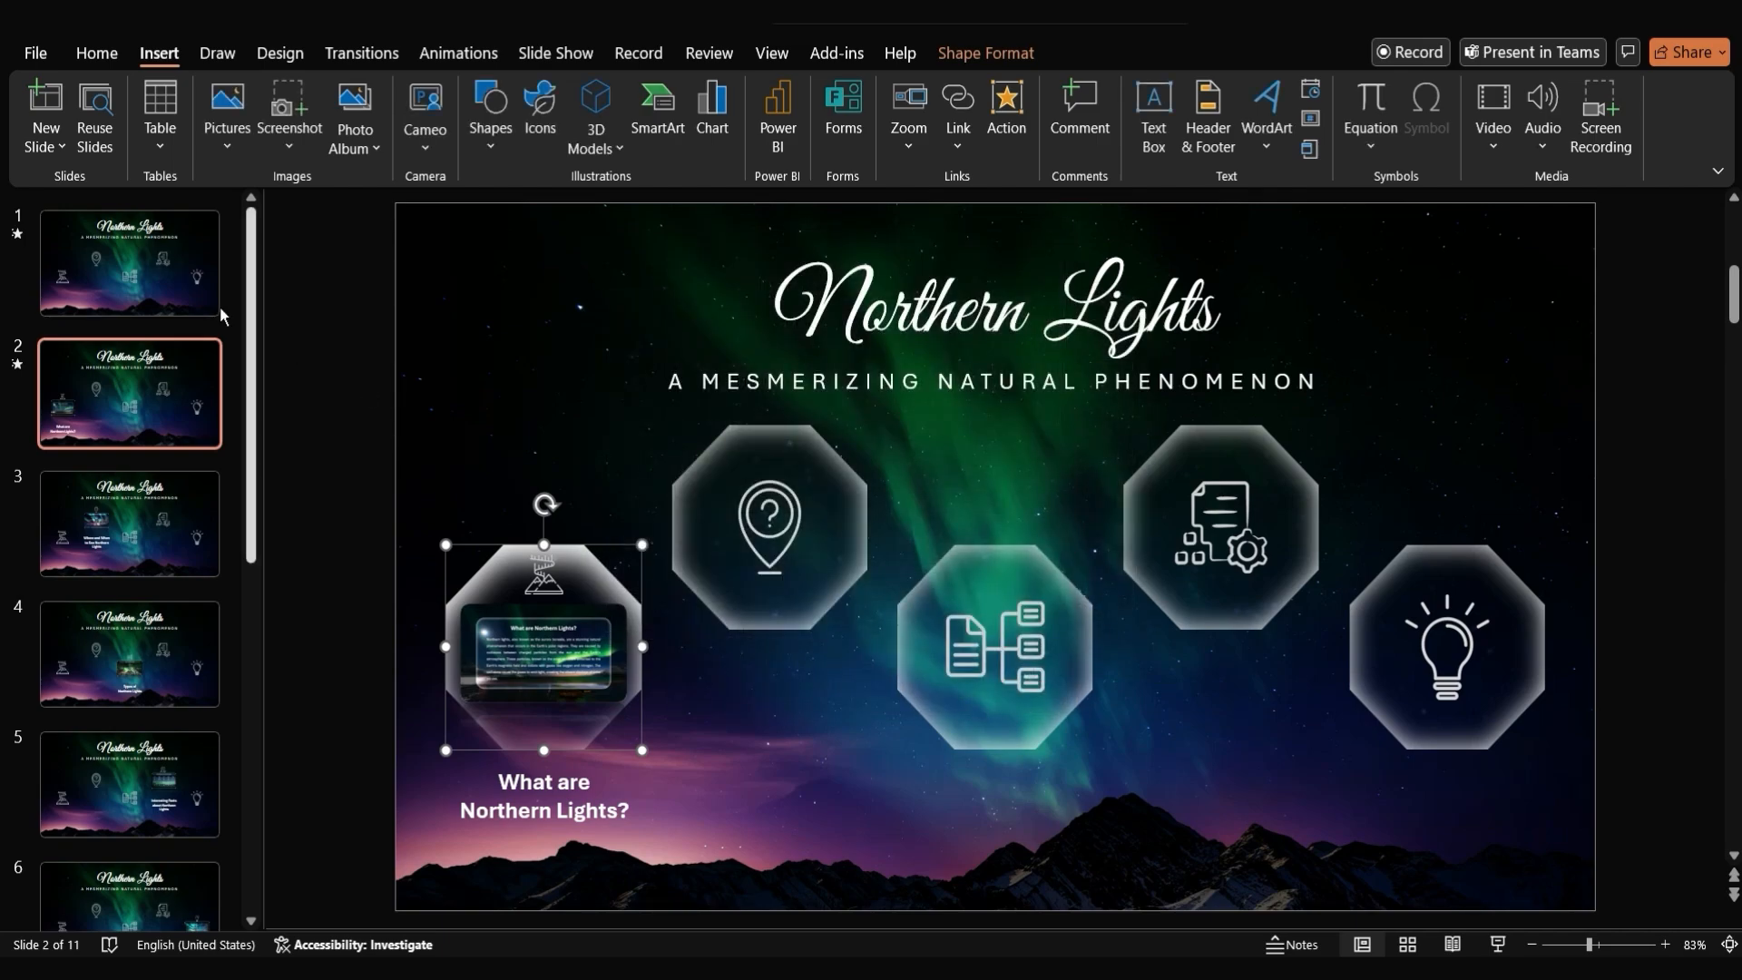
Visit the title slide, then reopen slide 2 with its zoom selected
click(129, 261)
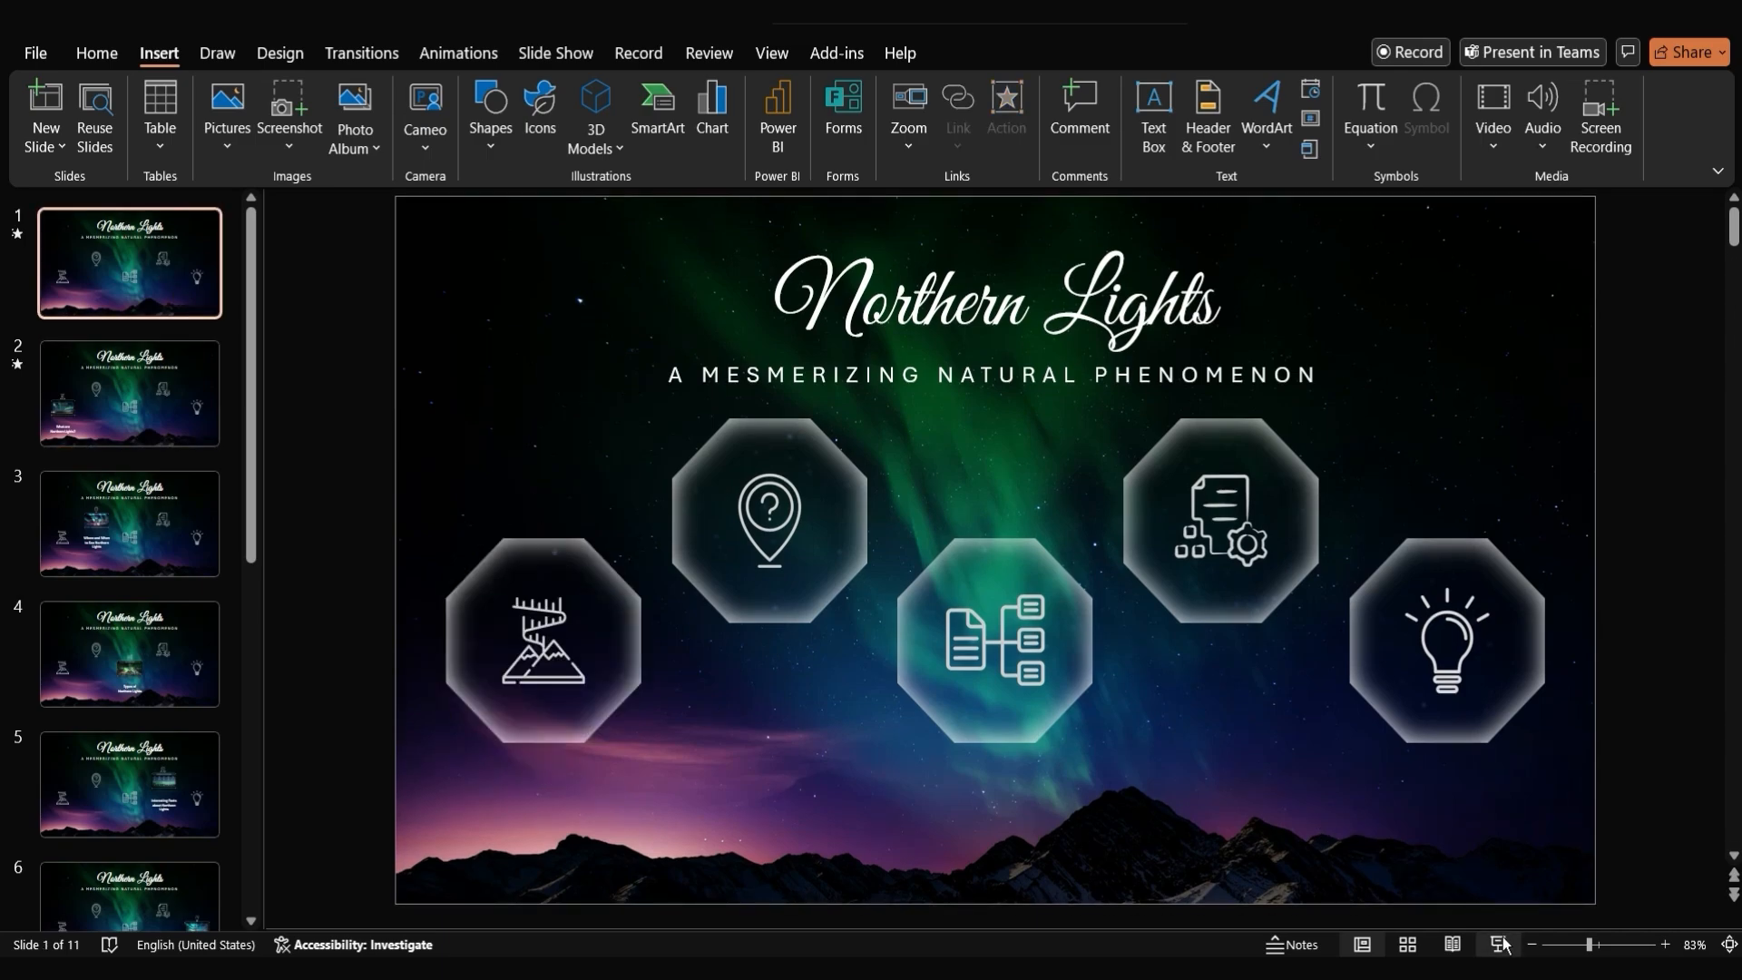
mouse_move(412, 706)
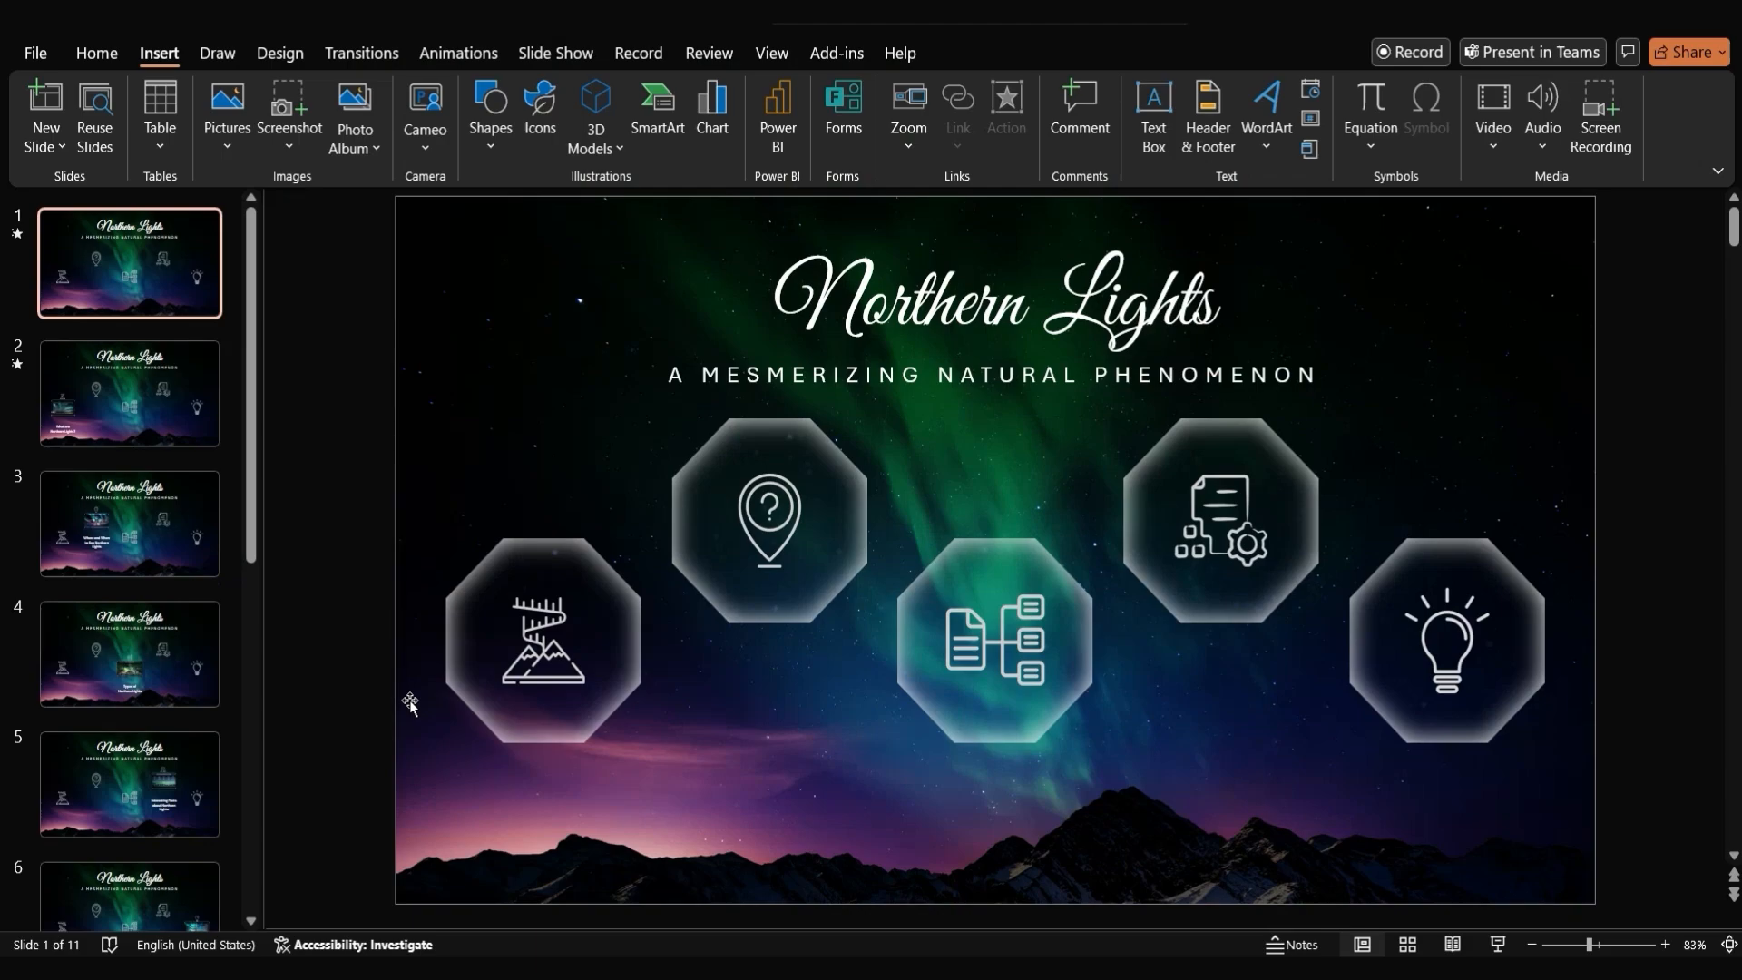
click(129, 392)
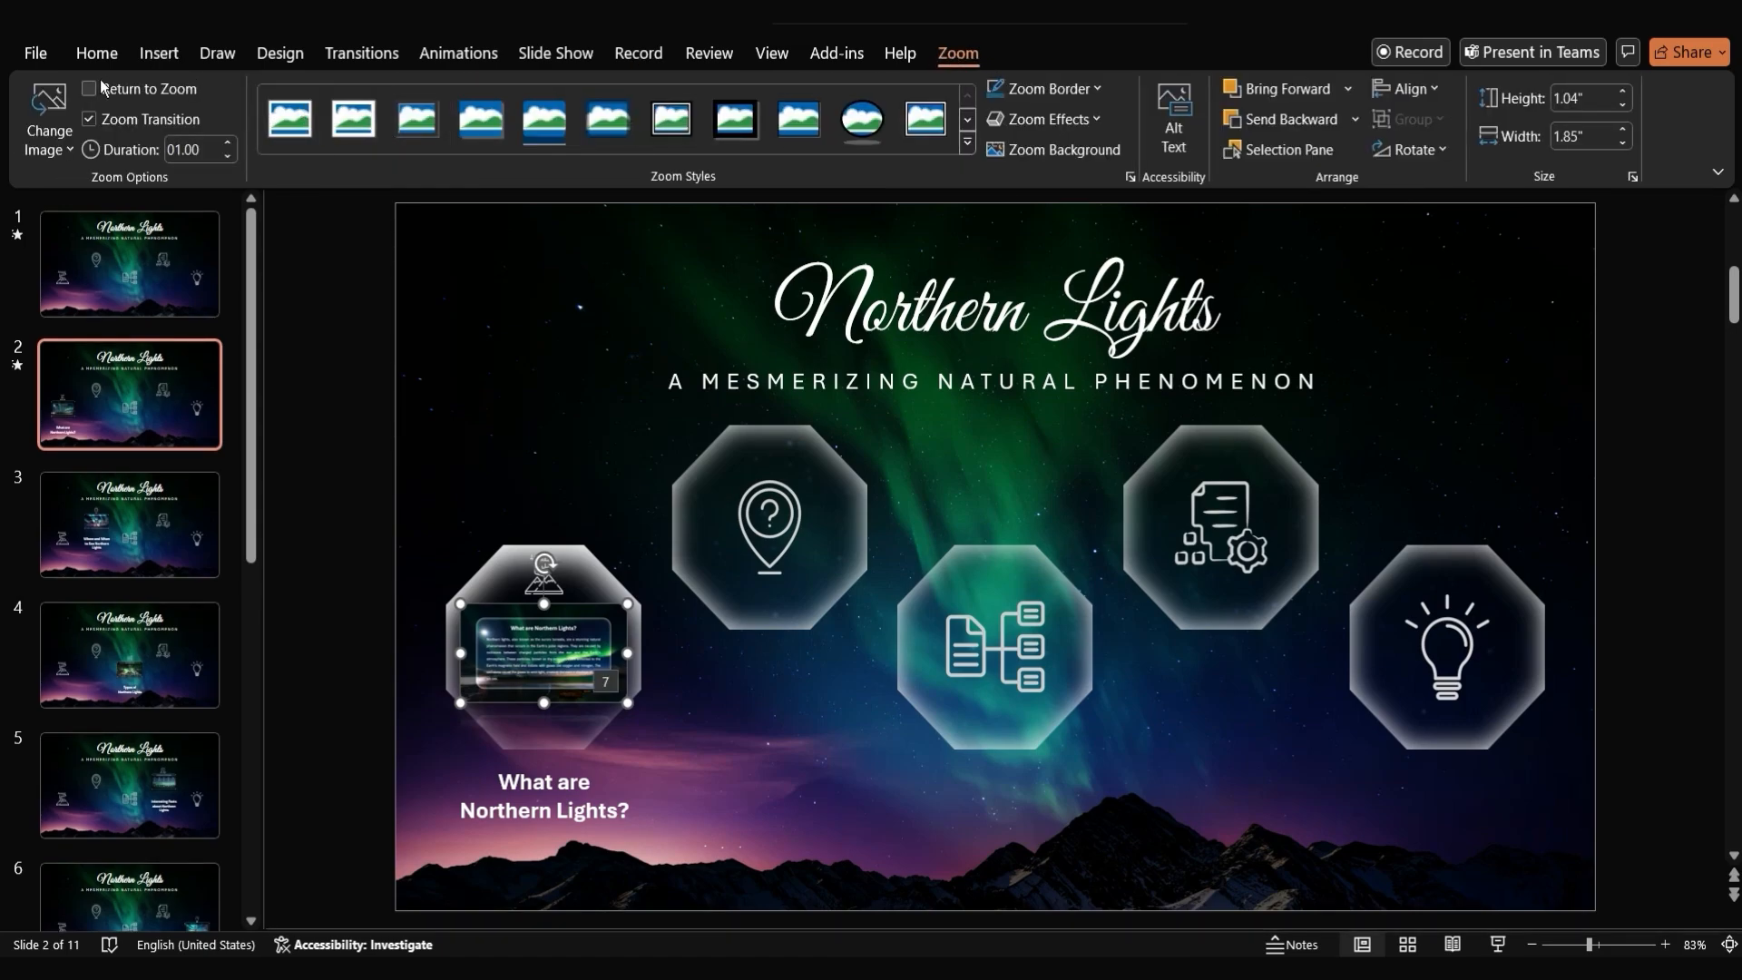
Return to the title slide and pick an octagon to set up its hover link
click(89, 88)
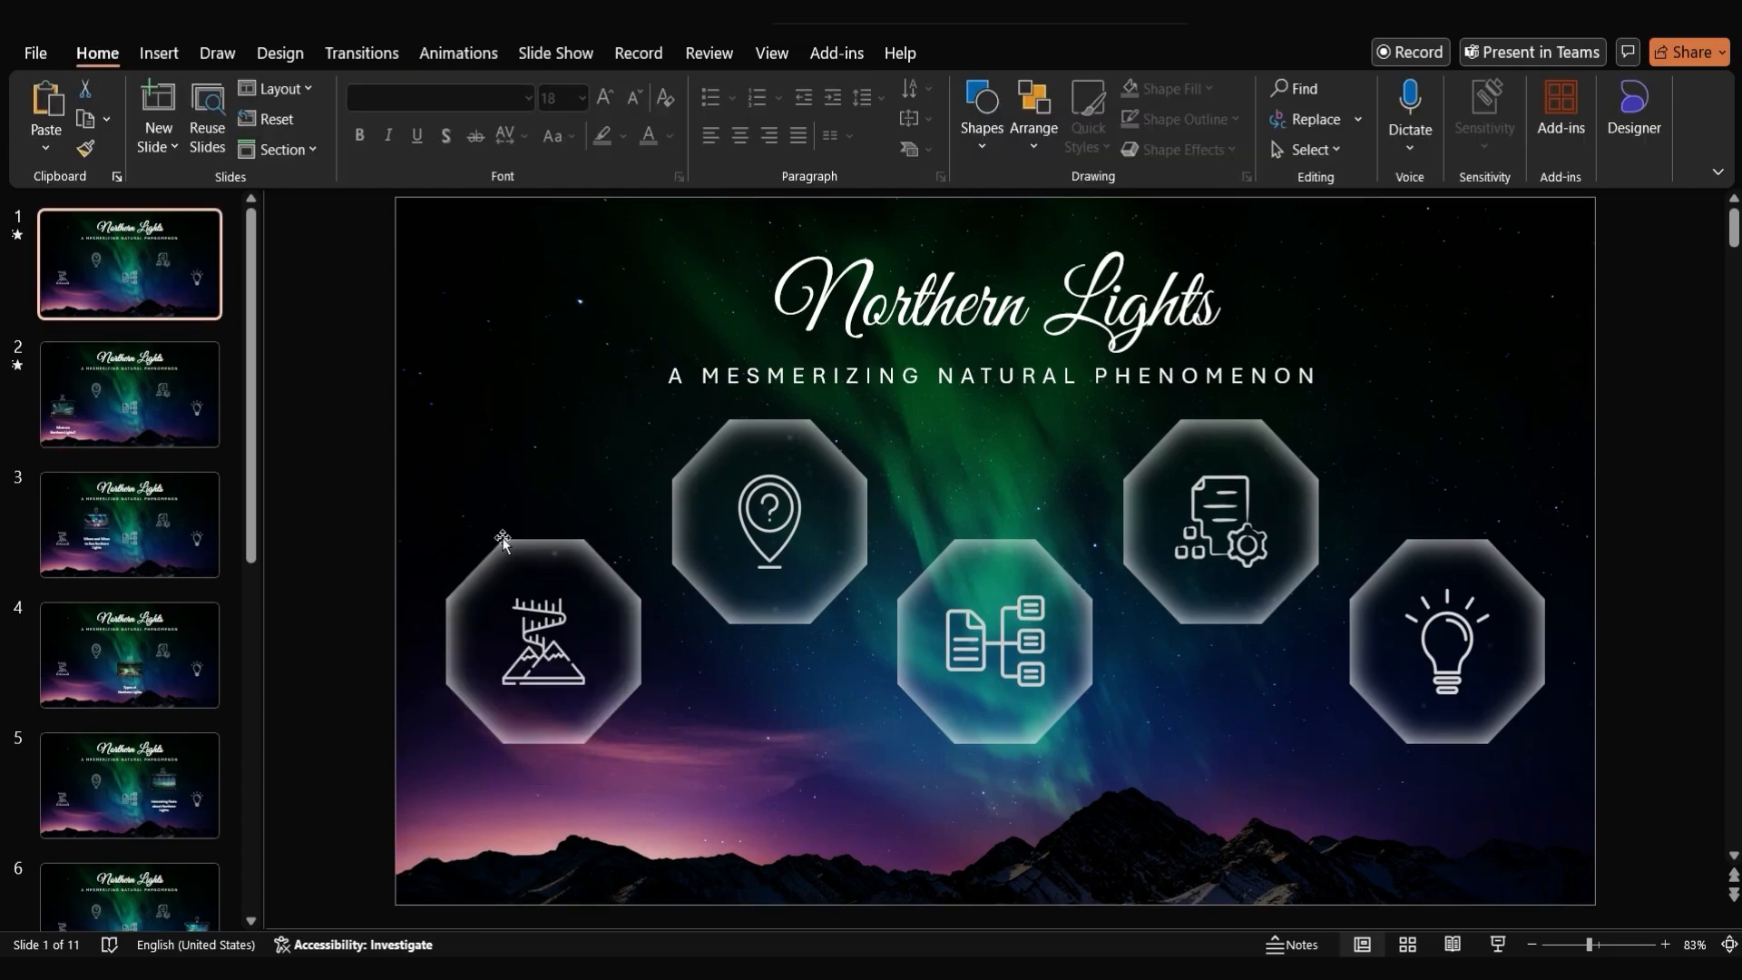
click(767, 522)
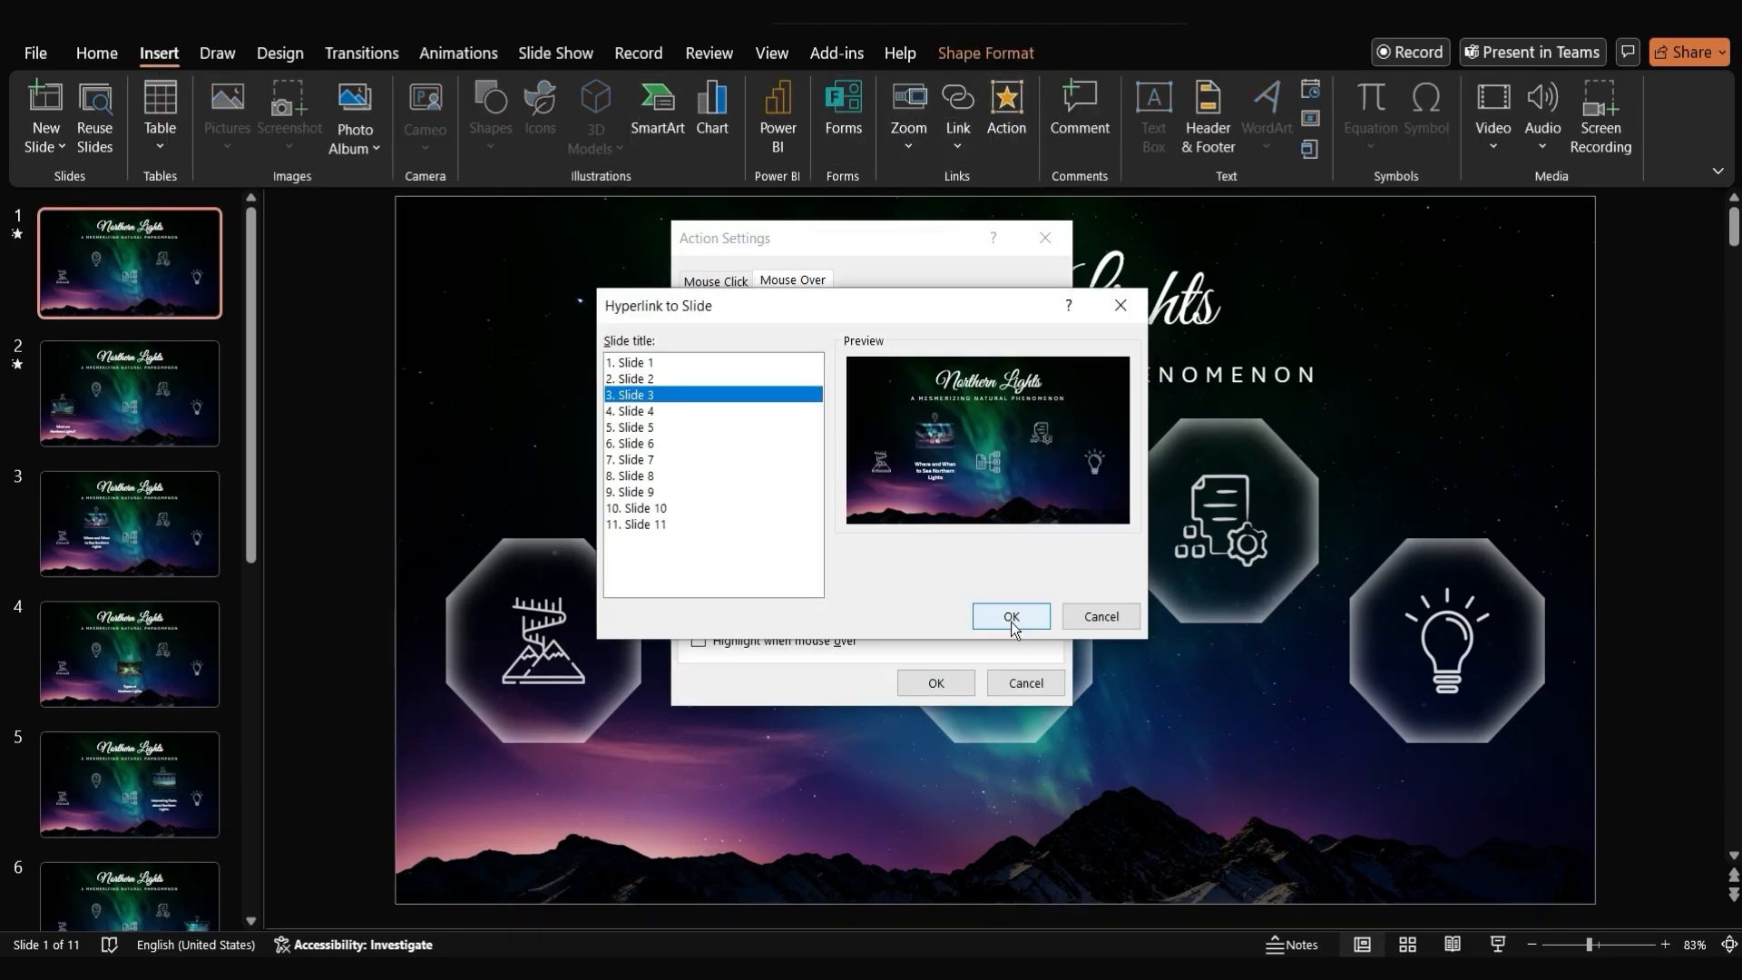
Link the question-pin octagon to Slide 3 on mouse-over and start the next octagon's hover hyperlink
click(1009, 617)
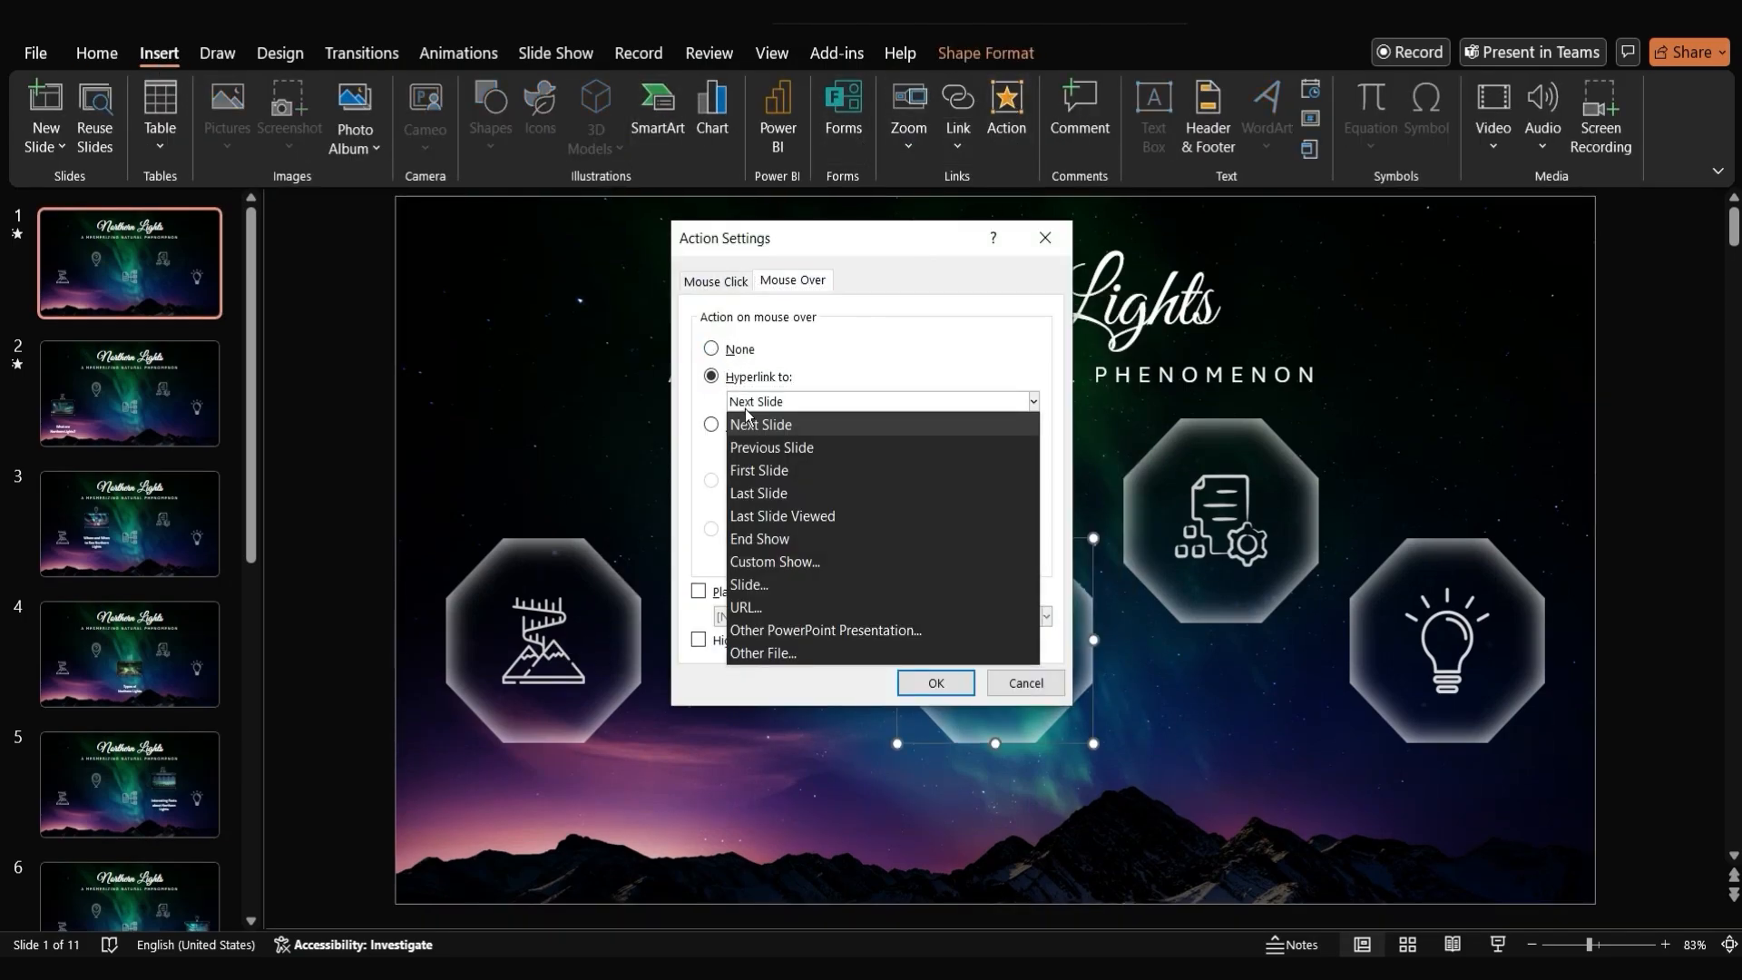
click(710, 348)
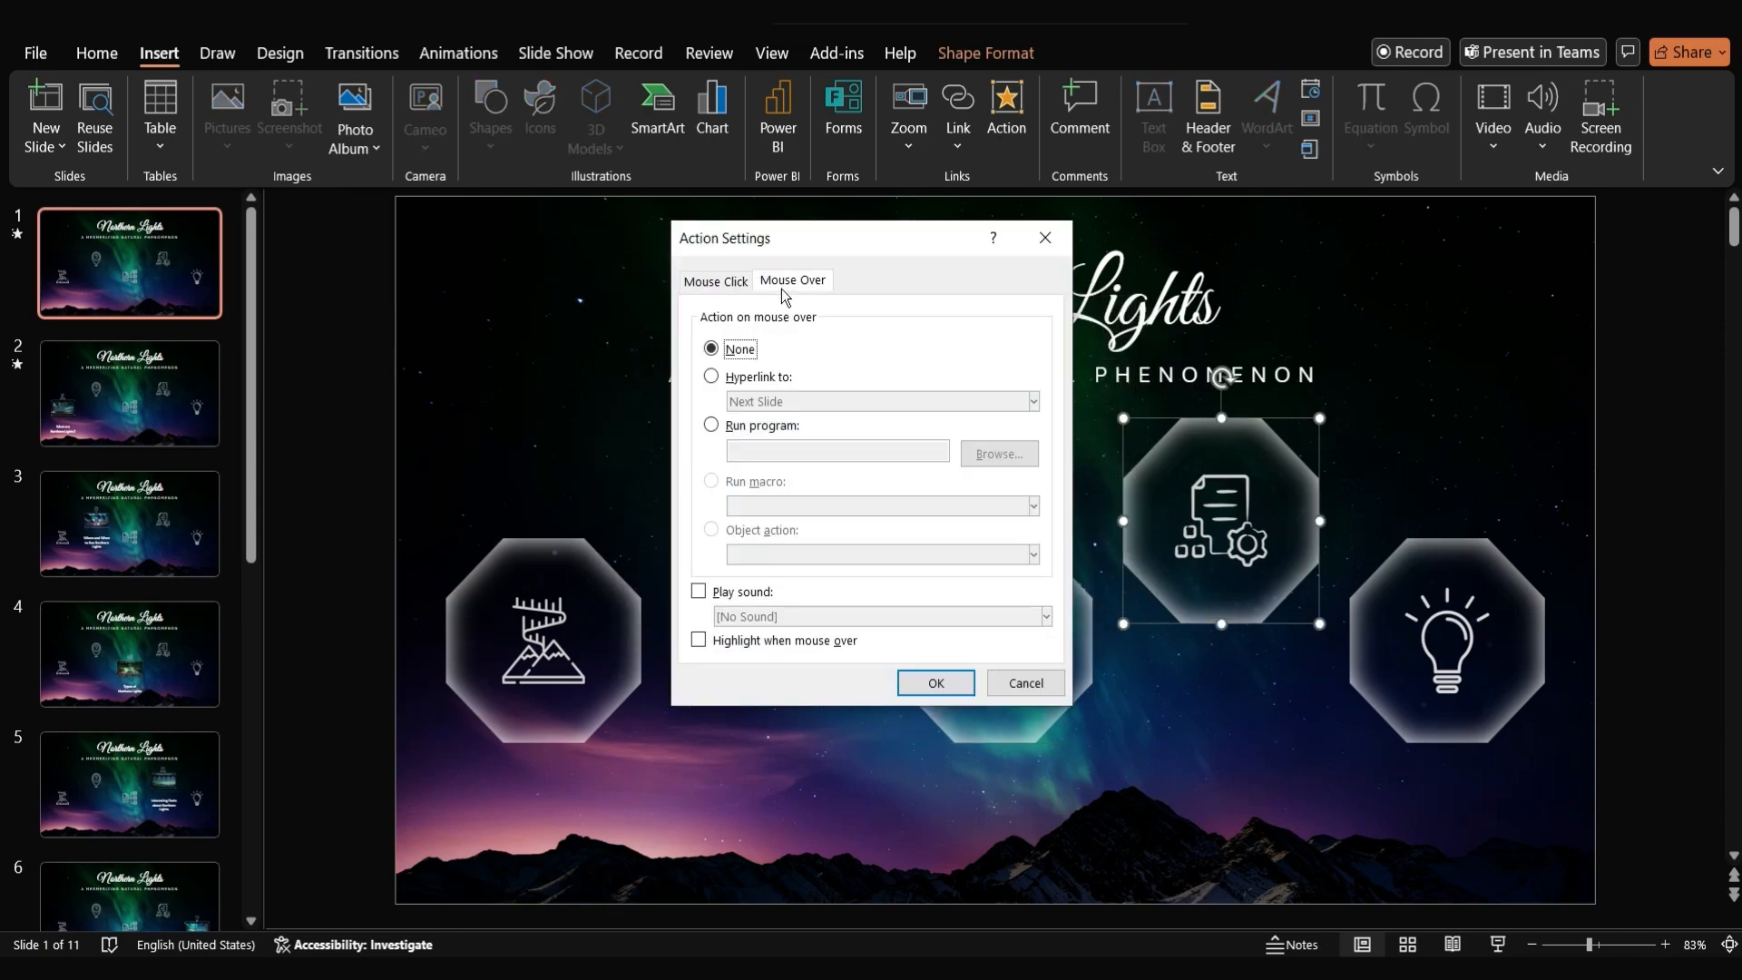
click(932, 682)
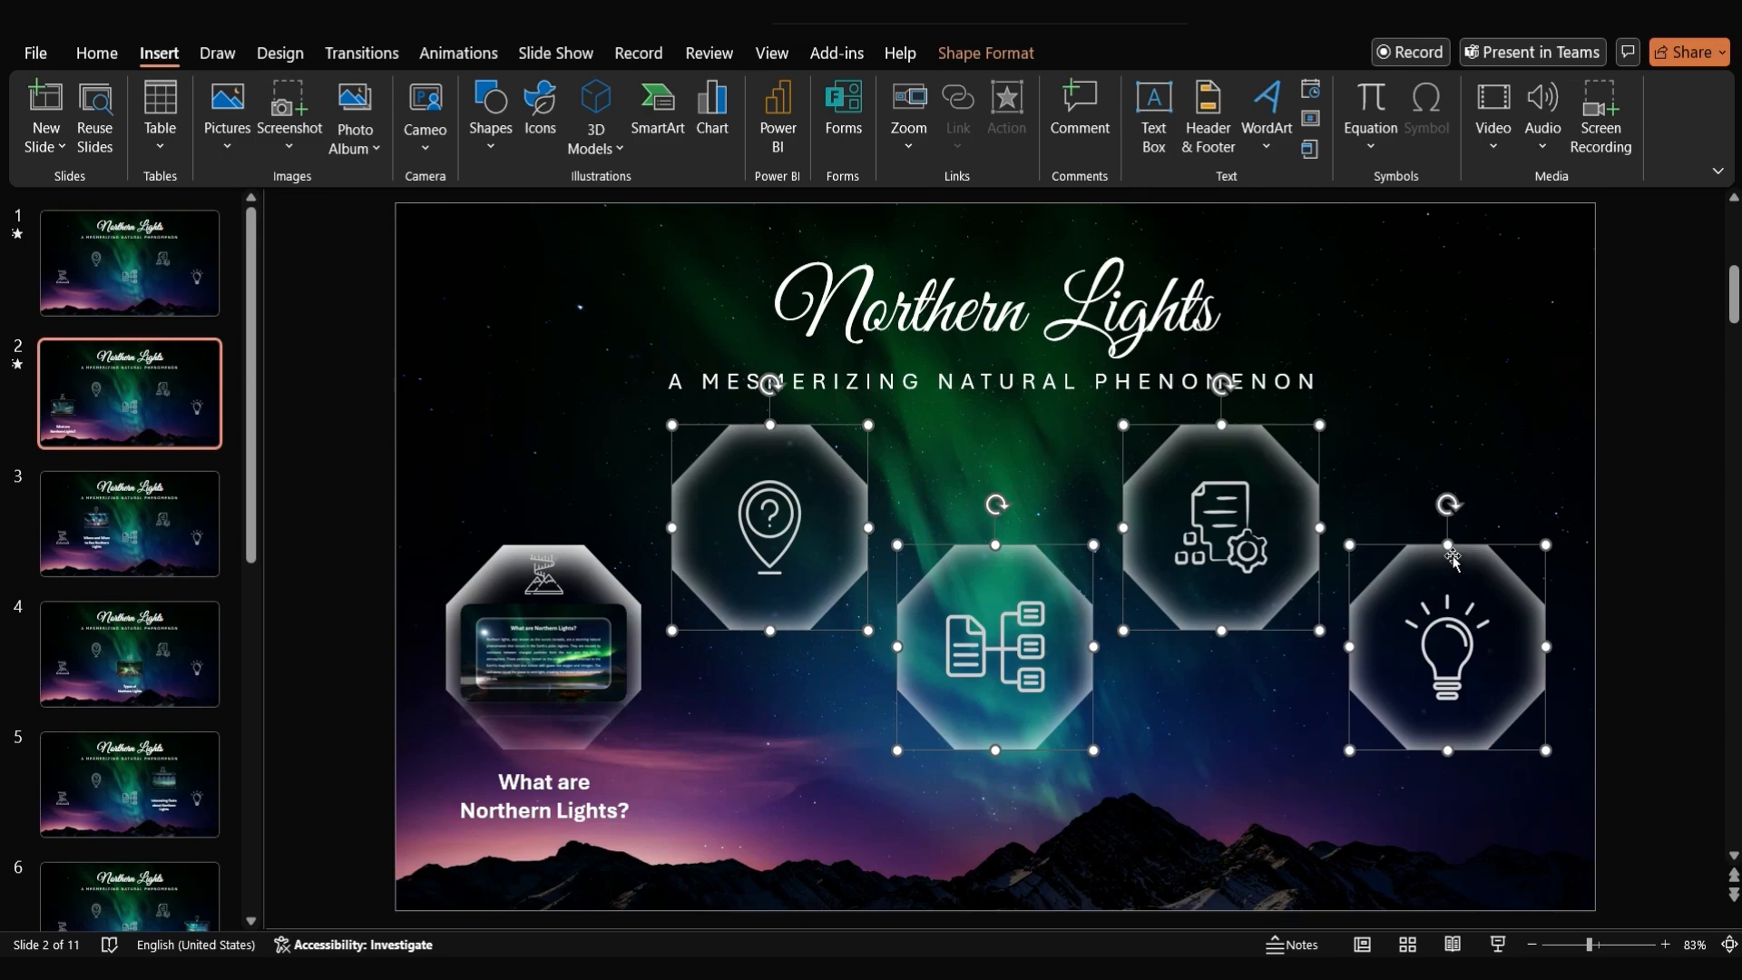
Copy the linked octagons from slide 1 onto slides 3, 4 and 5, then move to the Conclusion slide 6
click(768, 523)
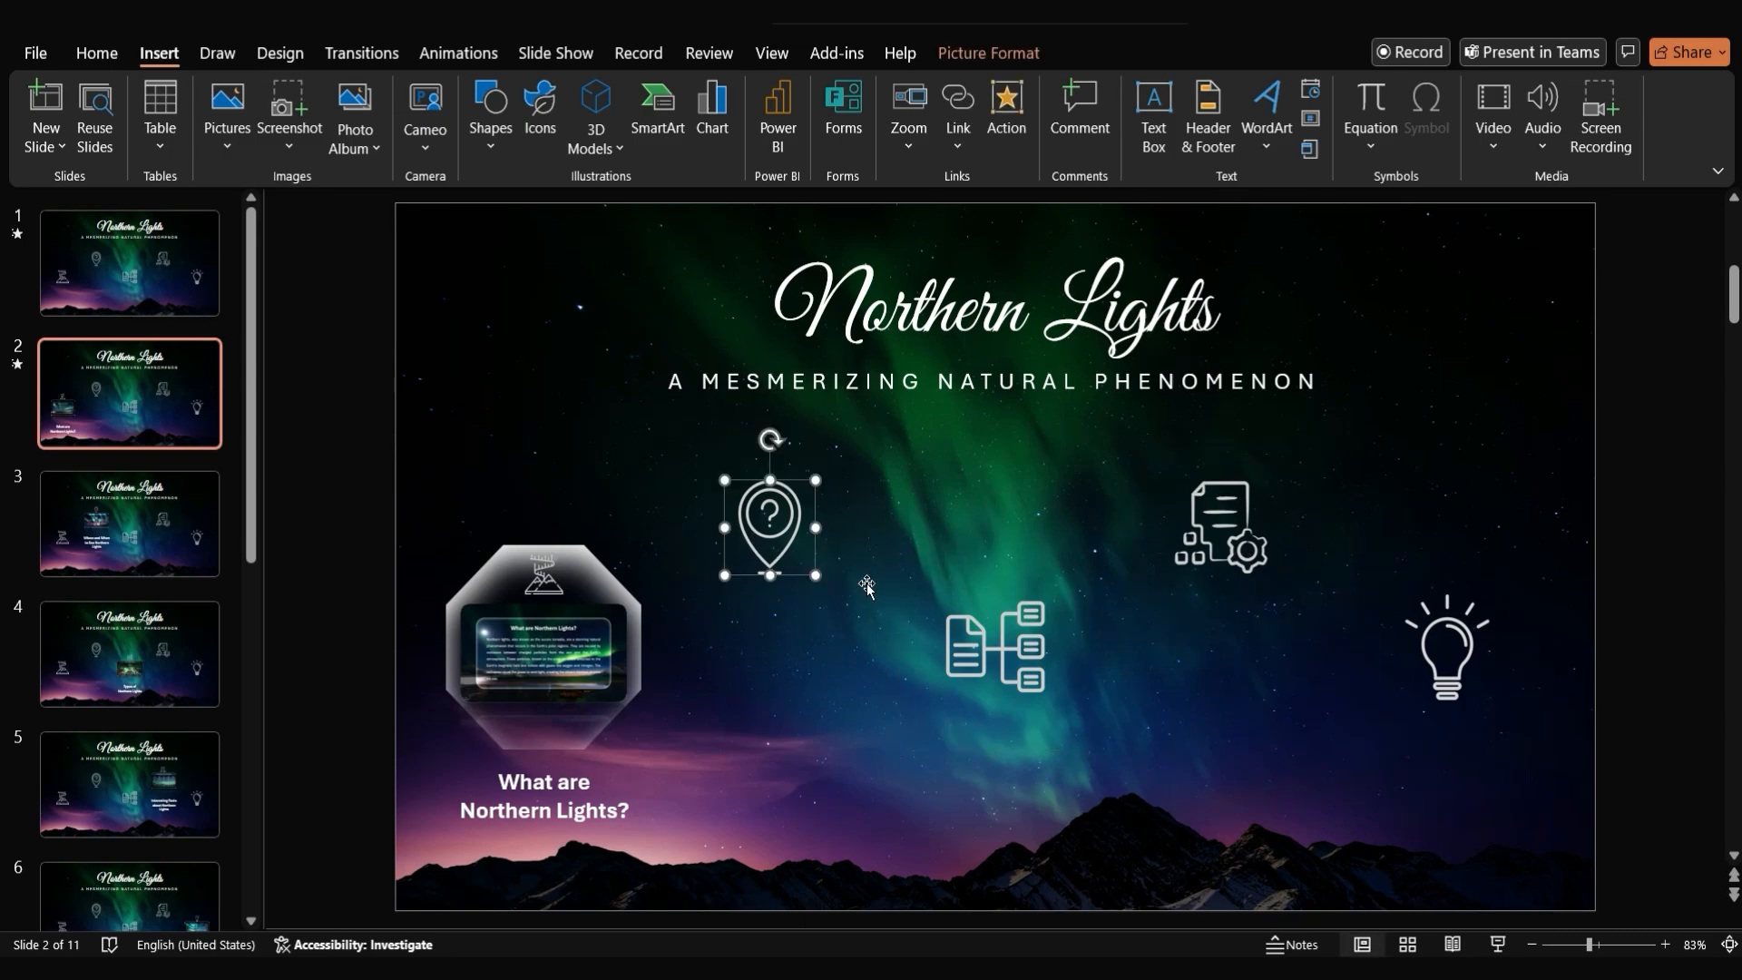
click(131, 263)
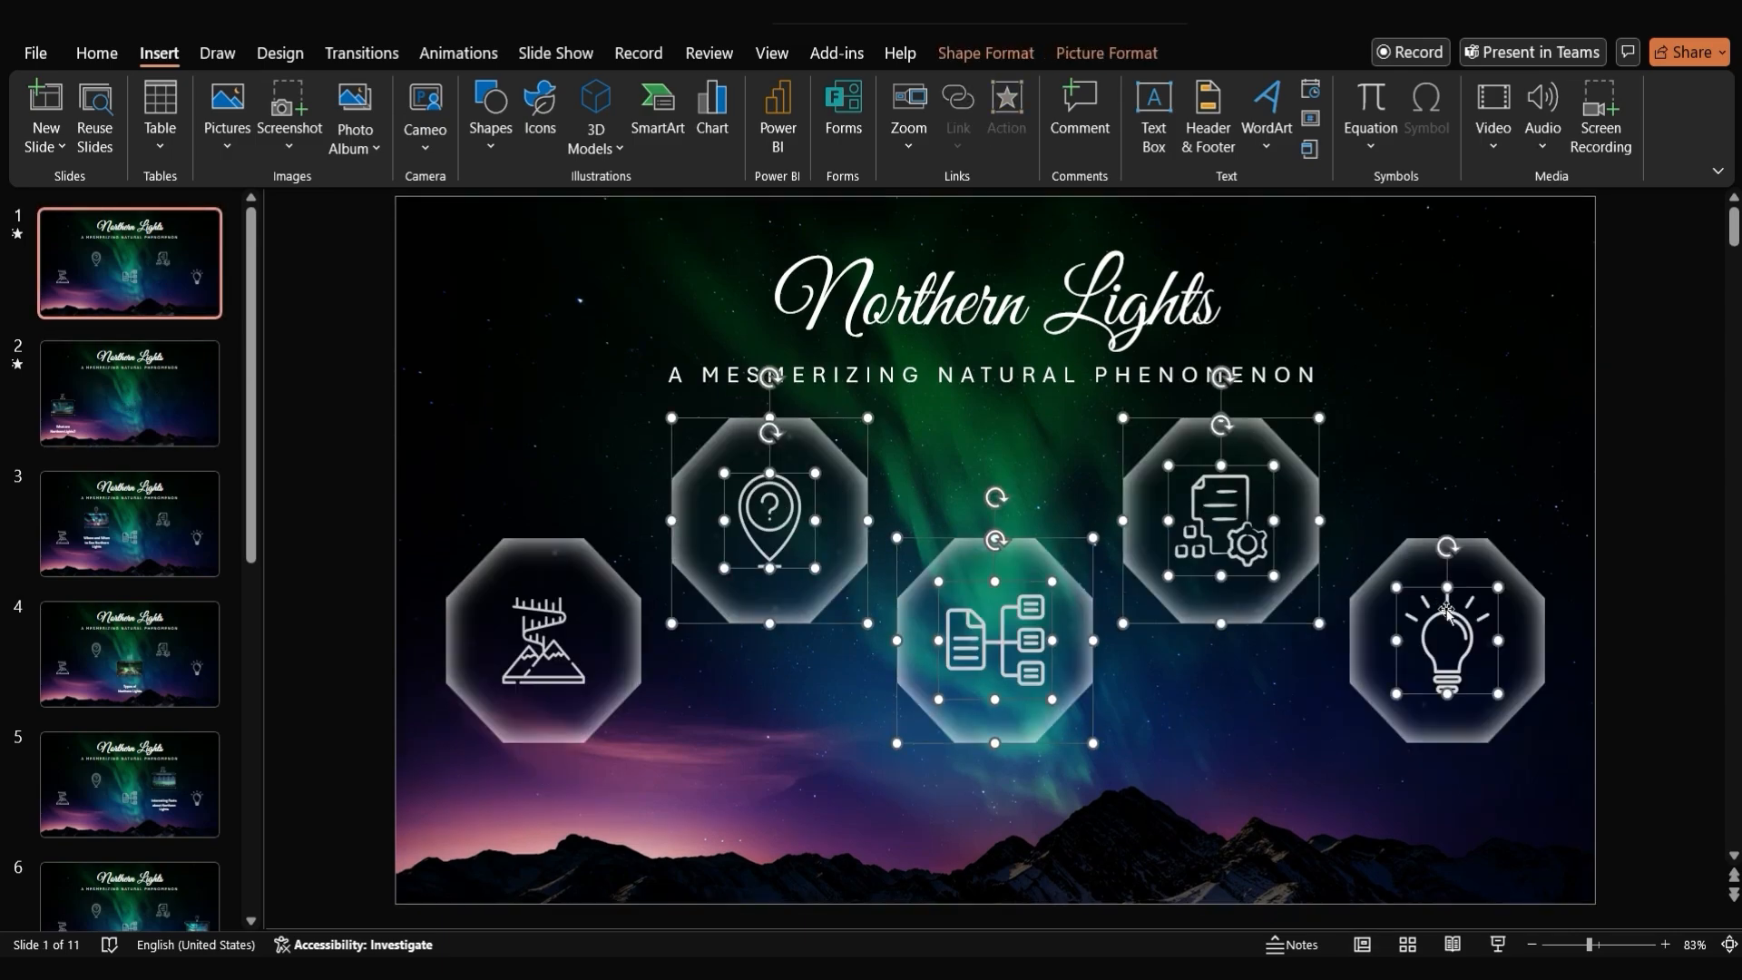
click(129, 523)
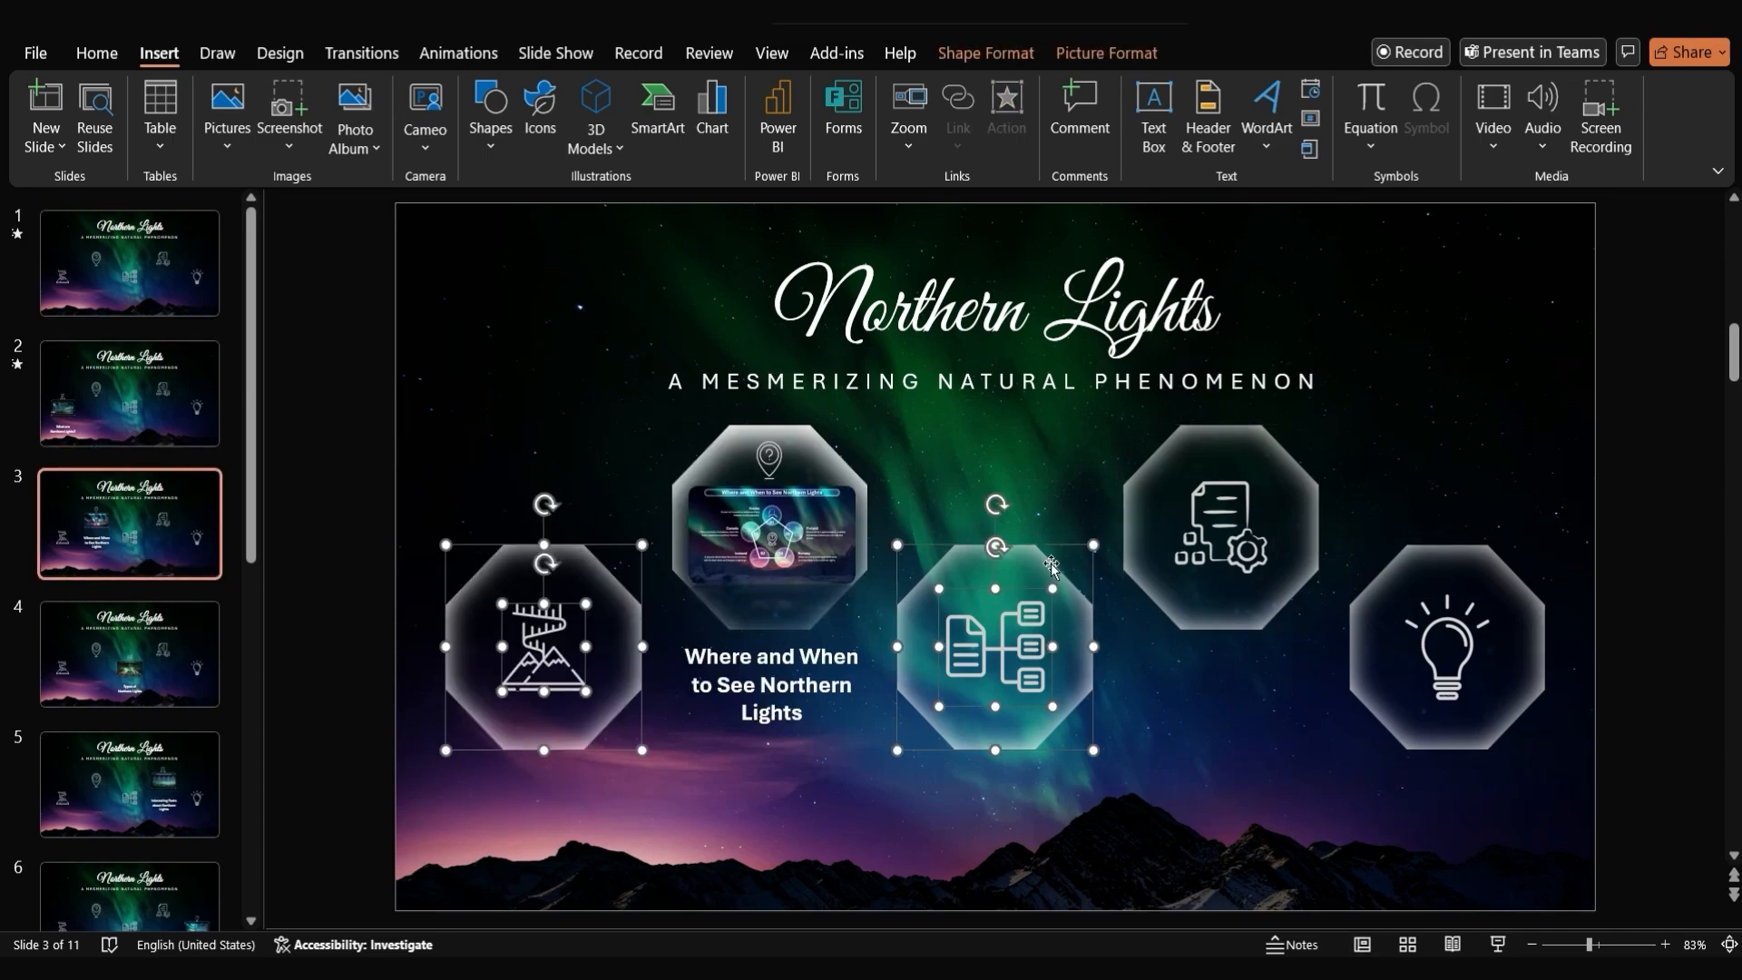
click(128, 262)
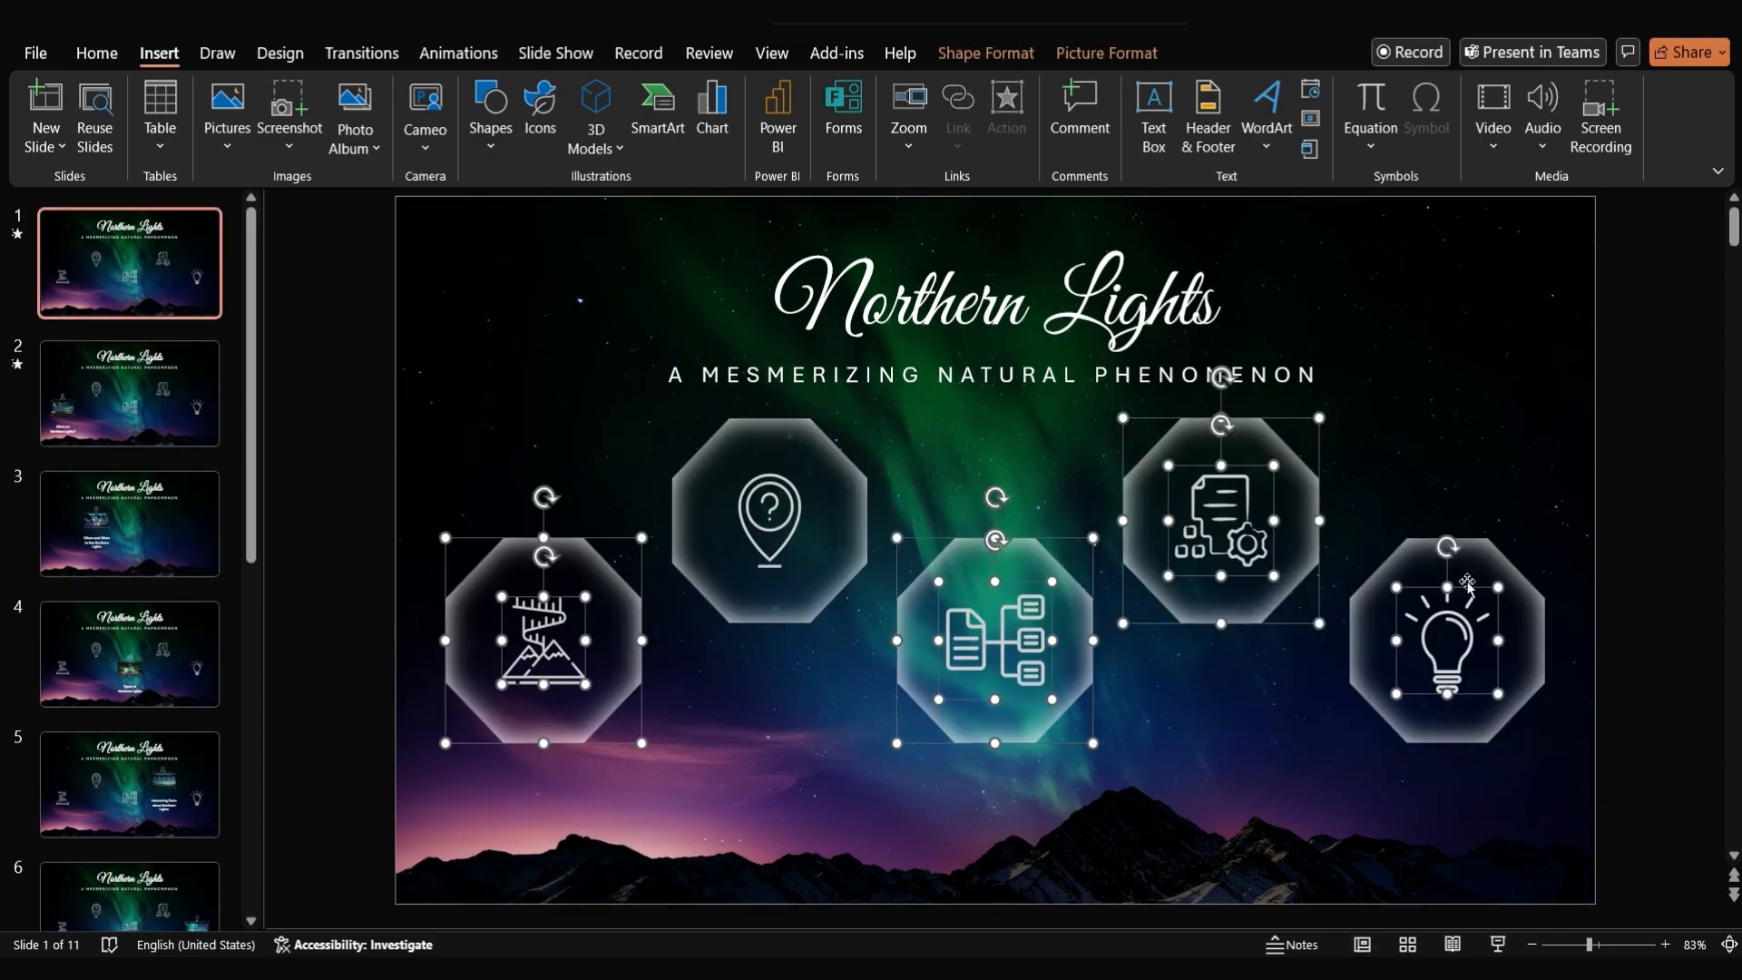
click(129, 653)
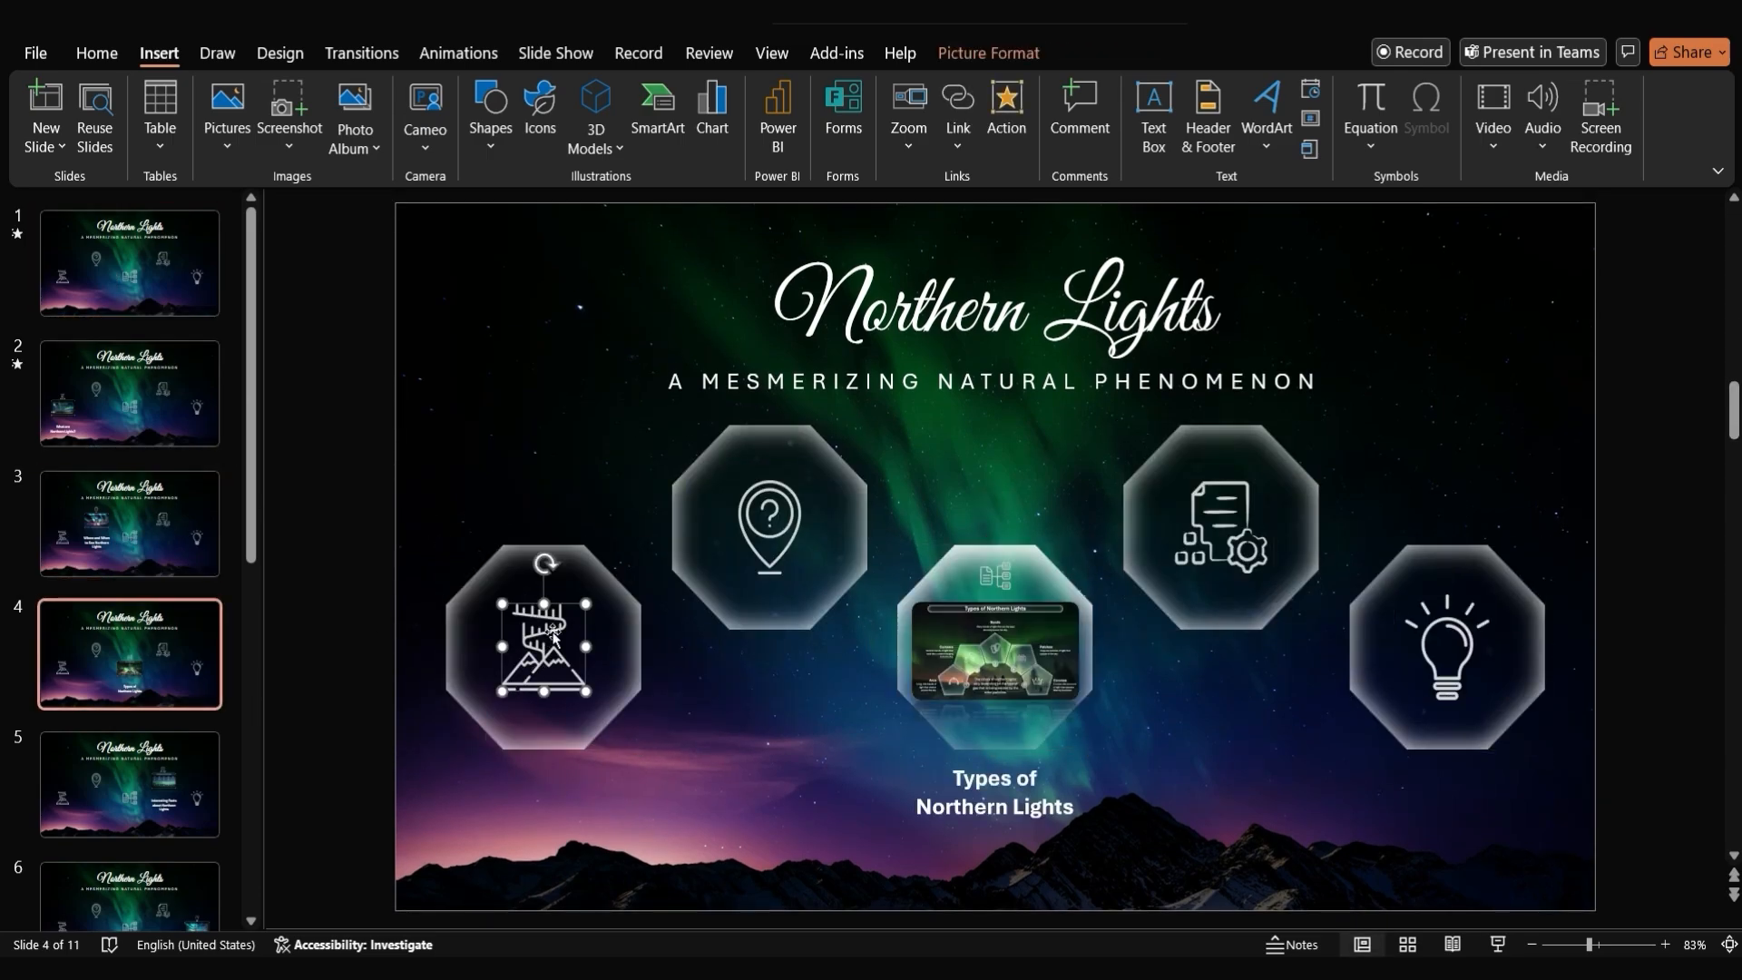
click(129, 261)
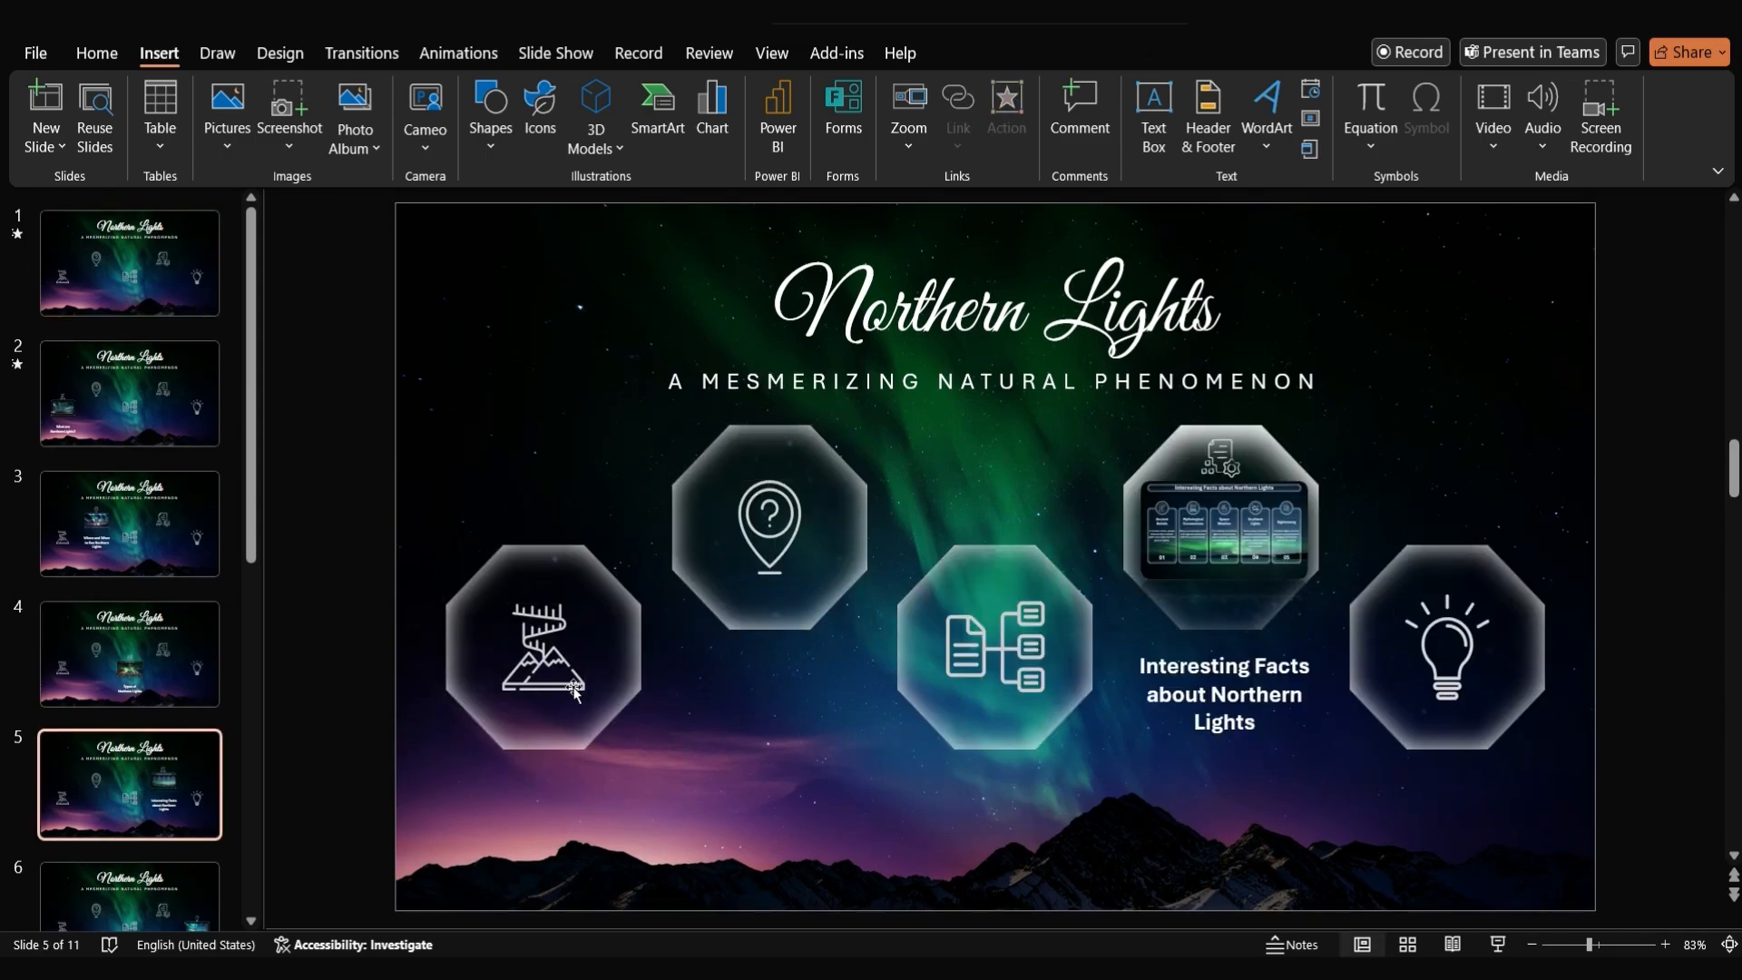
click(131, 263)
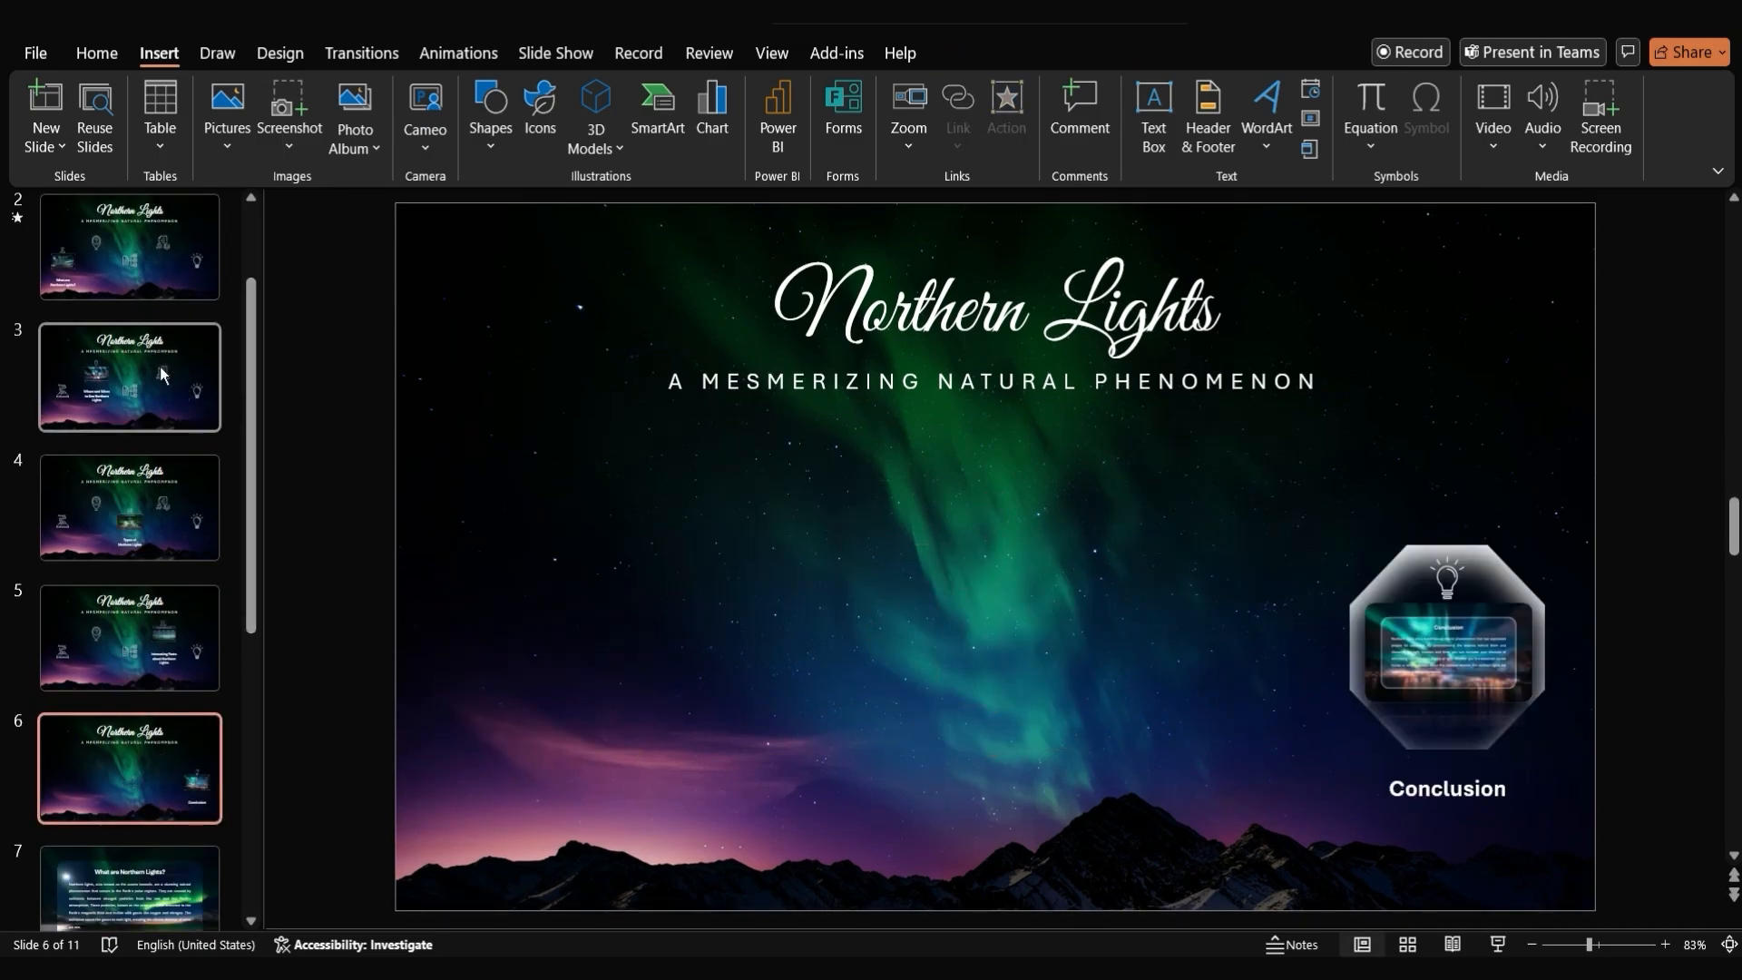
Paste the octagons on slide 6, check slides 5 and 3, and give slides 3–6 the Morph transition
click(129, 784)
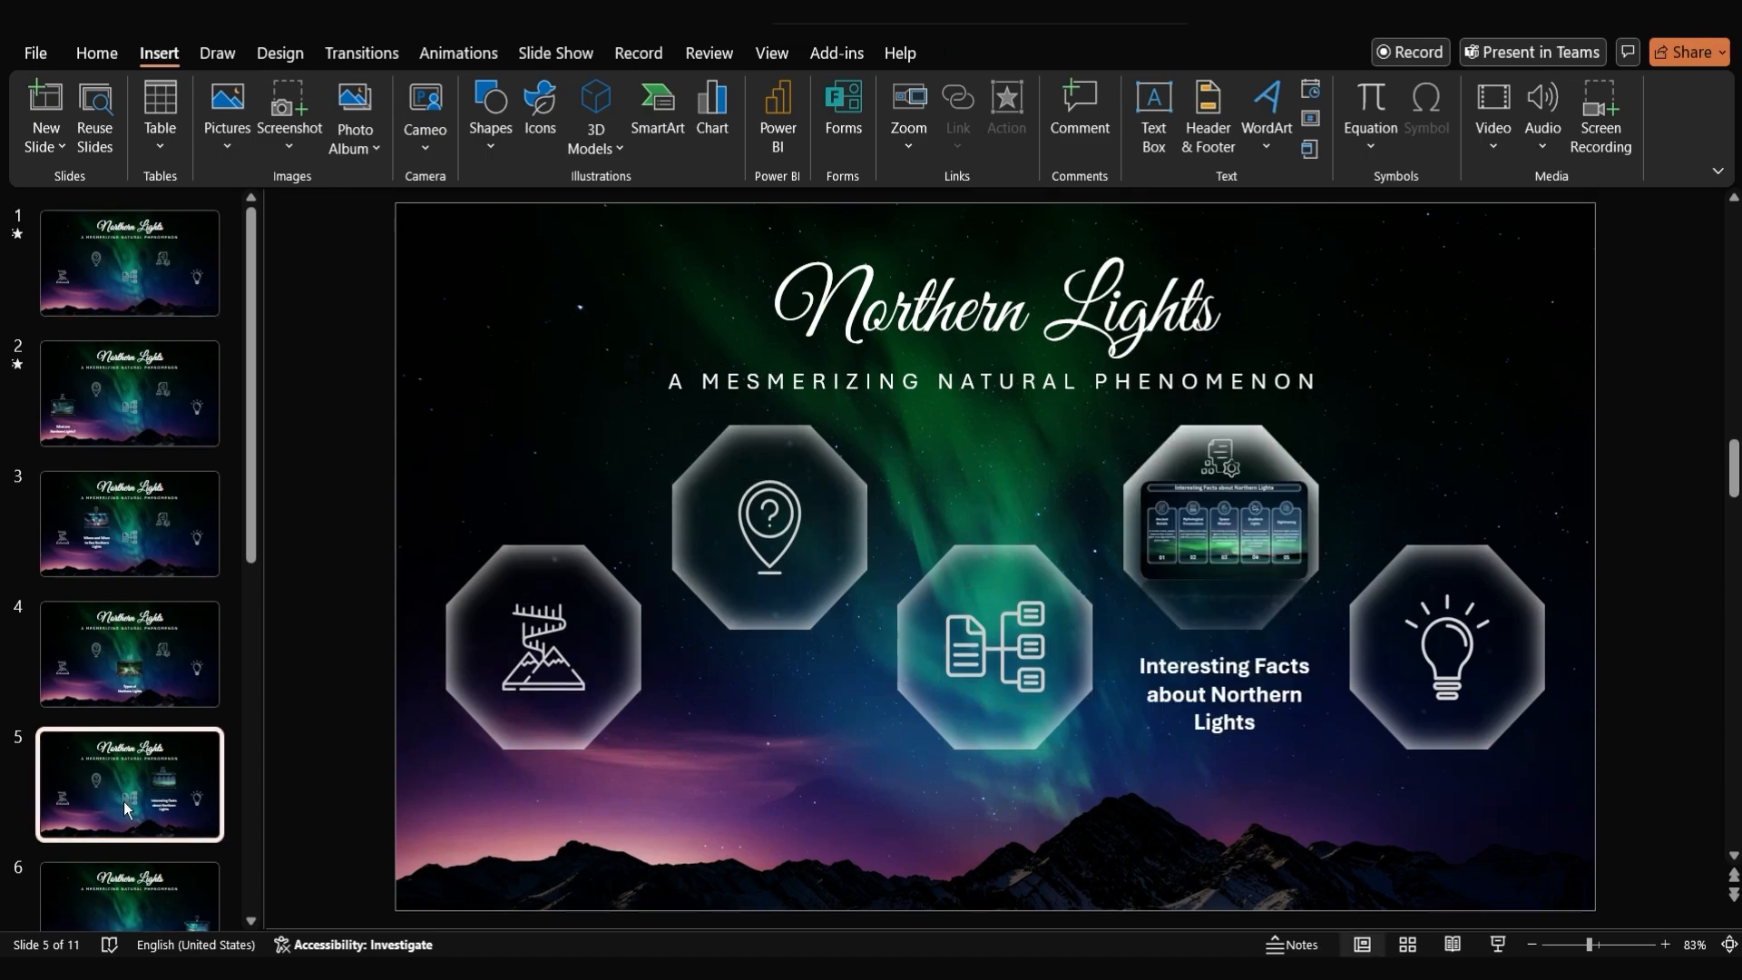
click(129, 392)
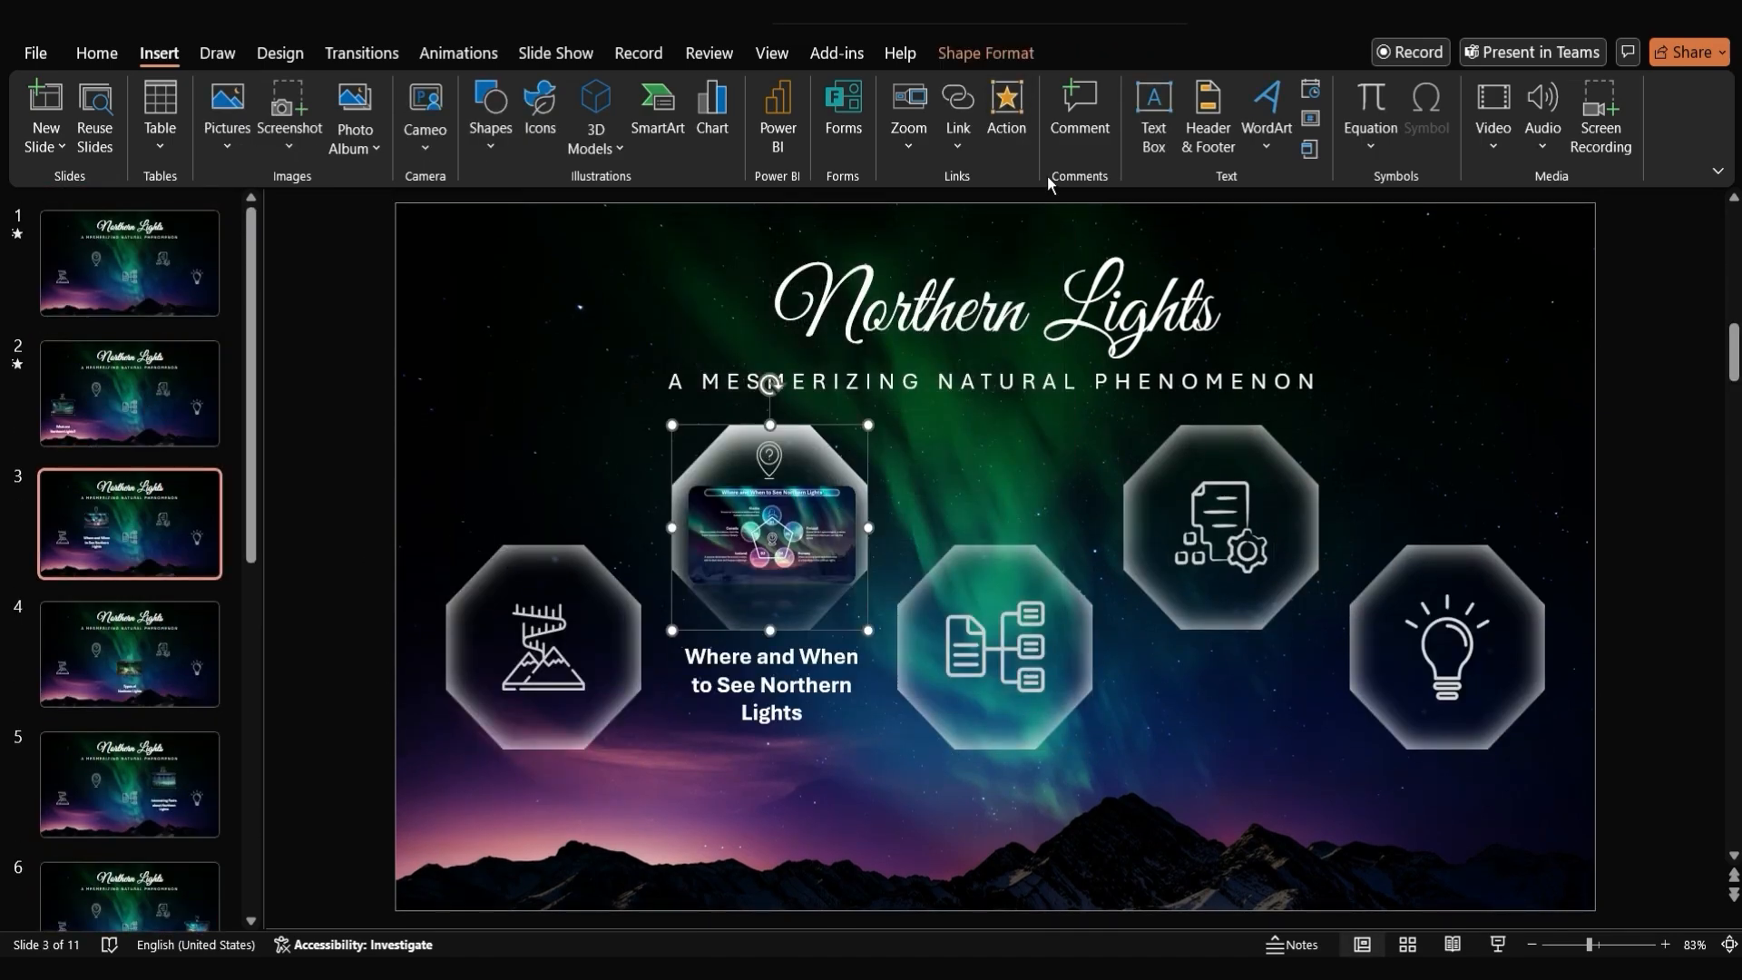
mouse_move(804, 456)
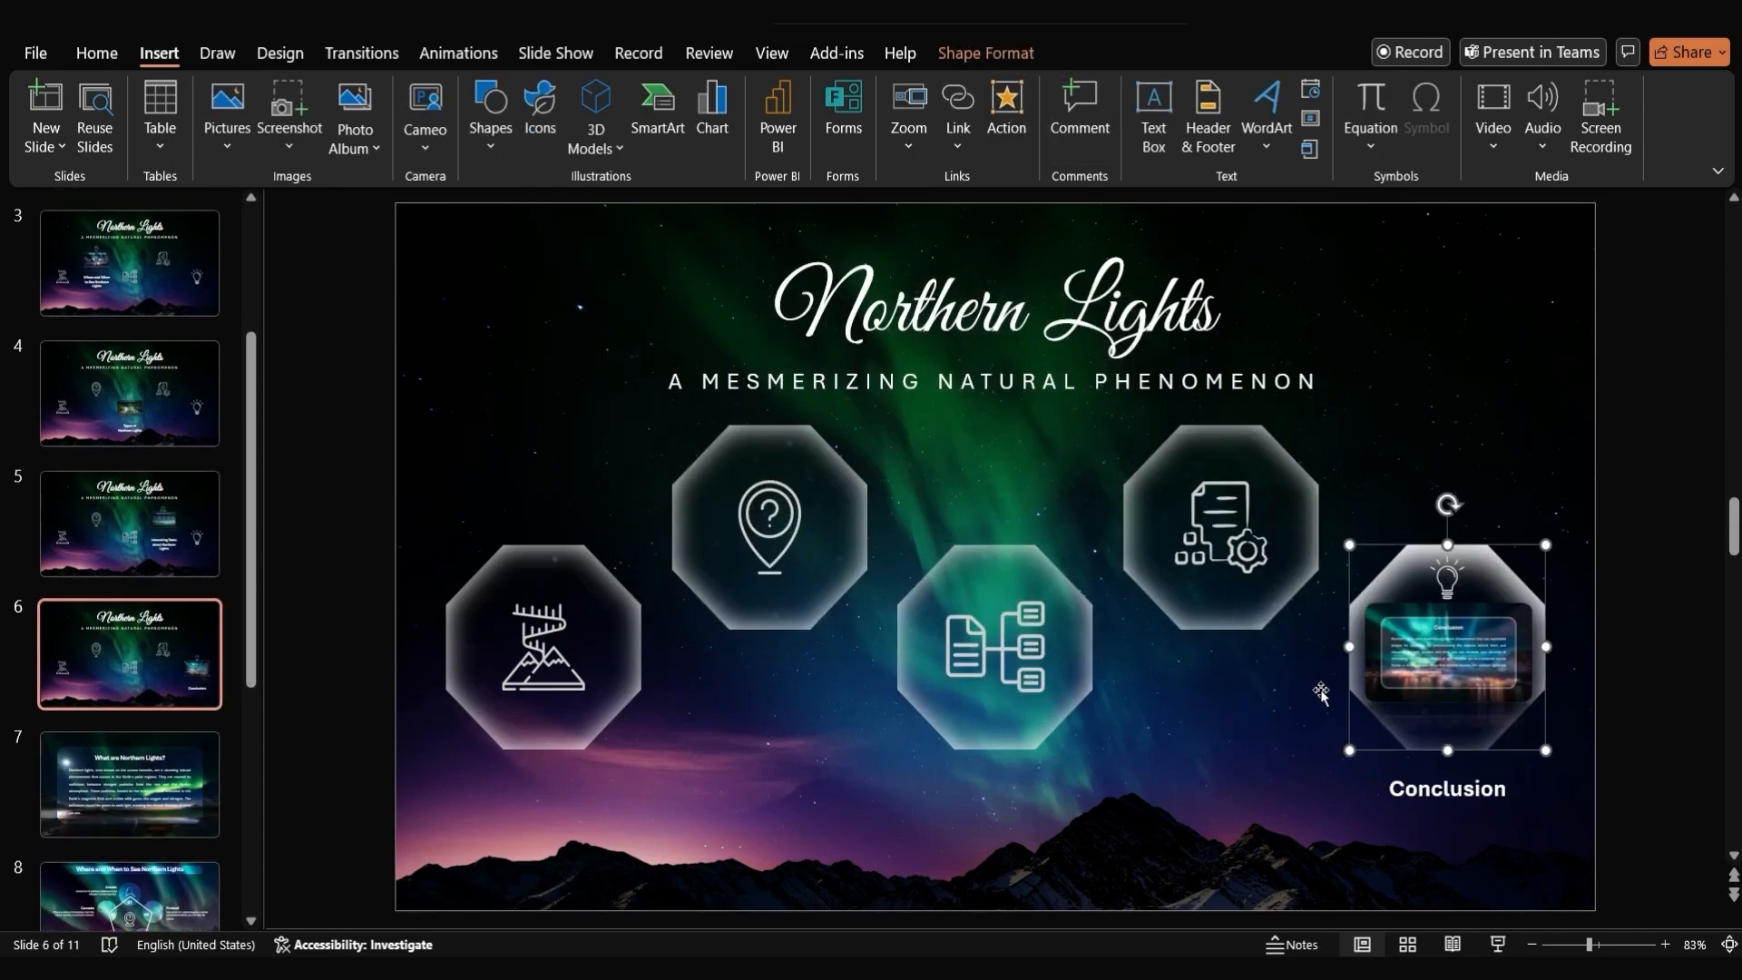
click(129, 263)
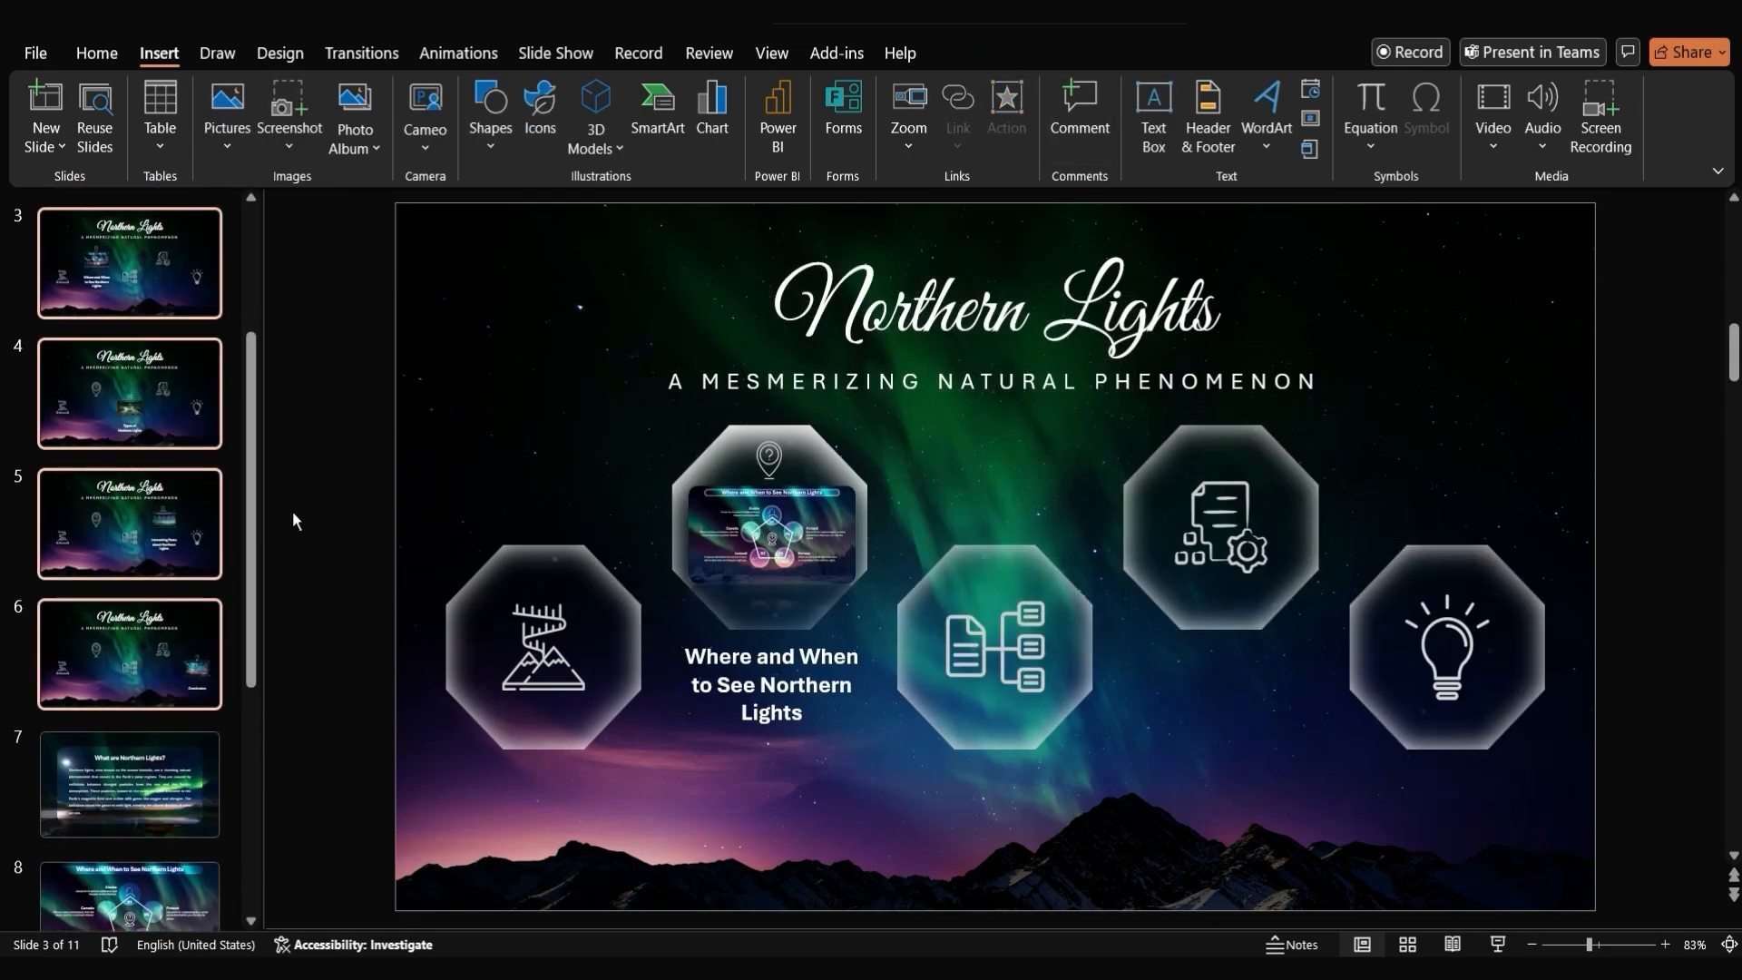
click(361, 53)
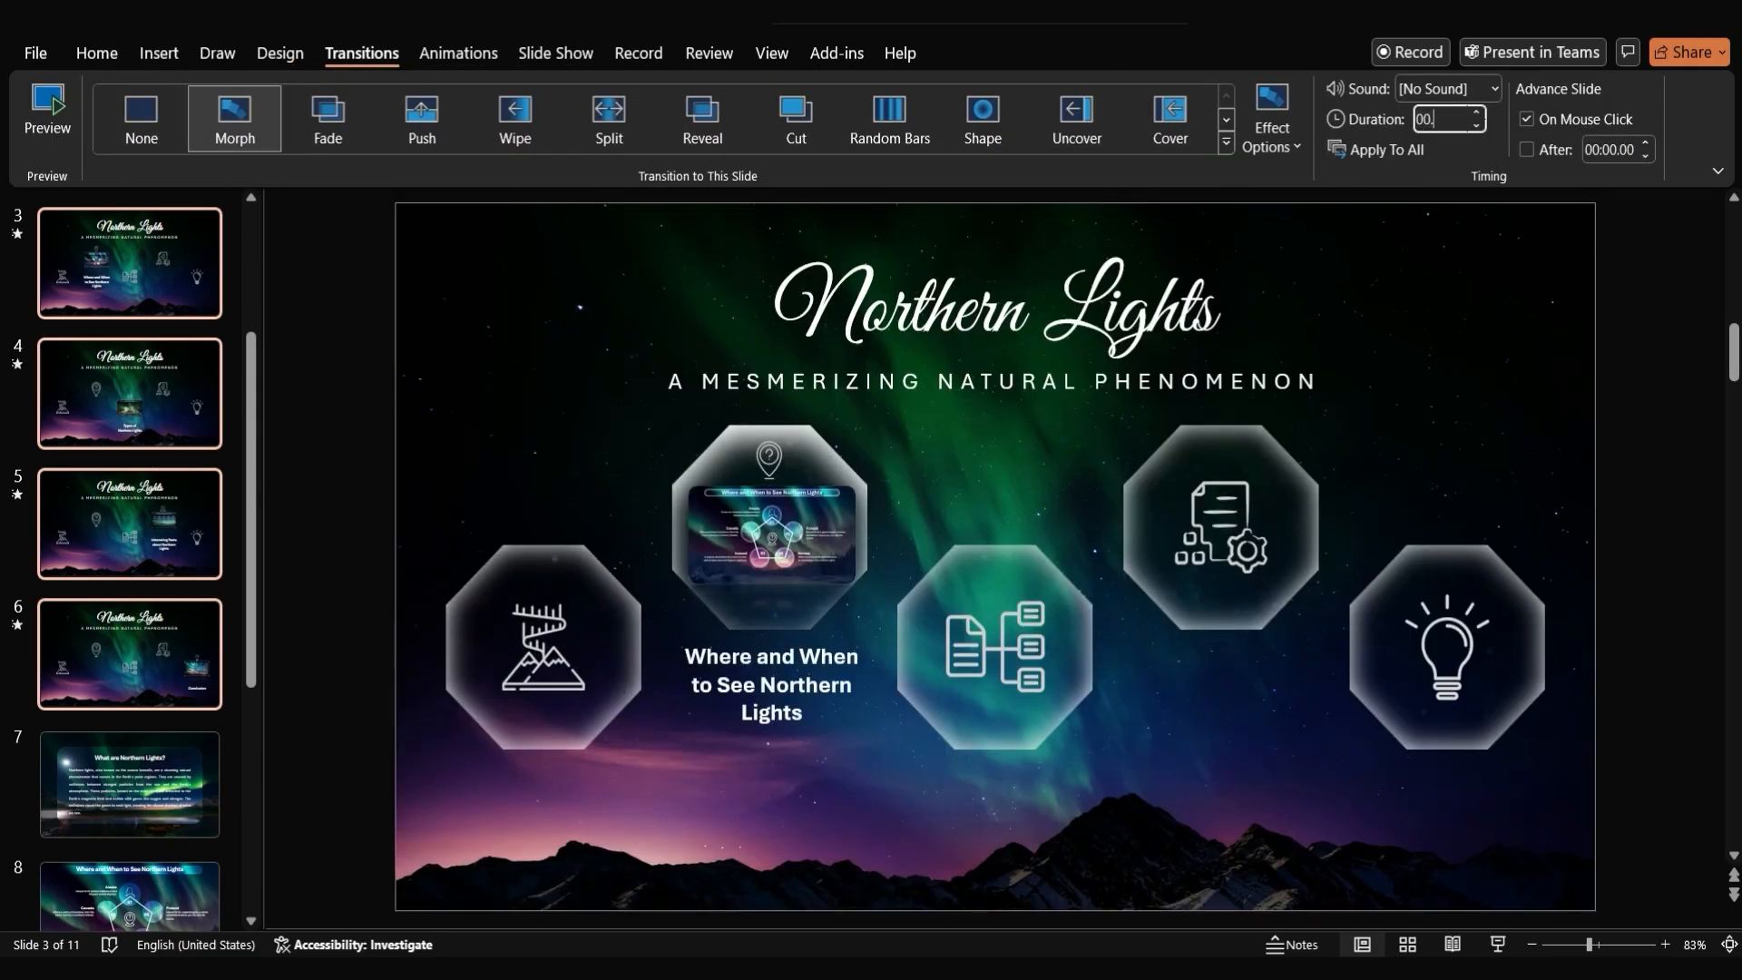